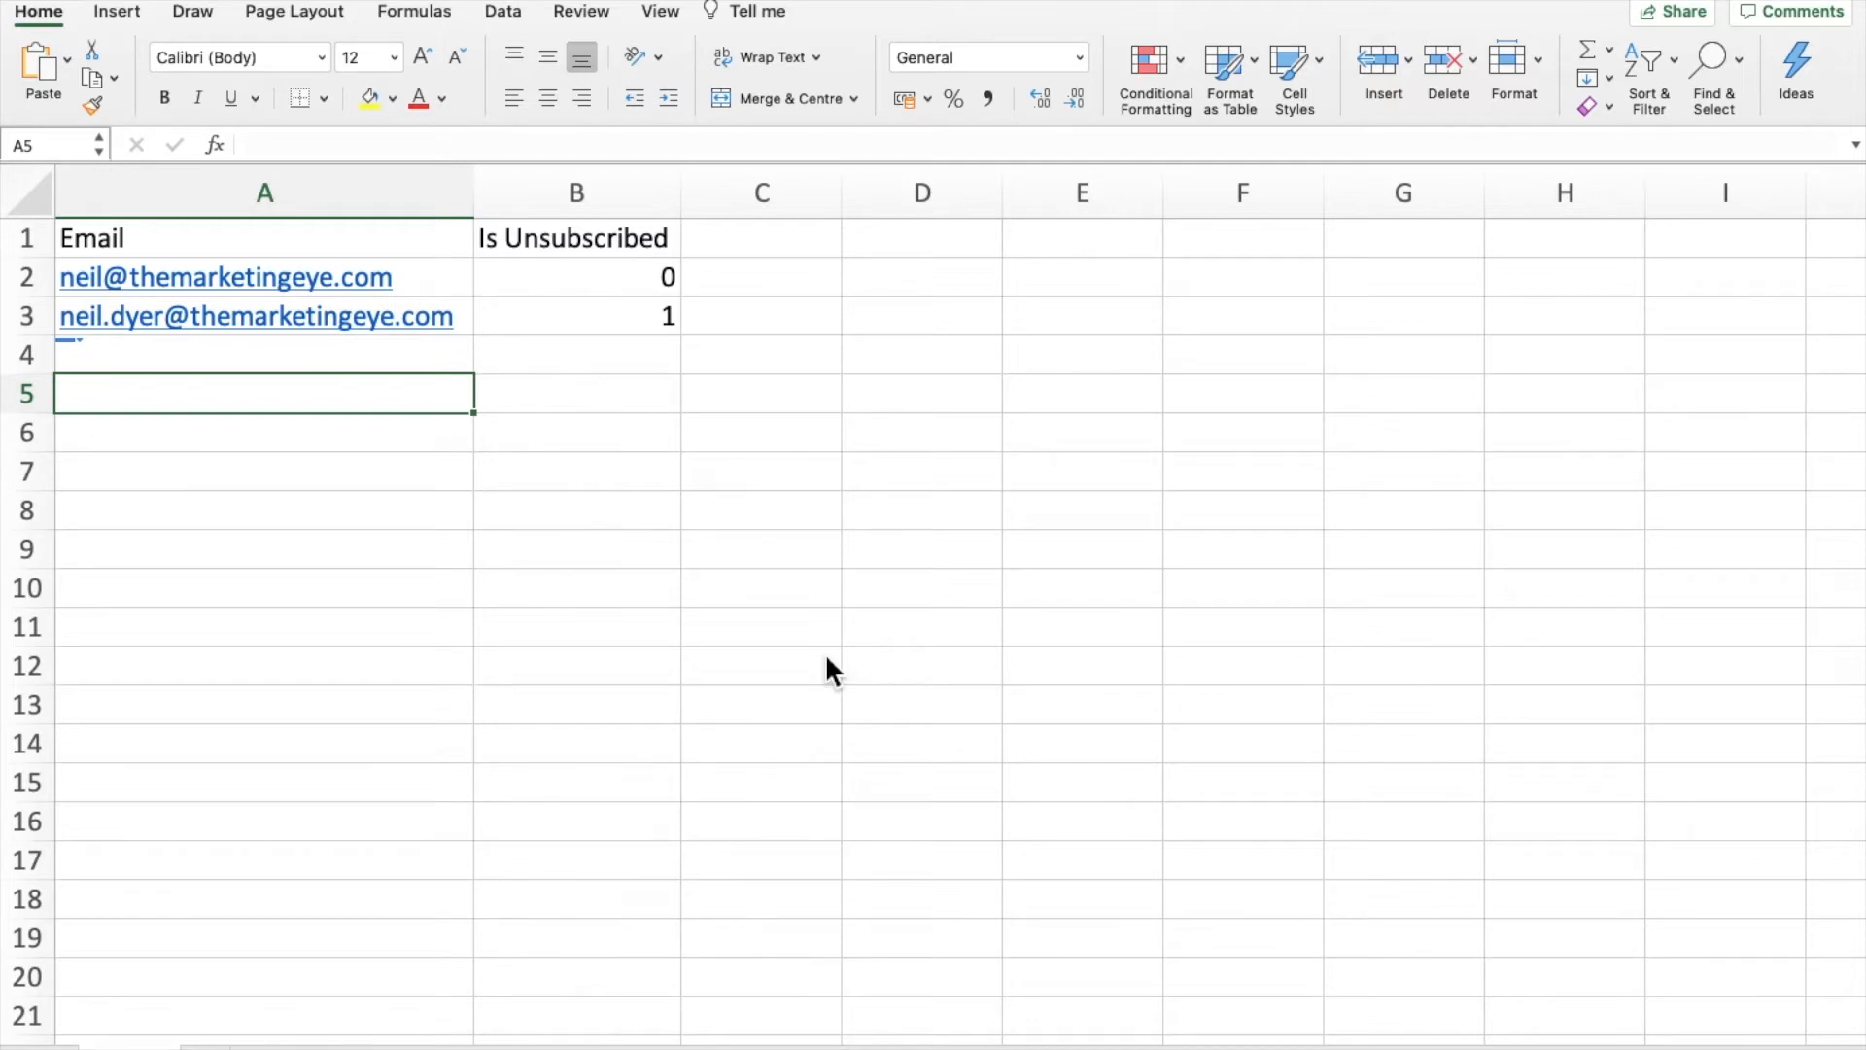
mouse_move(334, 354)
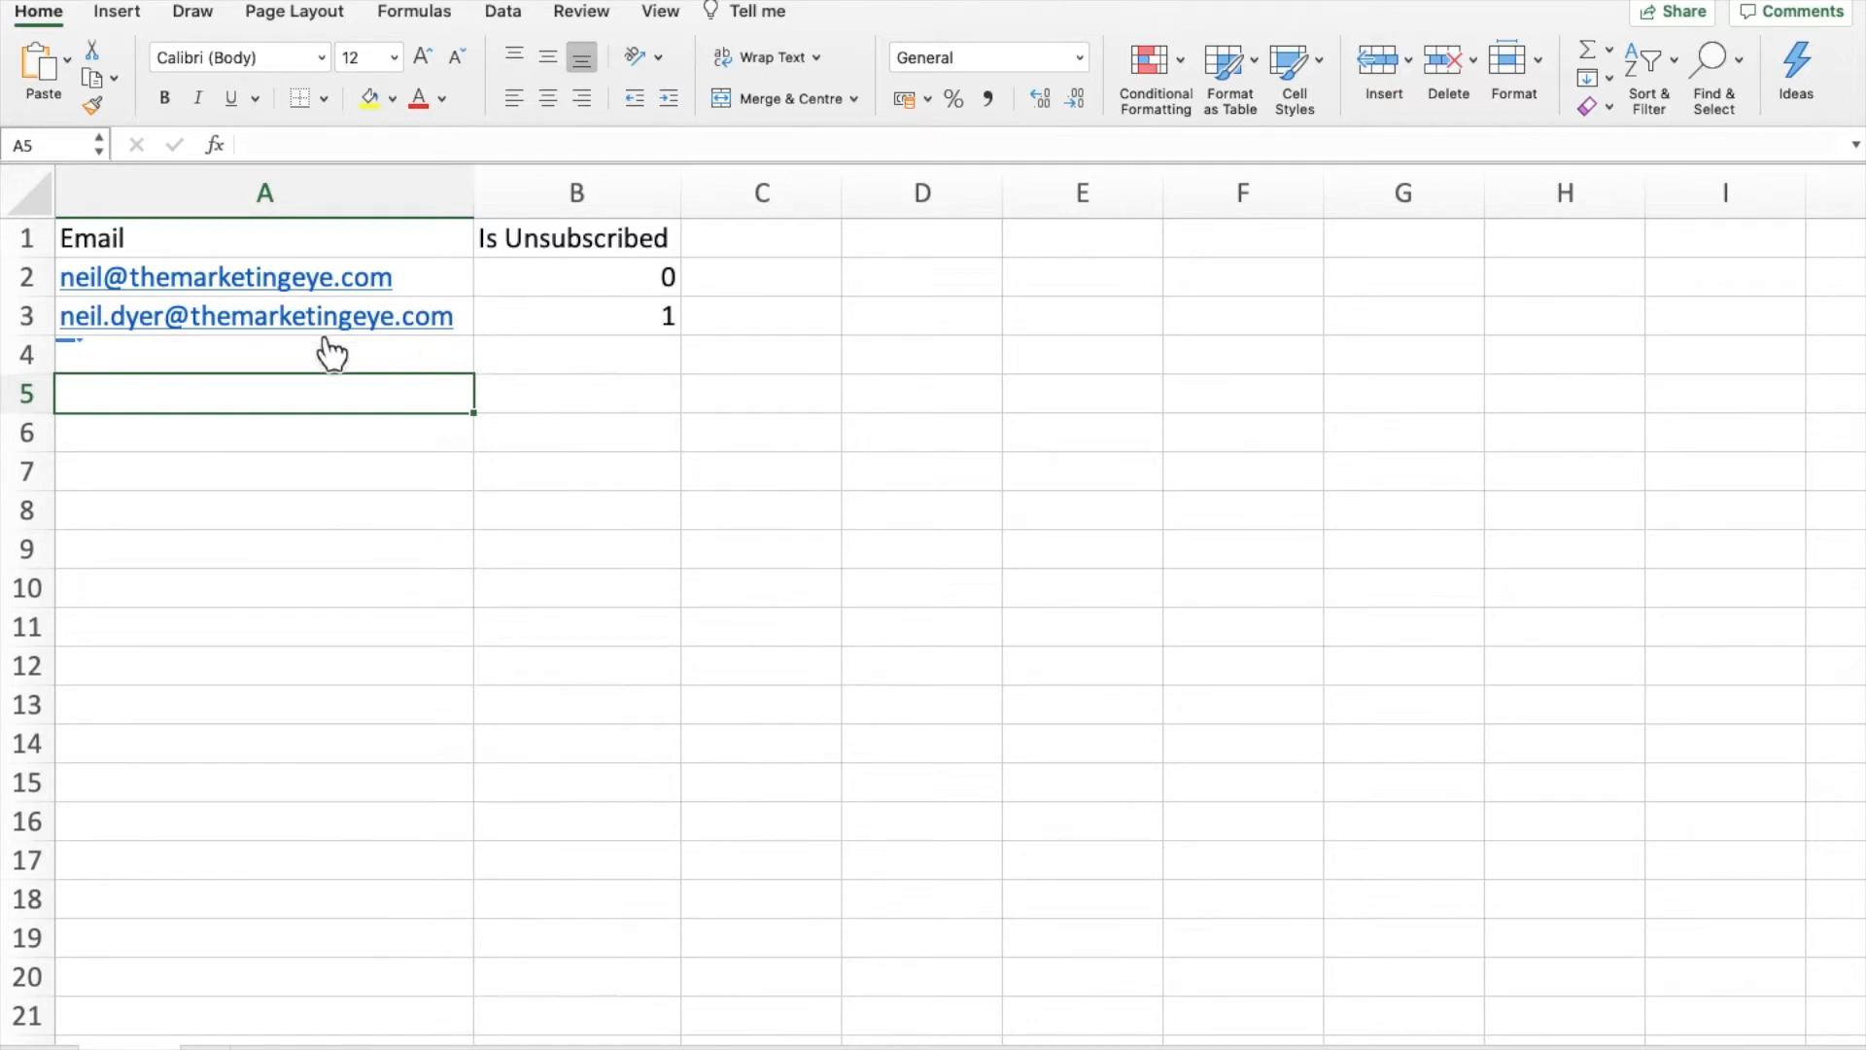
mouse_move(142, 297)
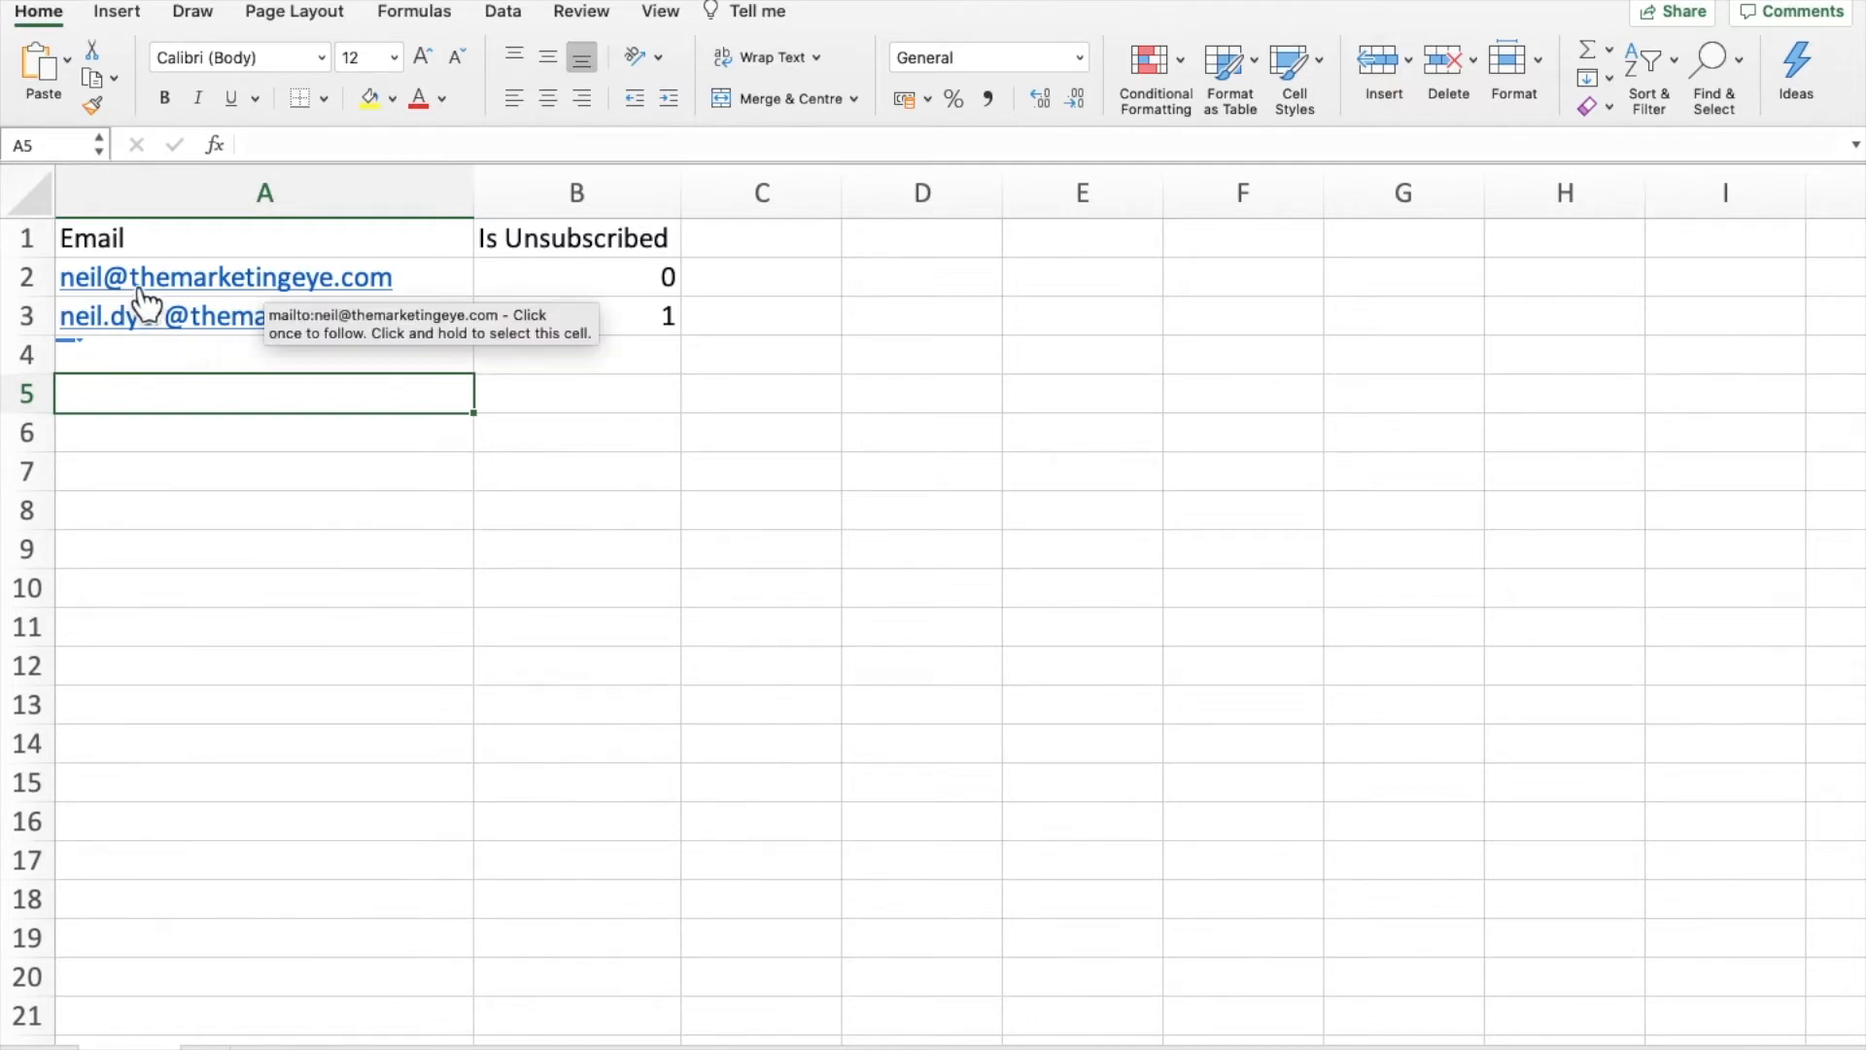
mouse_move(143, 362)
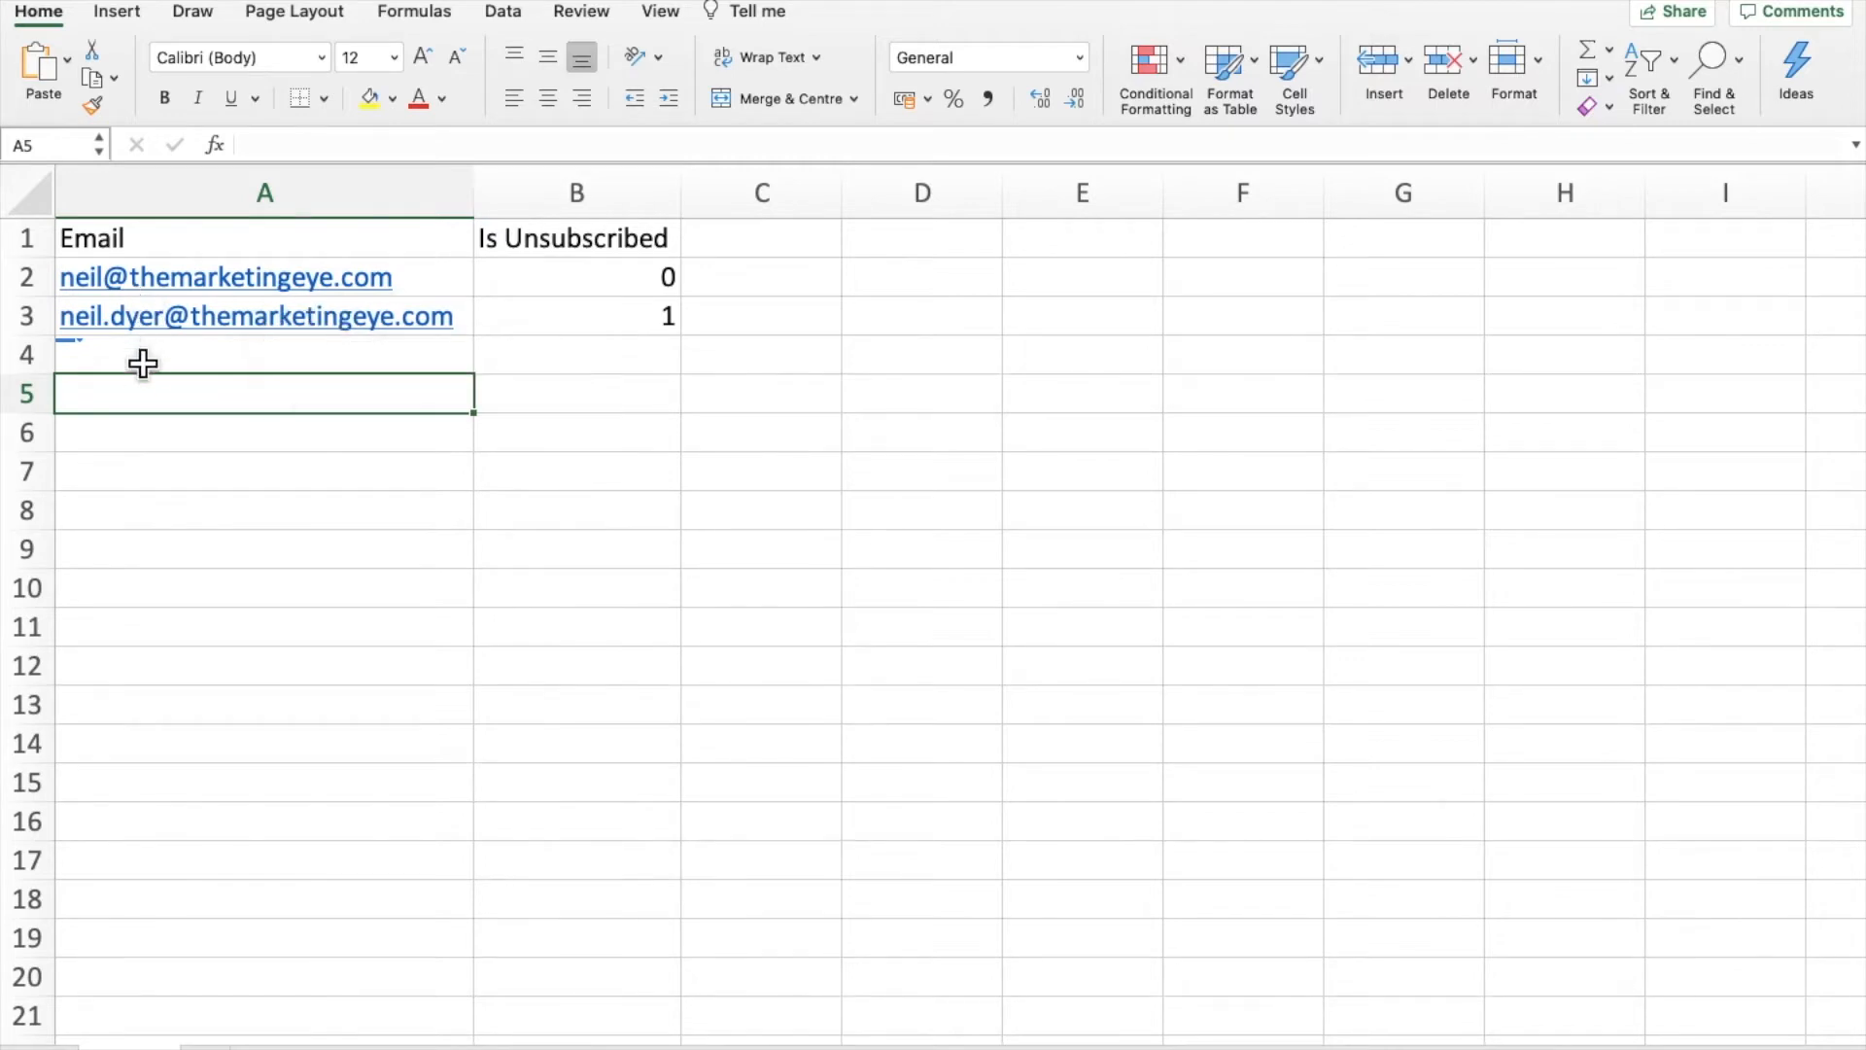
mouse_move(147, 403)
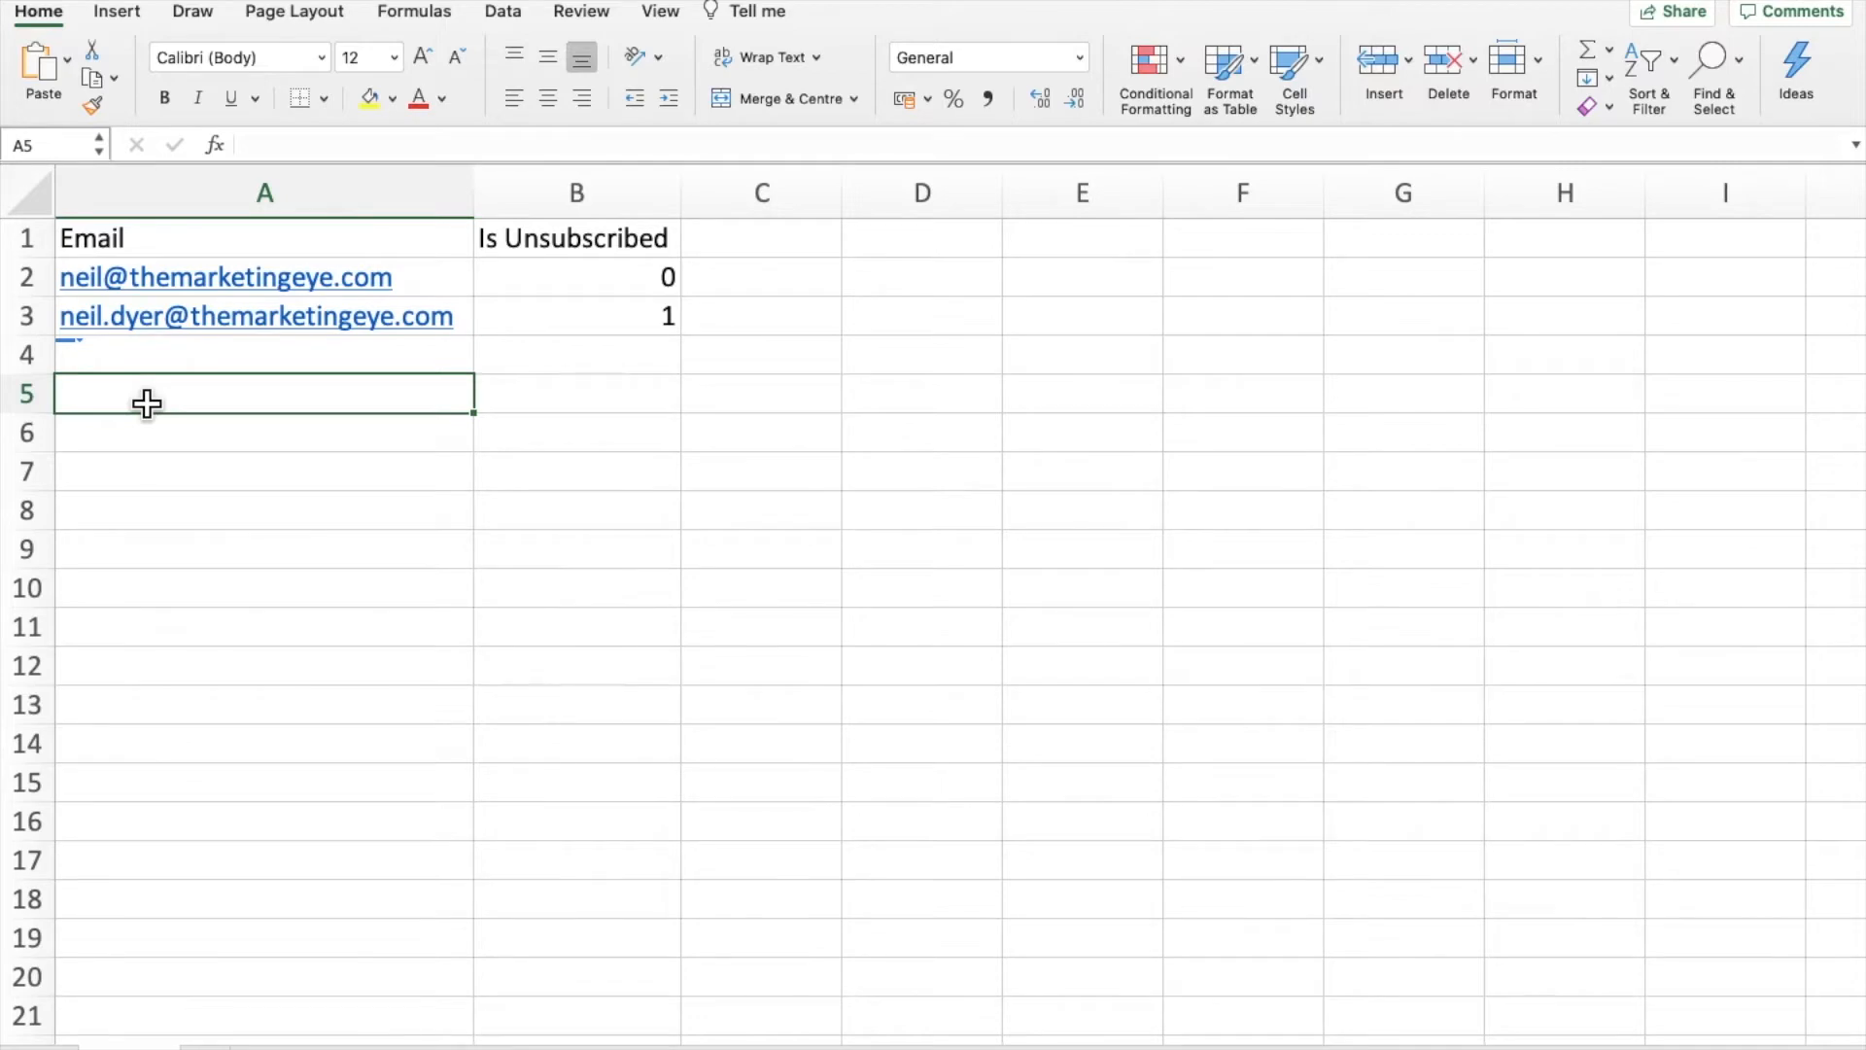
mouse_move(514, 259)
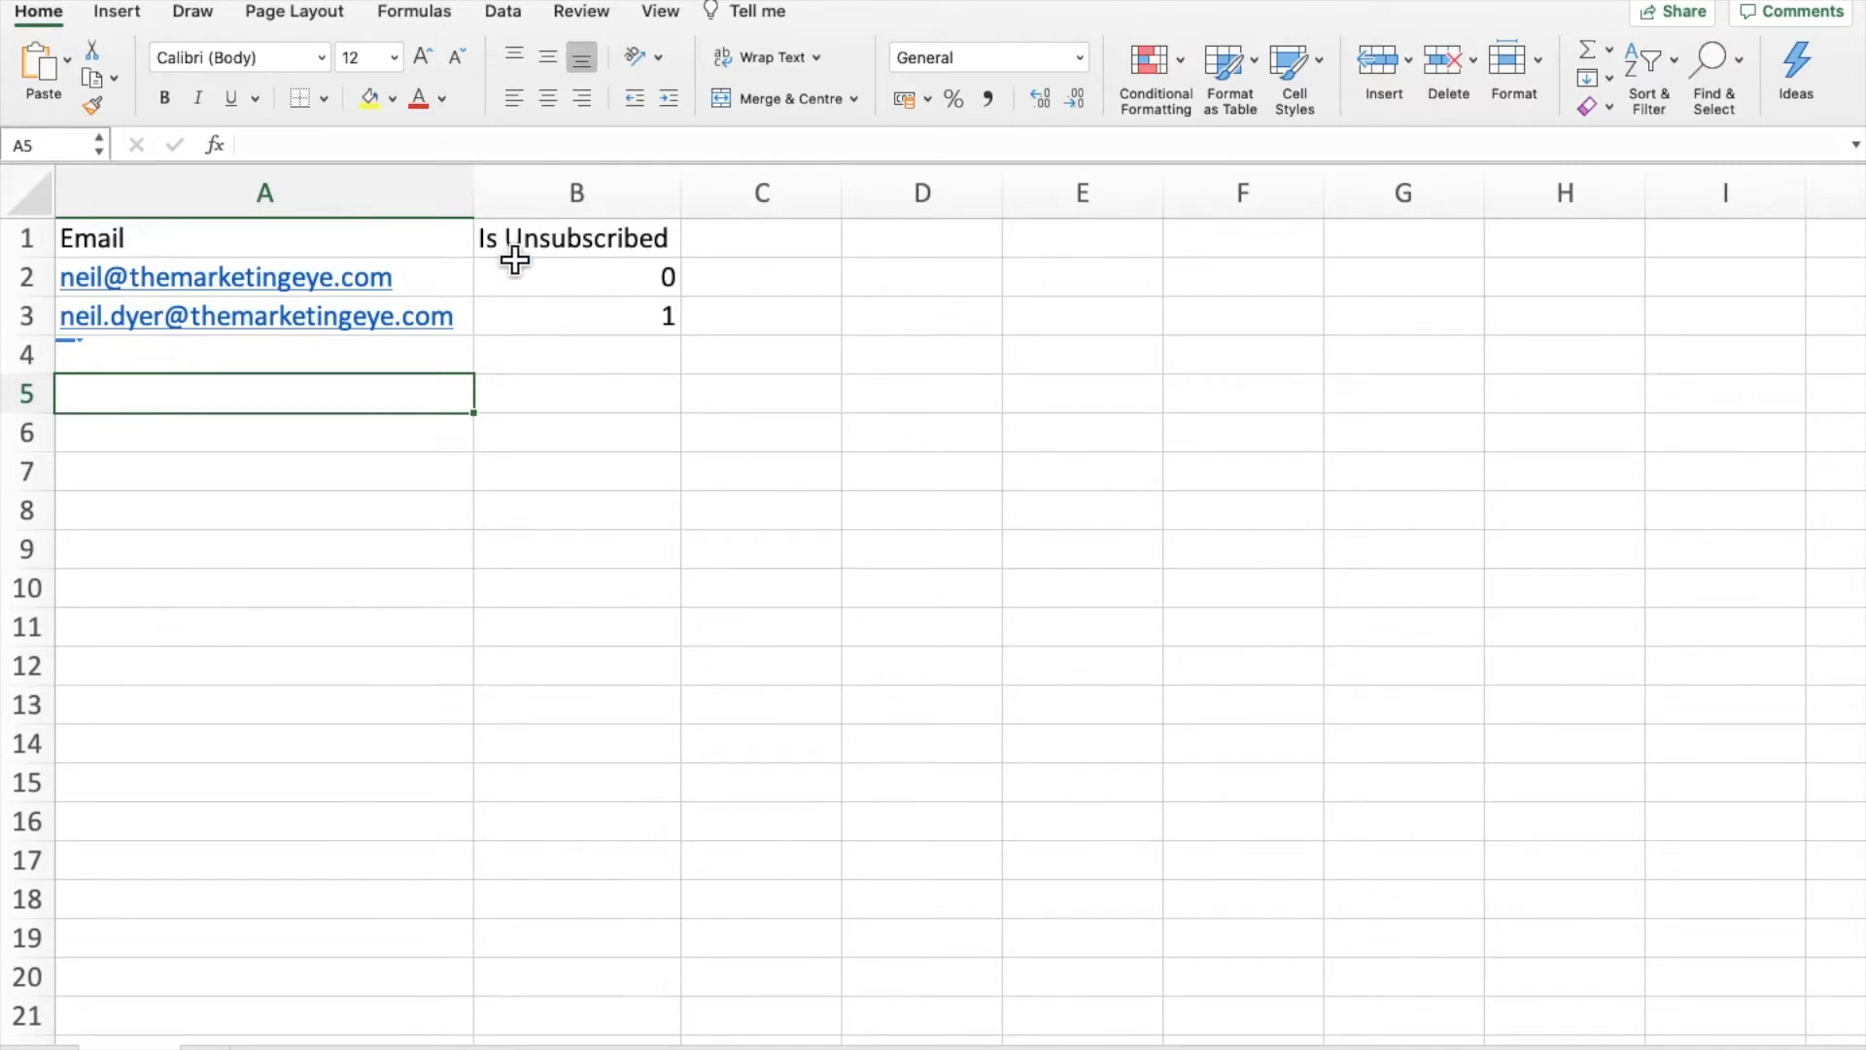
mouse_move(545, 354)
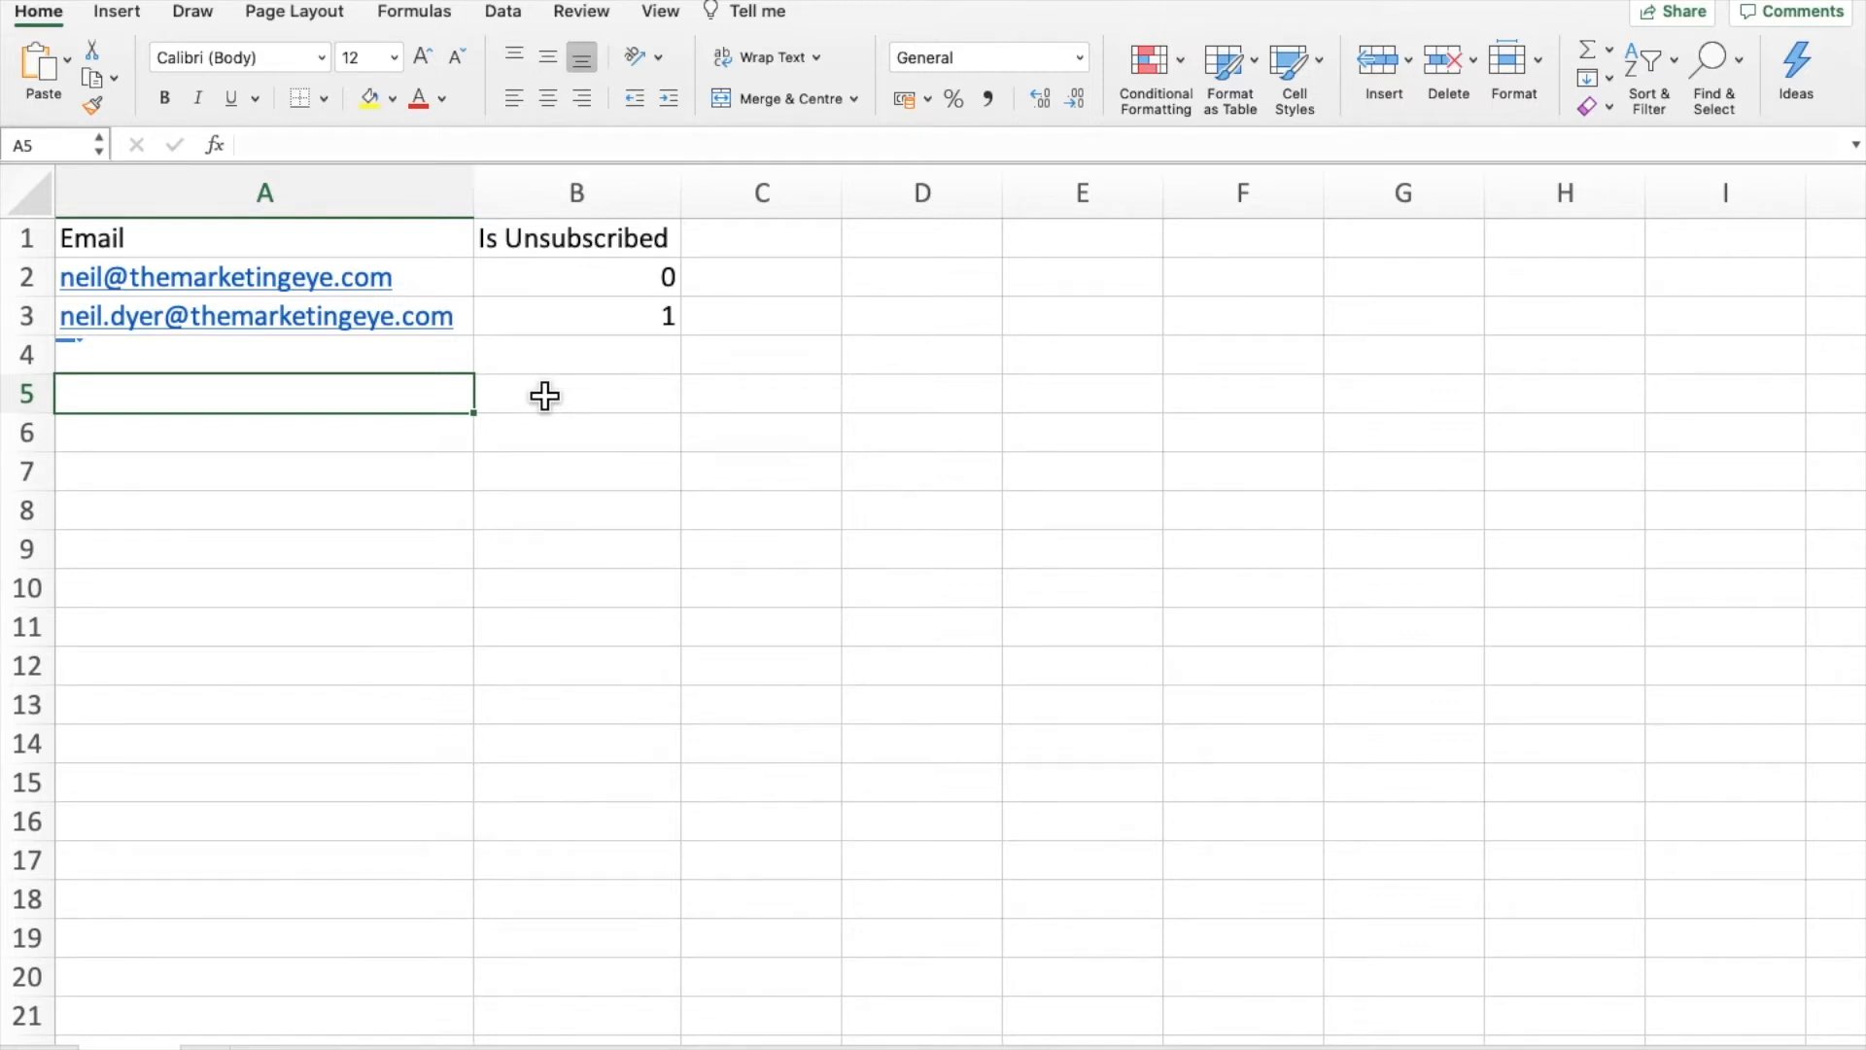
Review the Email and Is Unsubscribed columns, noting values 0 and 1 for the two contacts
click(577, 276)
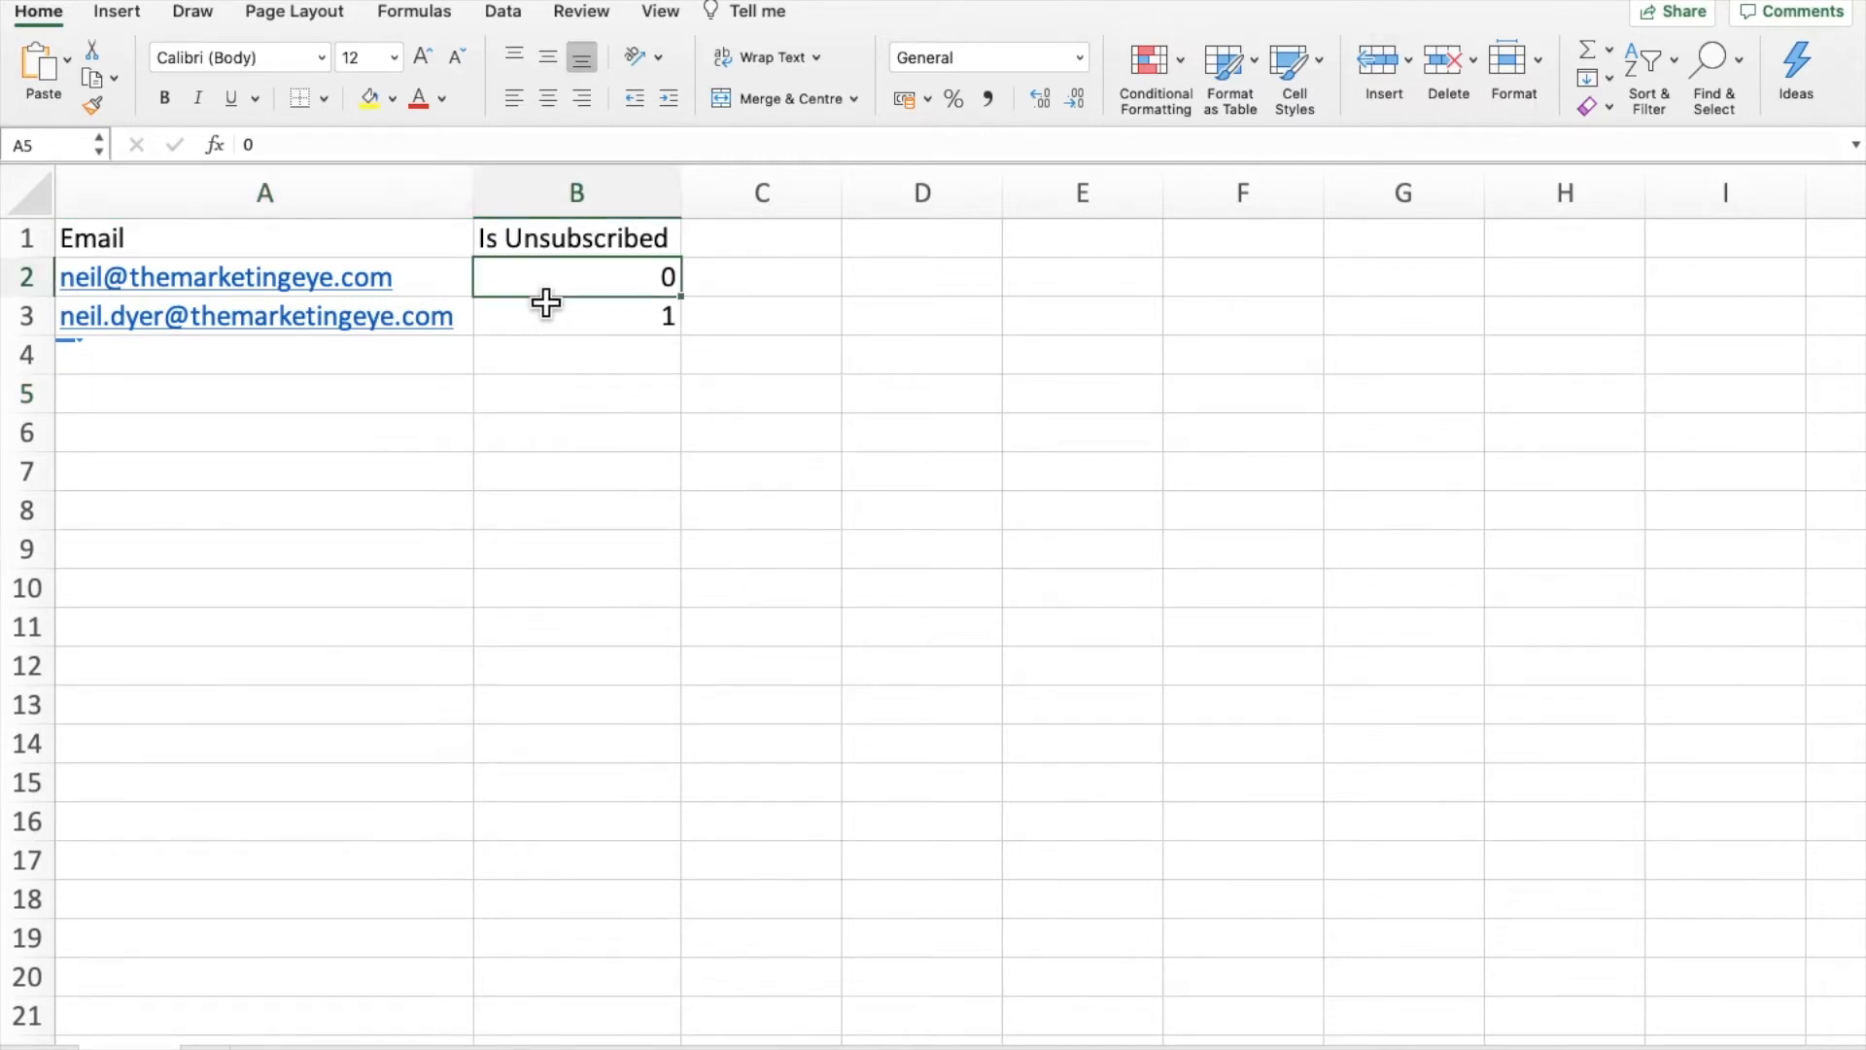
click(576, 276)
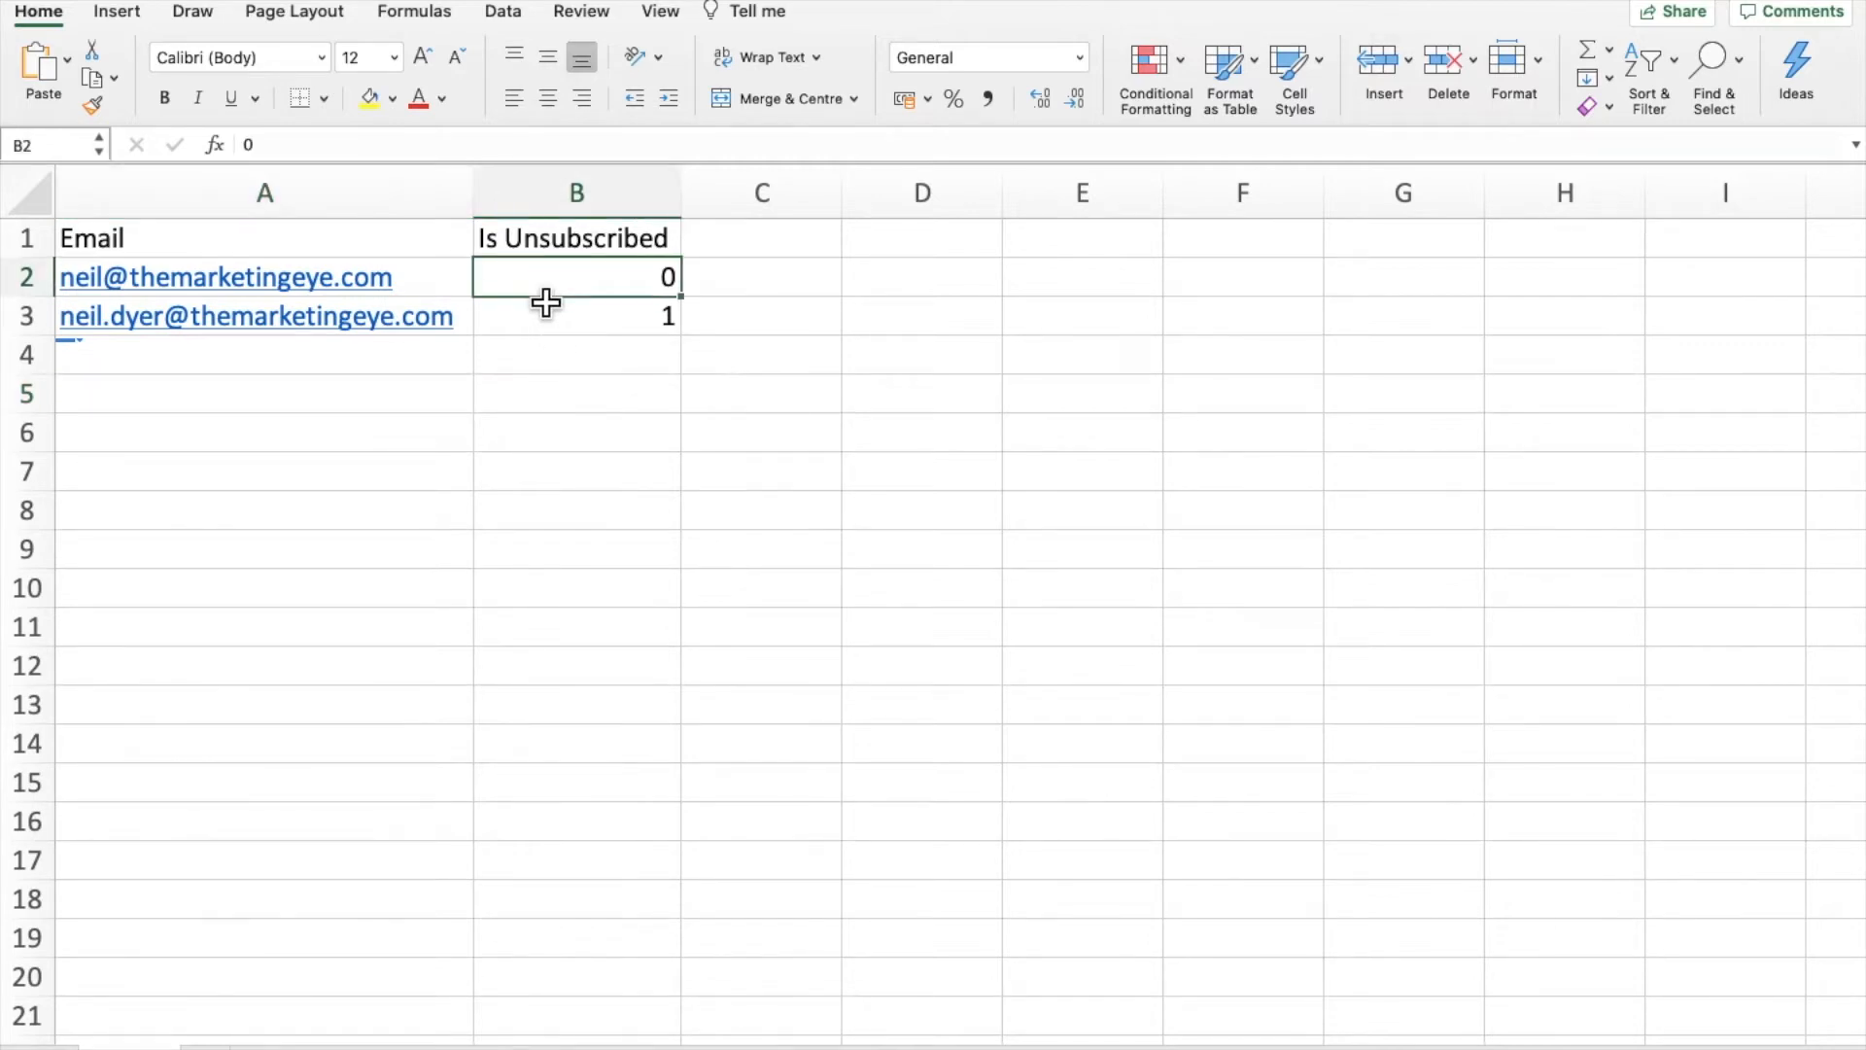
mouse_move(601, 296)
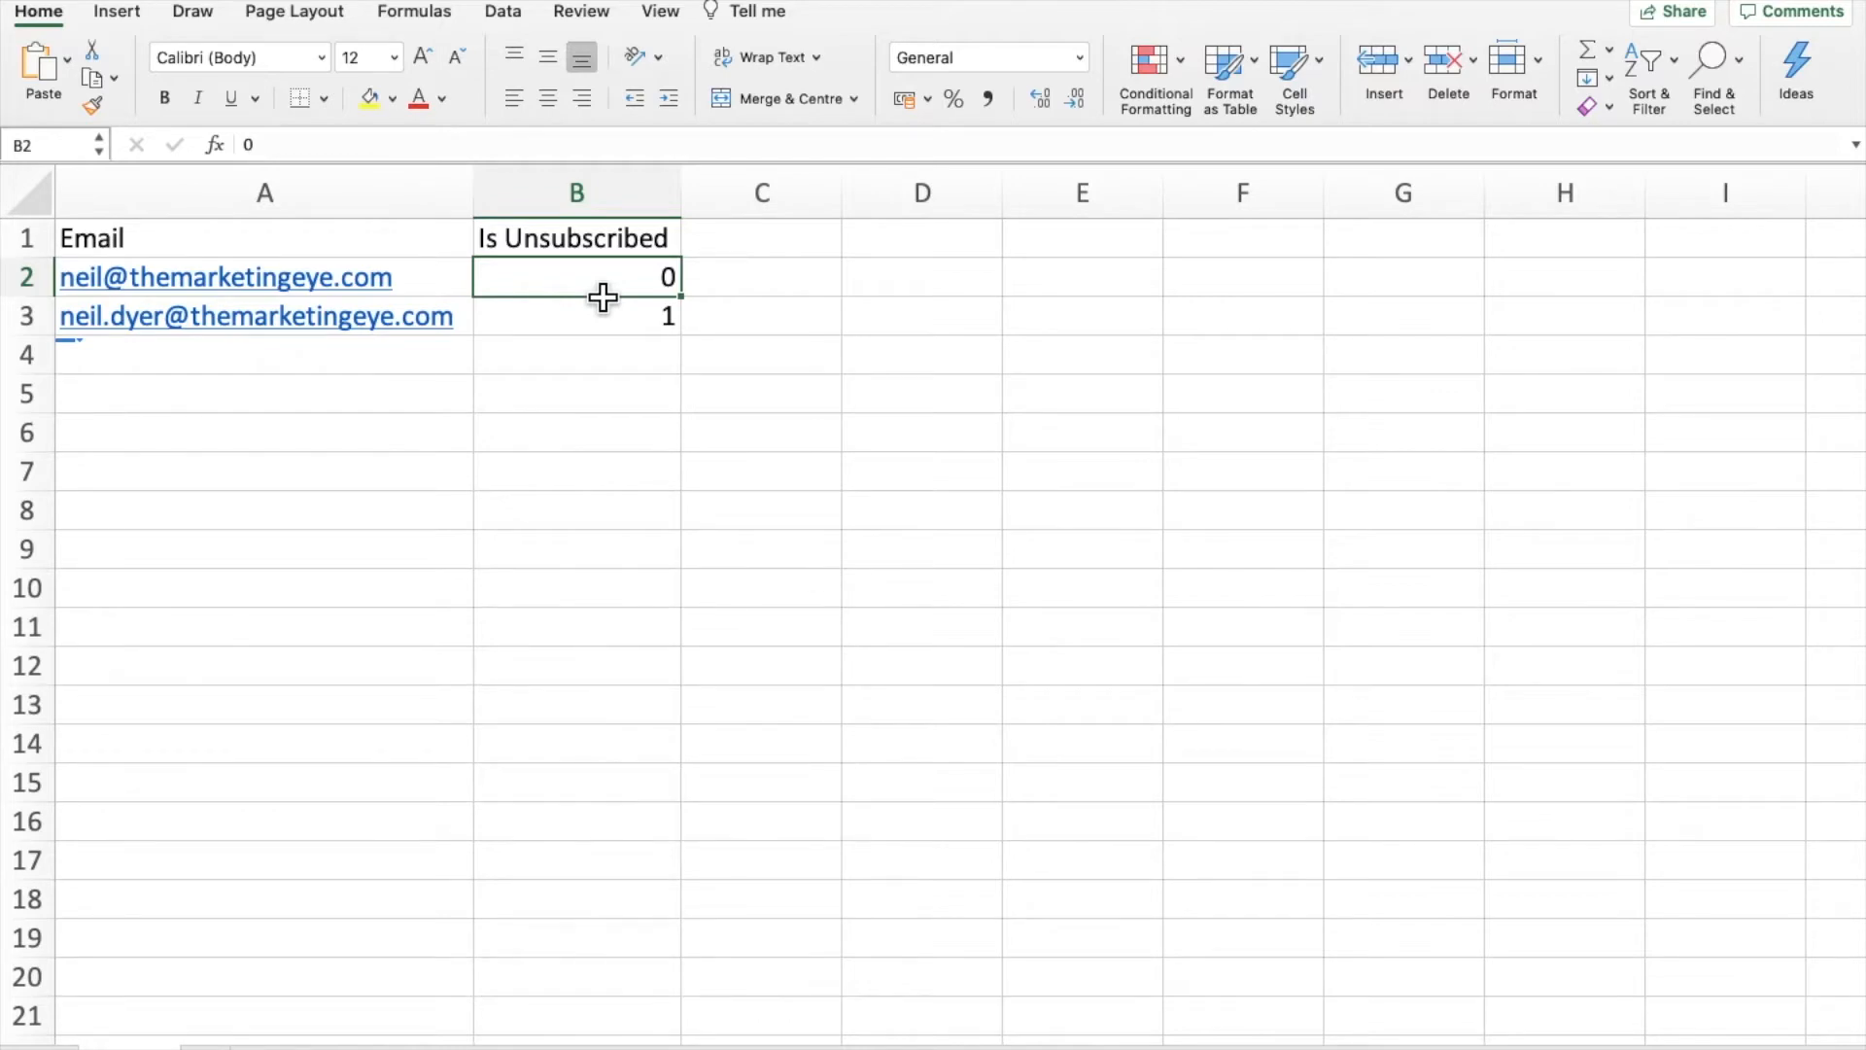
click(576, 314)
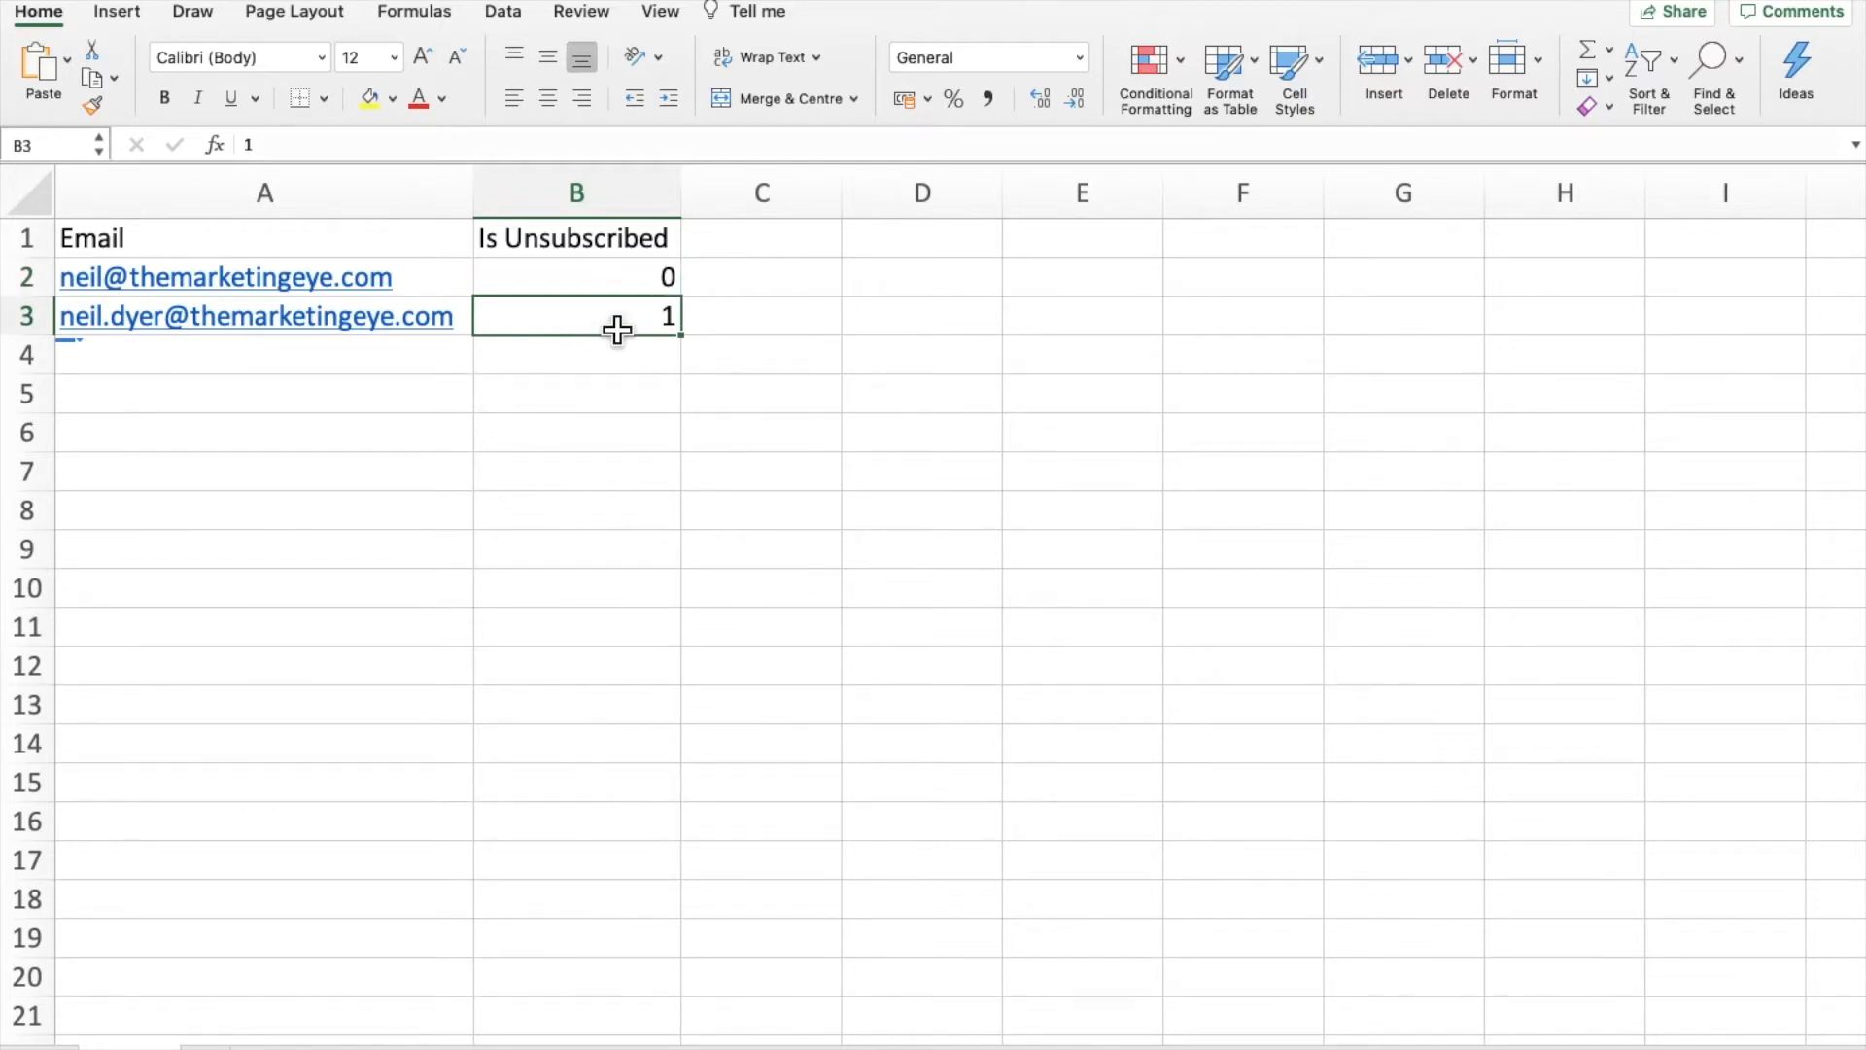
mouse_move(620, 344)
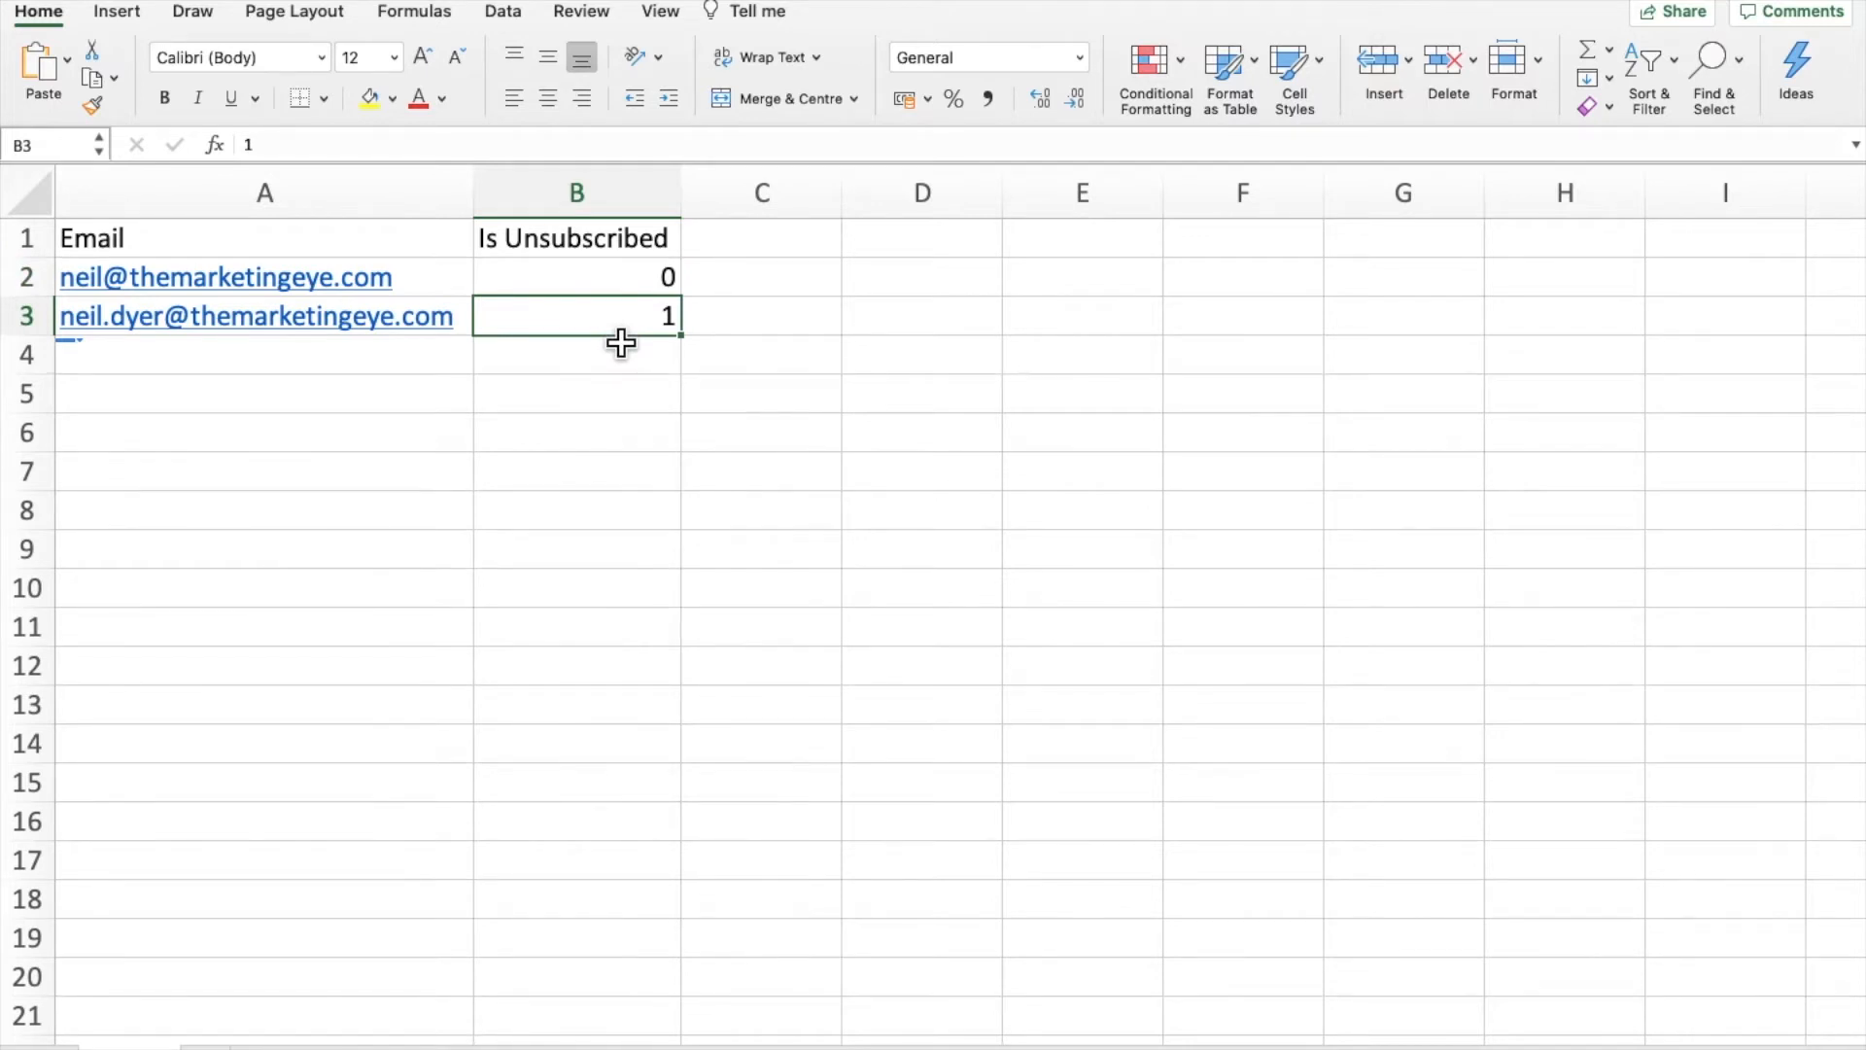
mouse_move(611, 300)
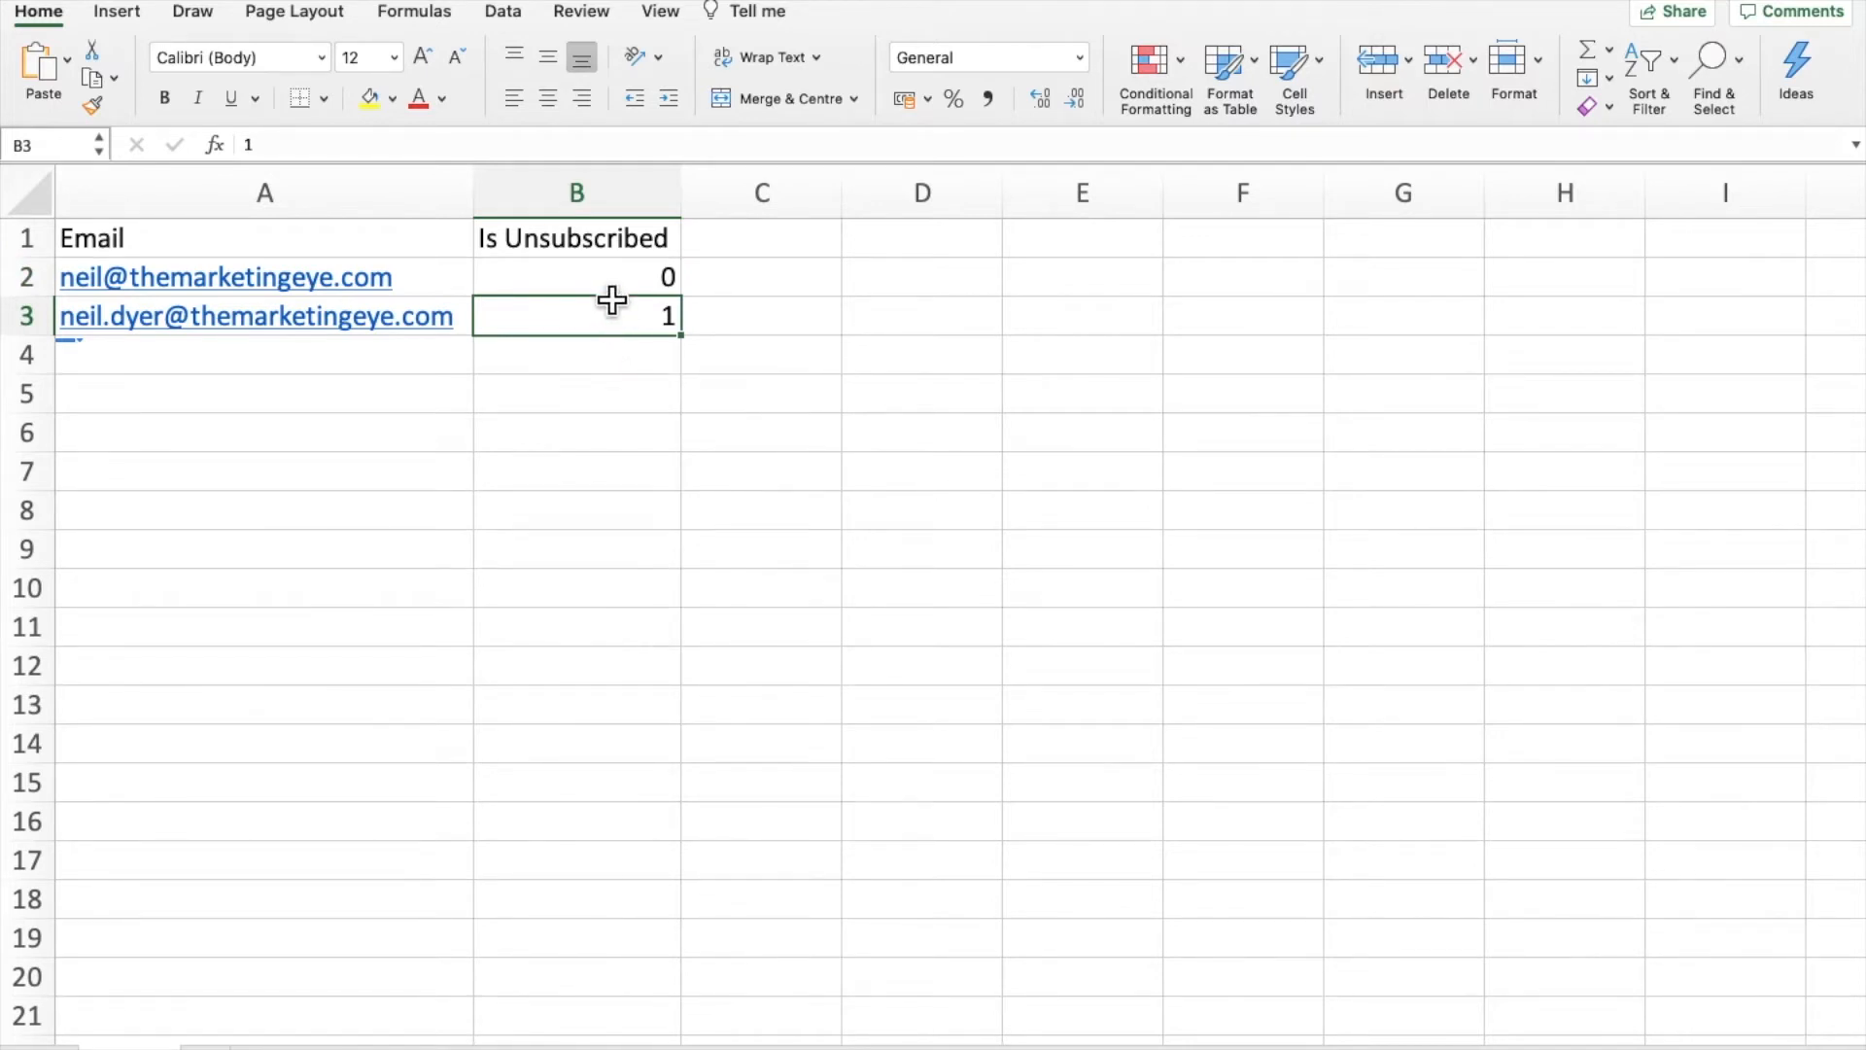
click(576, 276)
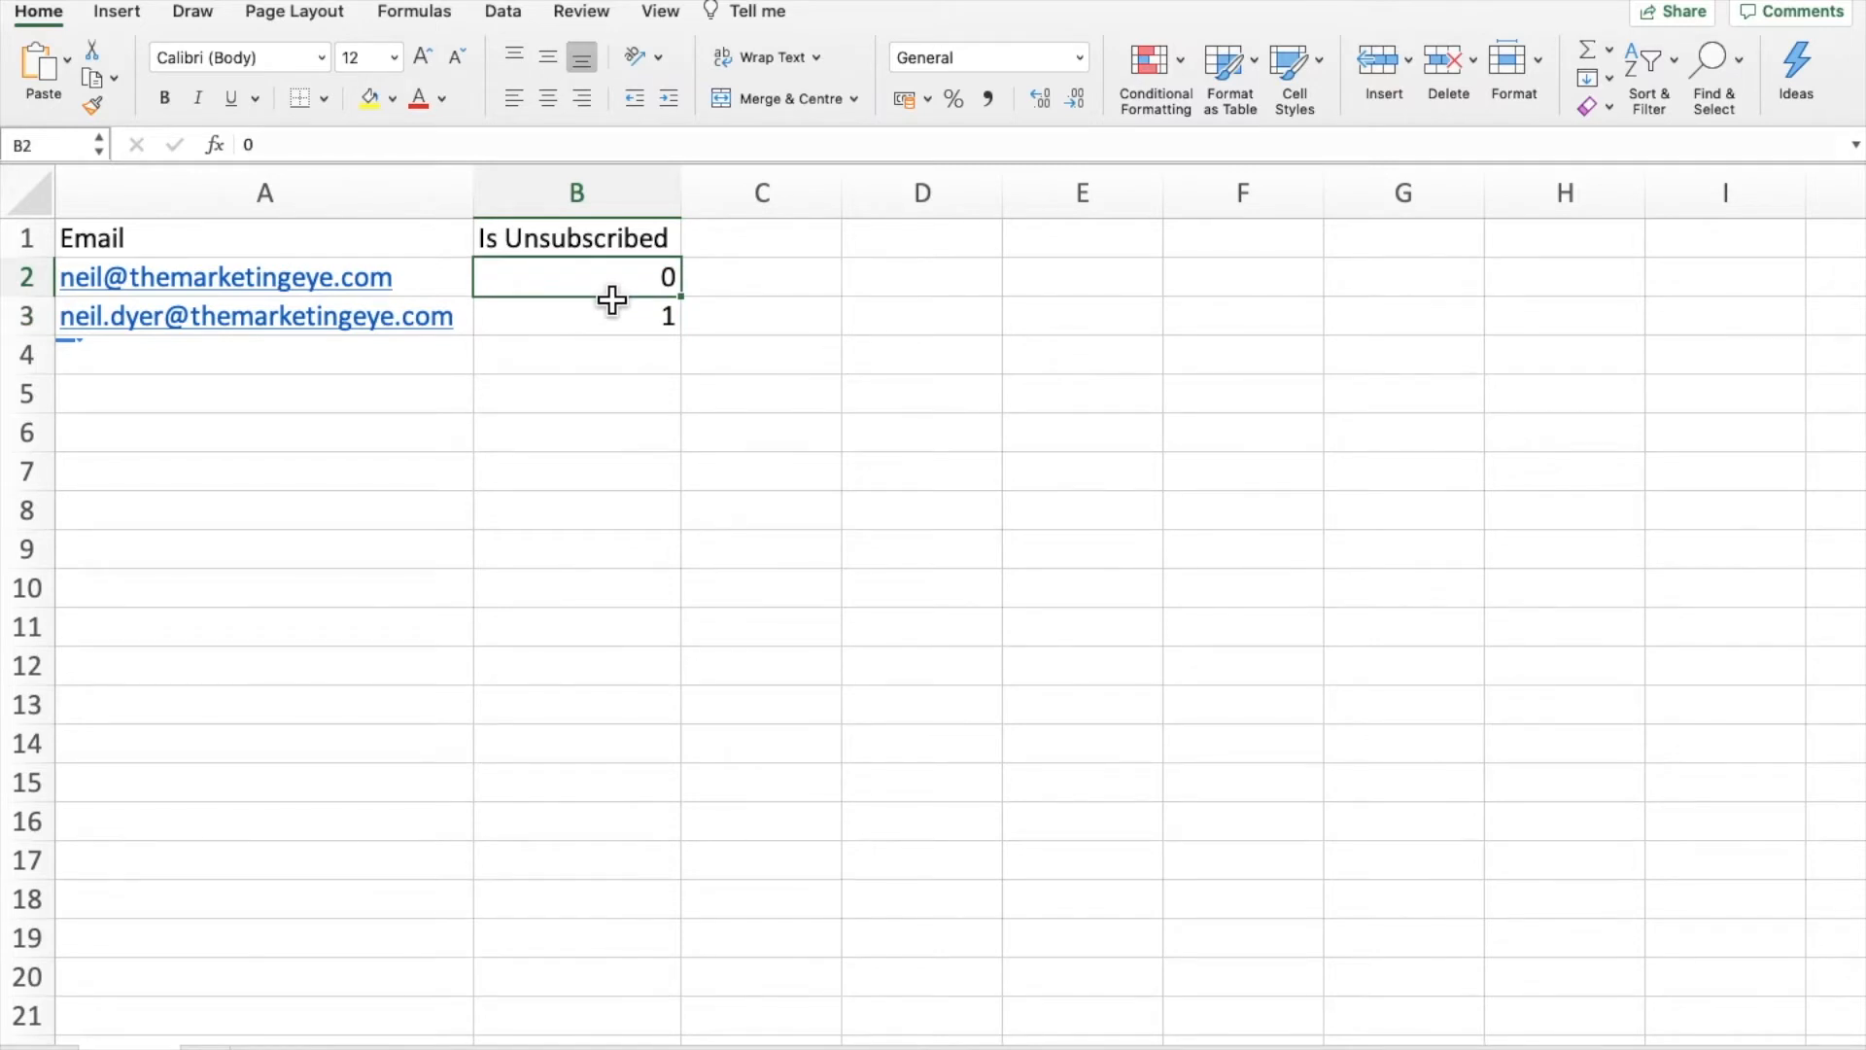
click(577, 315)
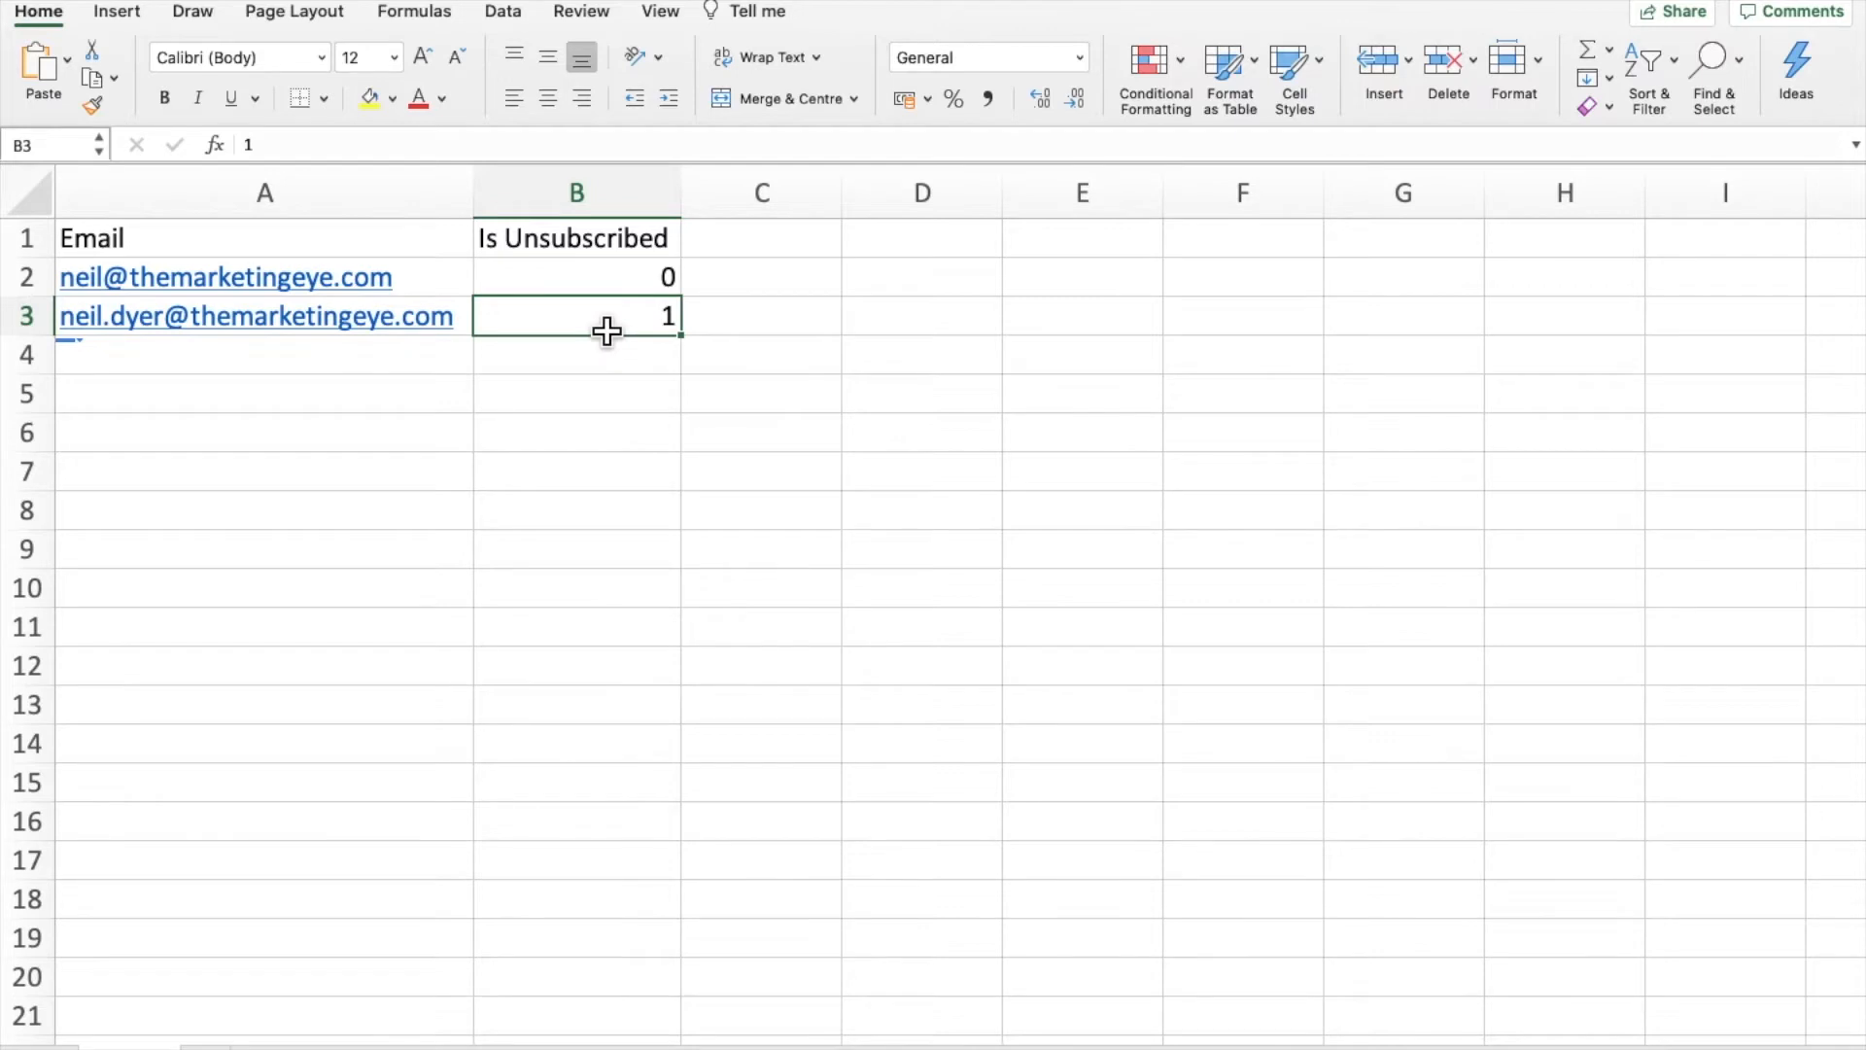
click(760, 237)
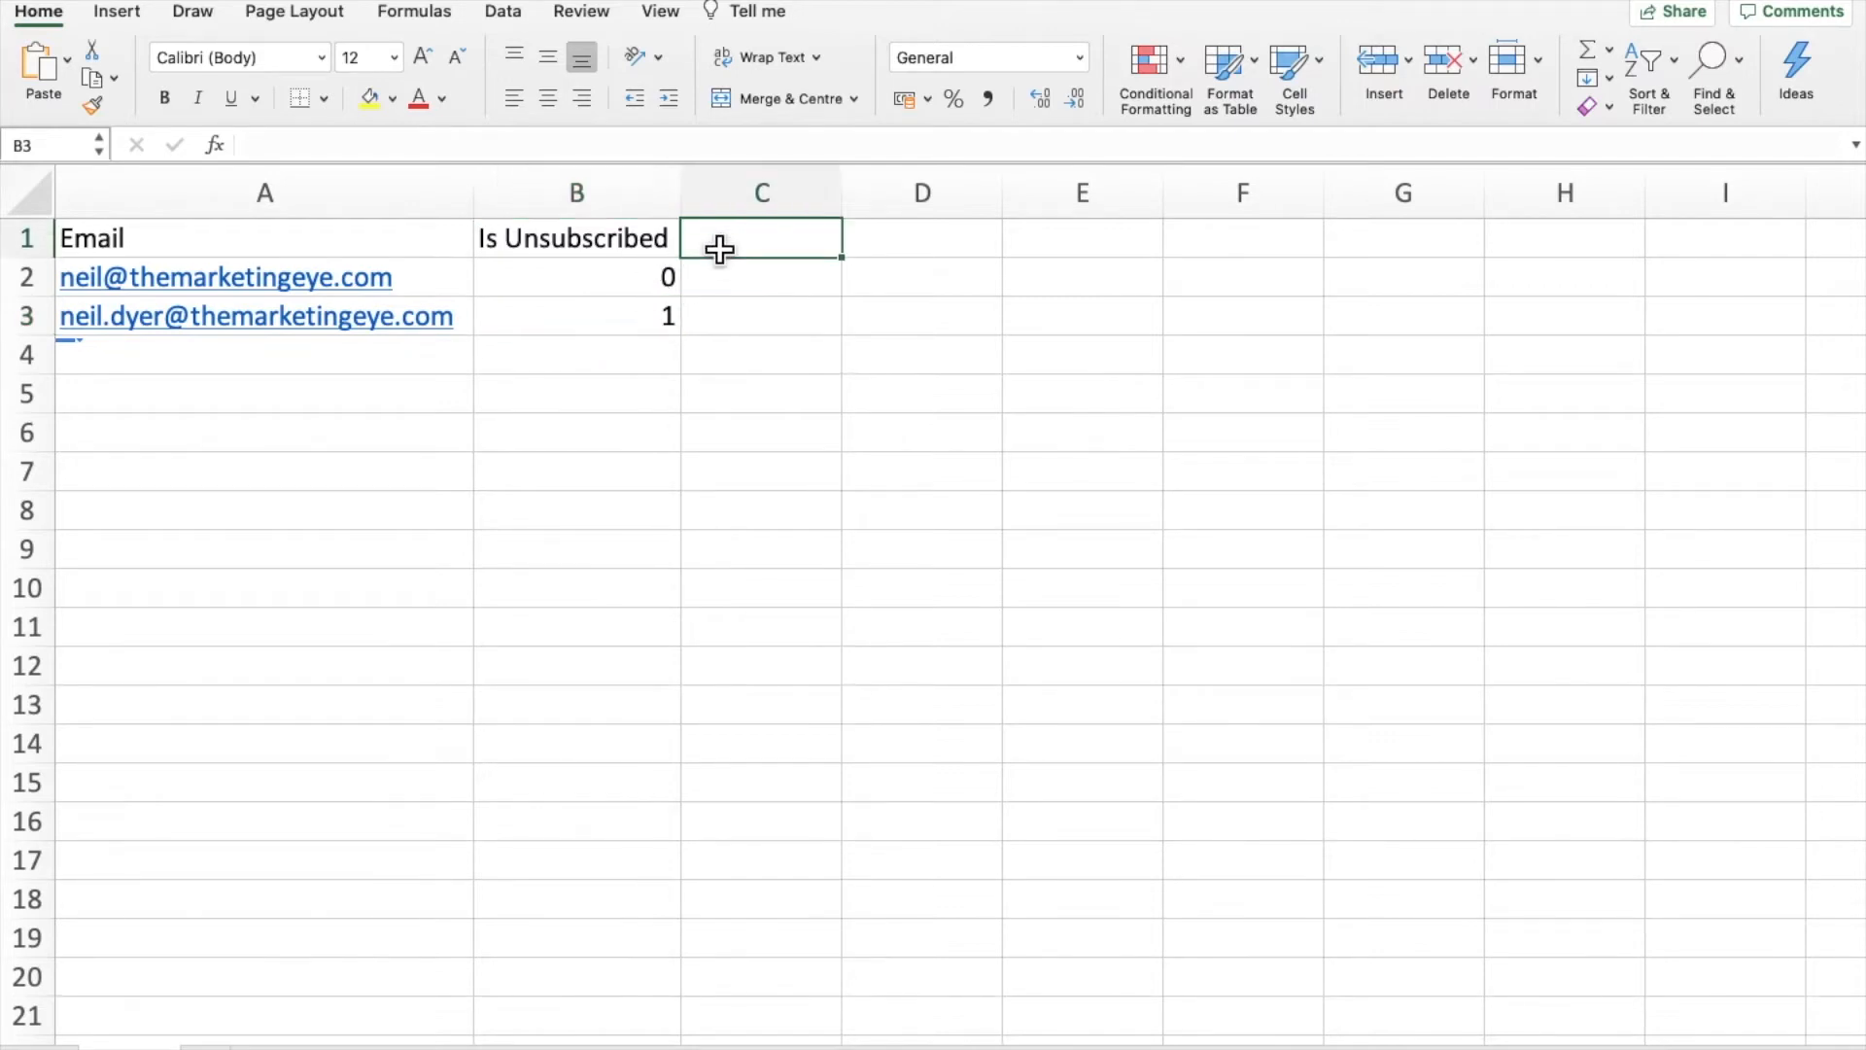
click(760, 237)
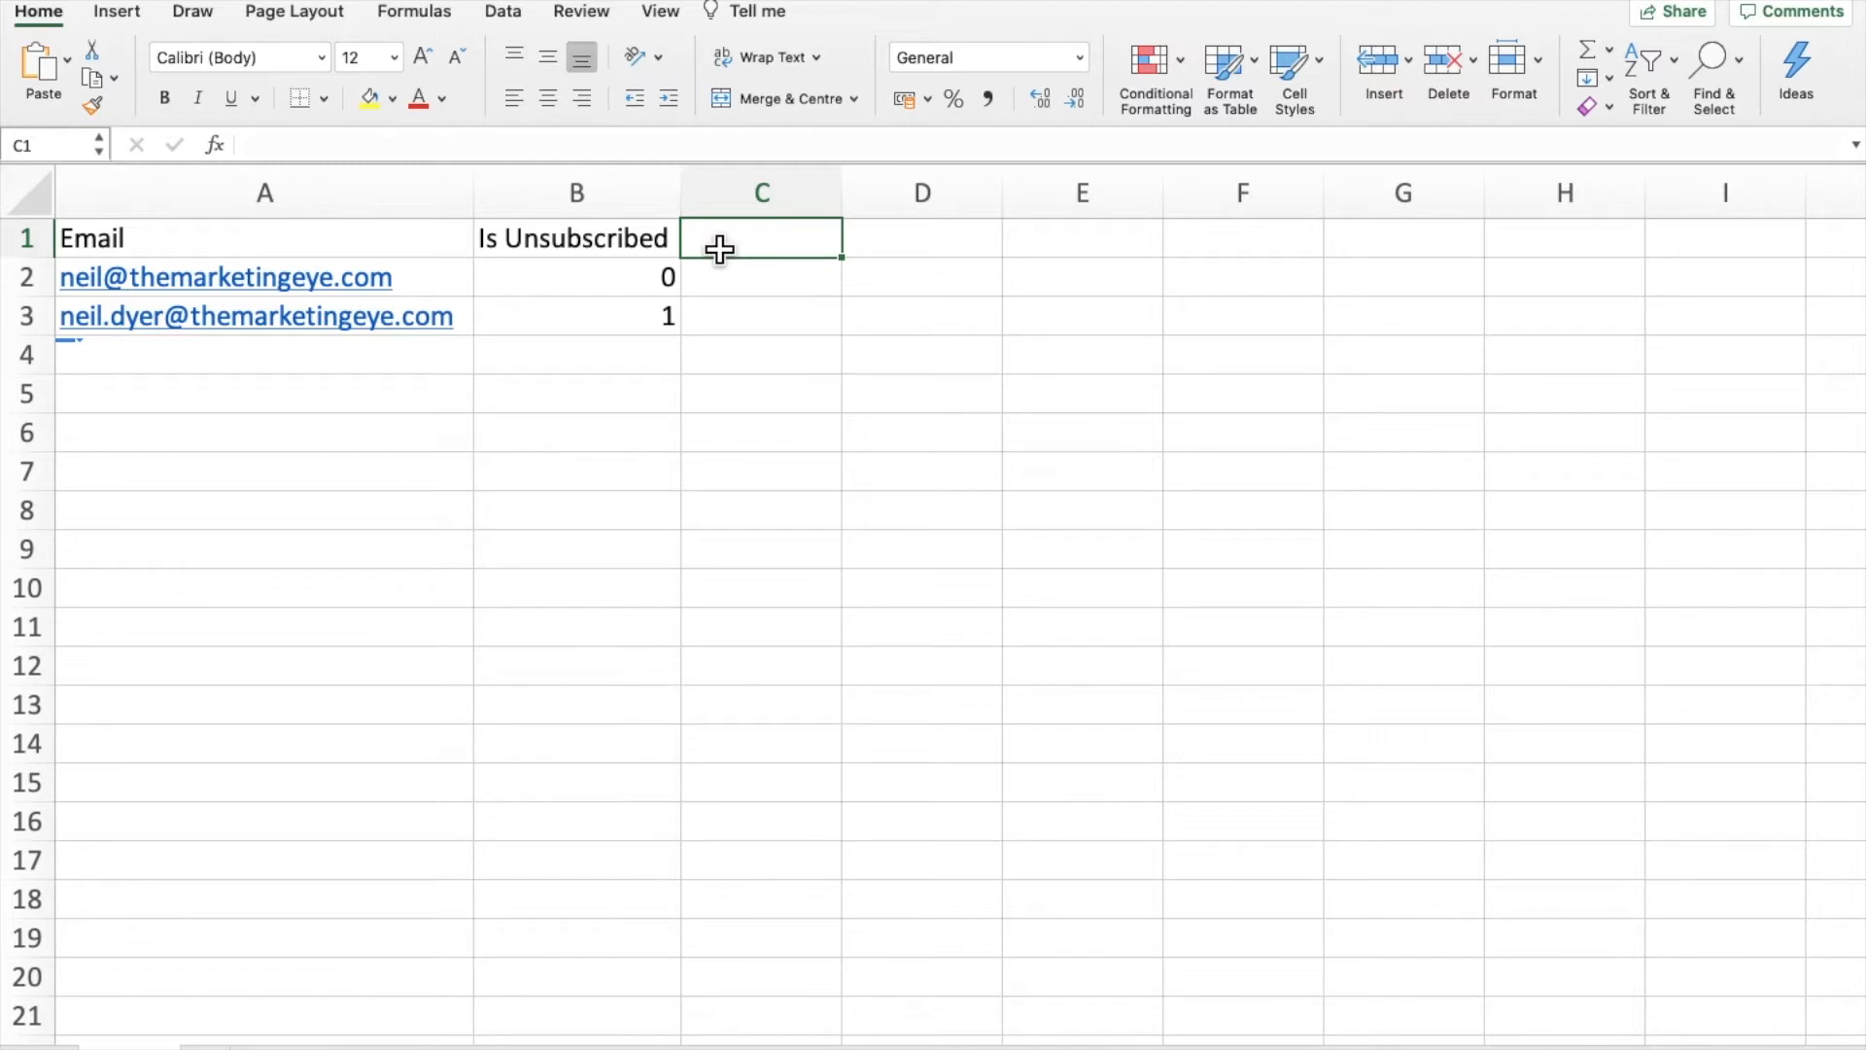
click(265, 237)
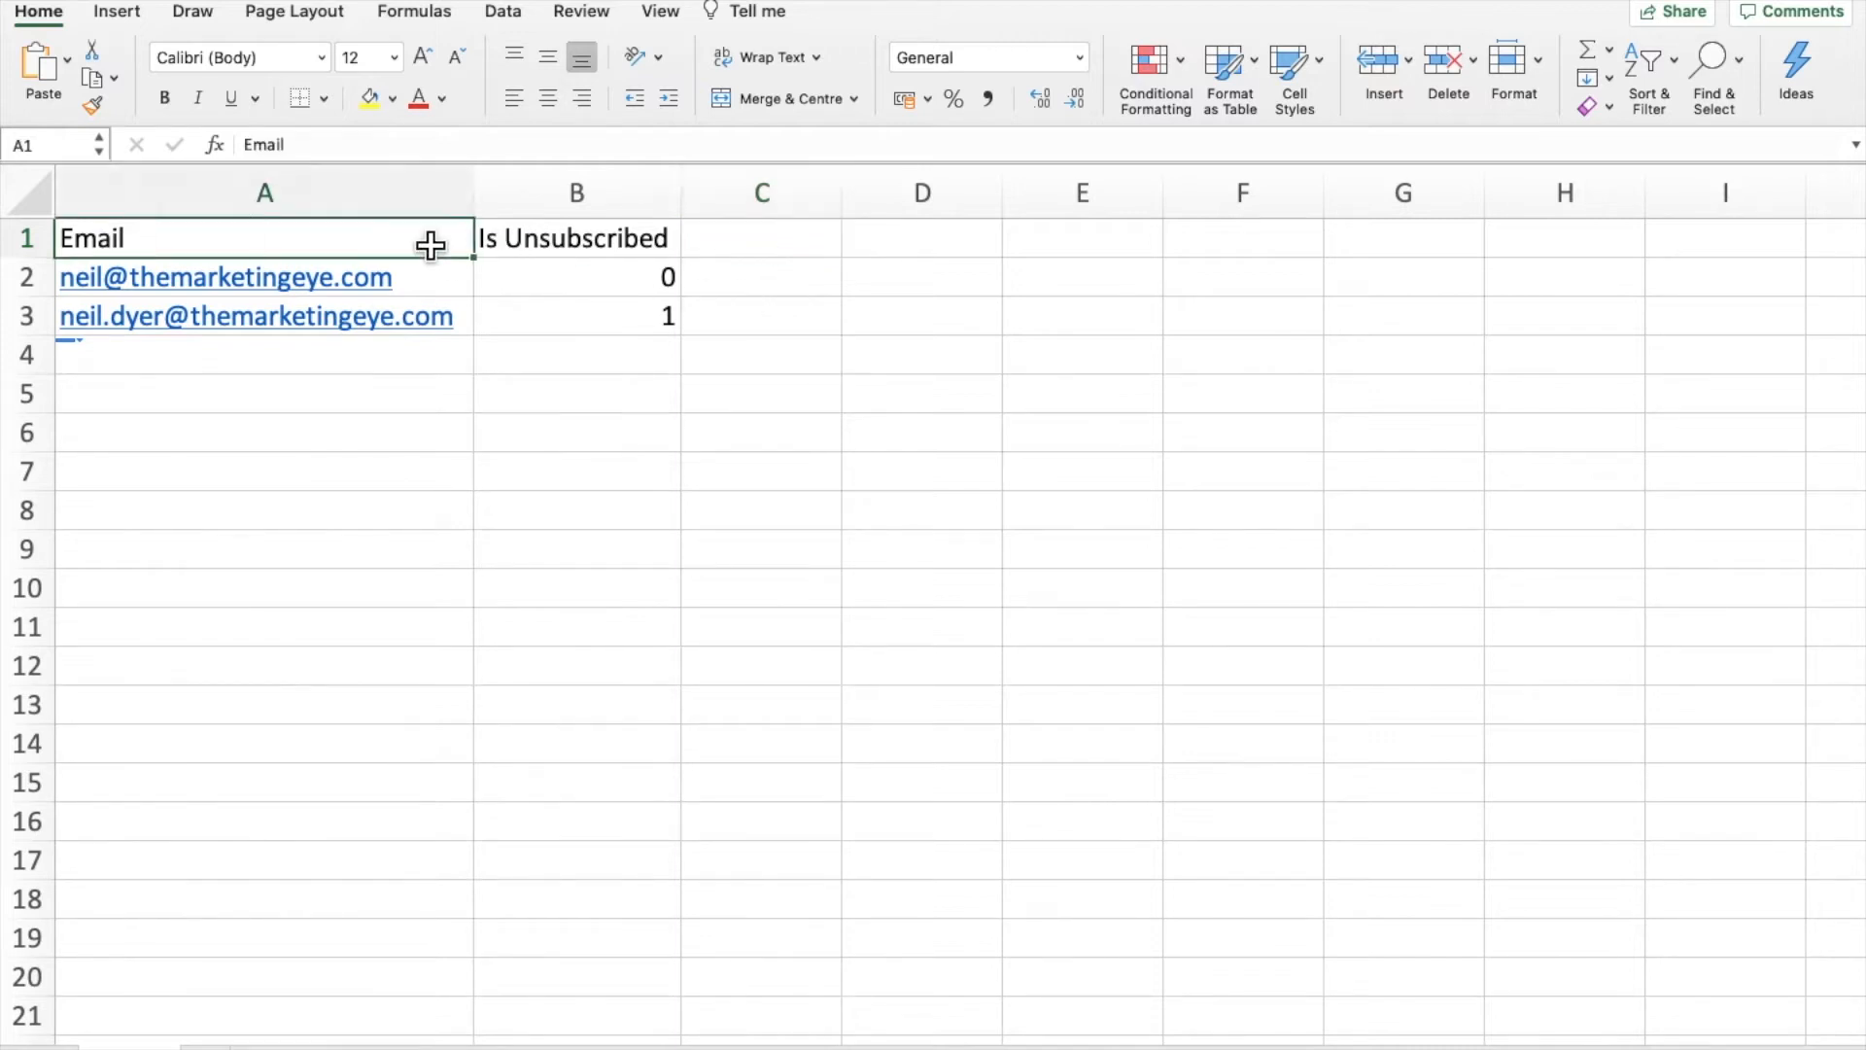
click(578, 238)
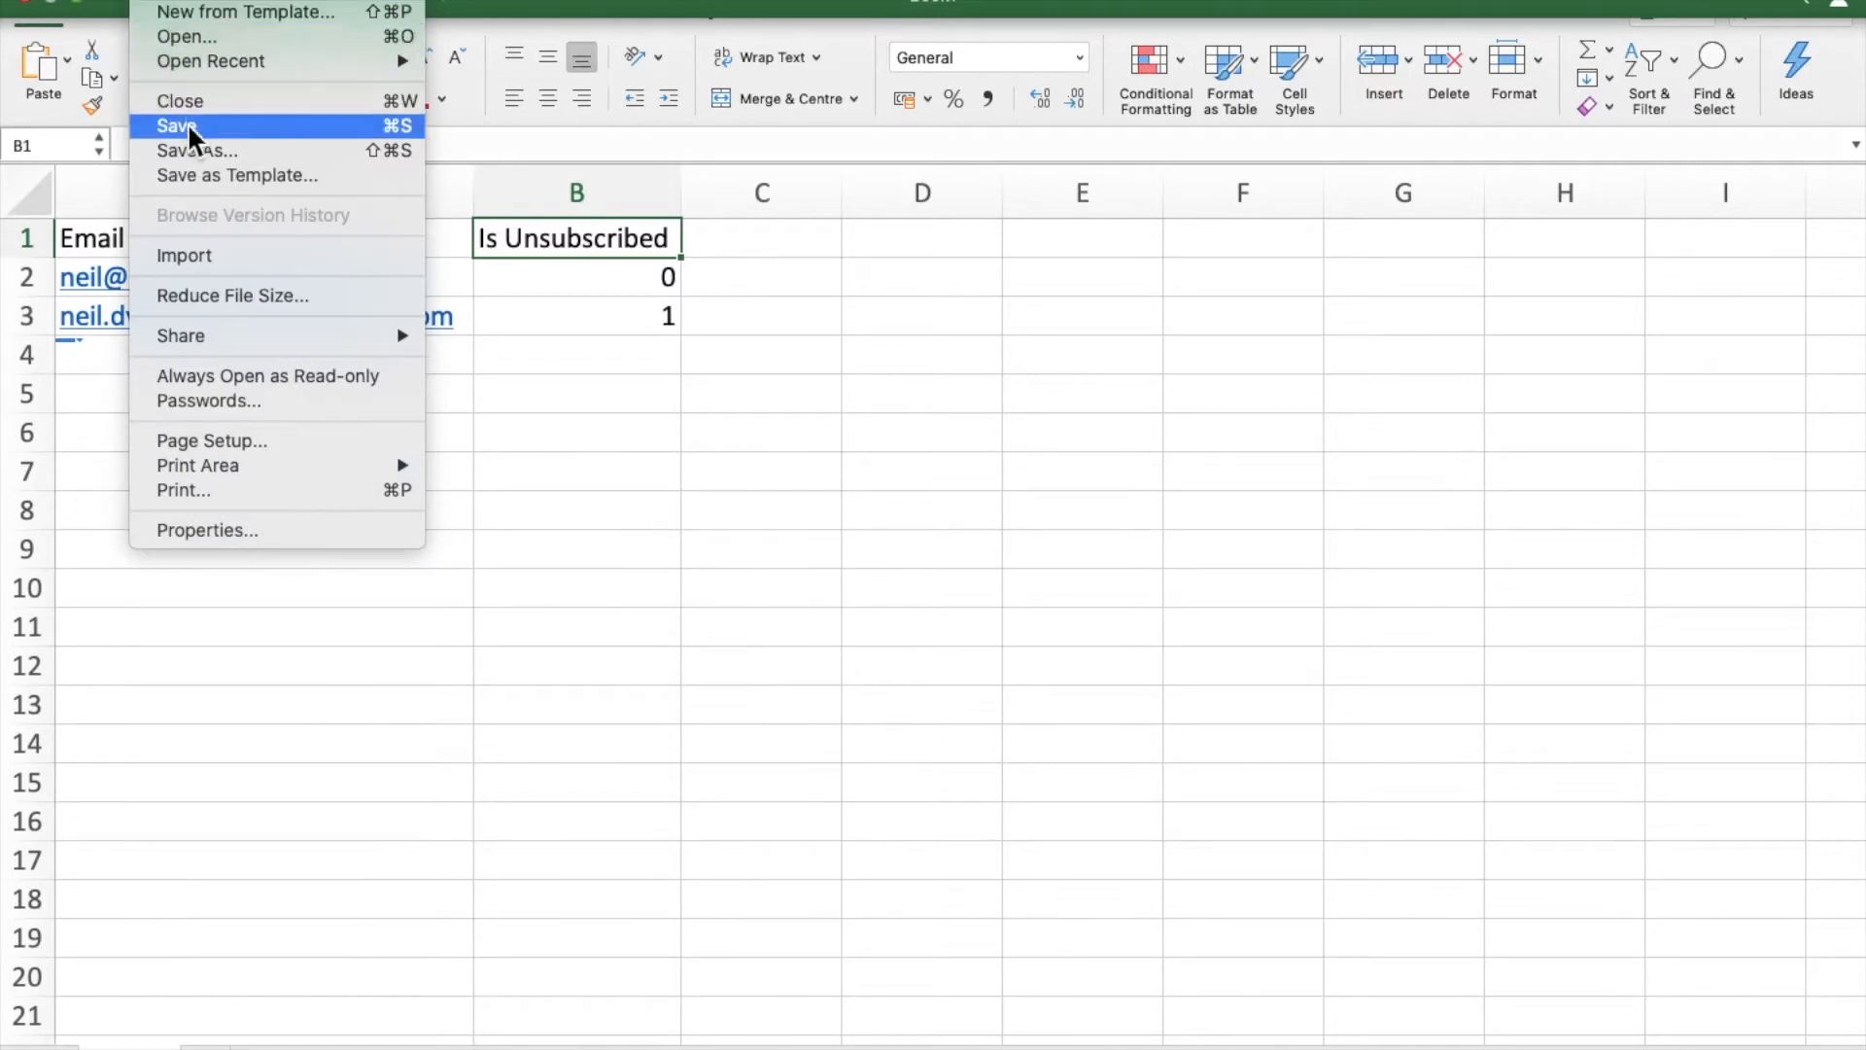
Save the sheet as CSV UTF-8 (Comma-delimited) file Book1 in Downloads
click(176, 127)
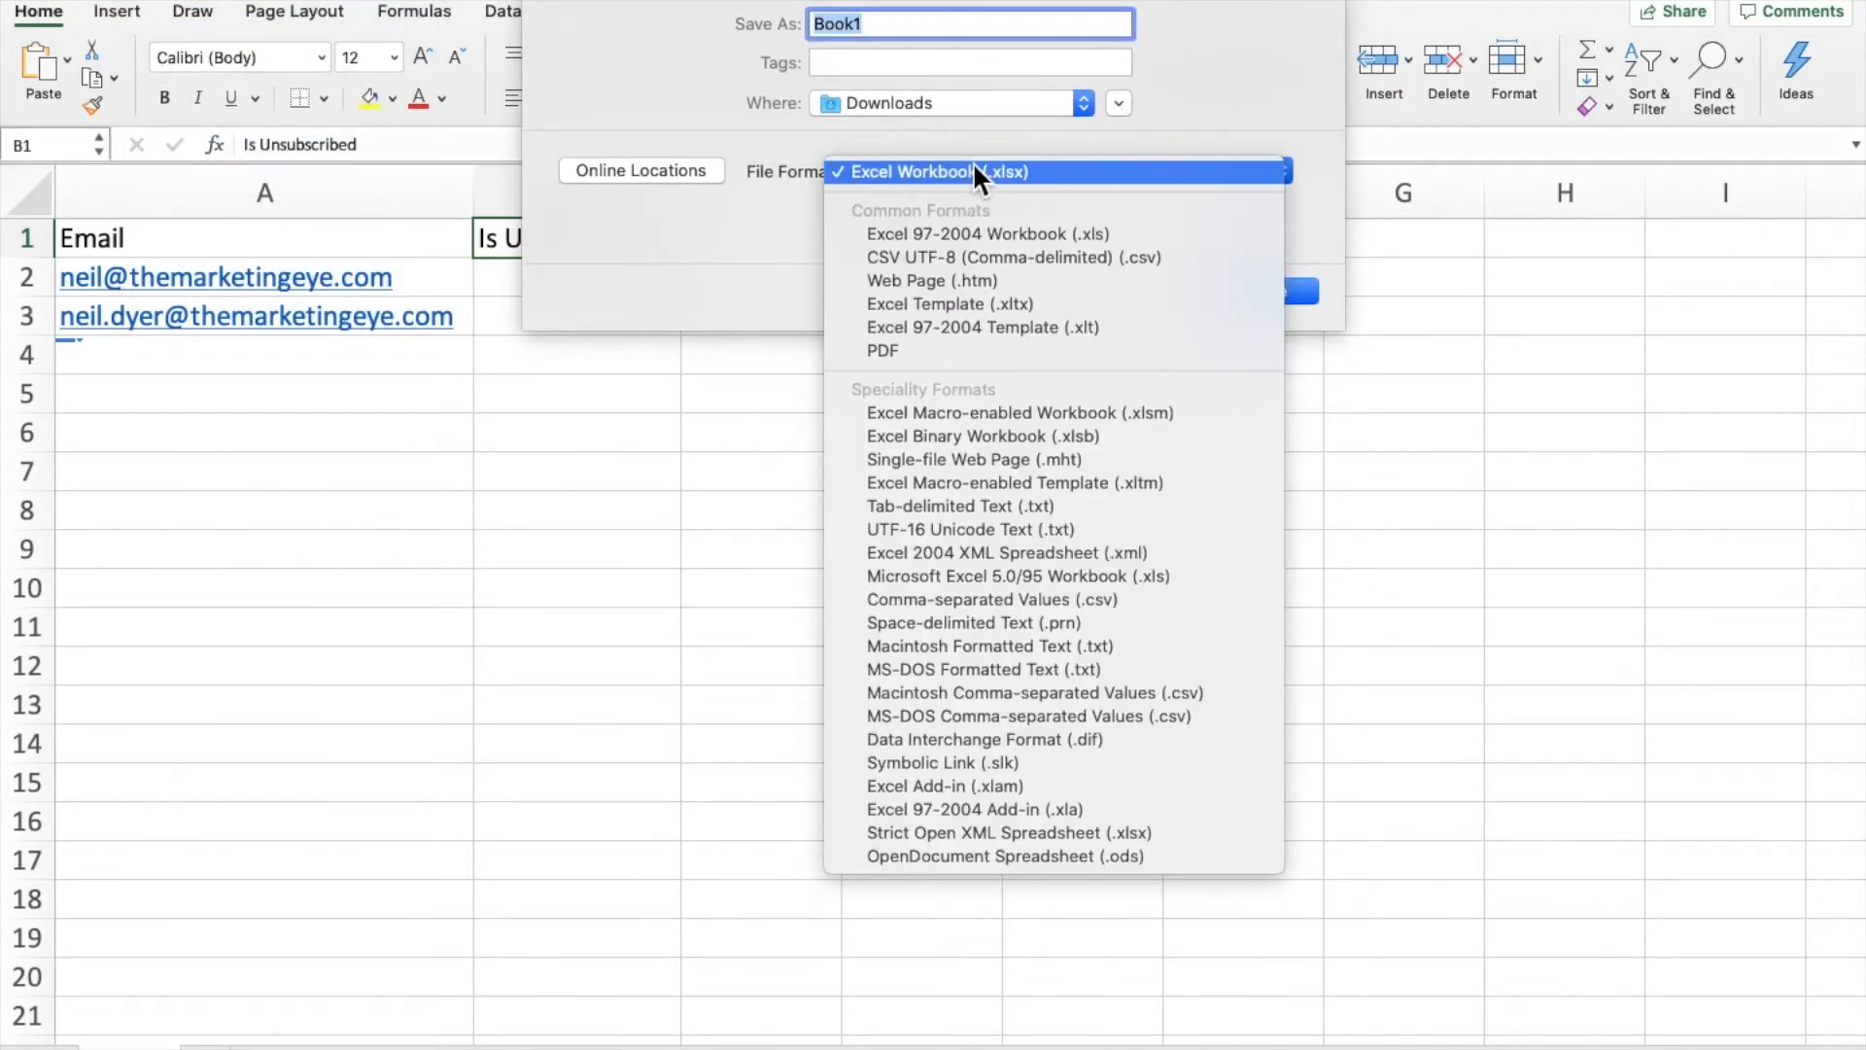
mouse_move(1012, 257)
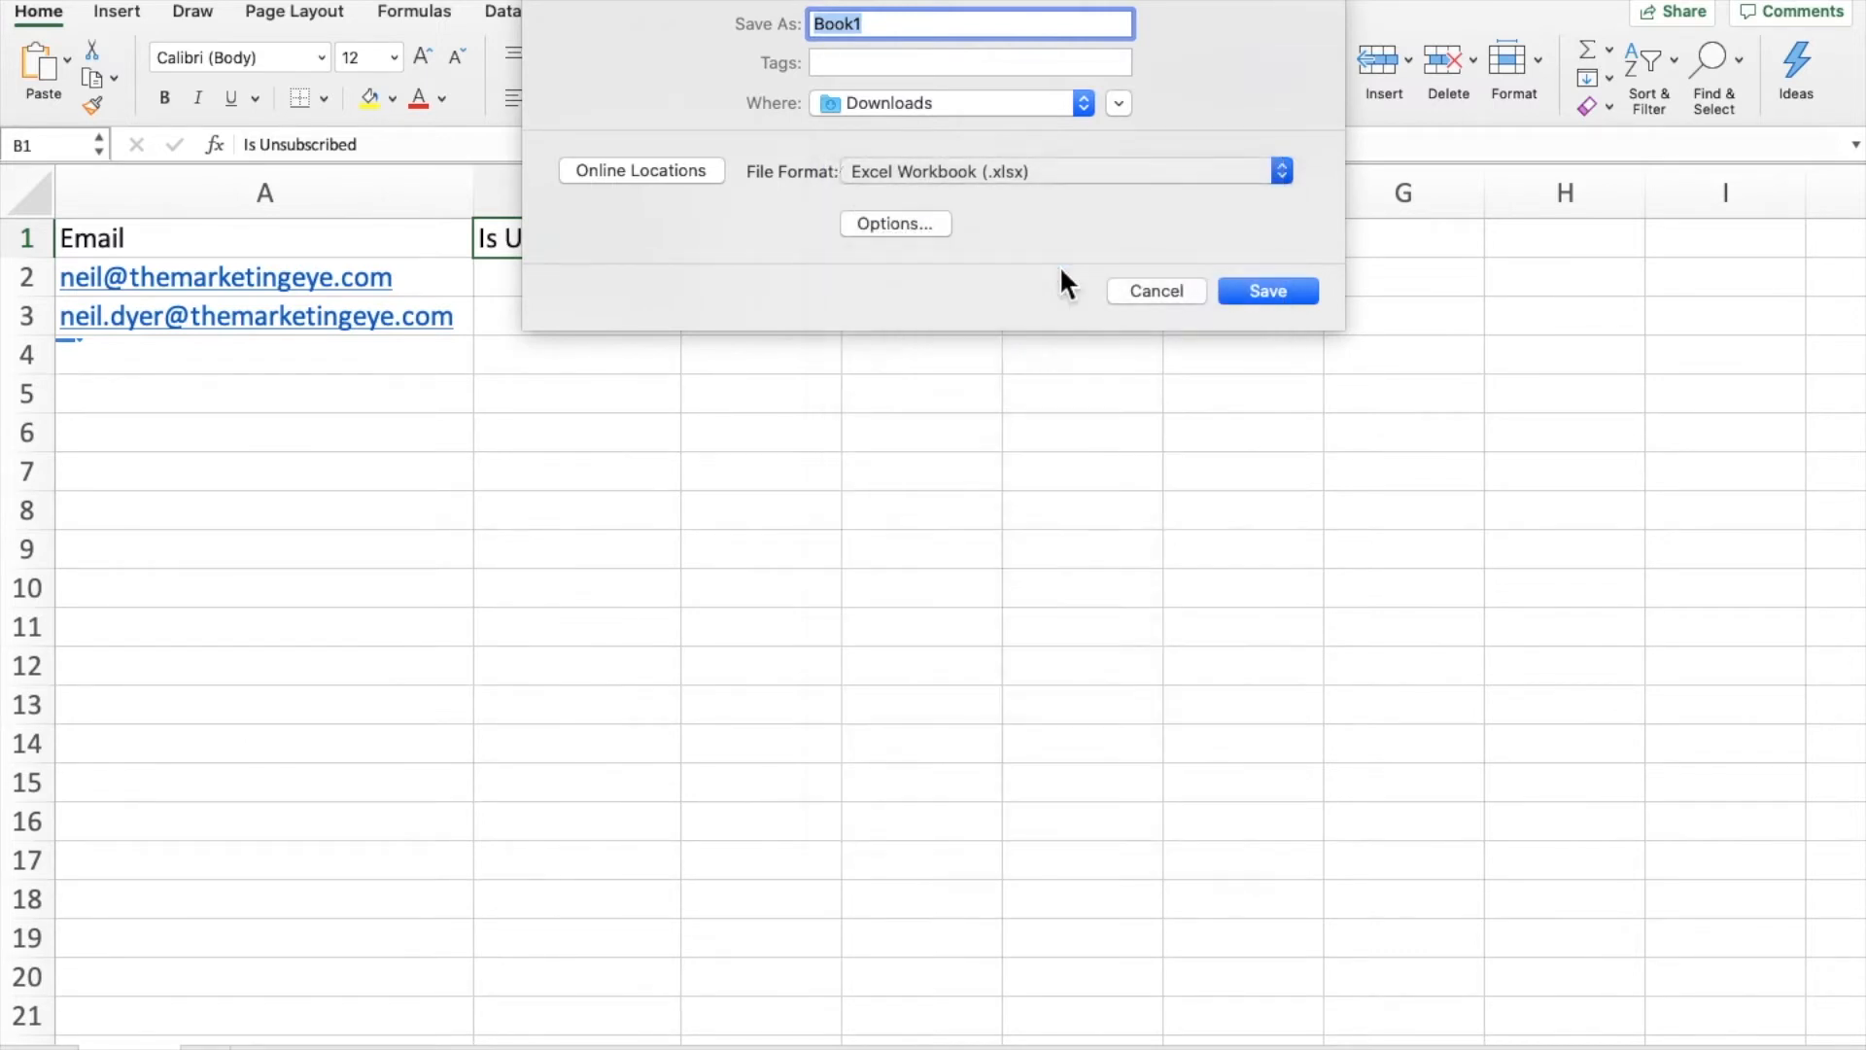
click(1280, 170)
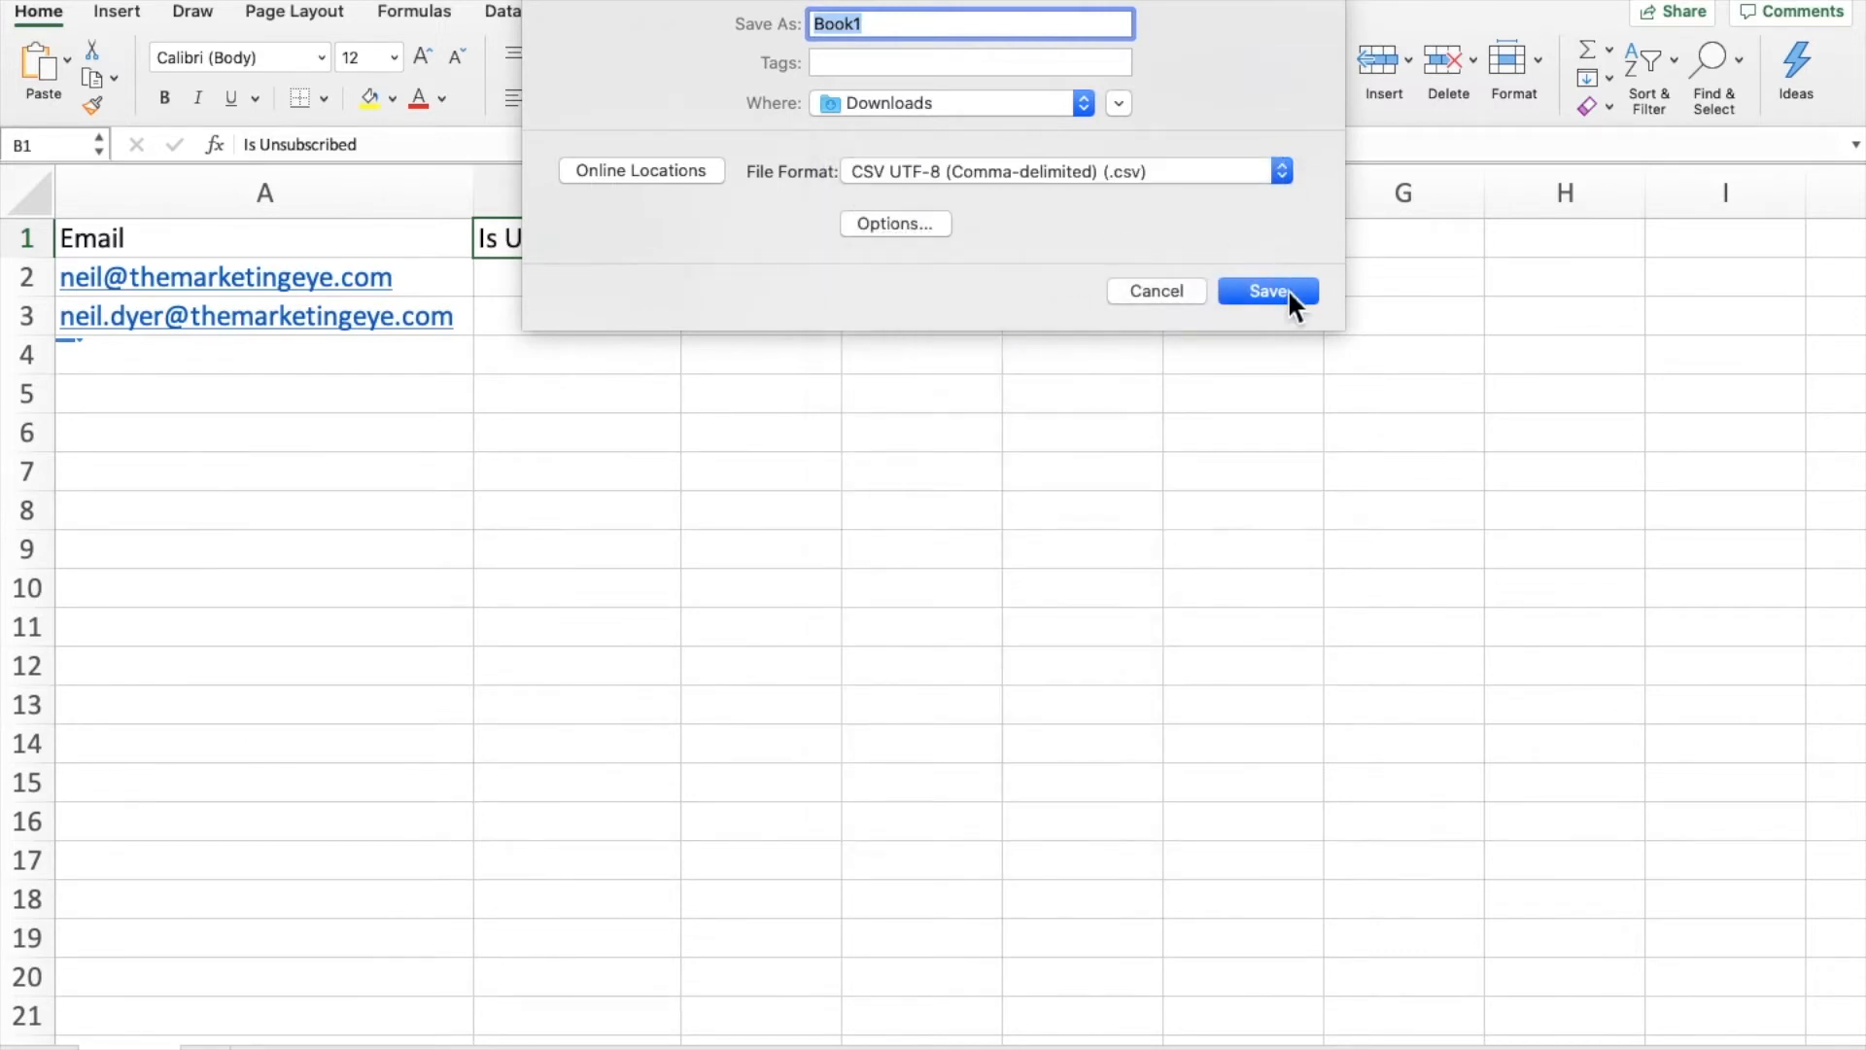
click(1266, 291)
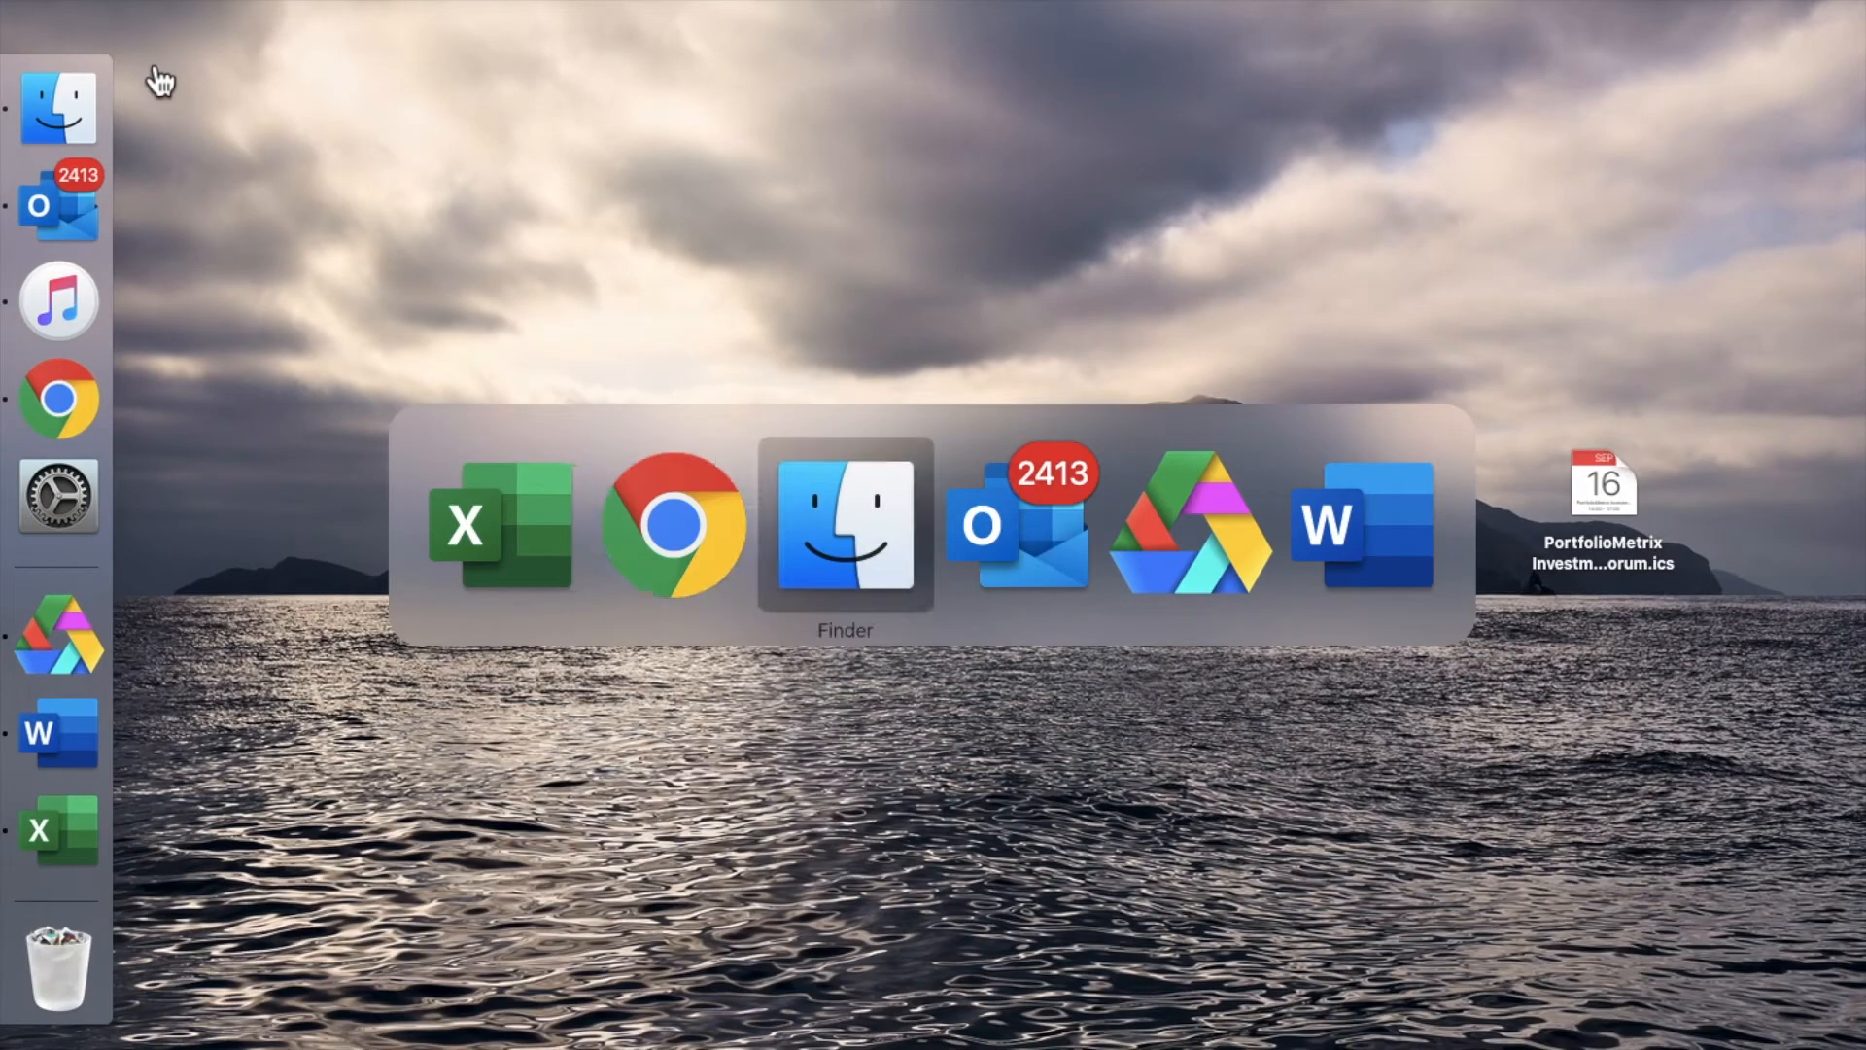
Switch to Chrome and dismiss the Contacts menu, staying on the Import Contacts page
click(677, 521)
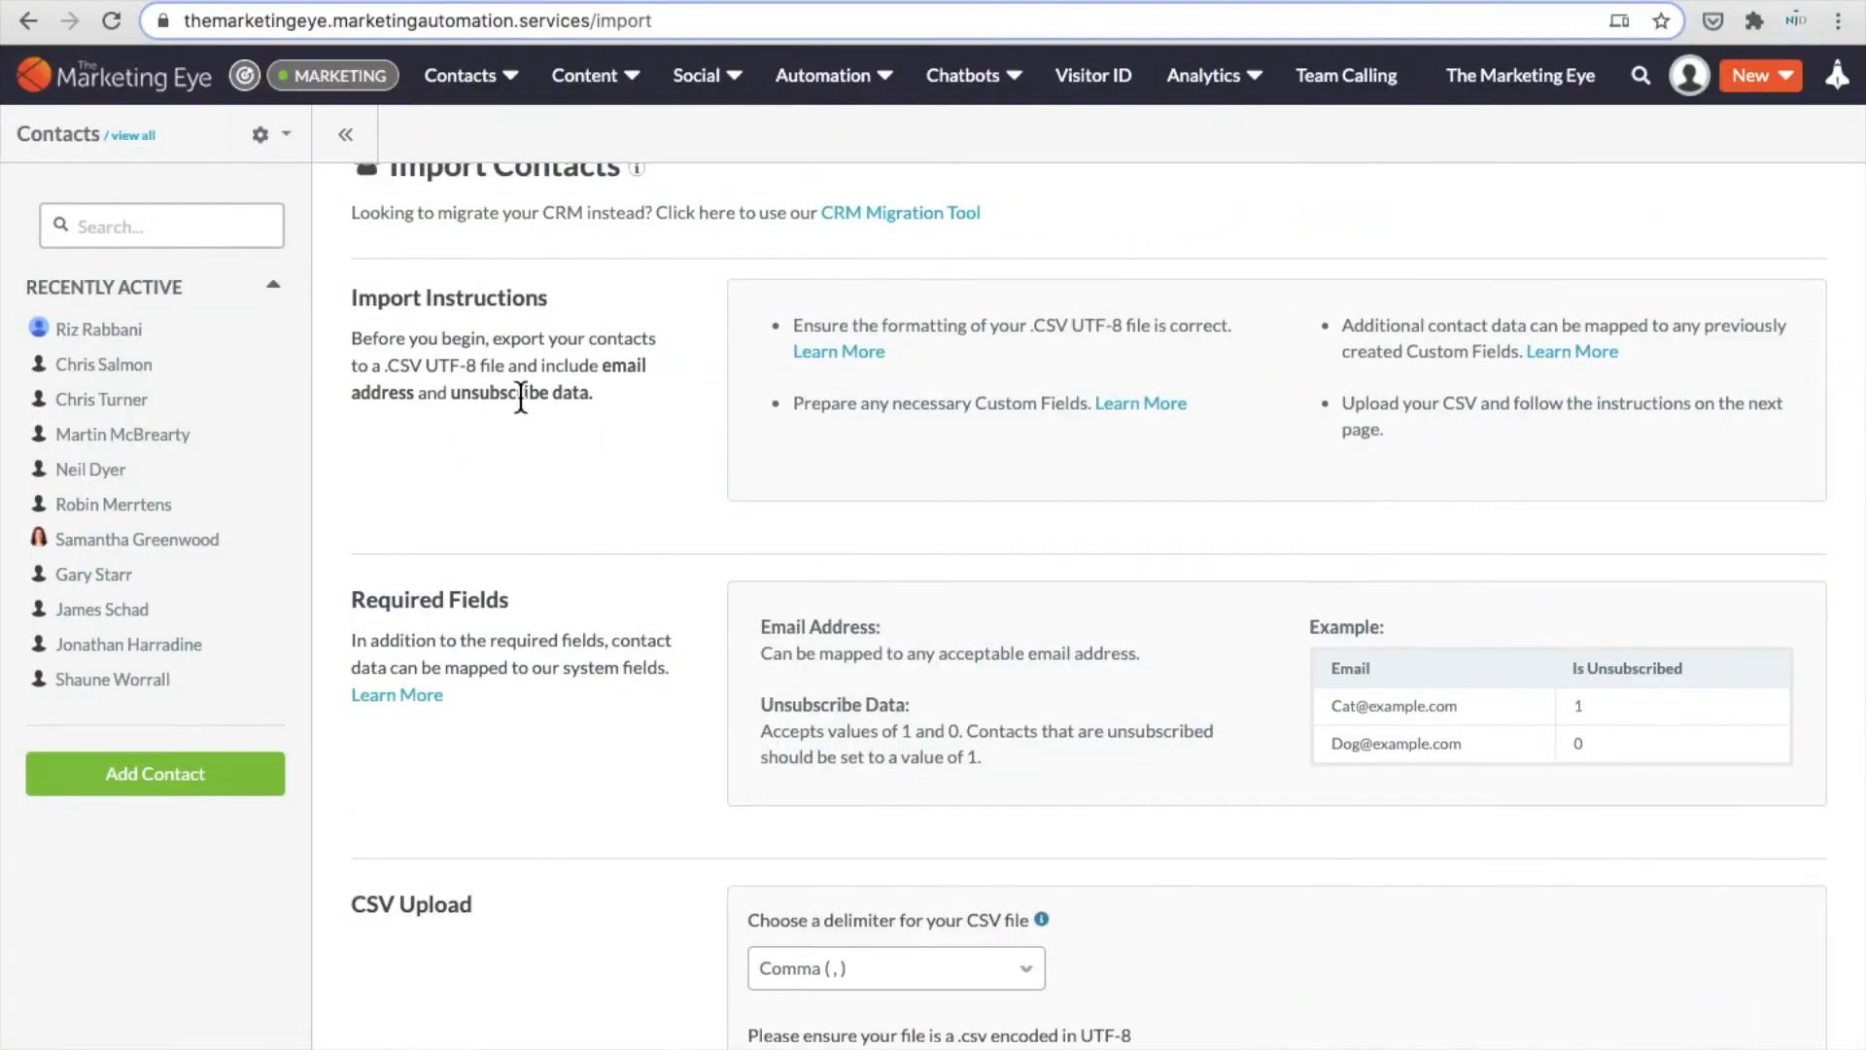
click(461, 75)
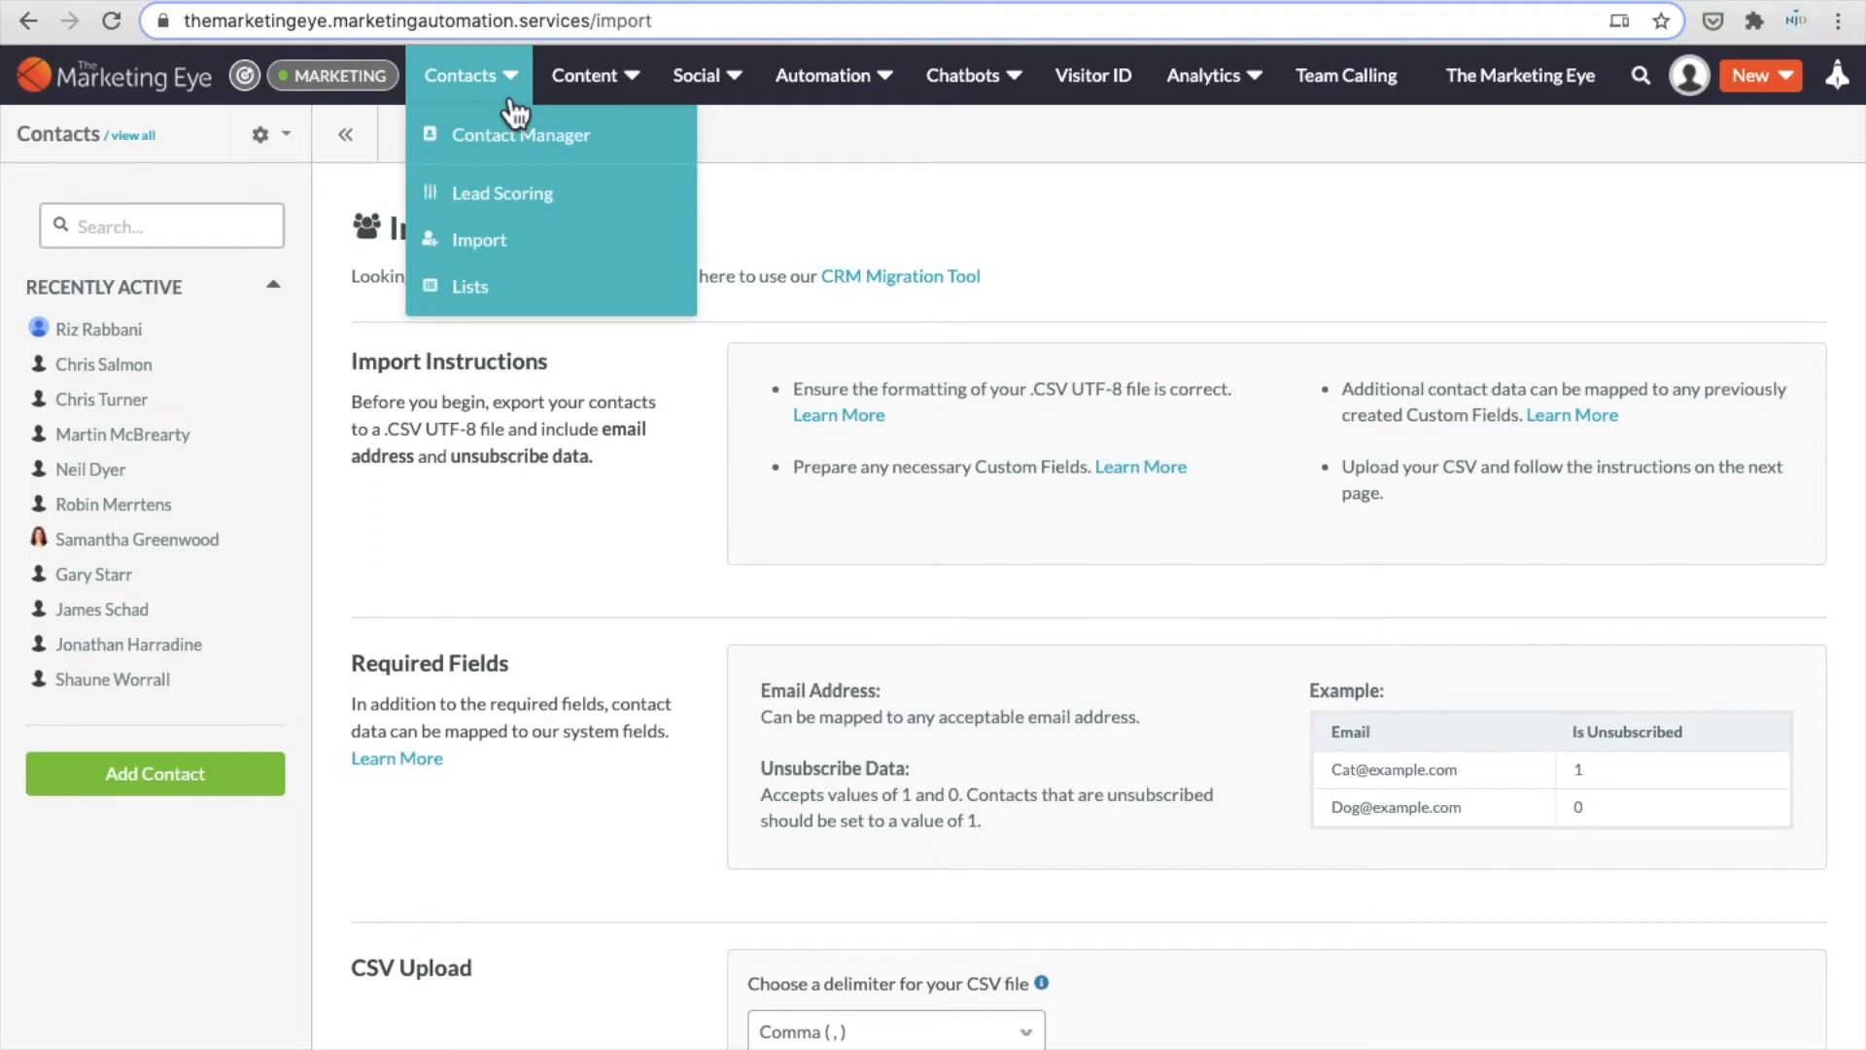
mouse_move(509, 113)
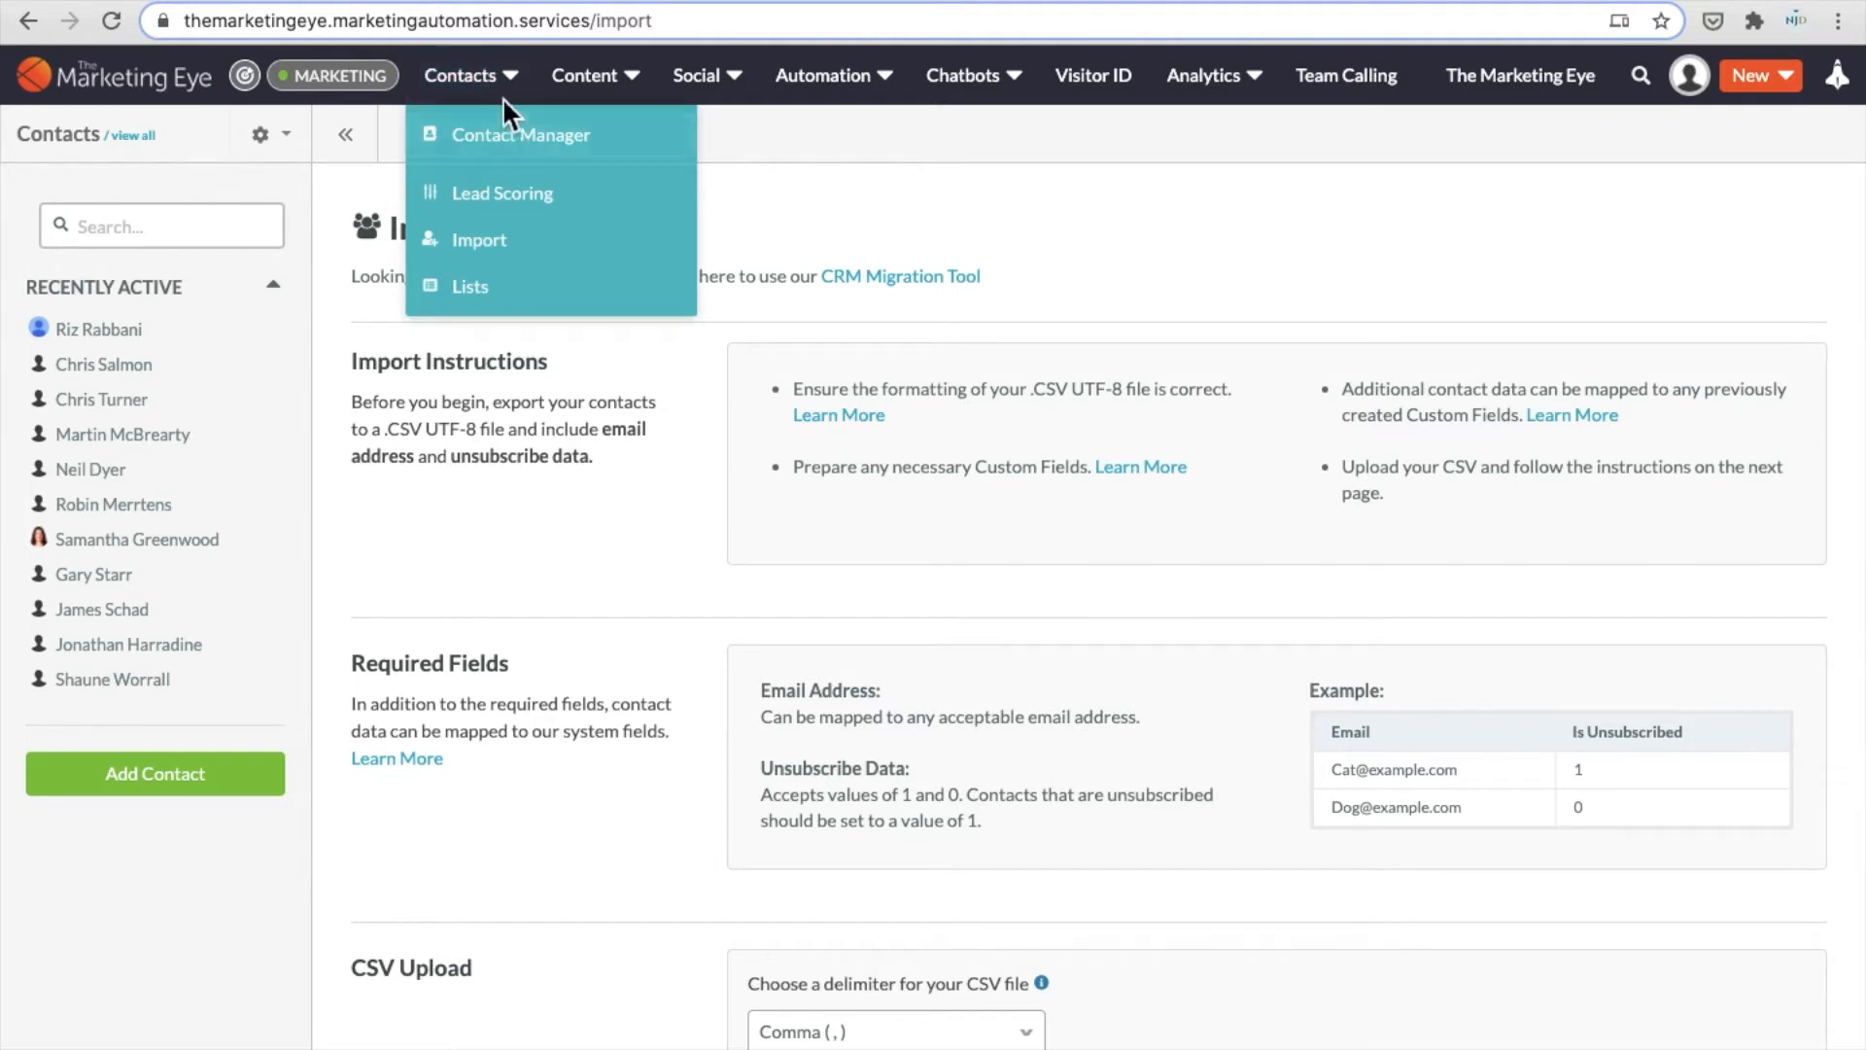
click(479, 239)
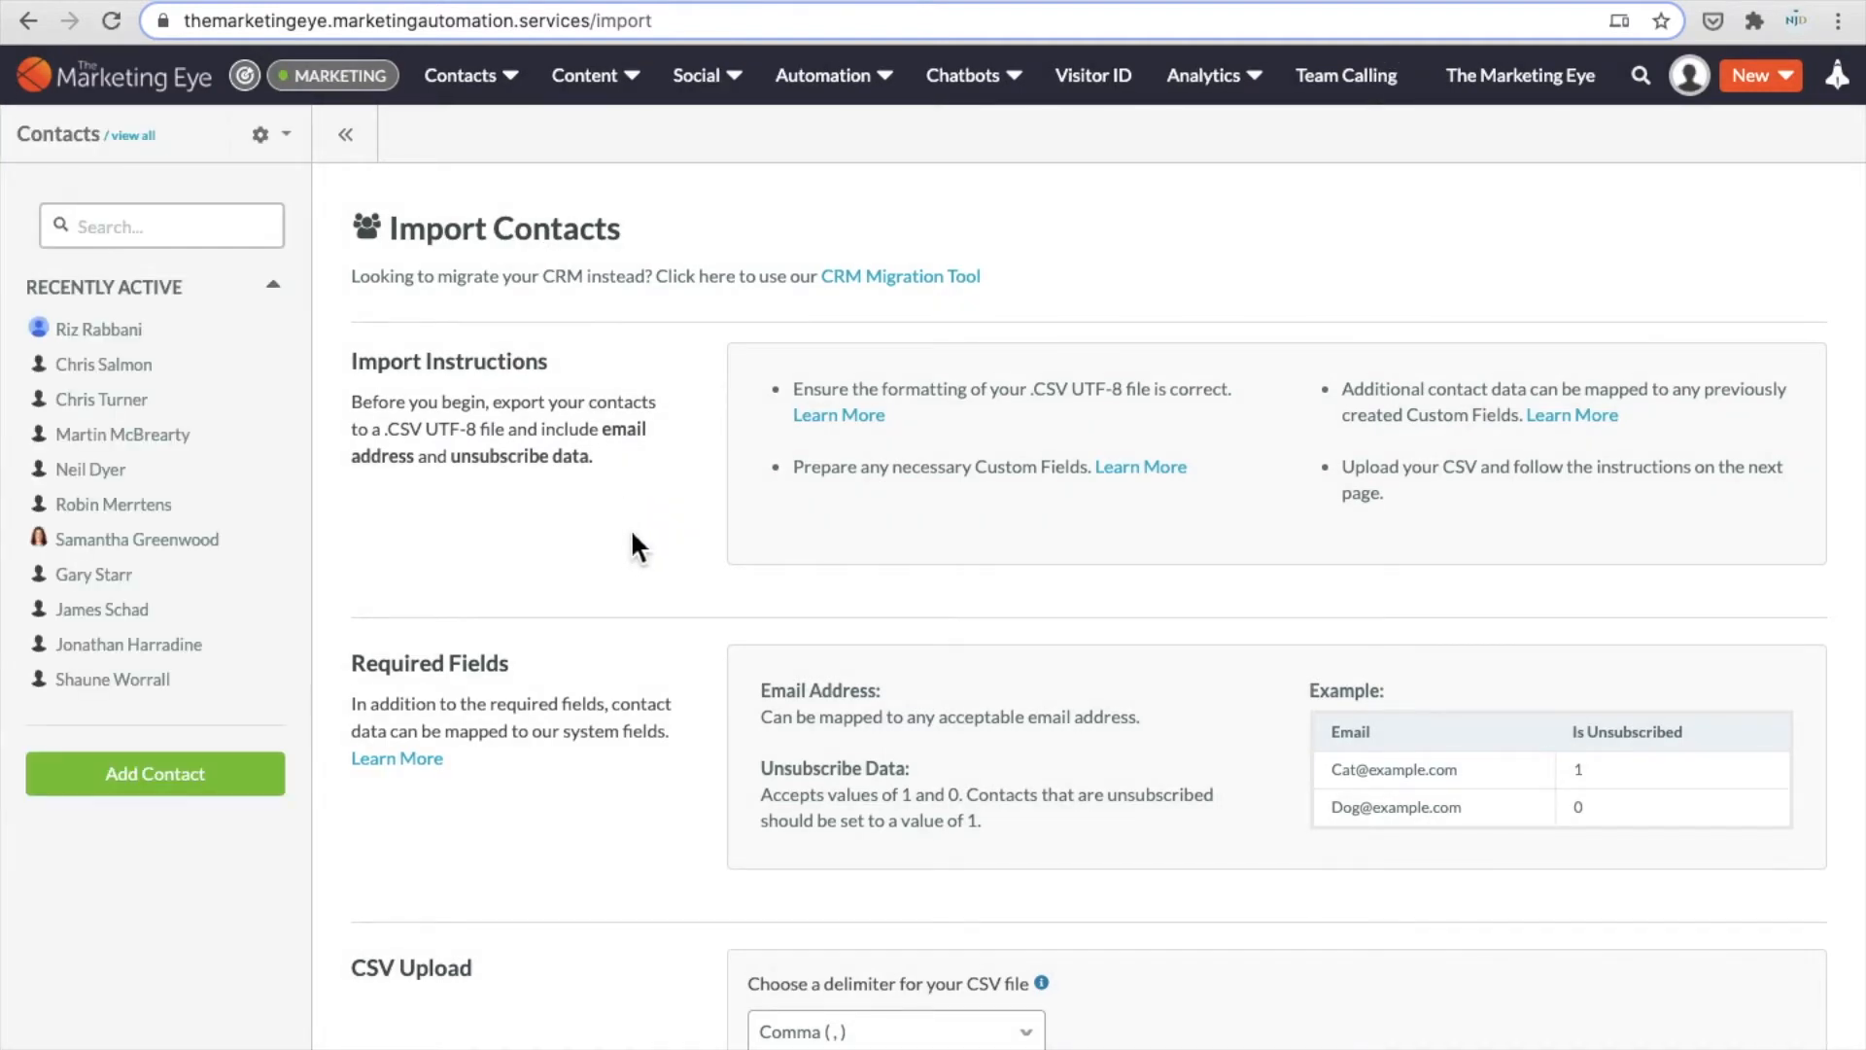
Choose Book1.csv as the import file and submit it with Upload CSV File
scroll(down, 3)
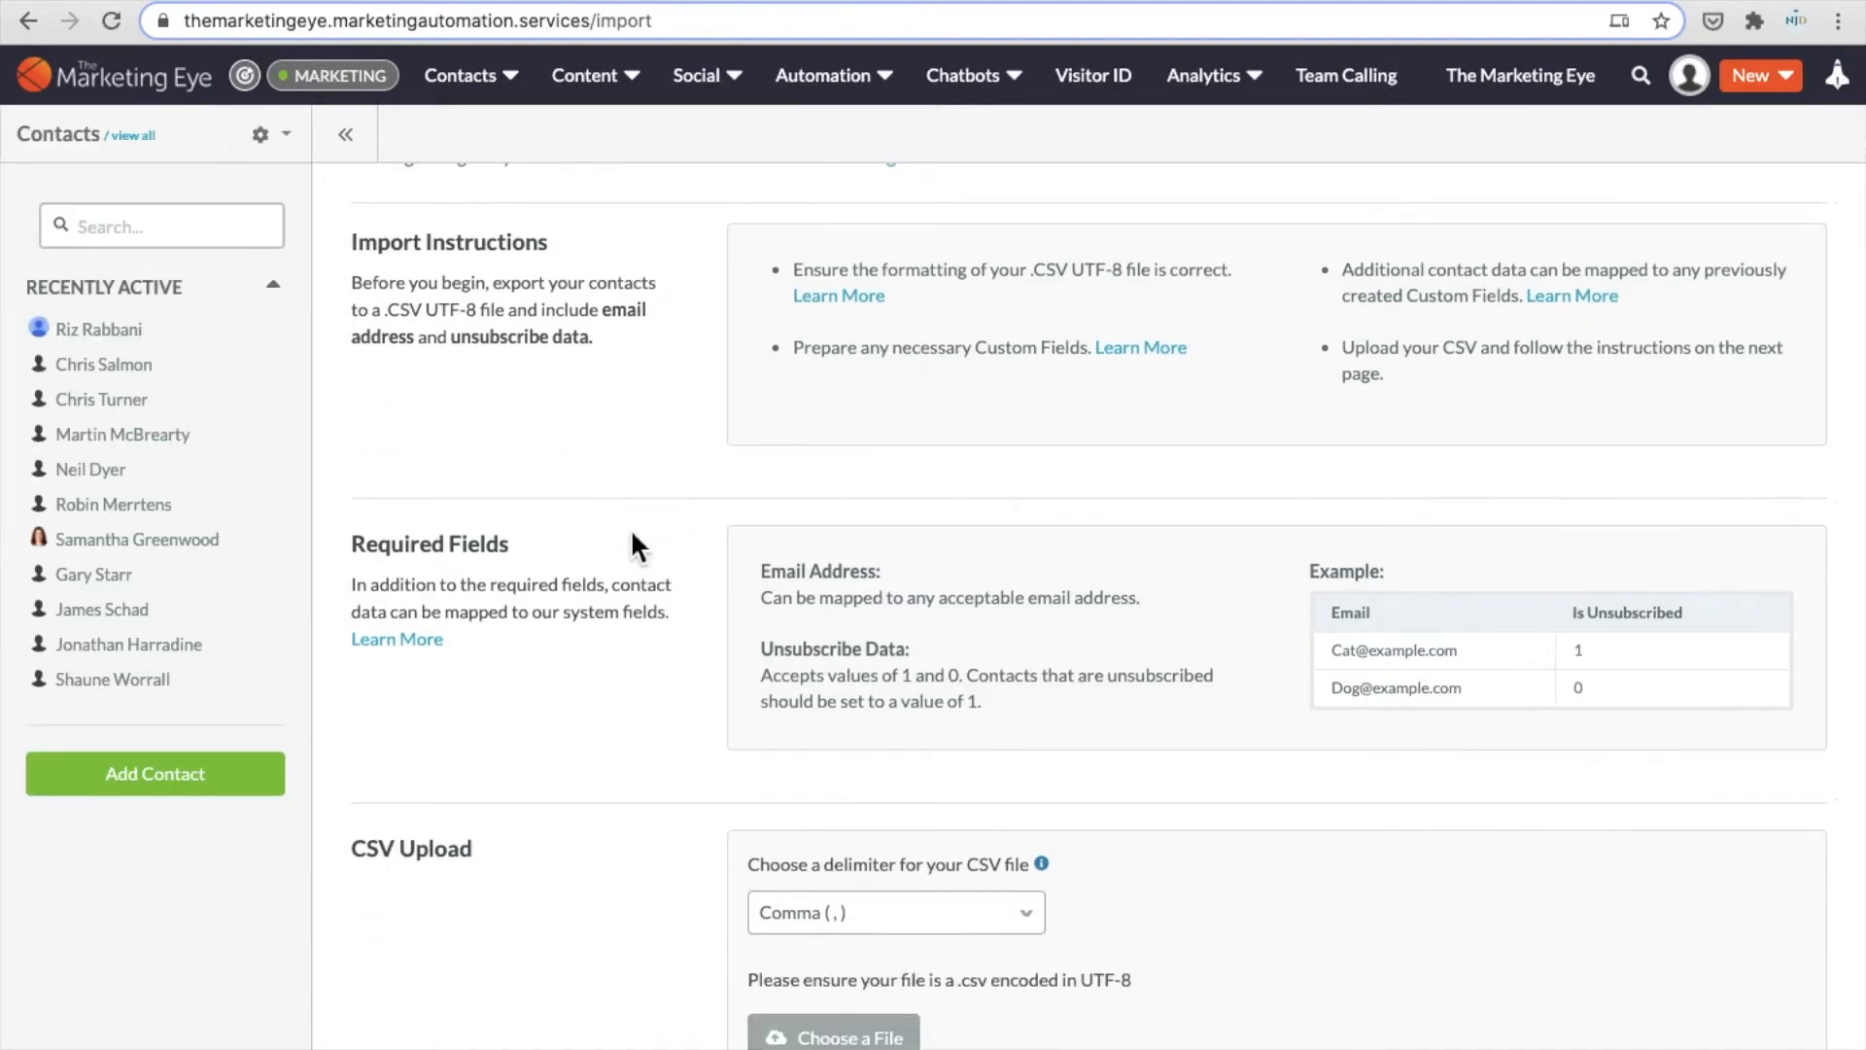
scroll(down, 3)
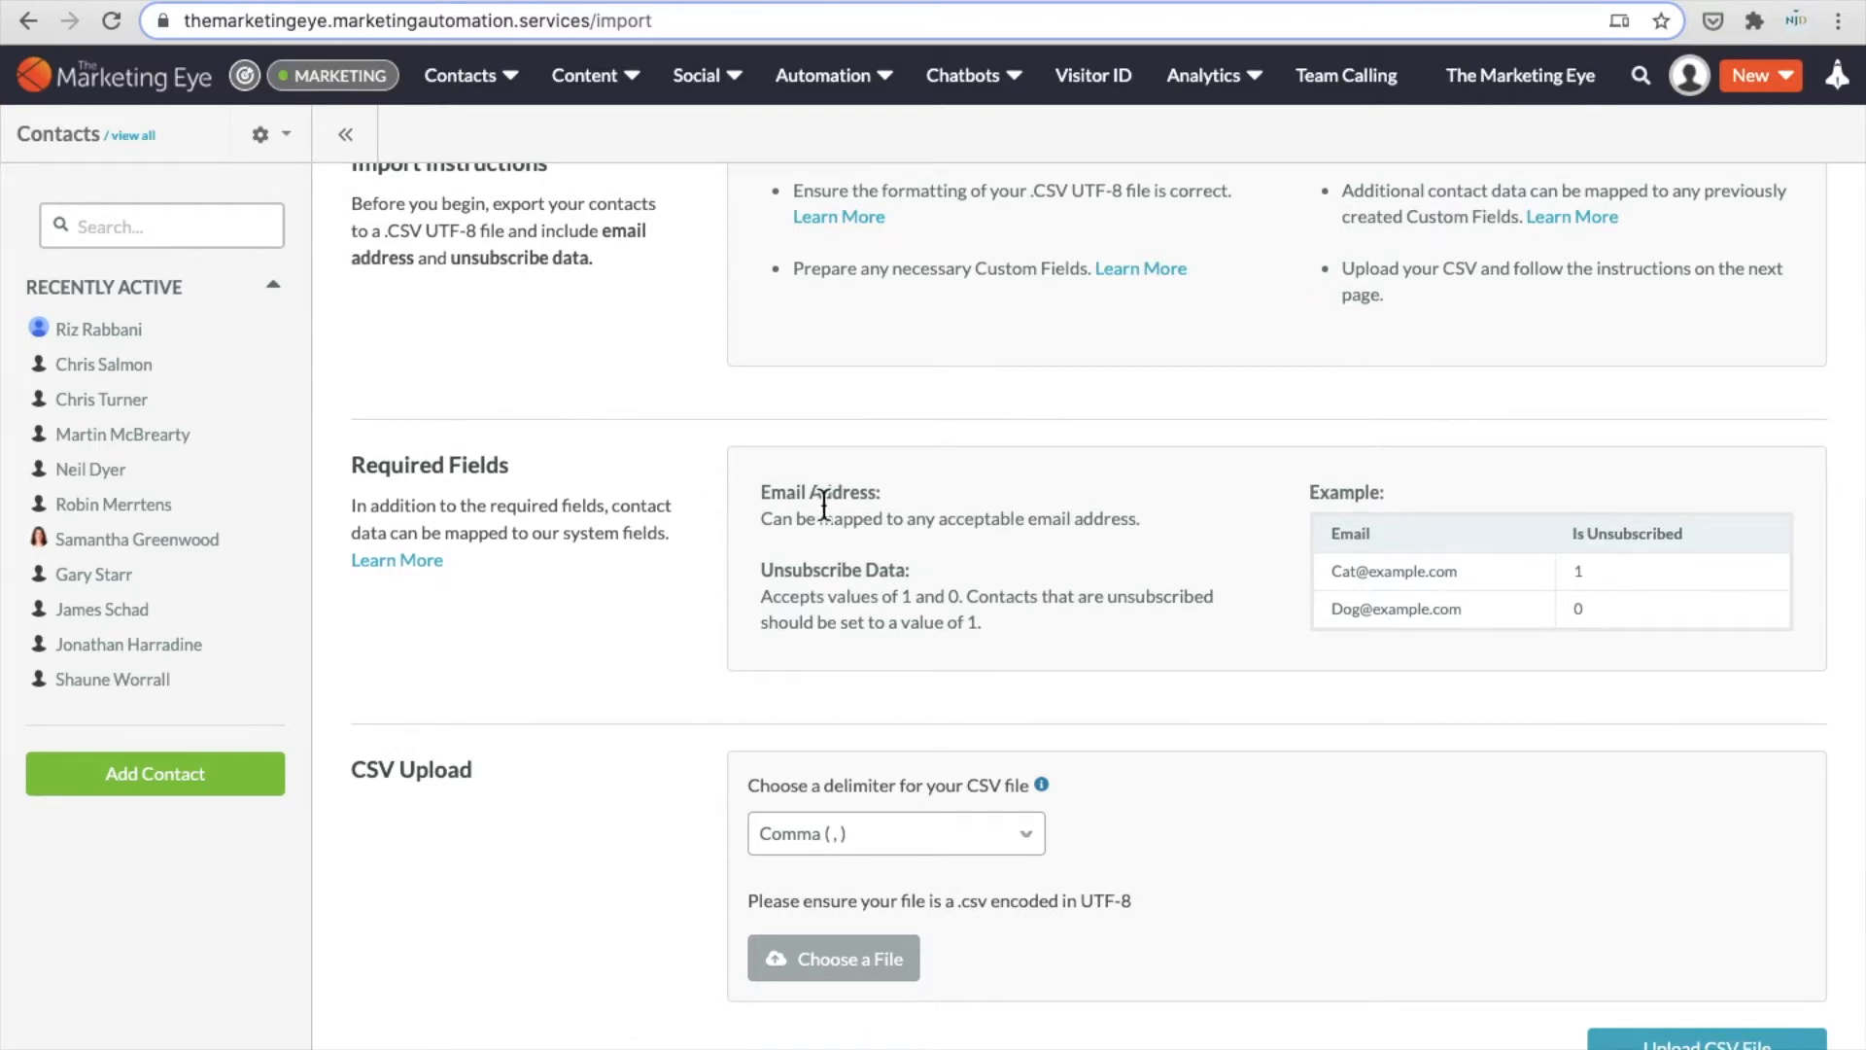
mouse_move(712, 632)
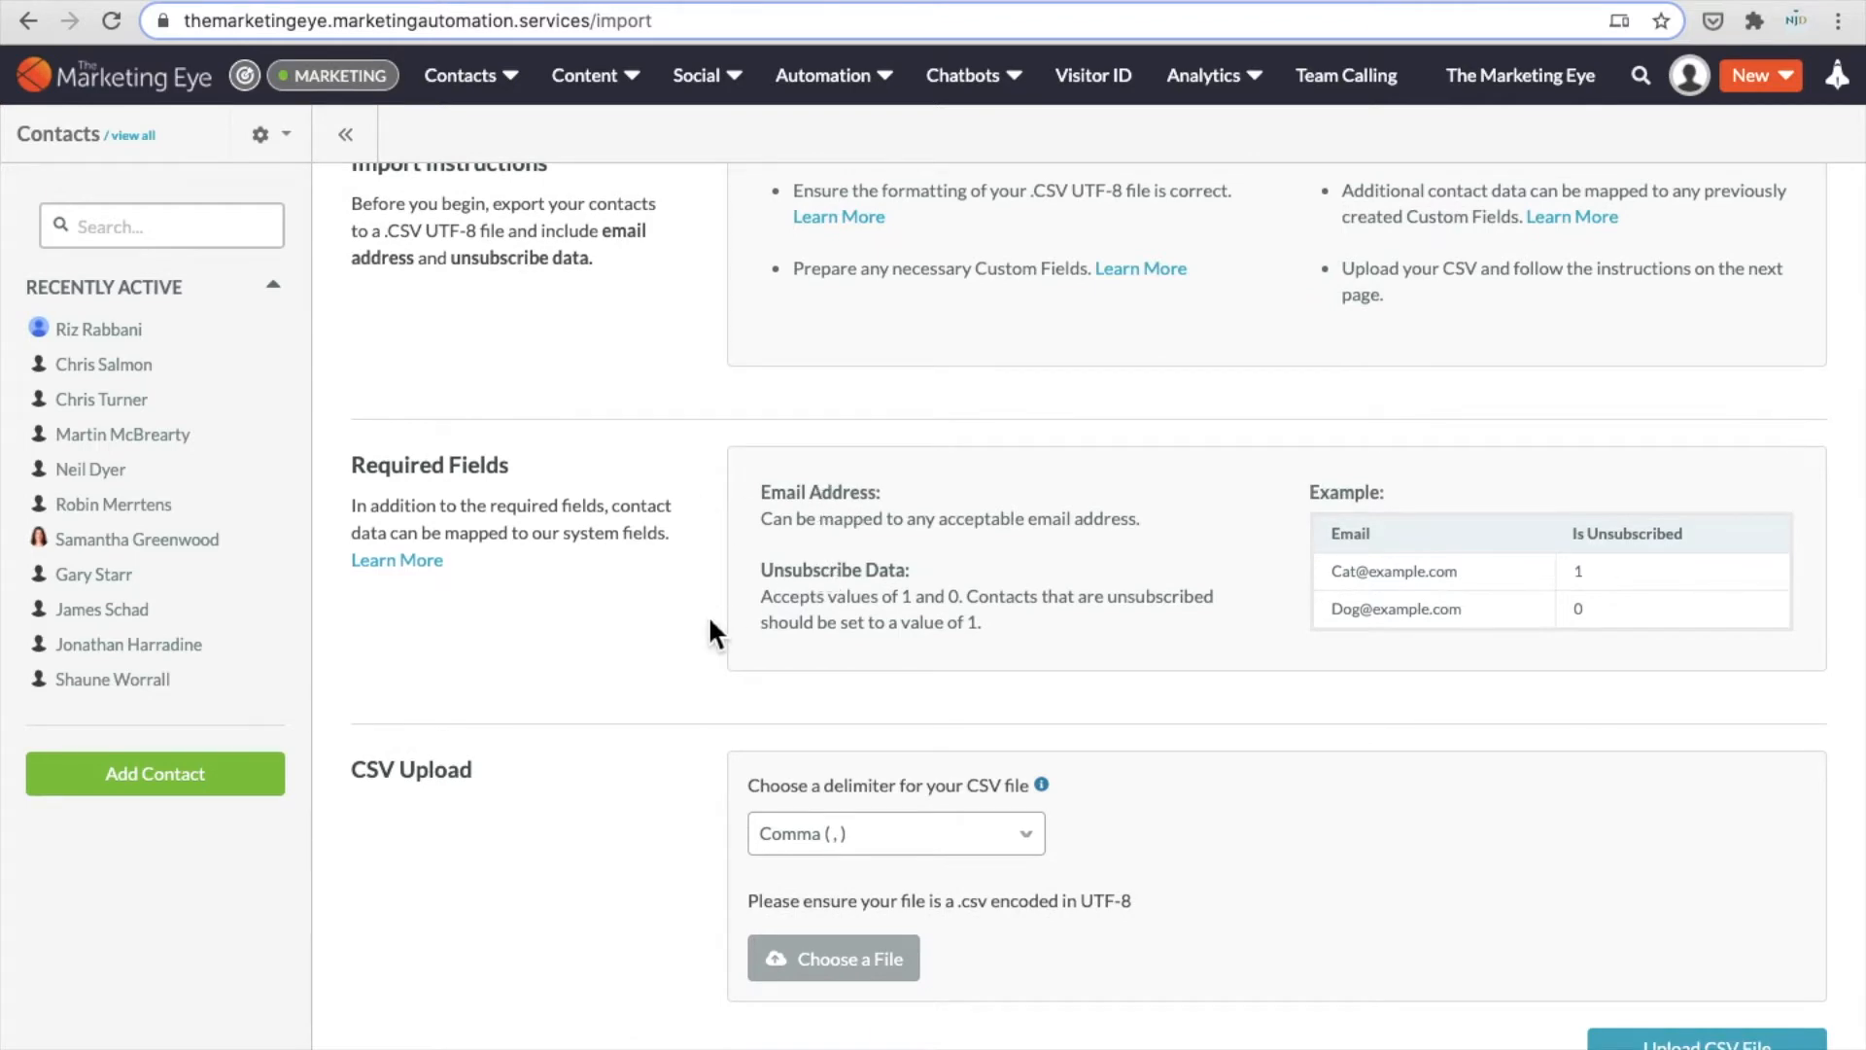
scroll(down, 3)
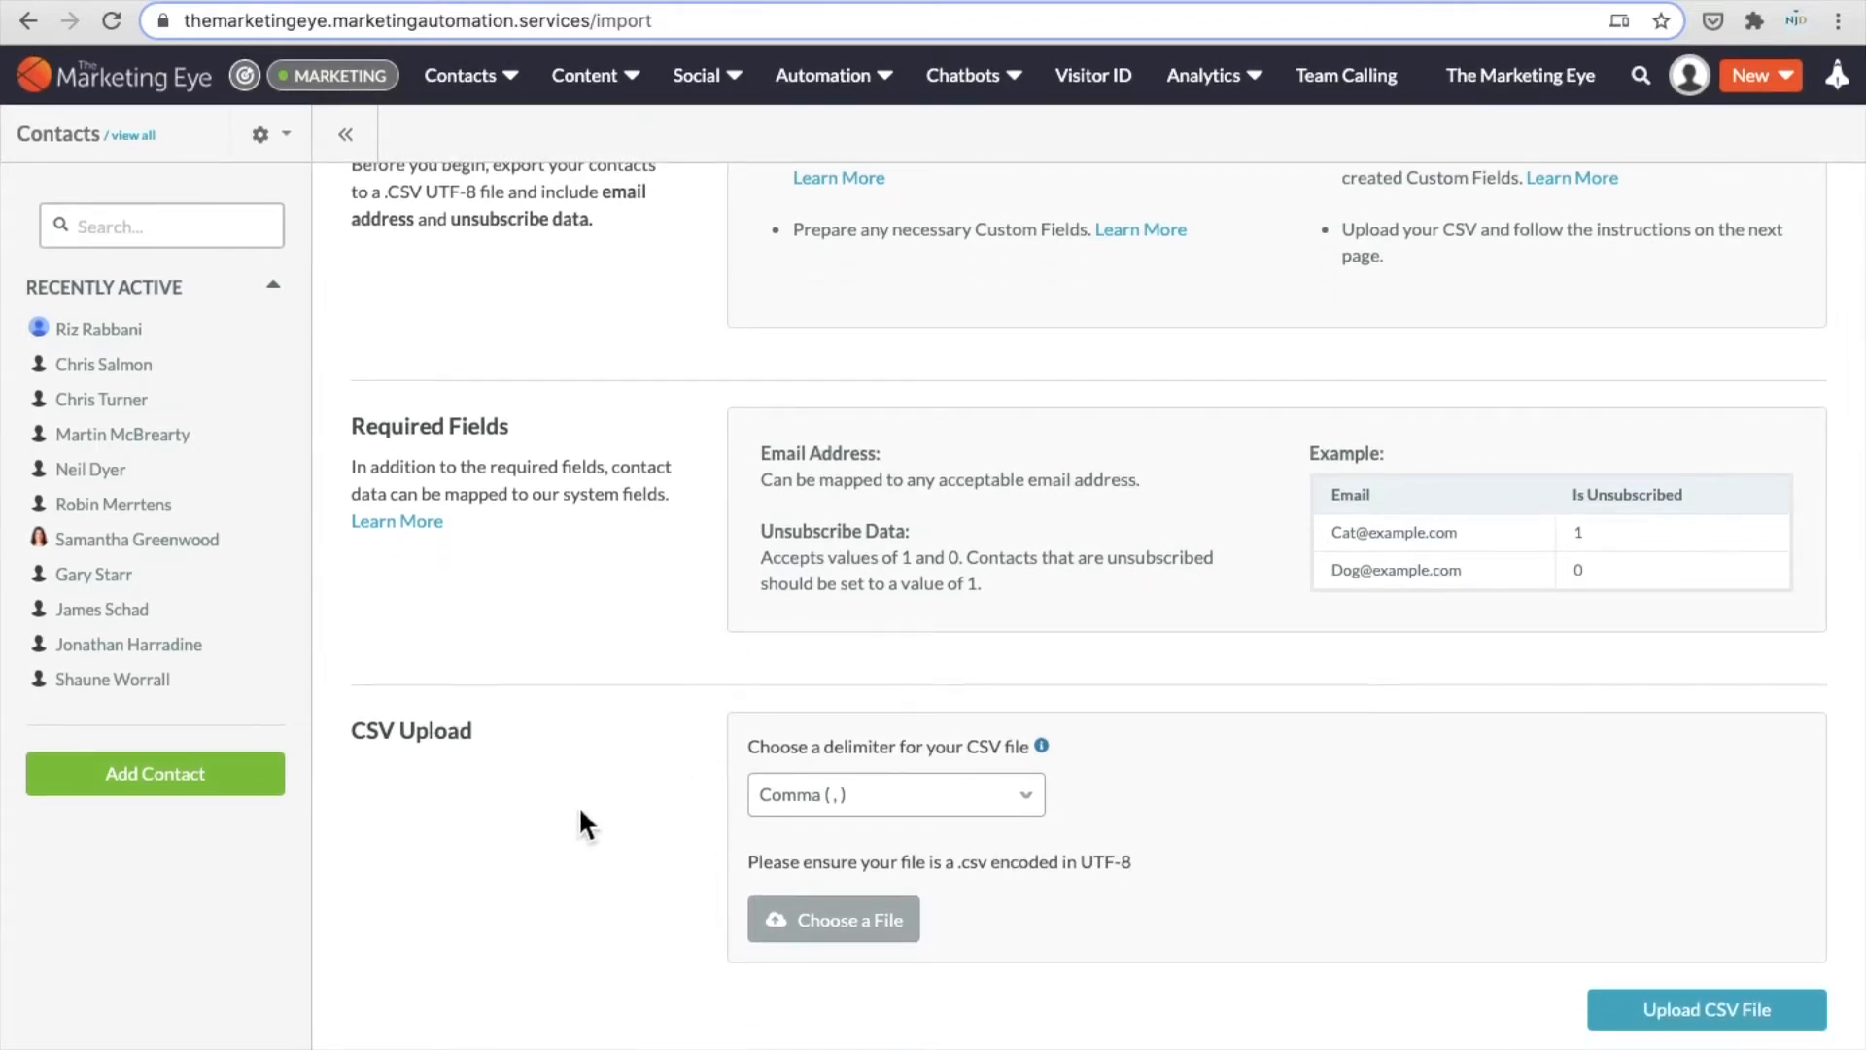
mouse_move(833, 918)
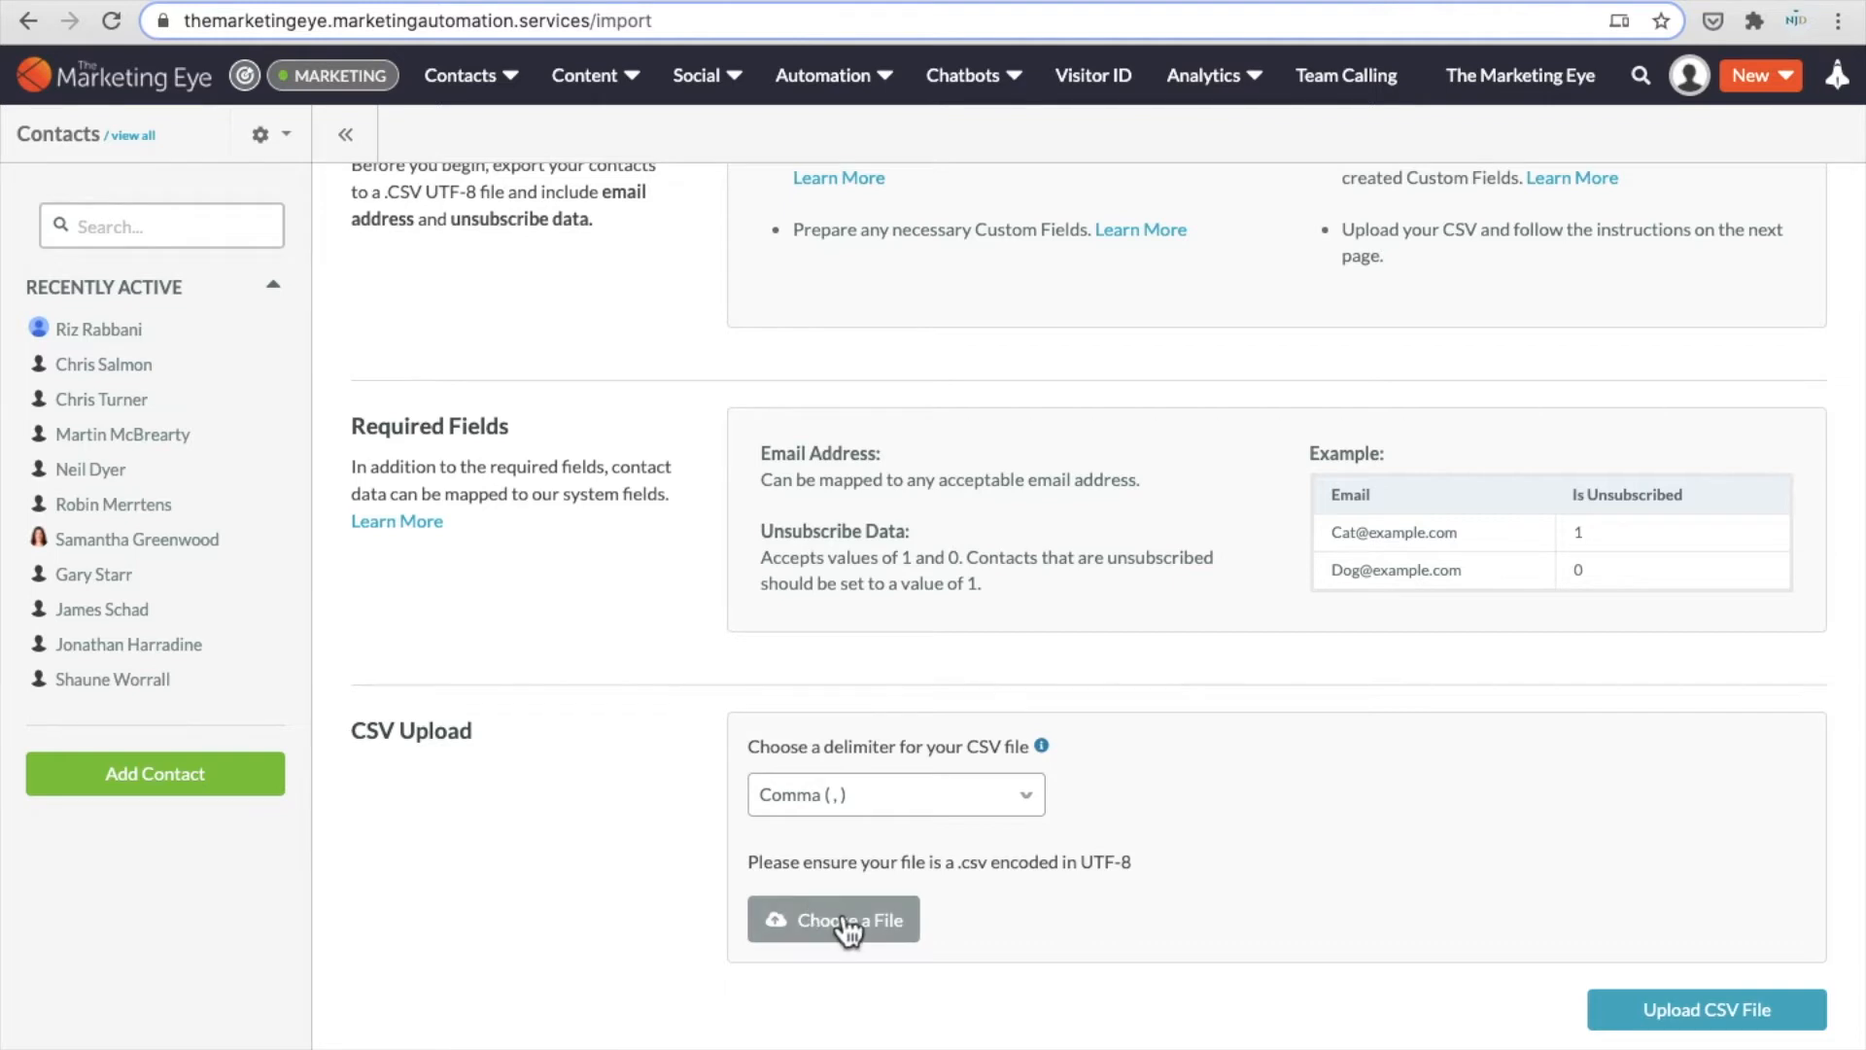
mouse_move(1007, 797)
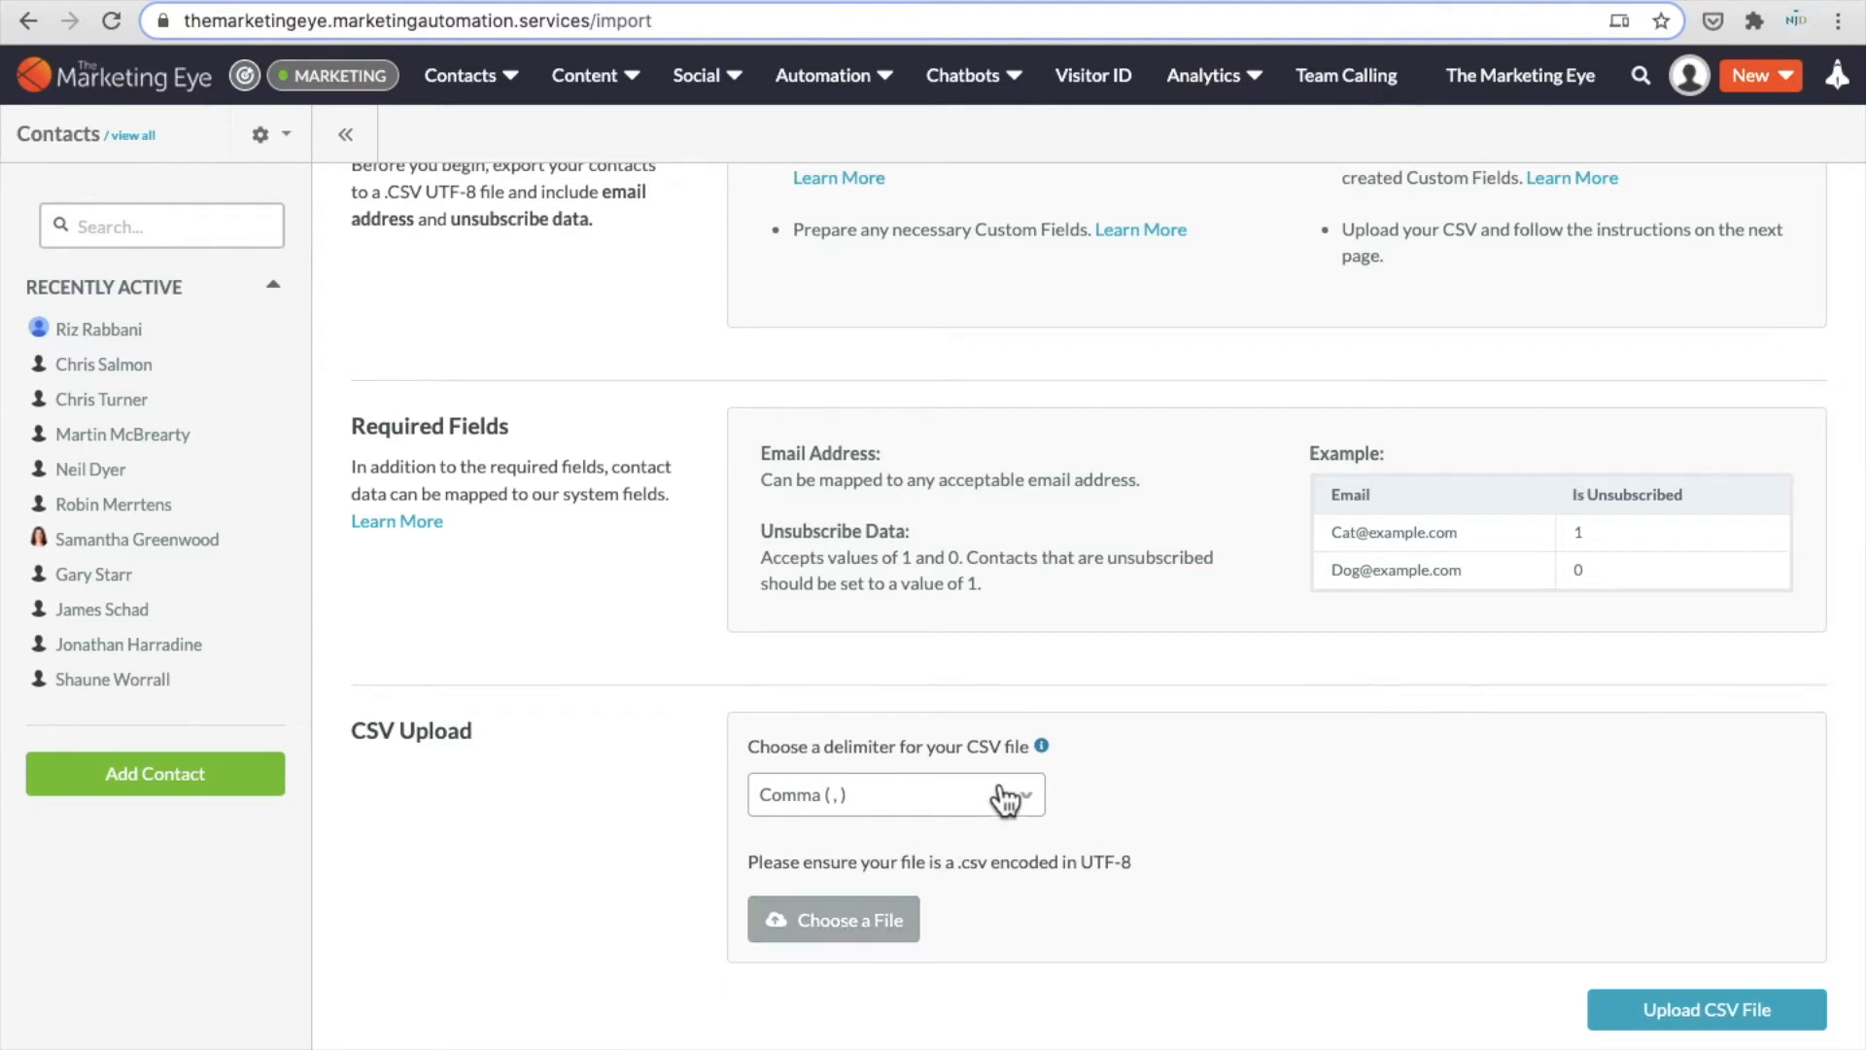
mouse_move(694, 827)
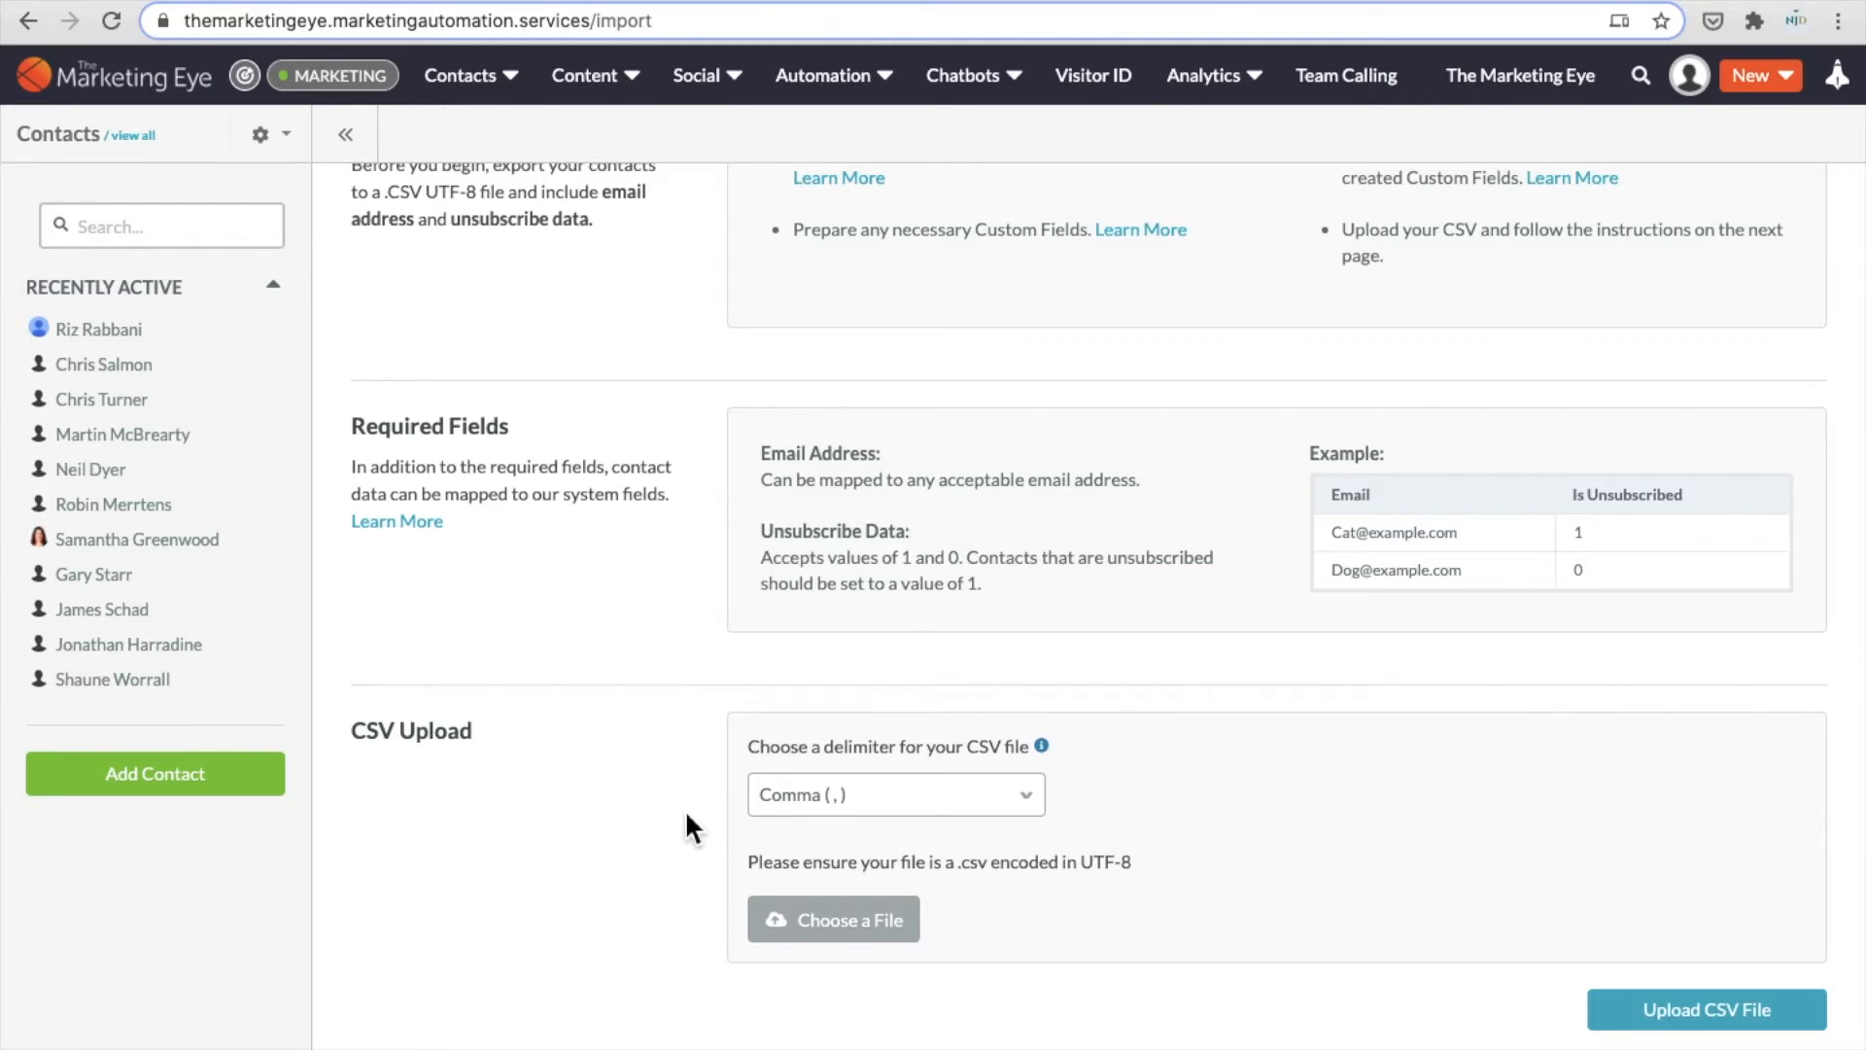
mouse_move(601, 834)
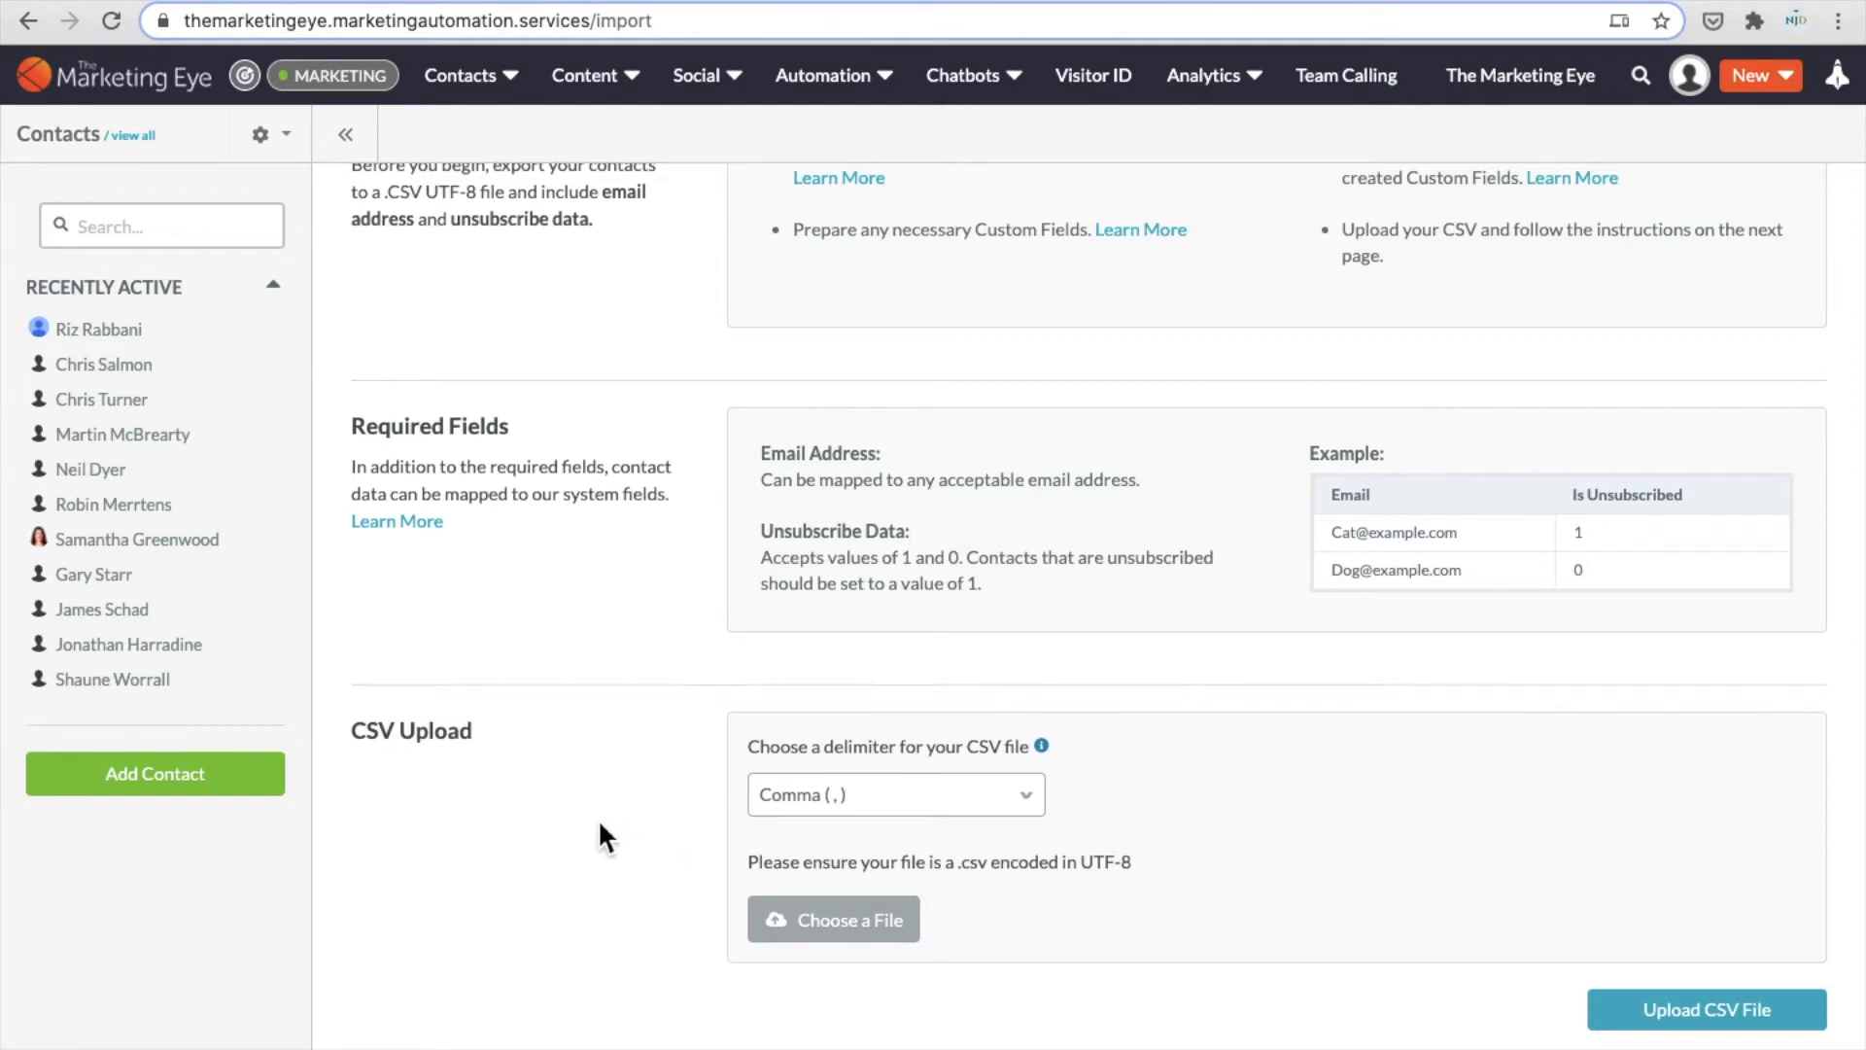
mouse_move(832, 919)
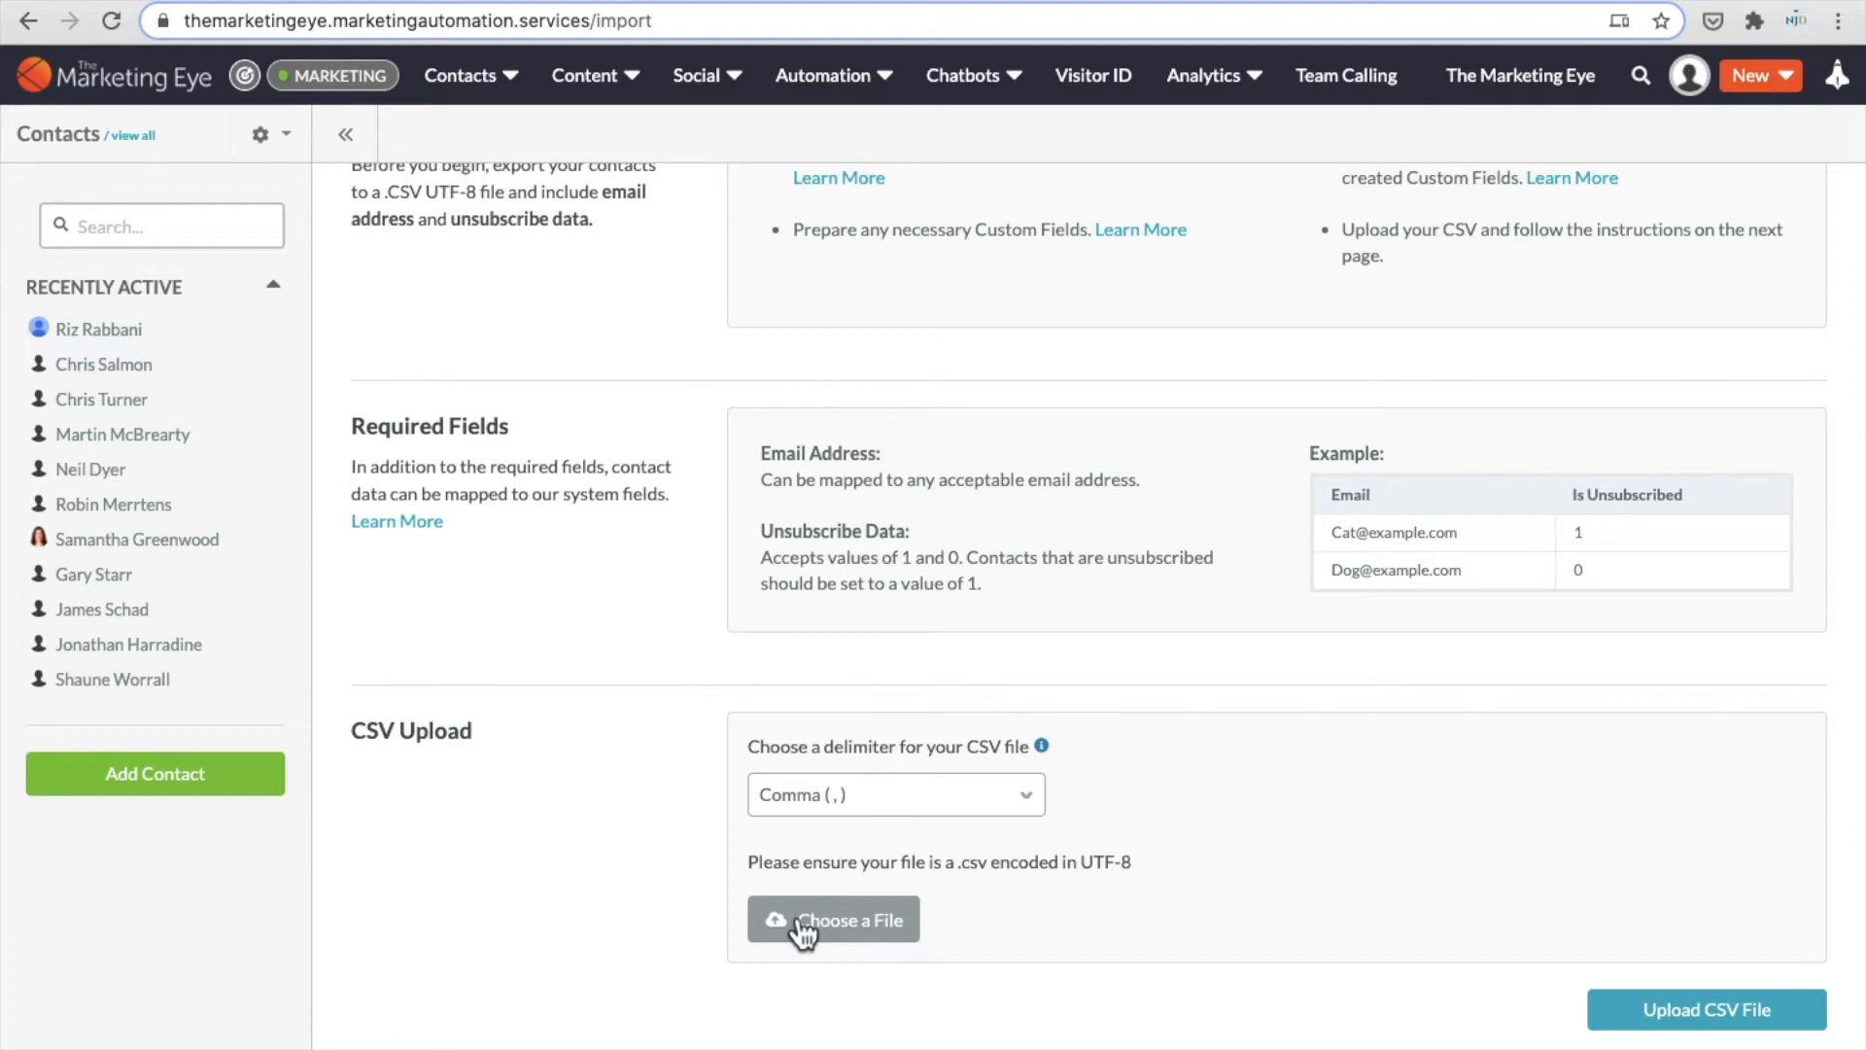
click(833, 921)
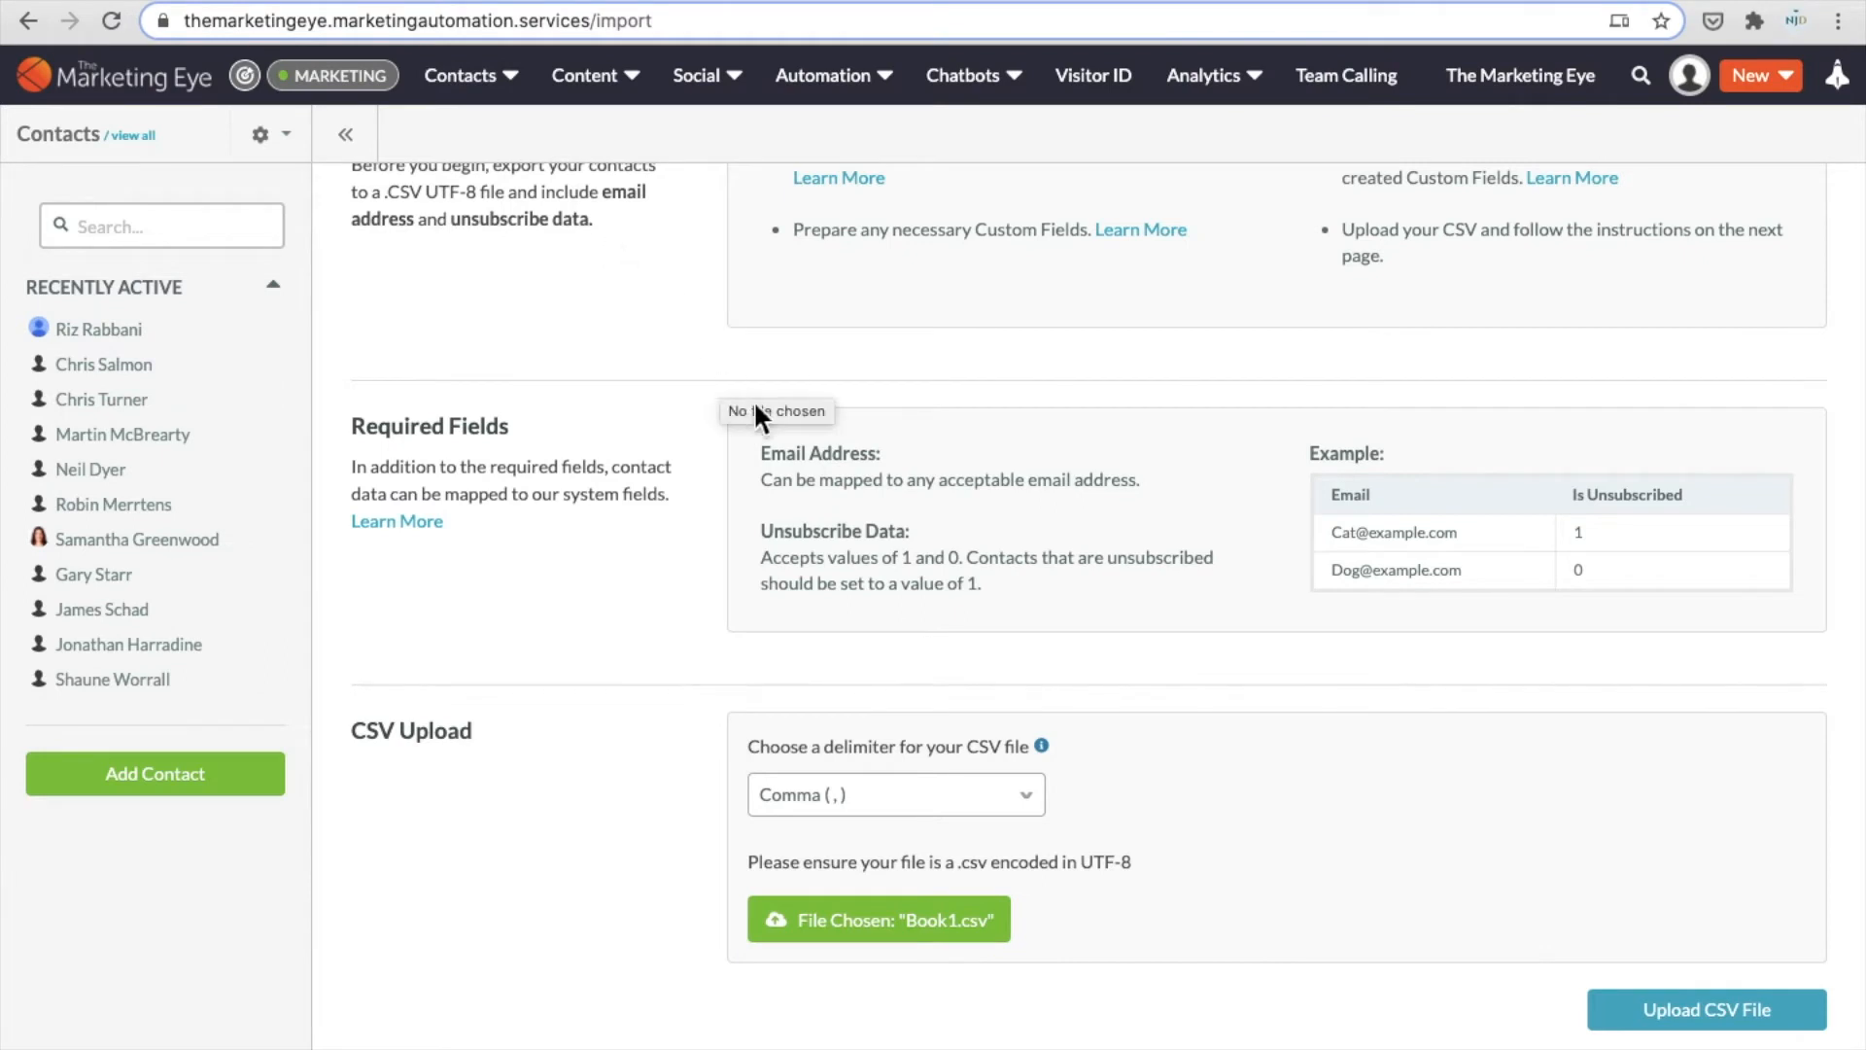
mouse_move(1705, 1009)
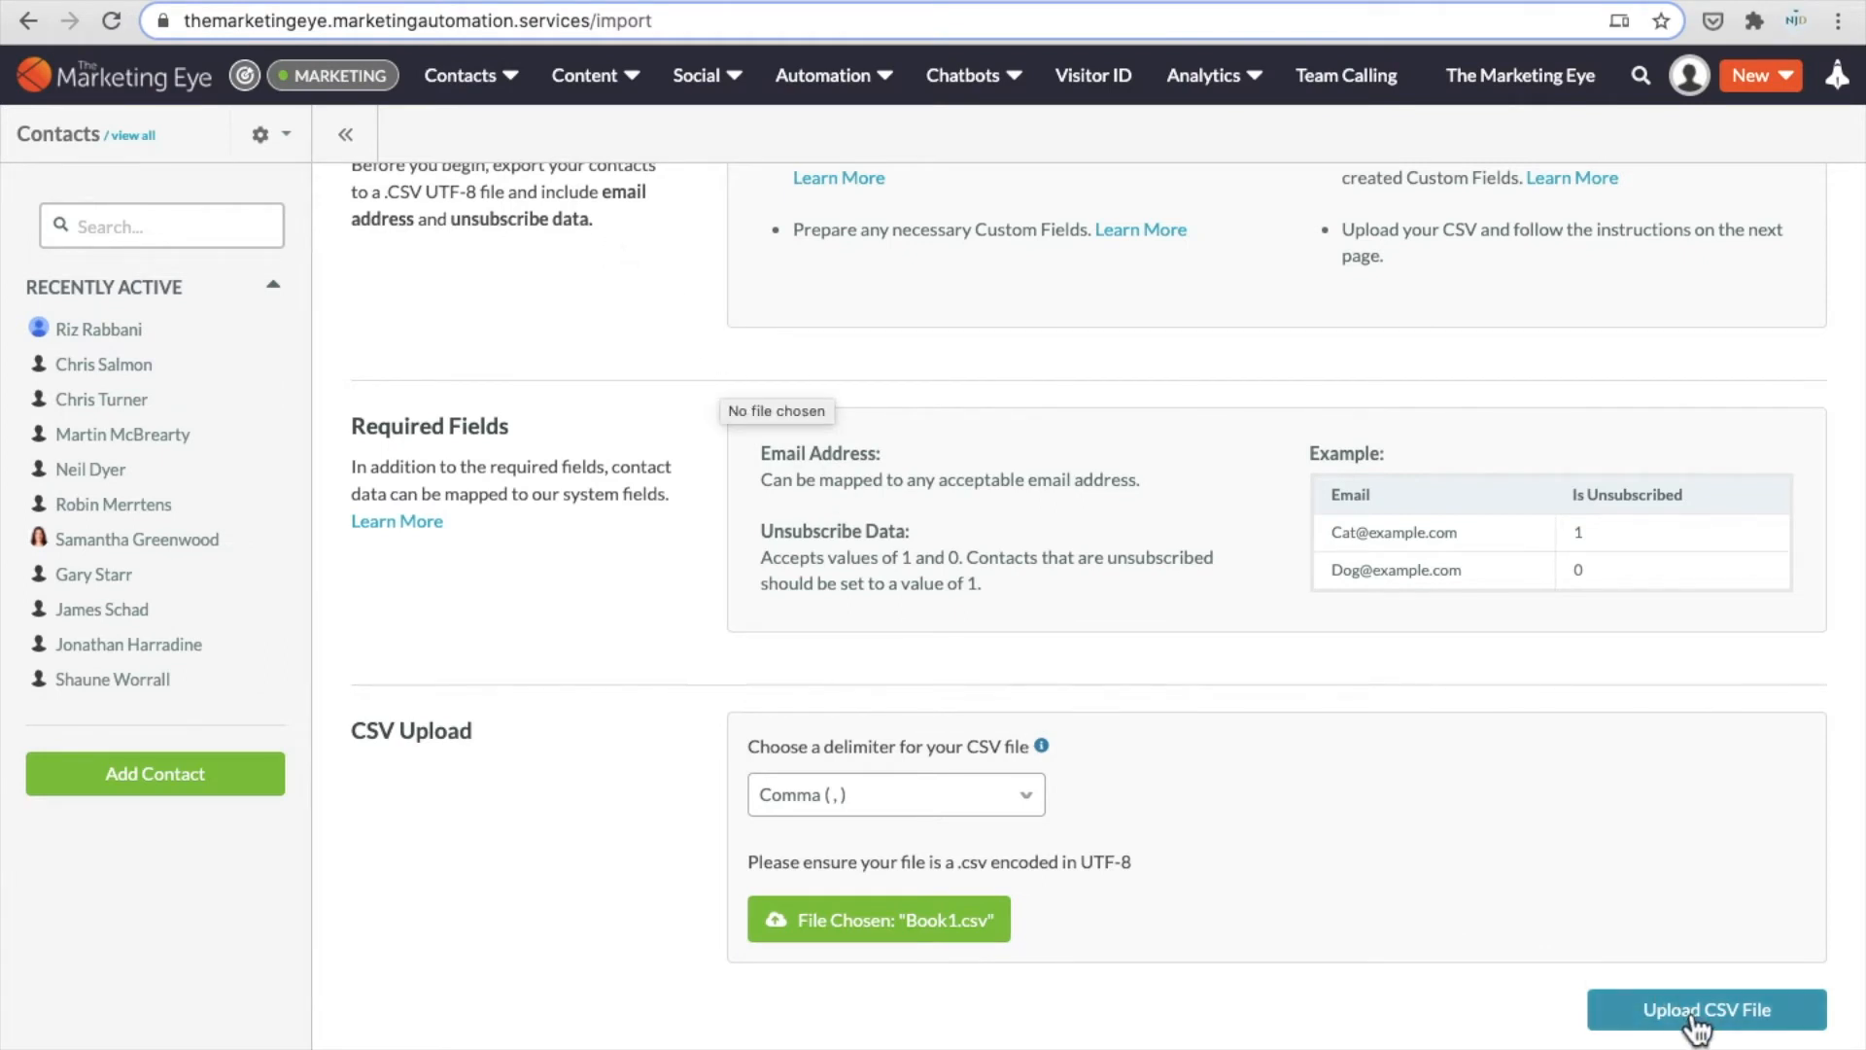
click(1706, 1009)
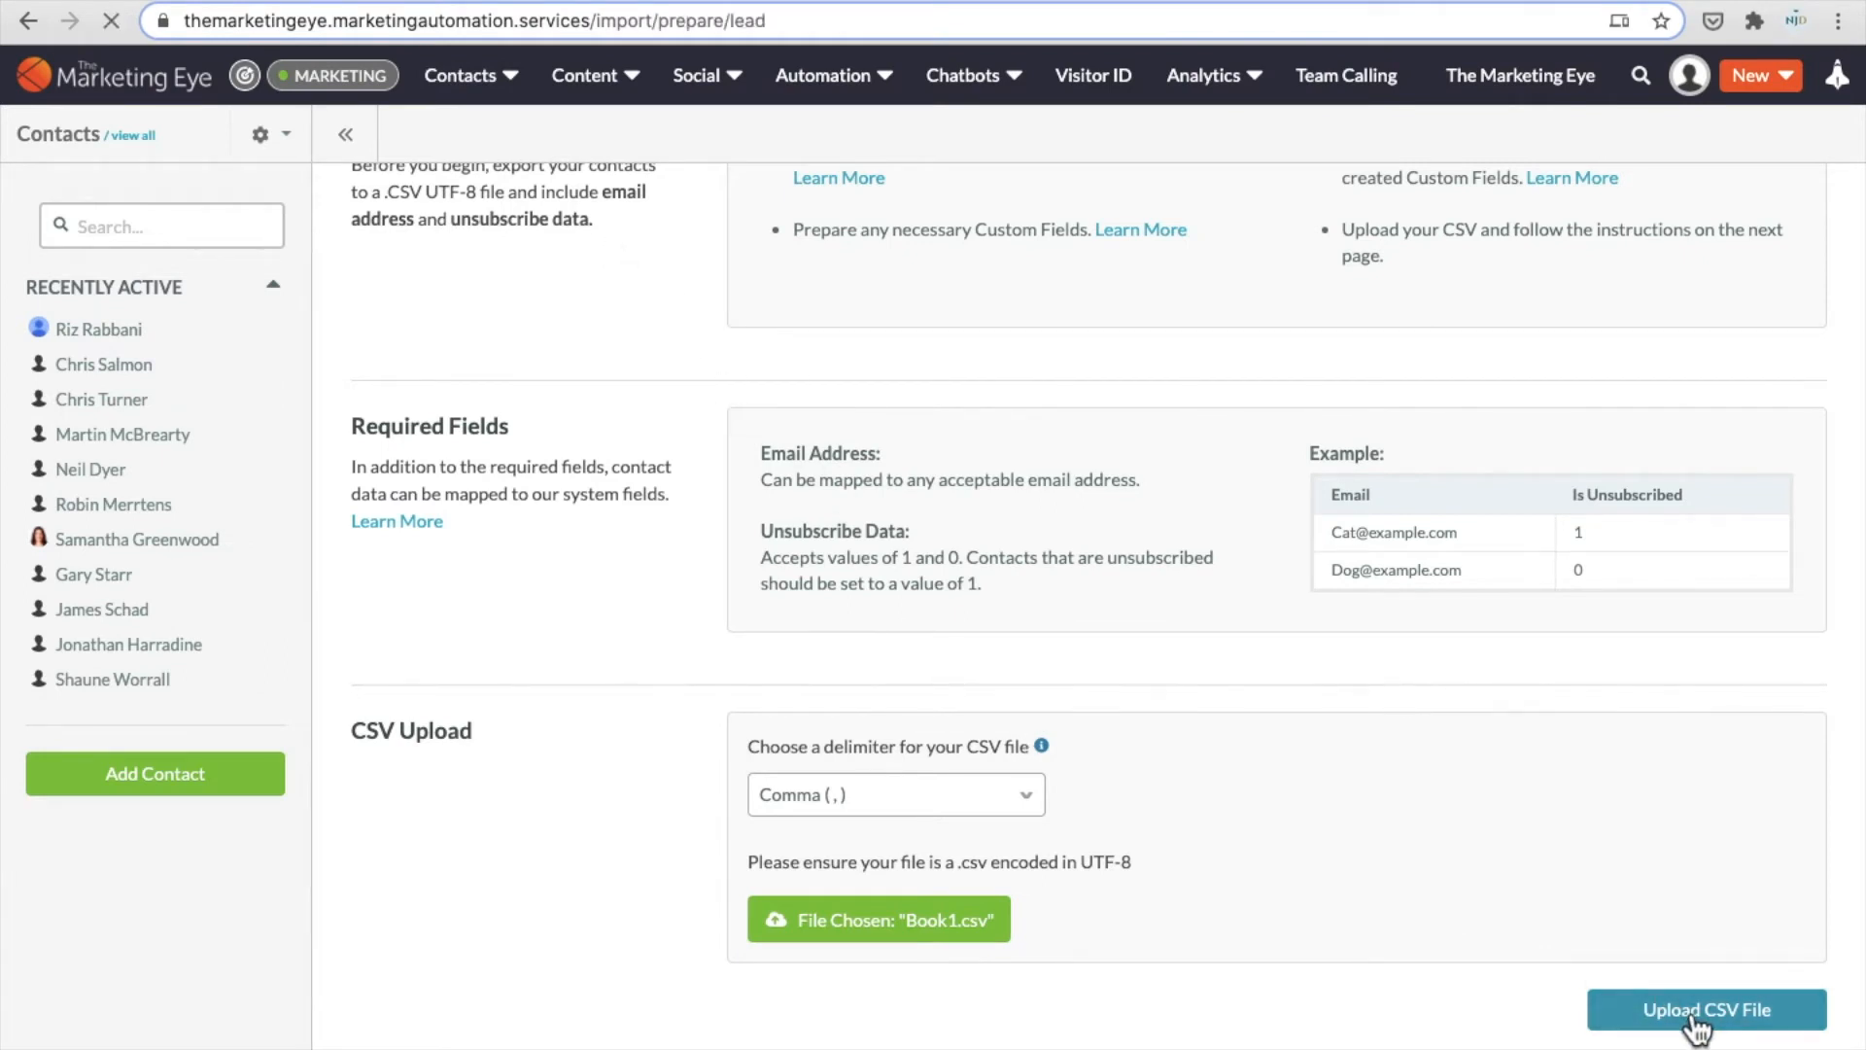
Keep New list selected on Map Fields and name the list 'Example data'
click(1706, 1009)
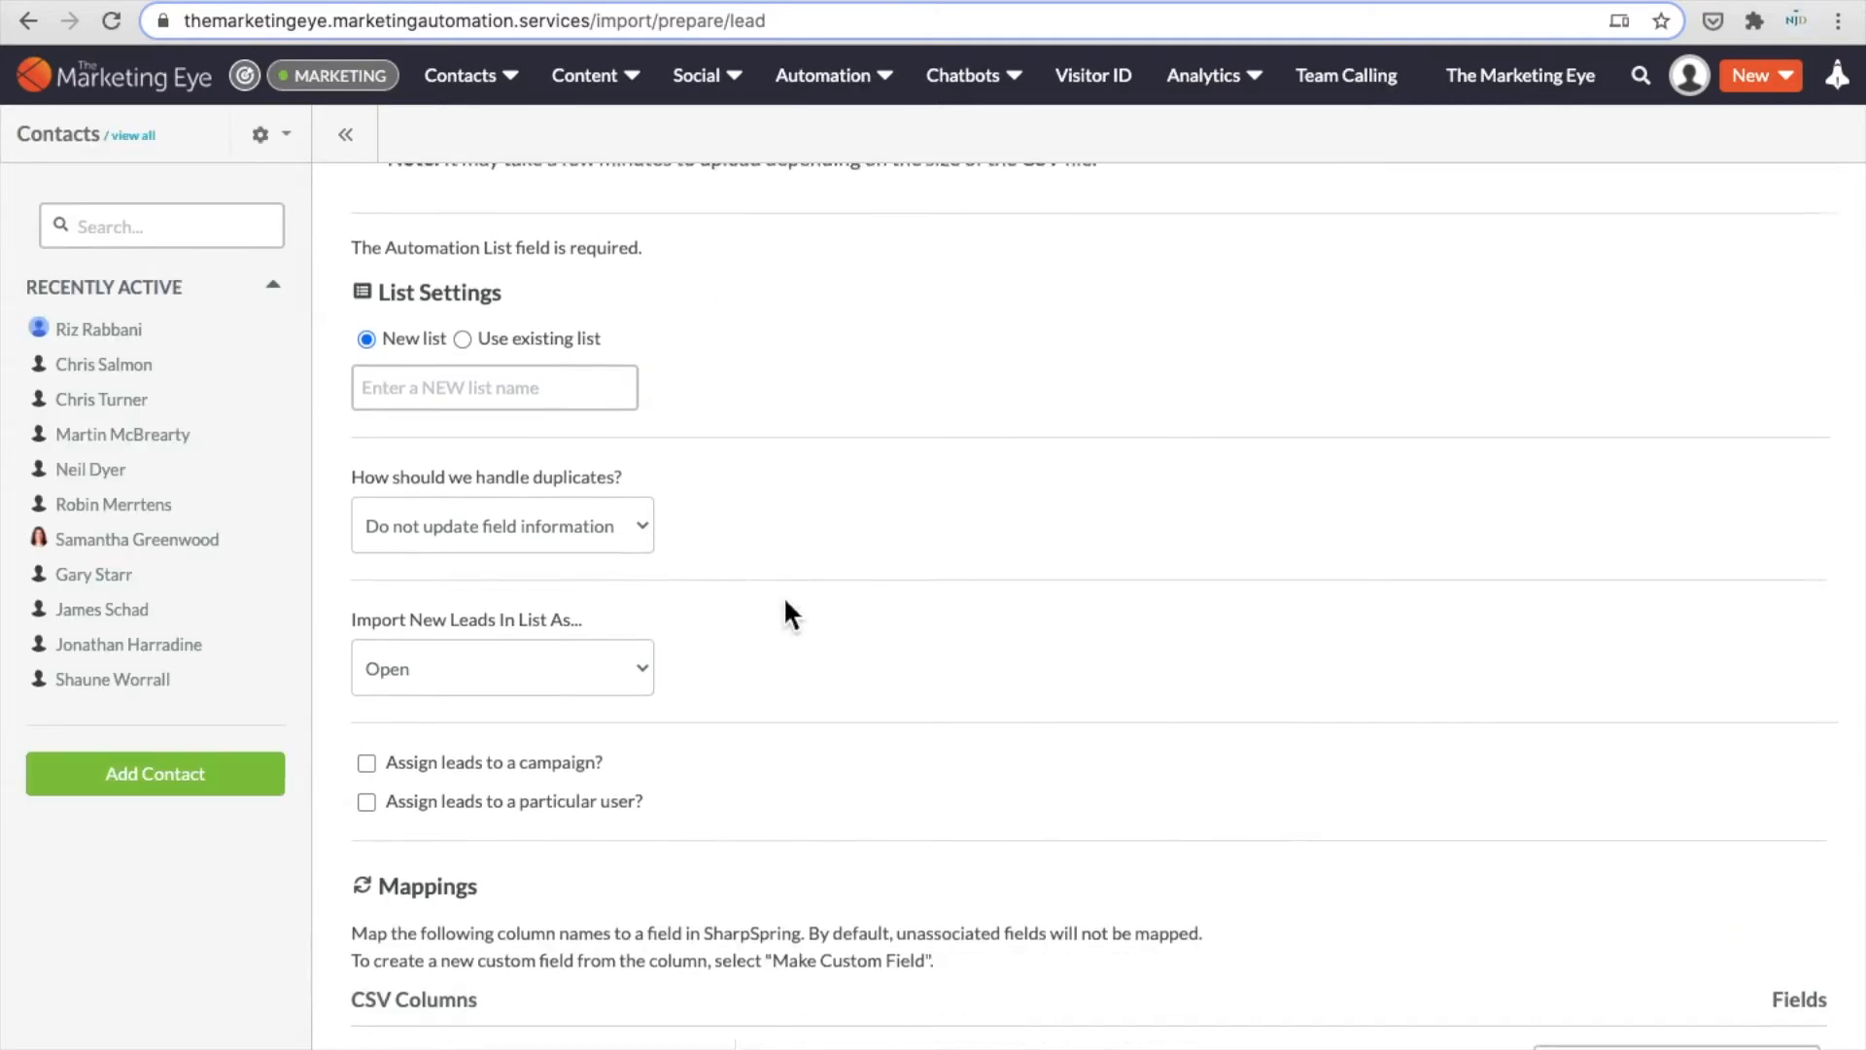
scroll(up, 3)
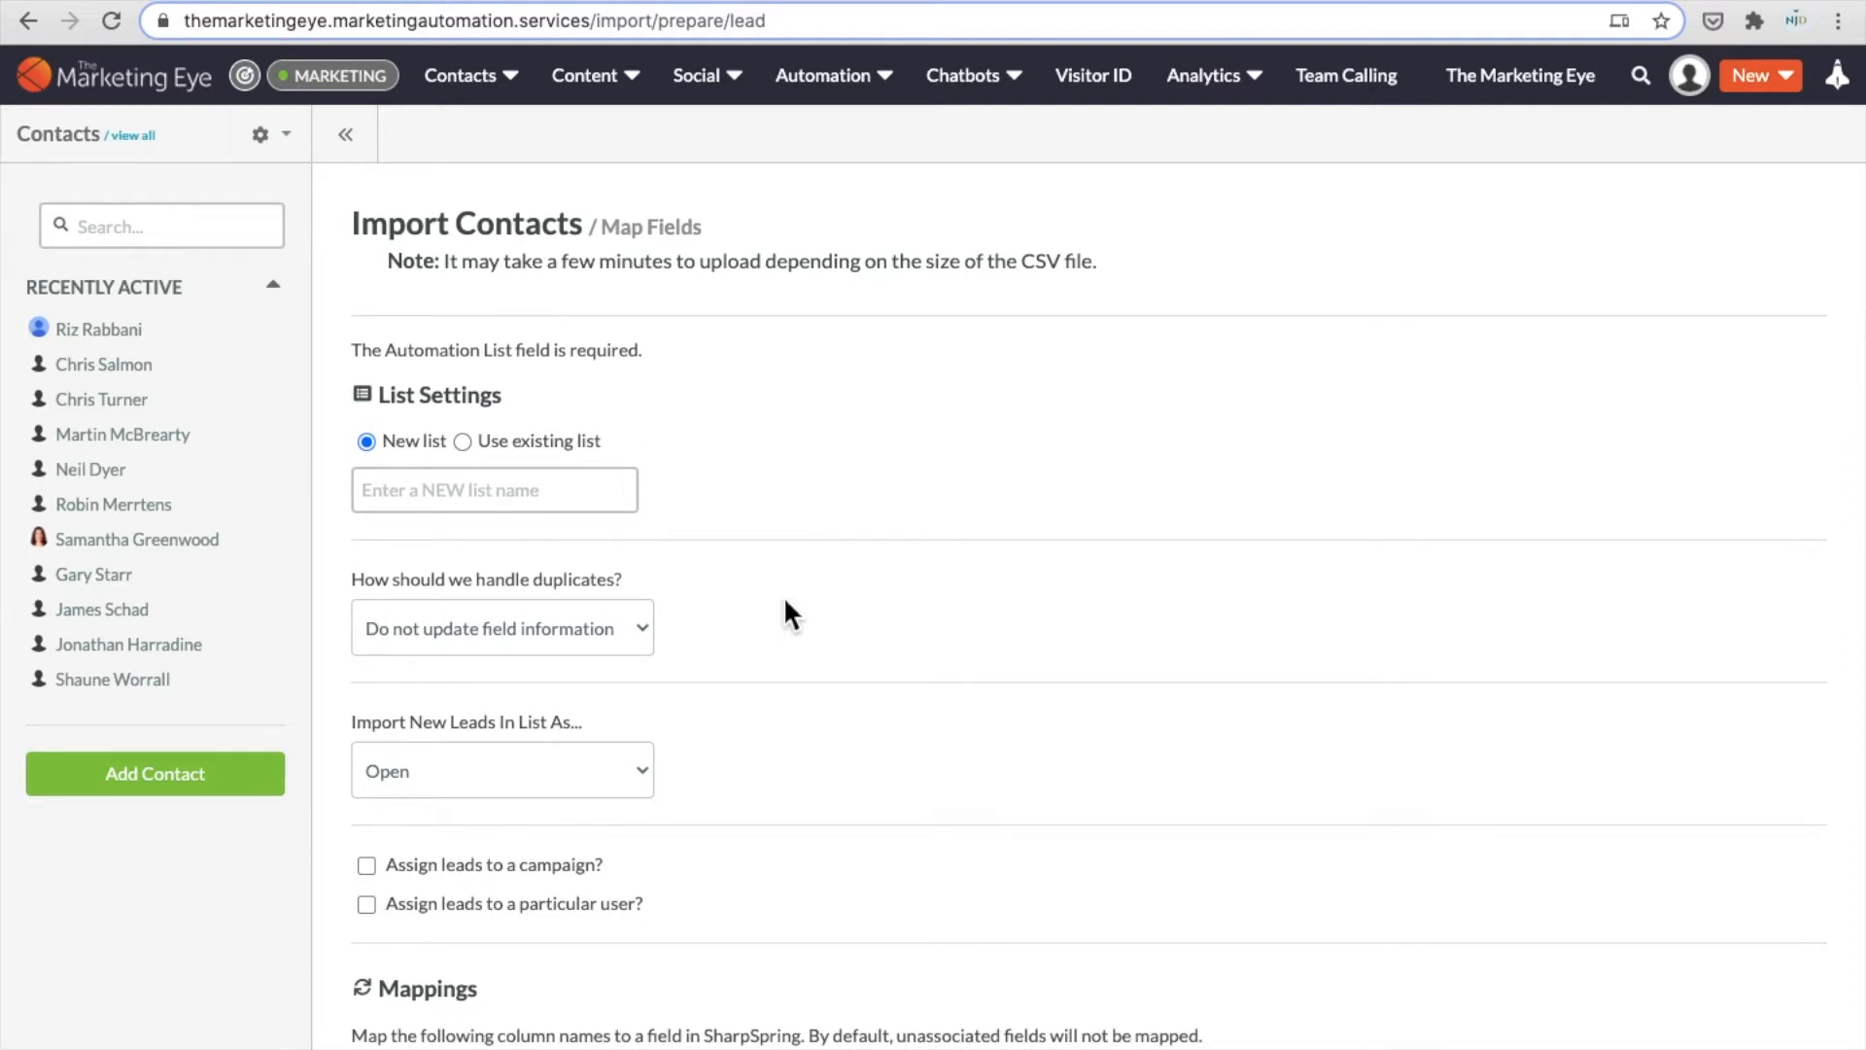
mouse_move(462, 441)
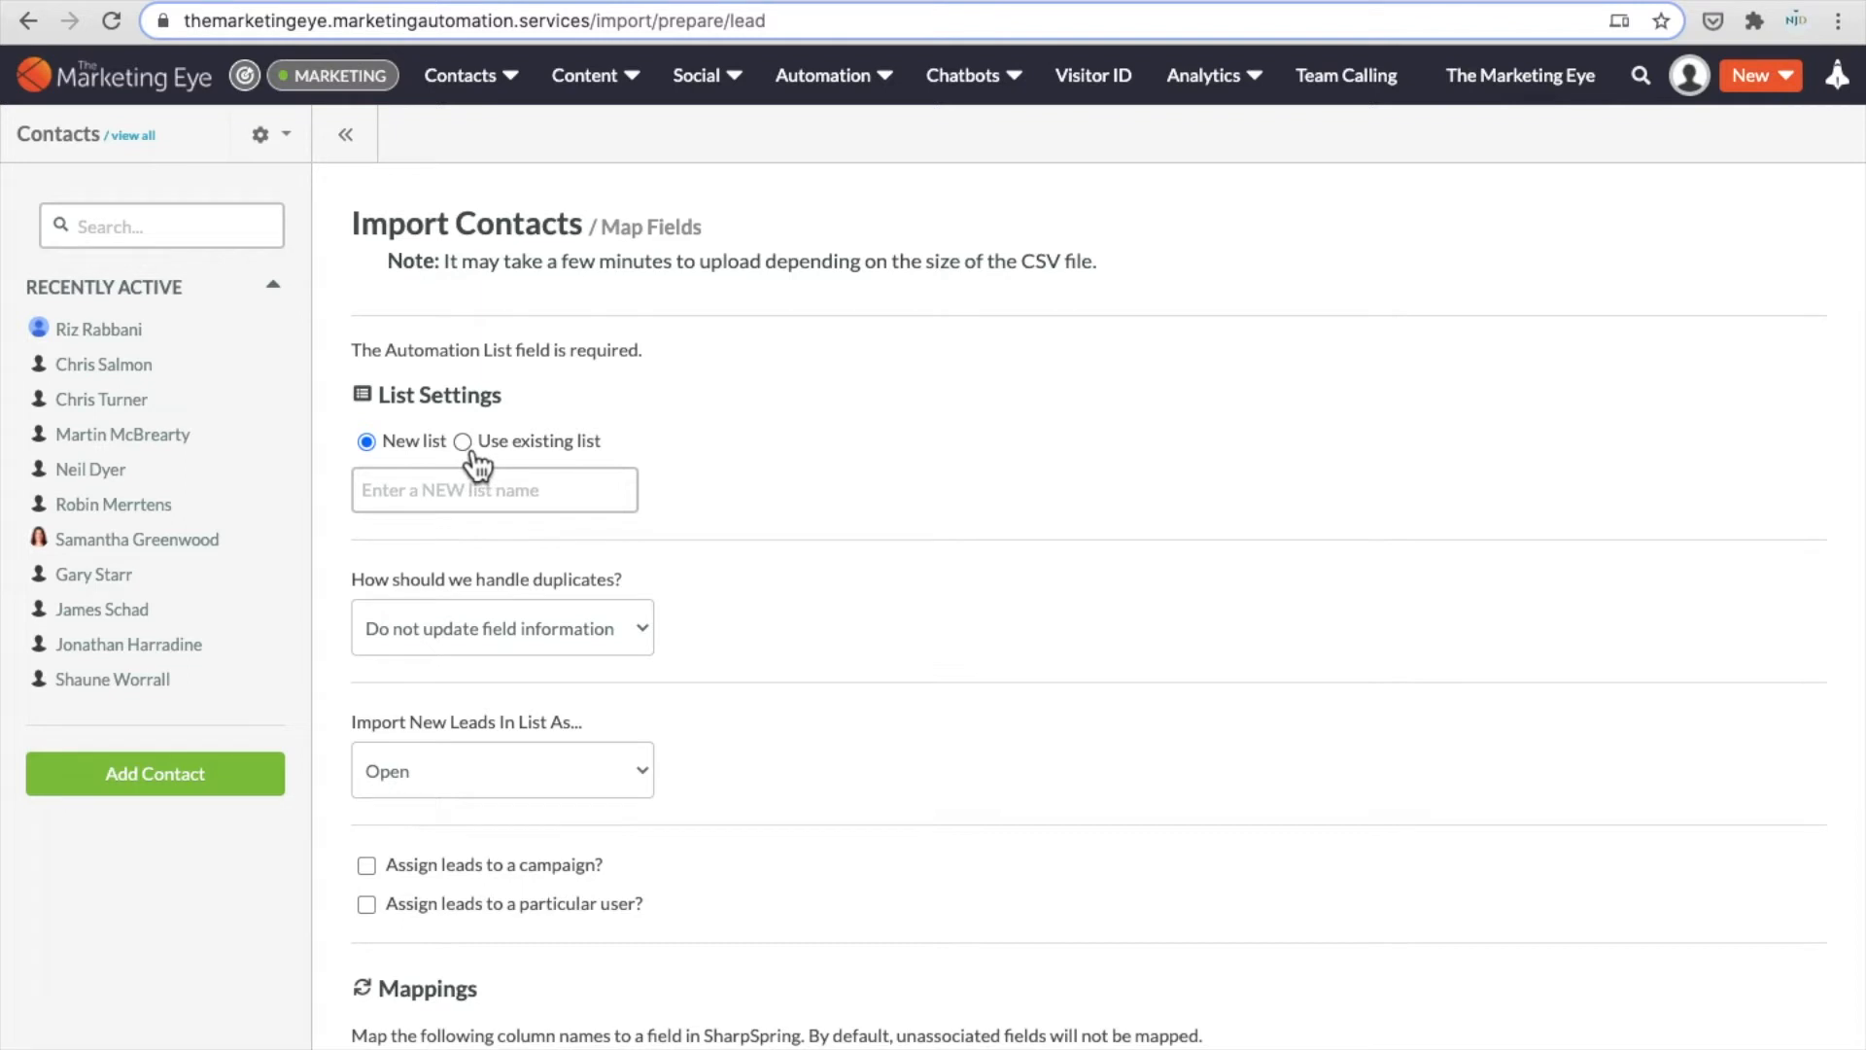
click(462, 441)
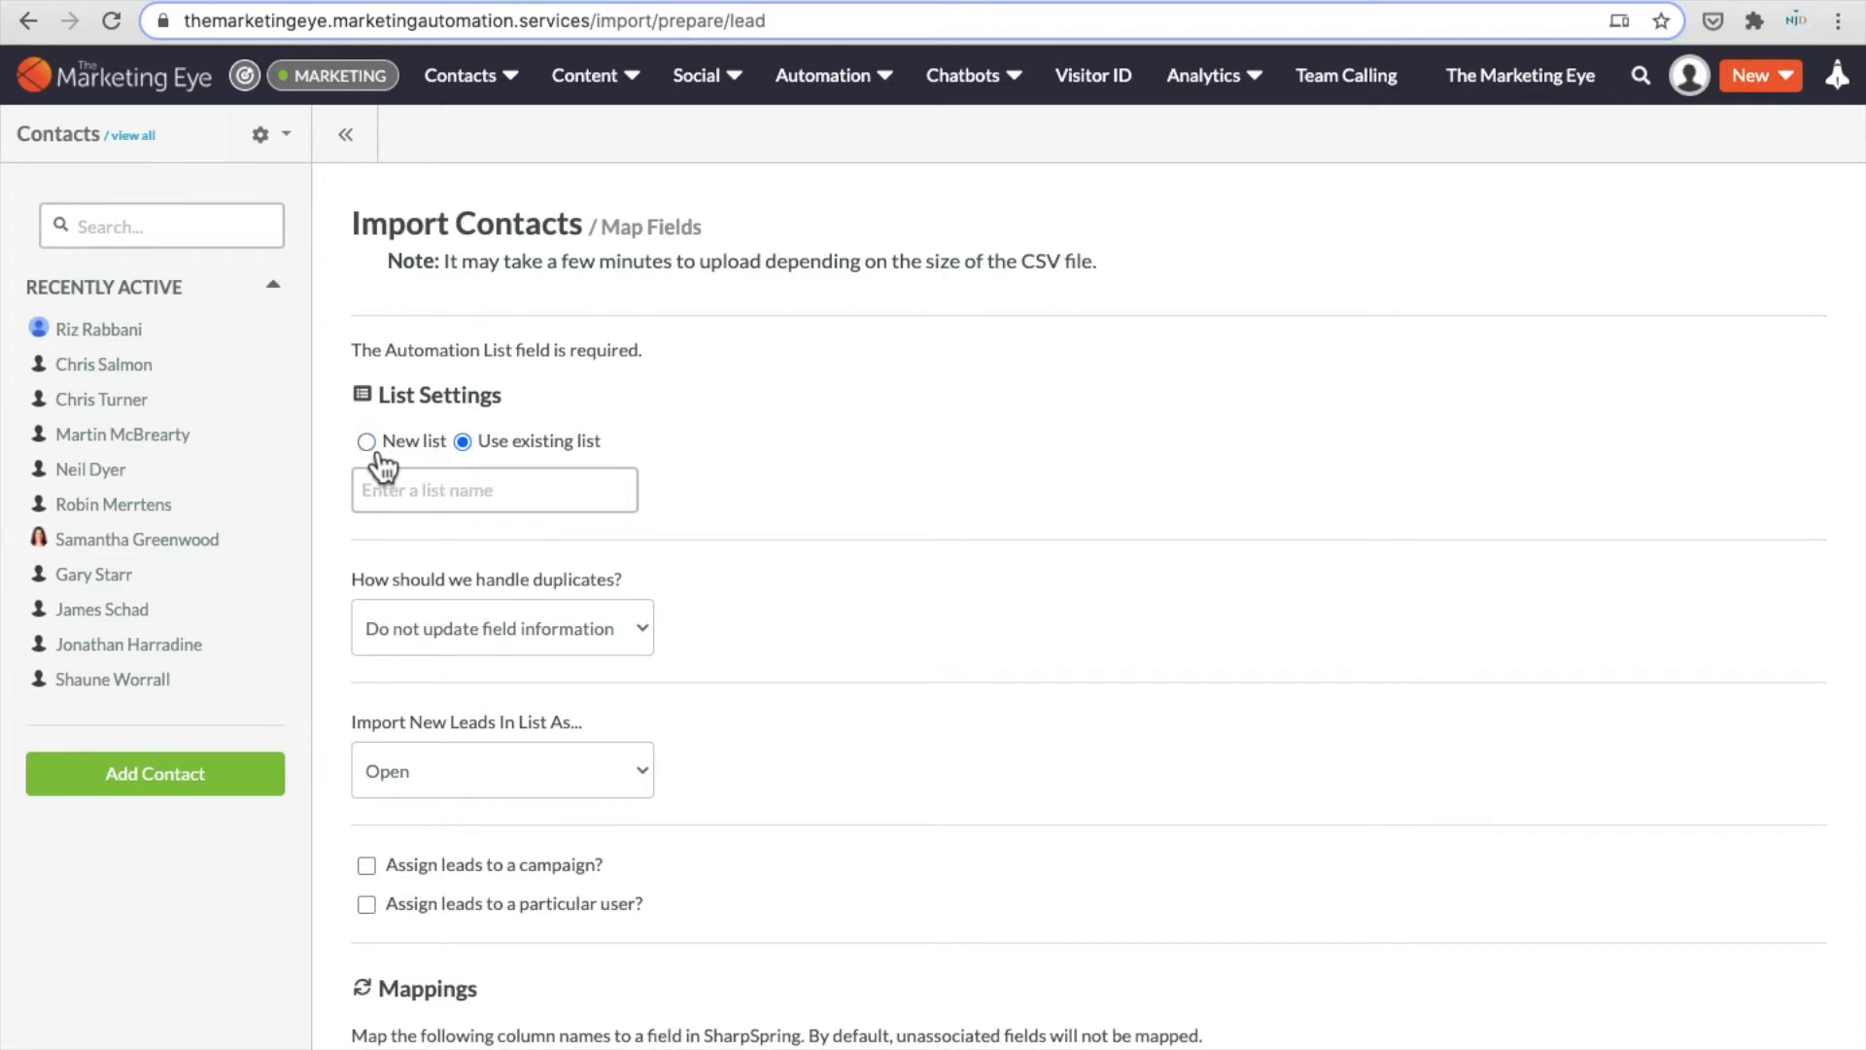
click(366, 441)
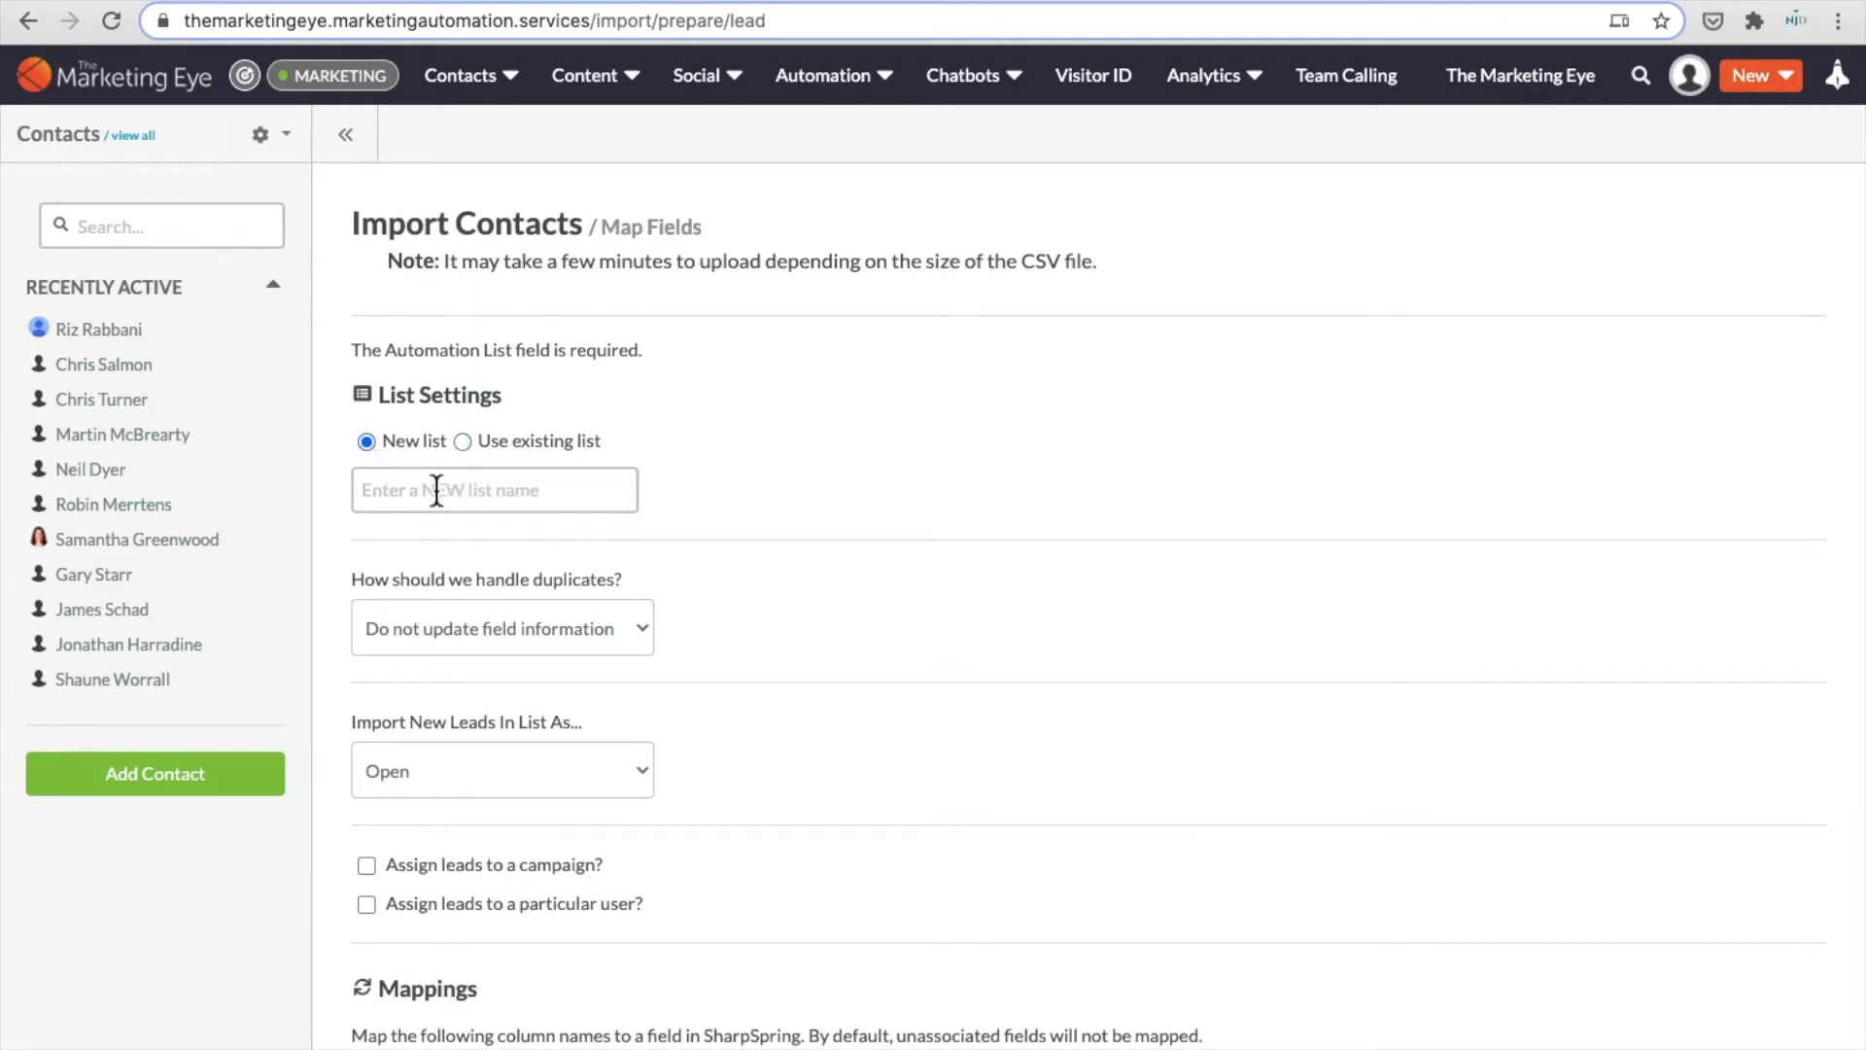
click(493, 489)
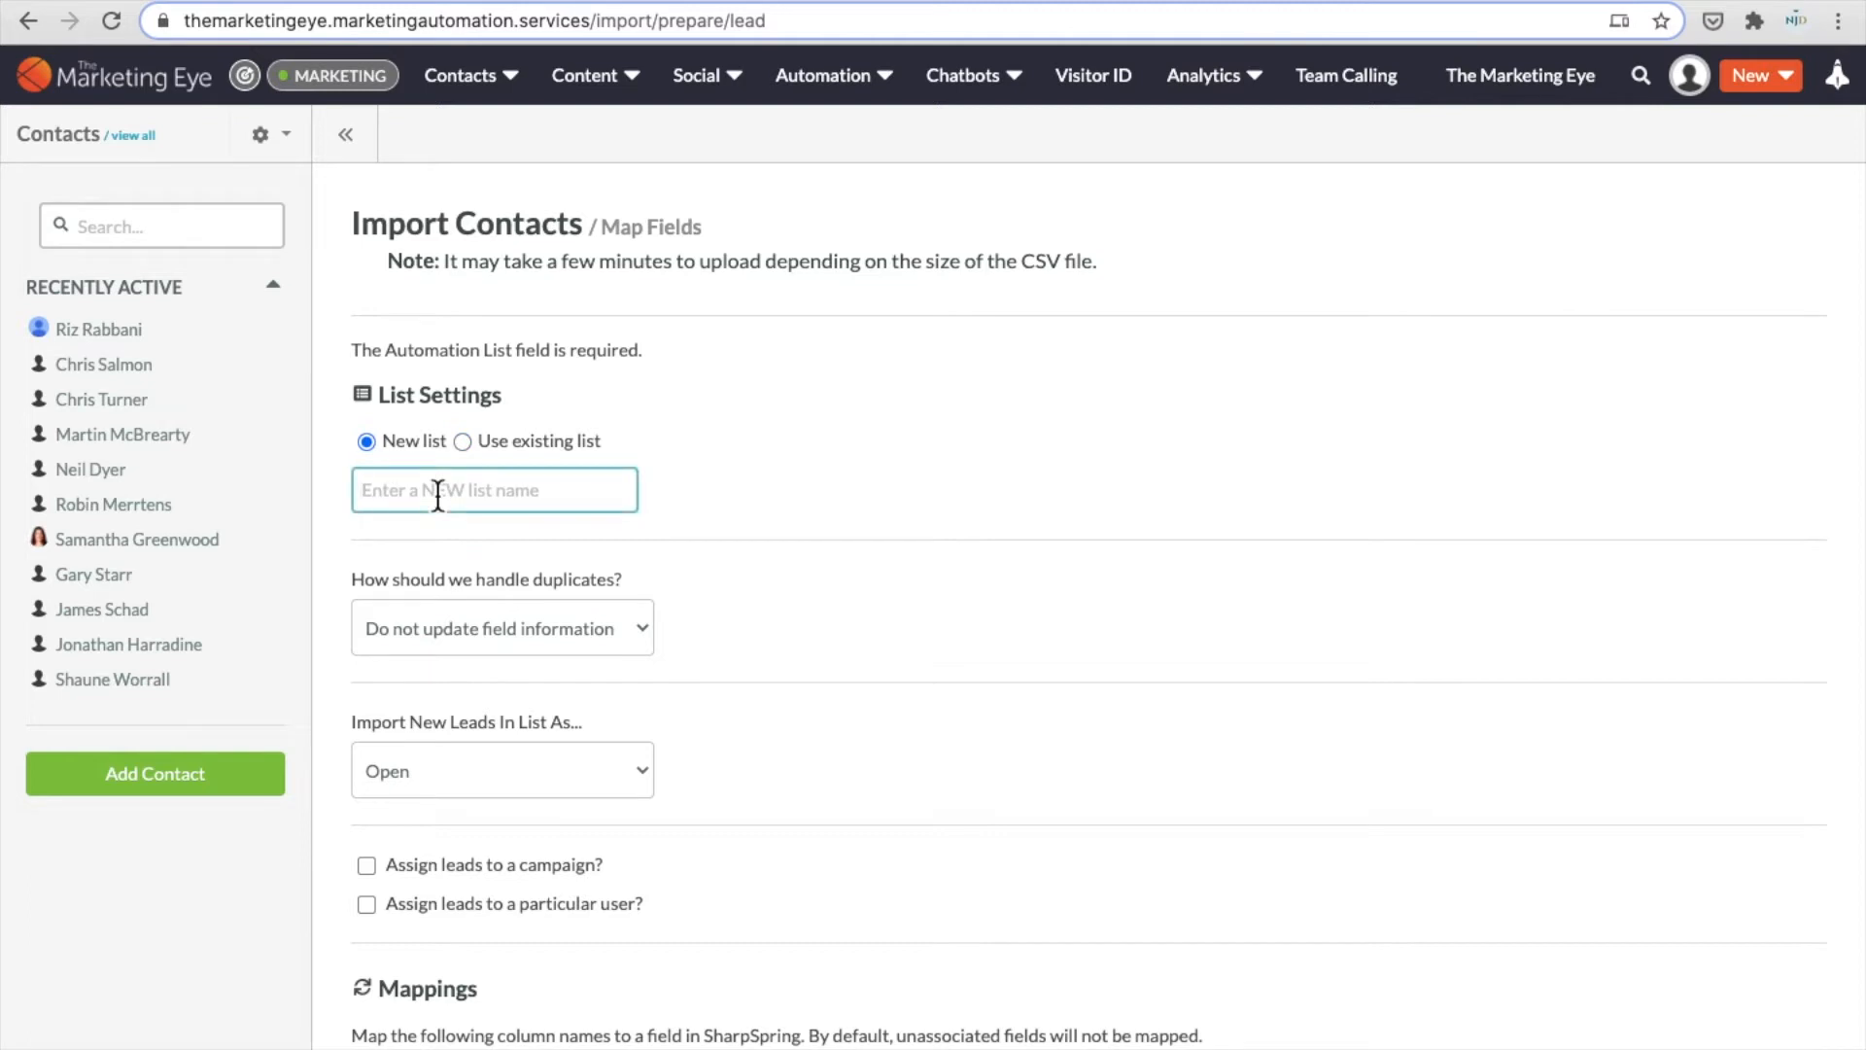
text(Example)
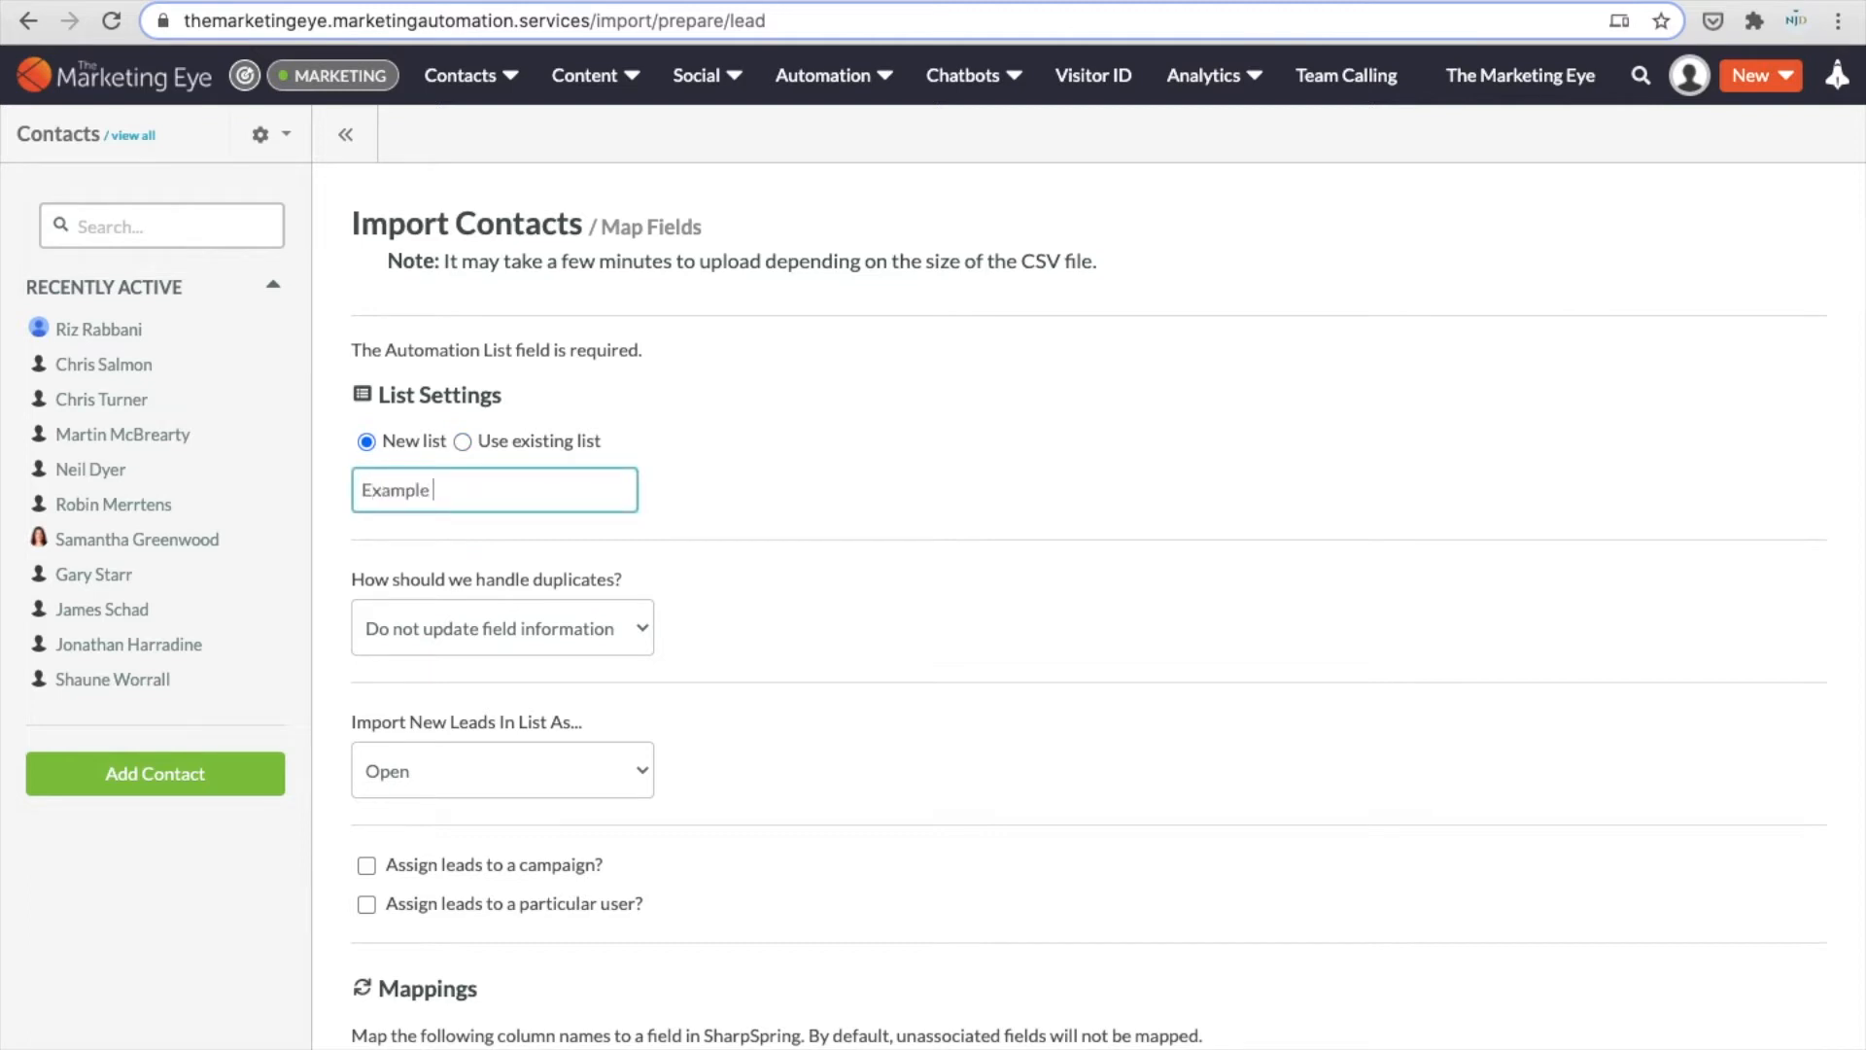
text(data)
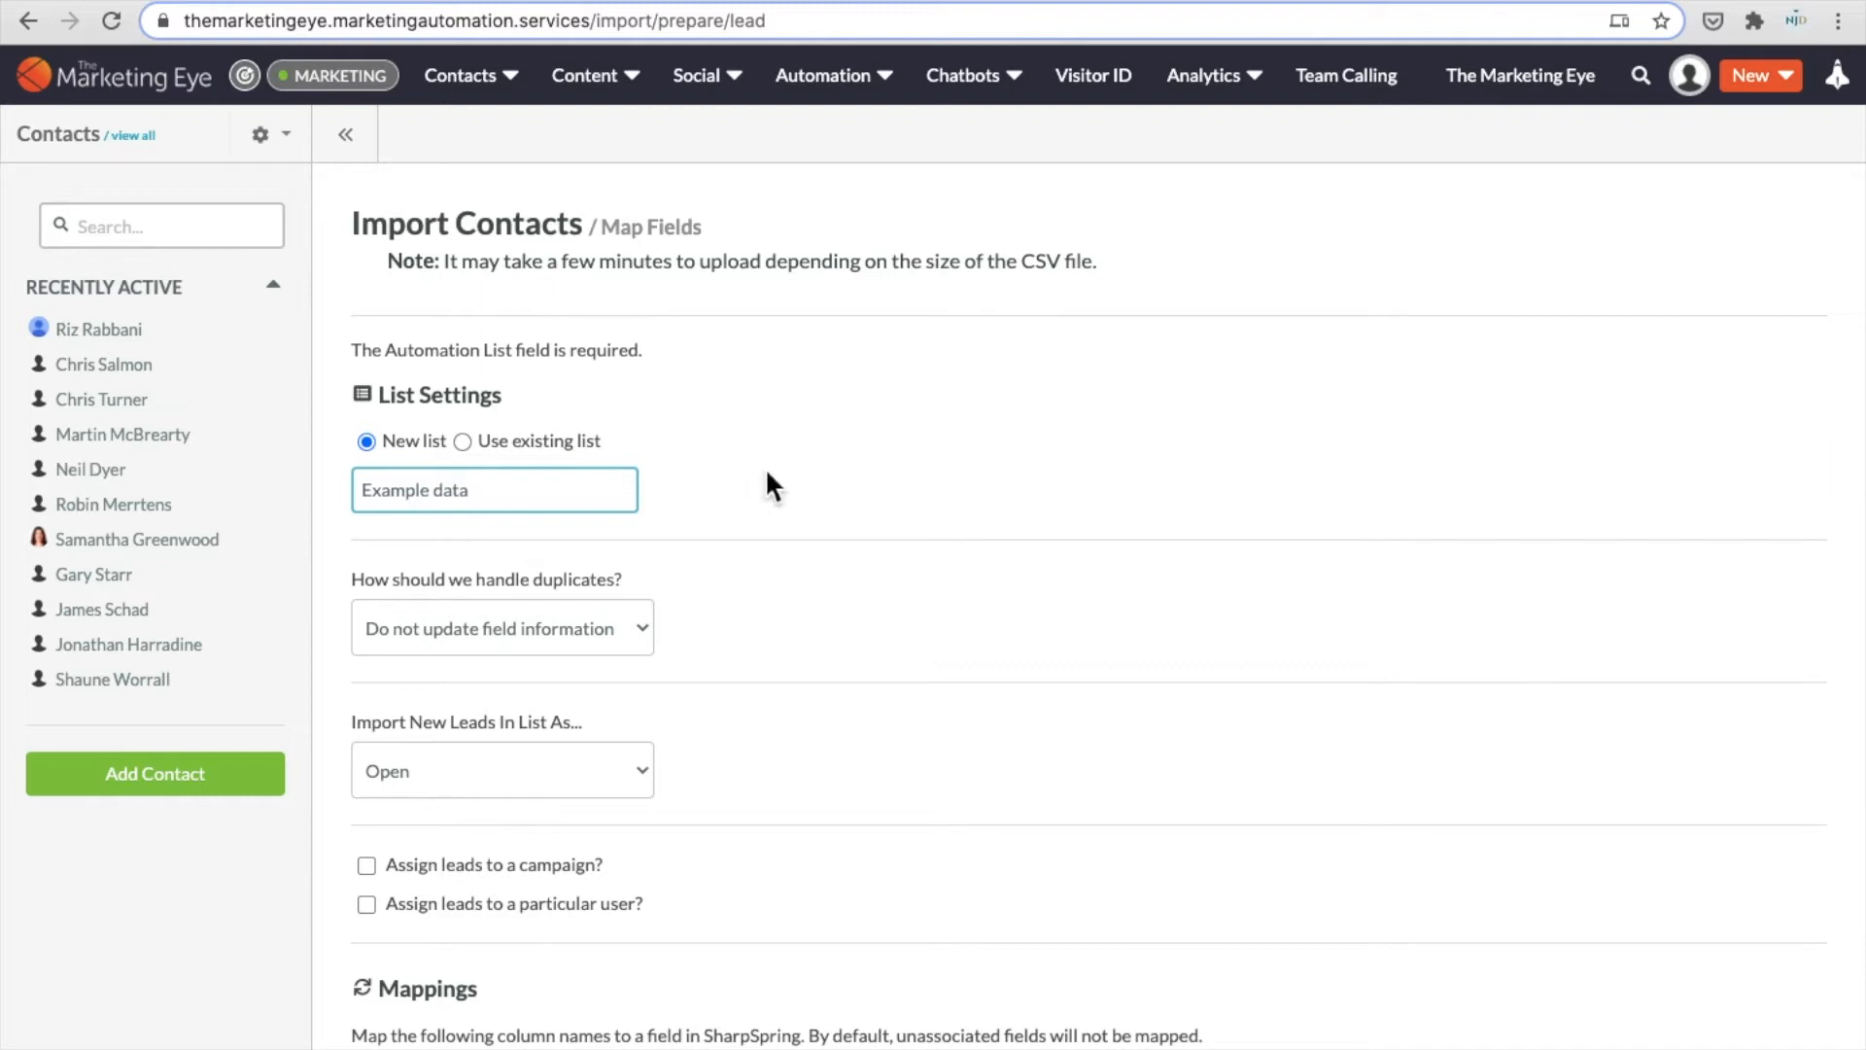
scroll(down, 3)
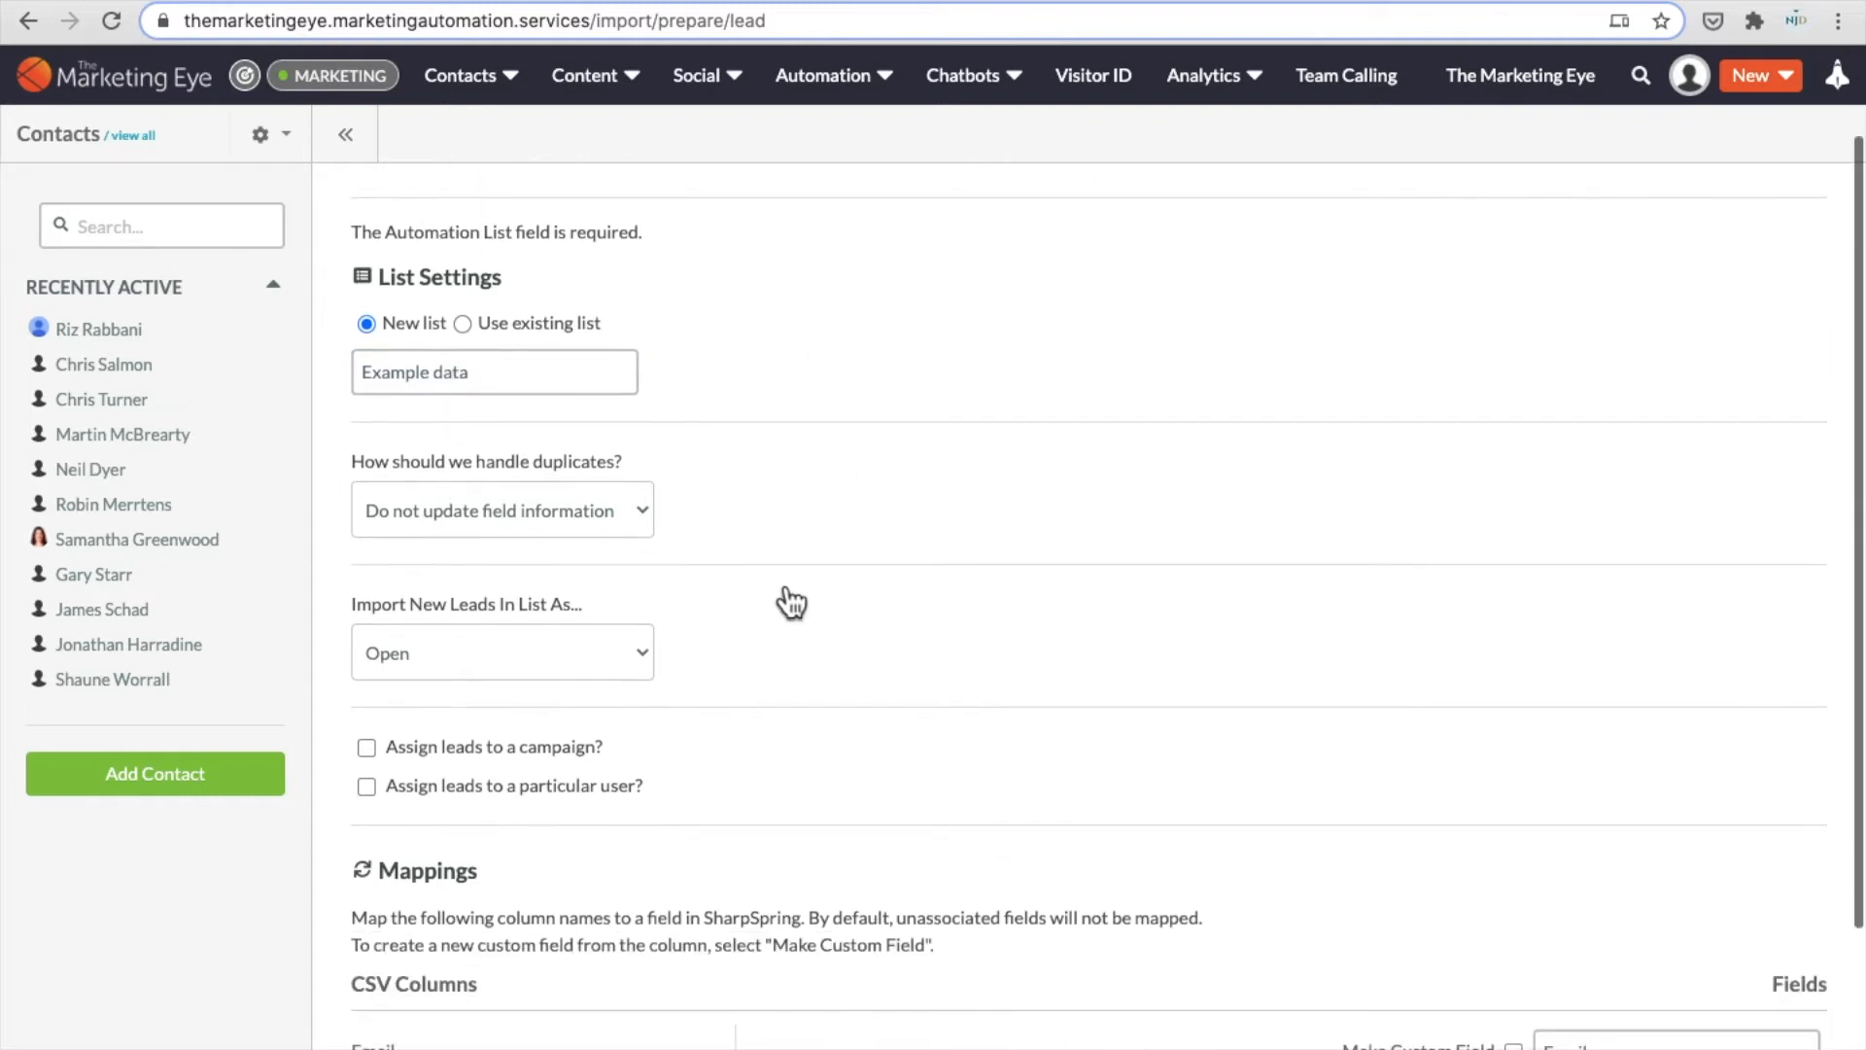
mouse_move(784, 599)
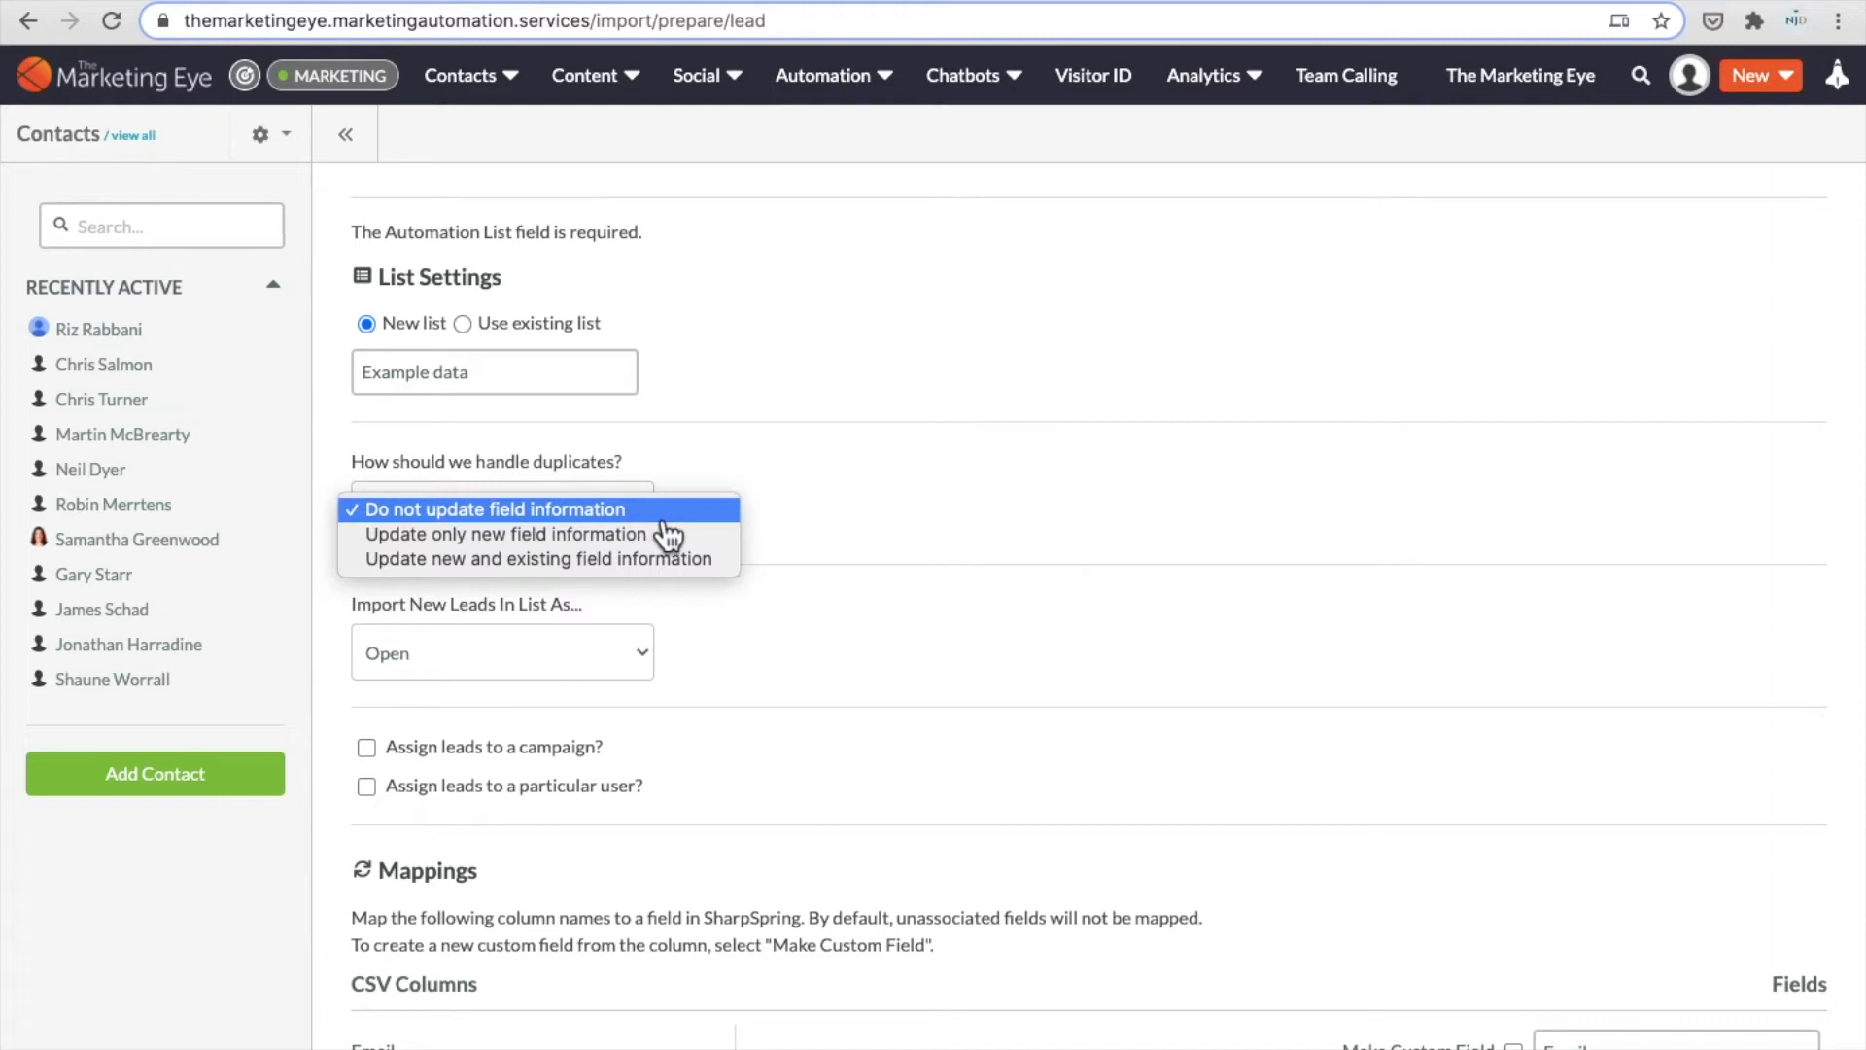
mouse_move(690, 529)
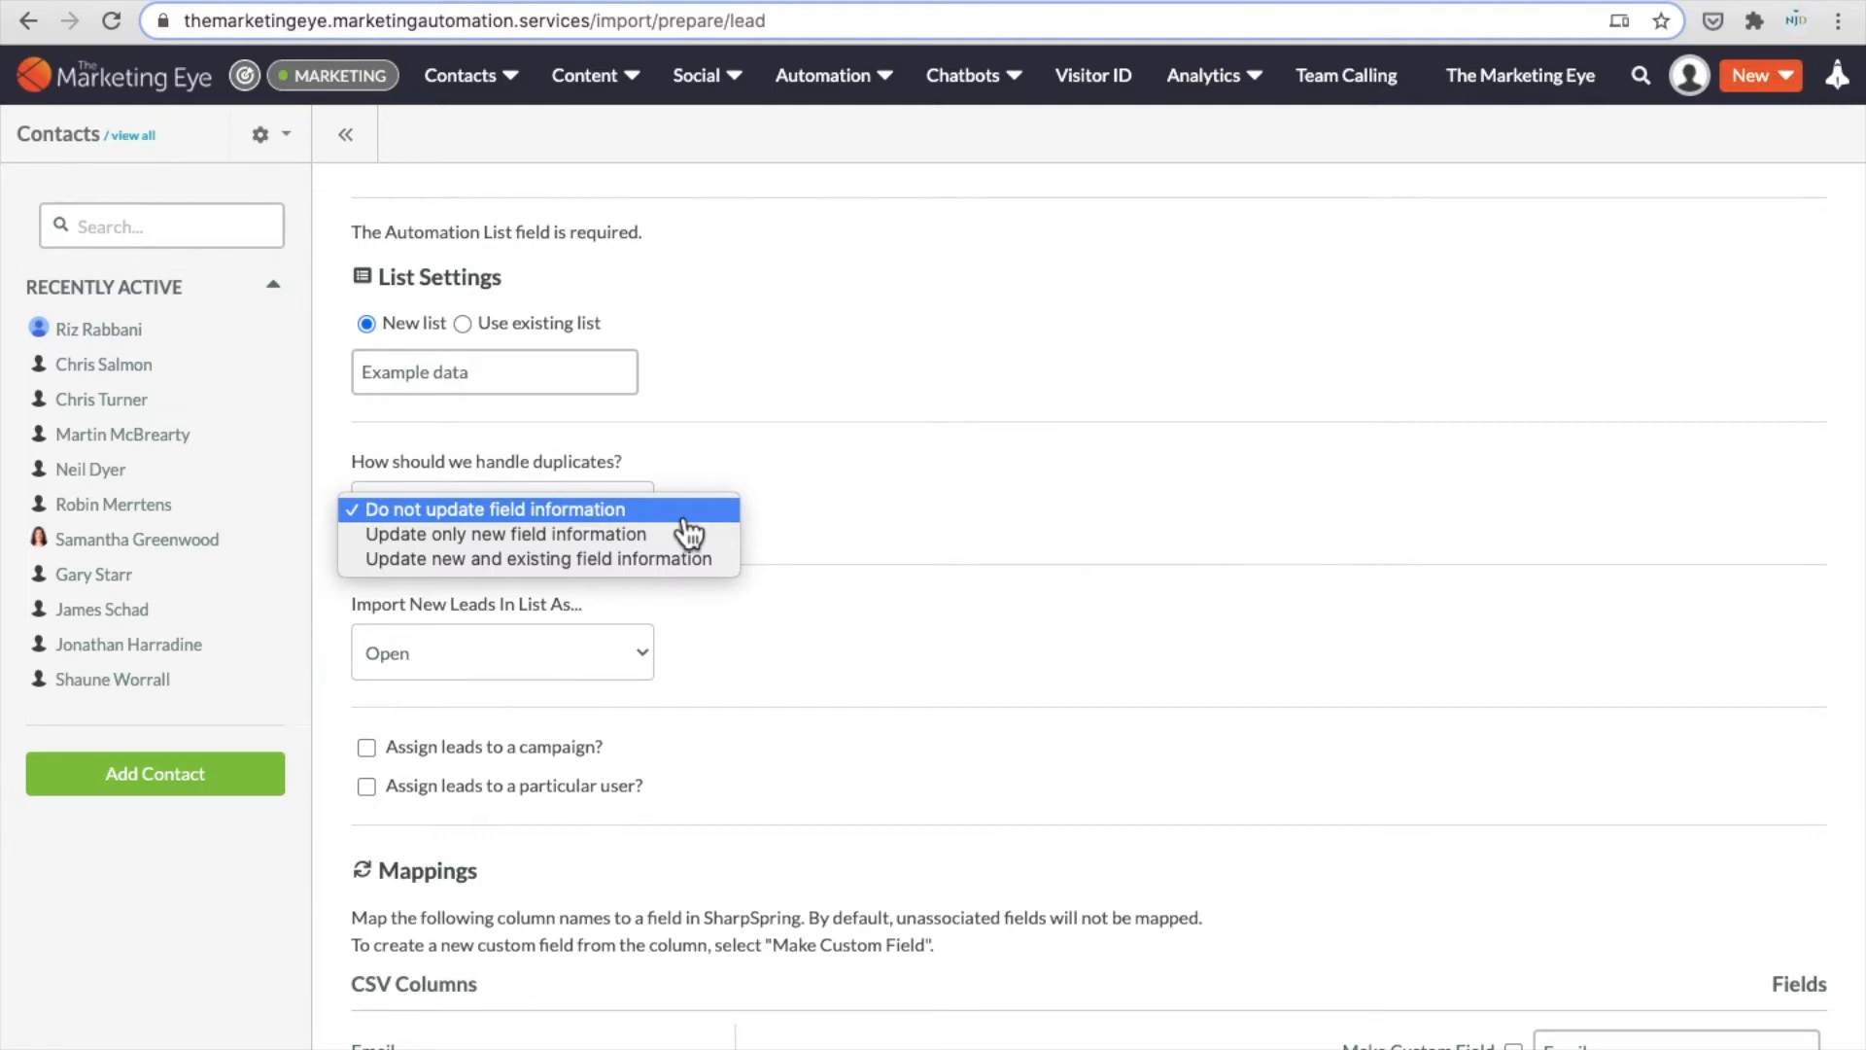
mouse_move(690, 533)
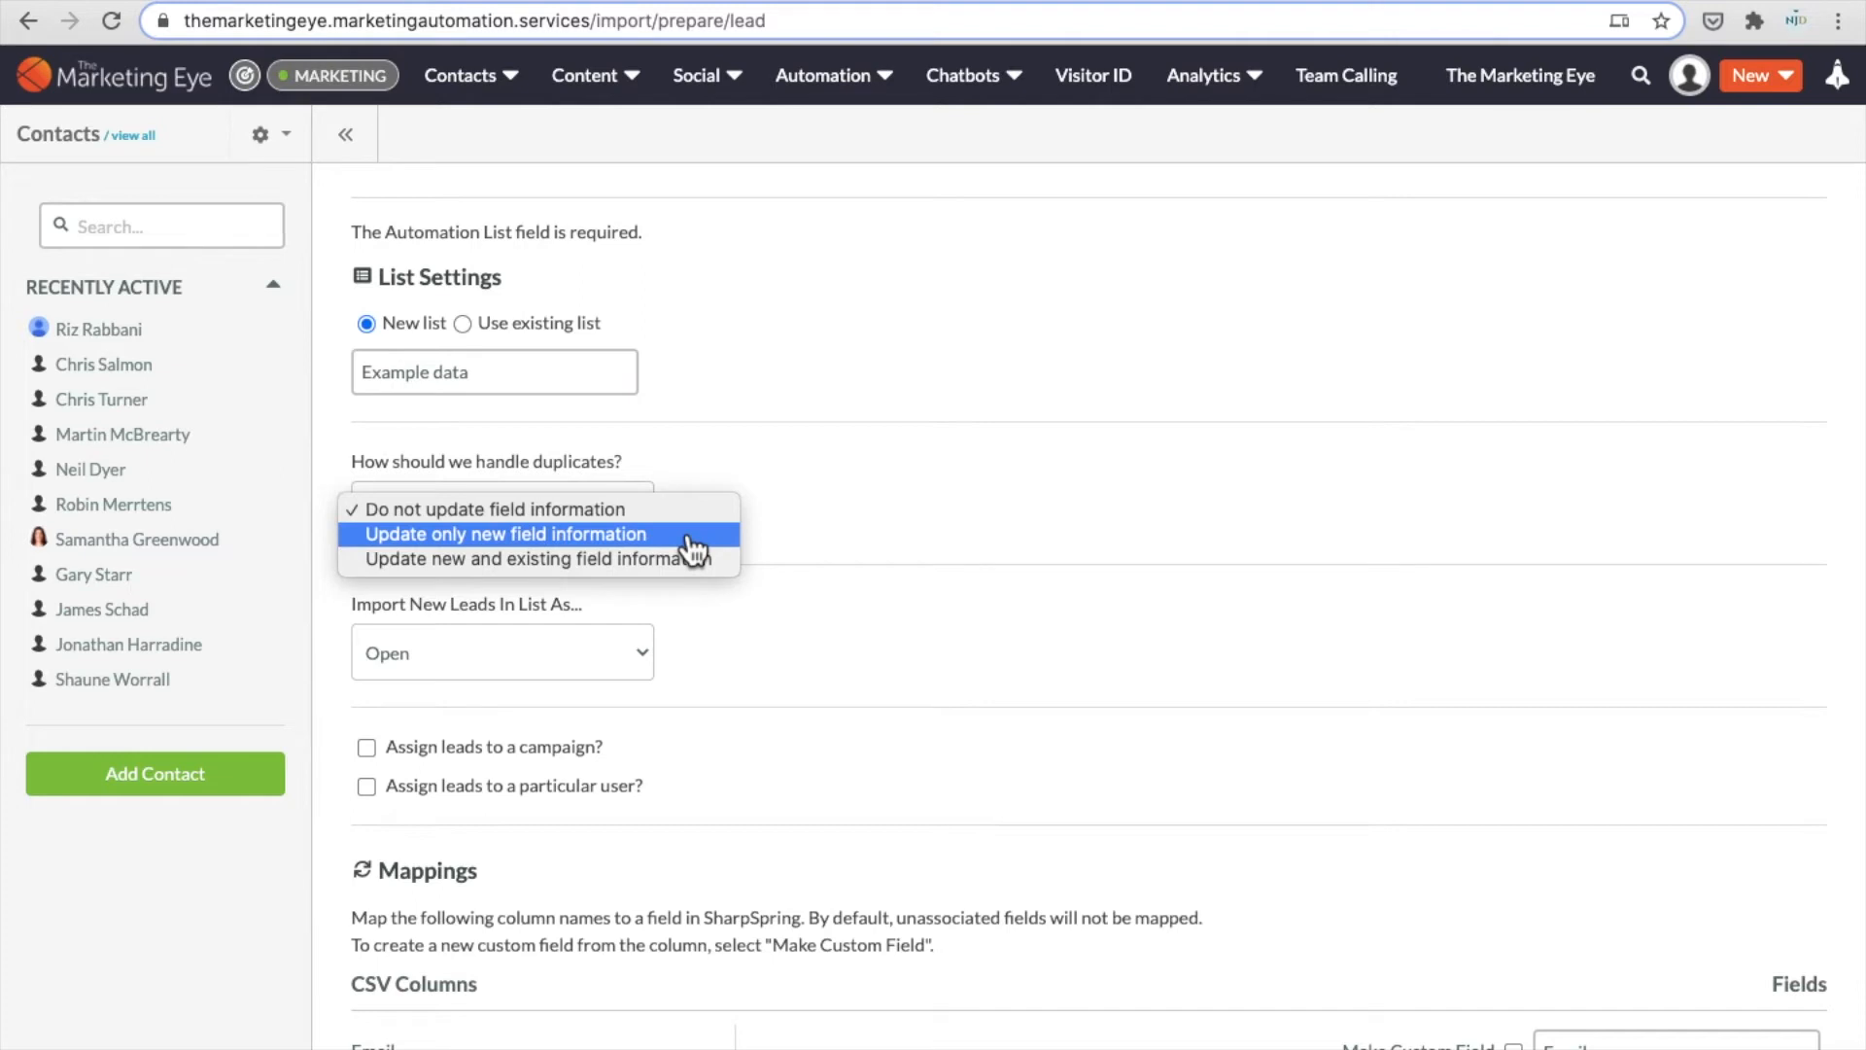
mouse_move(700, 559)
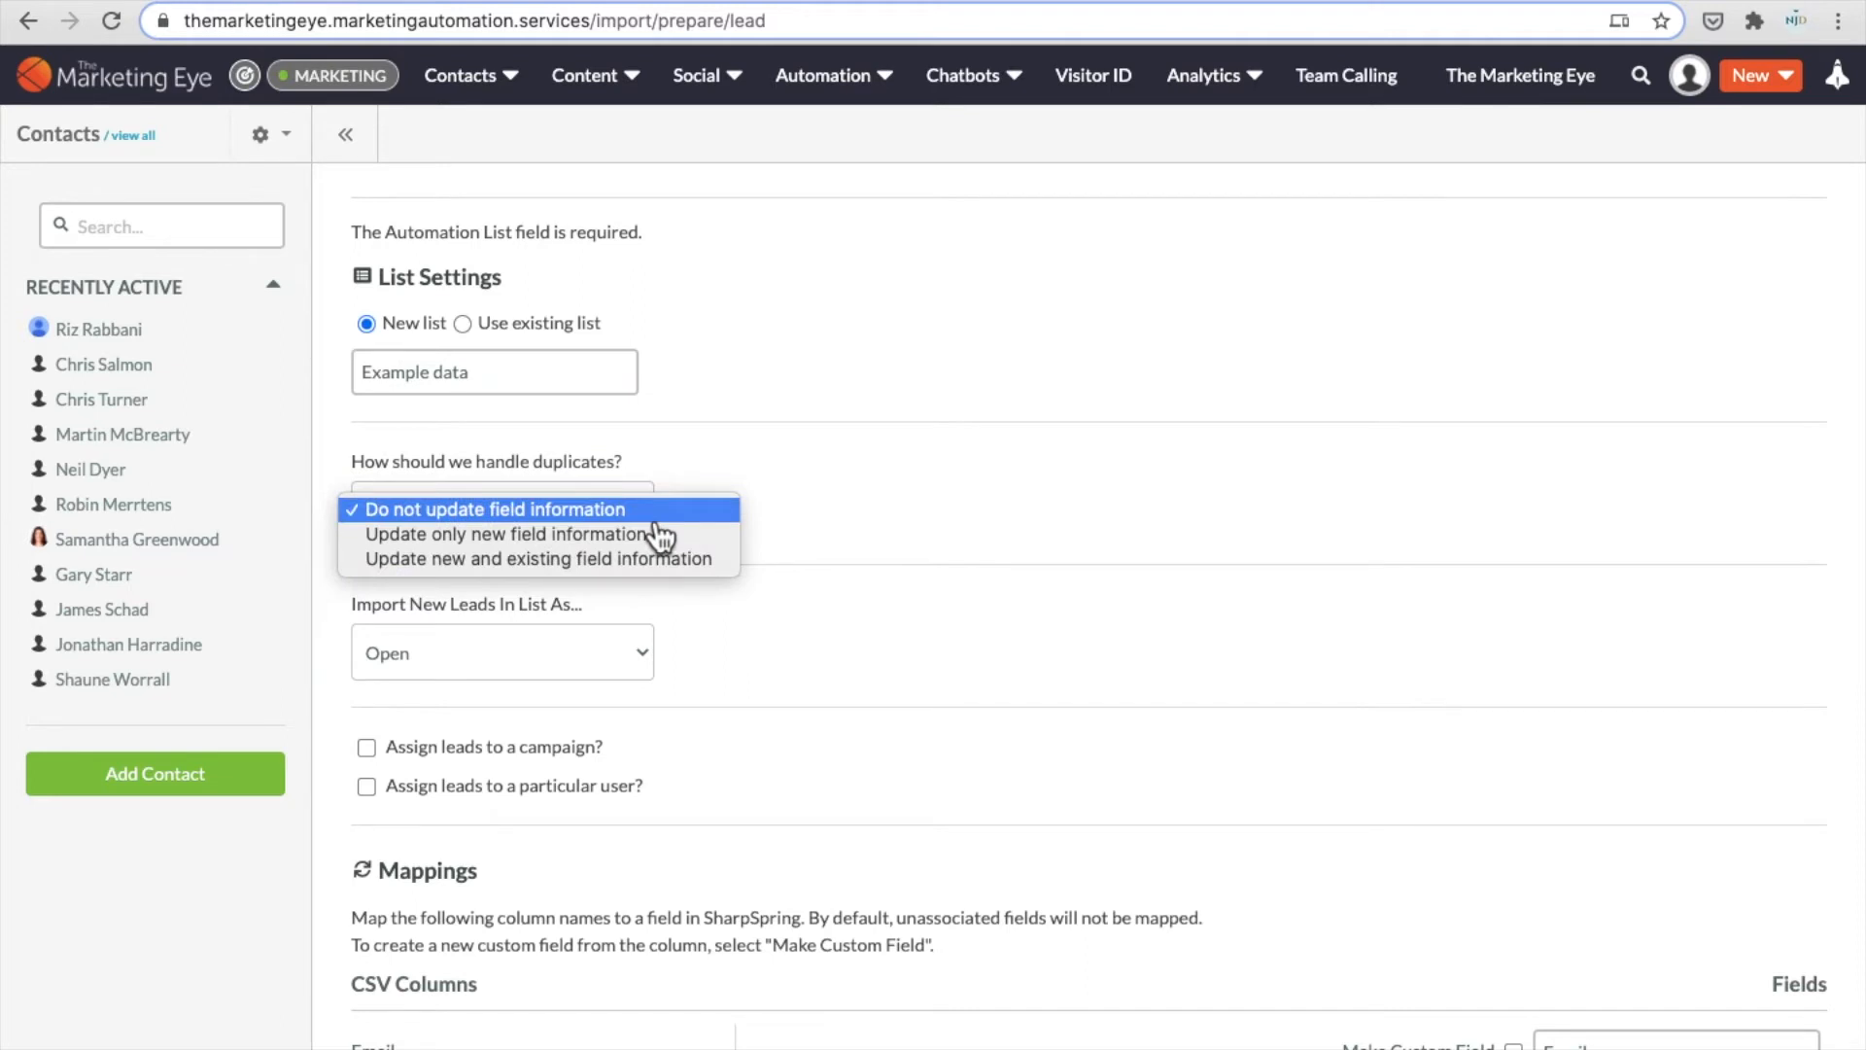
click(493, 508)
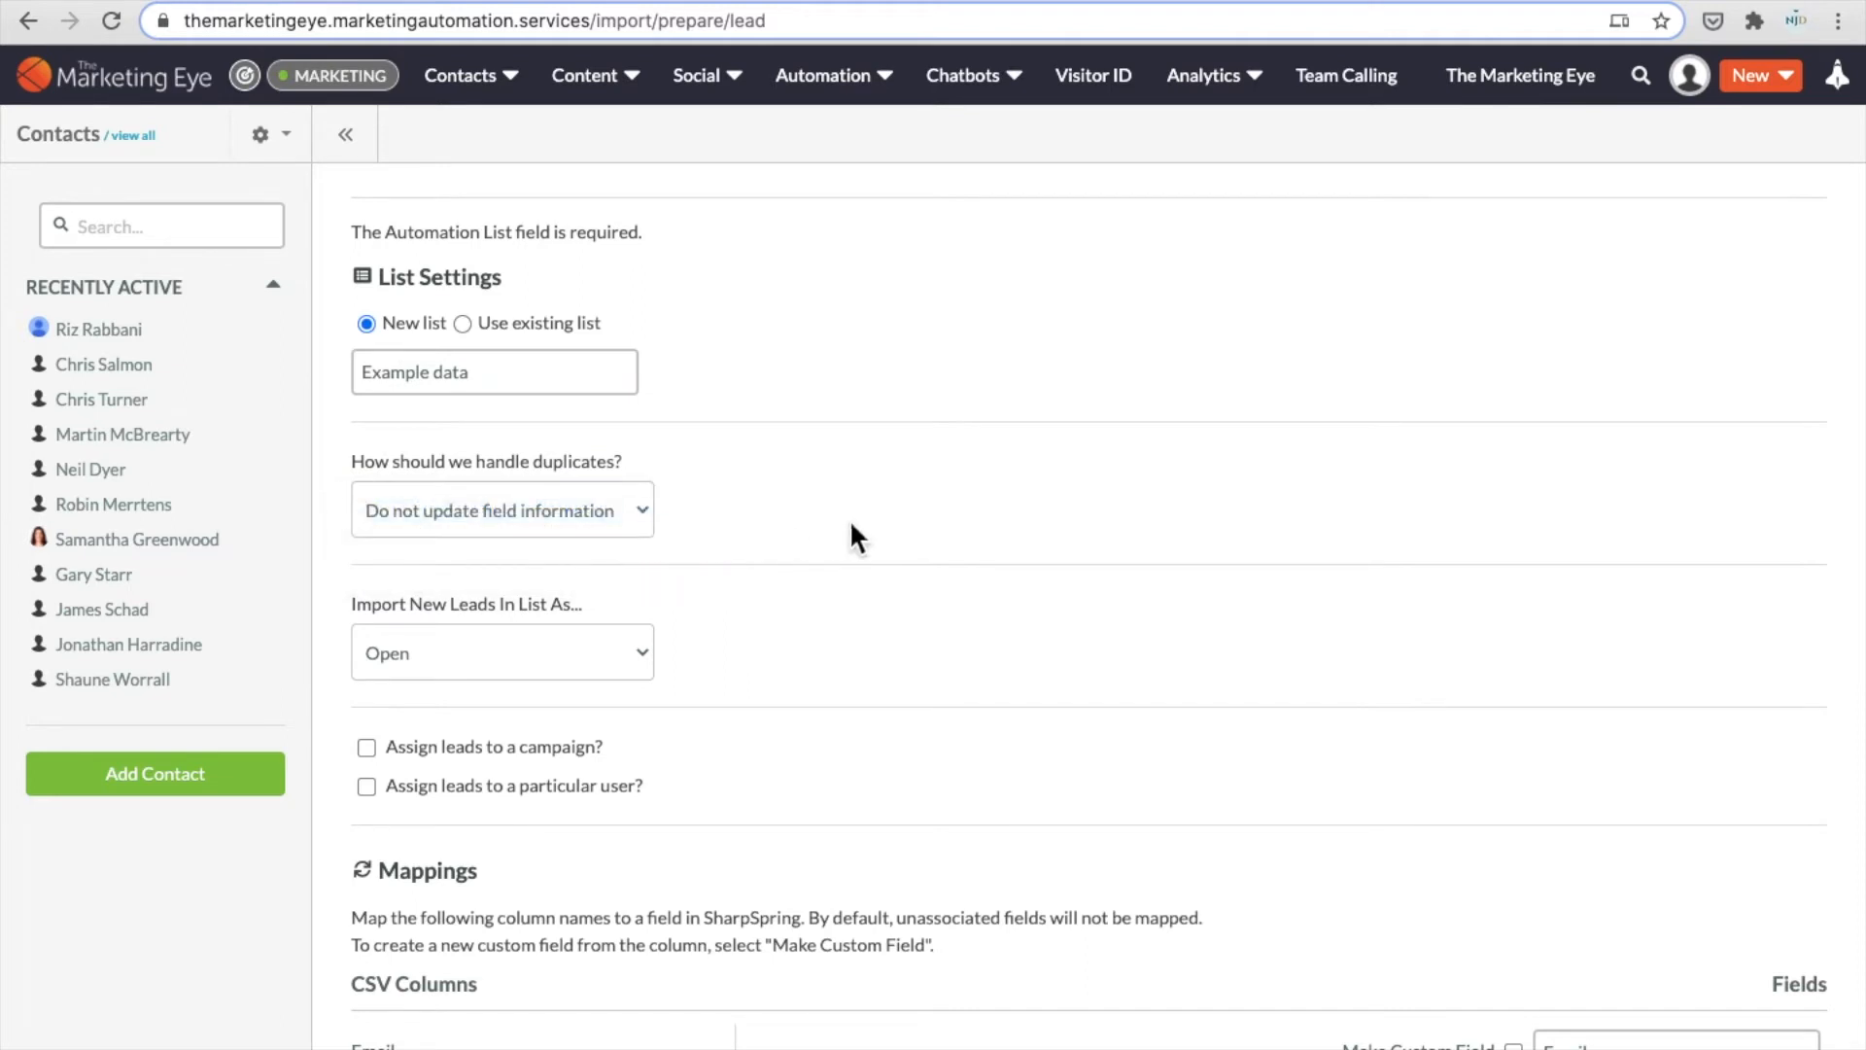
mouse_move(791, 514)
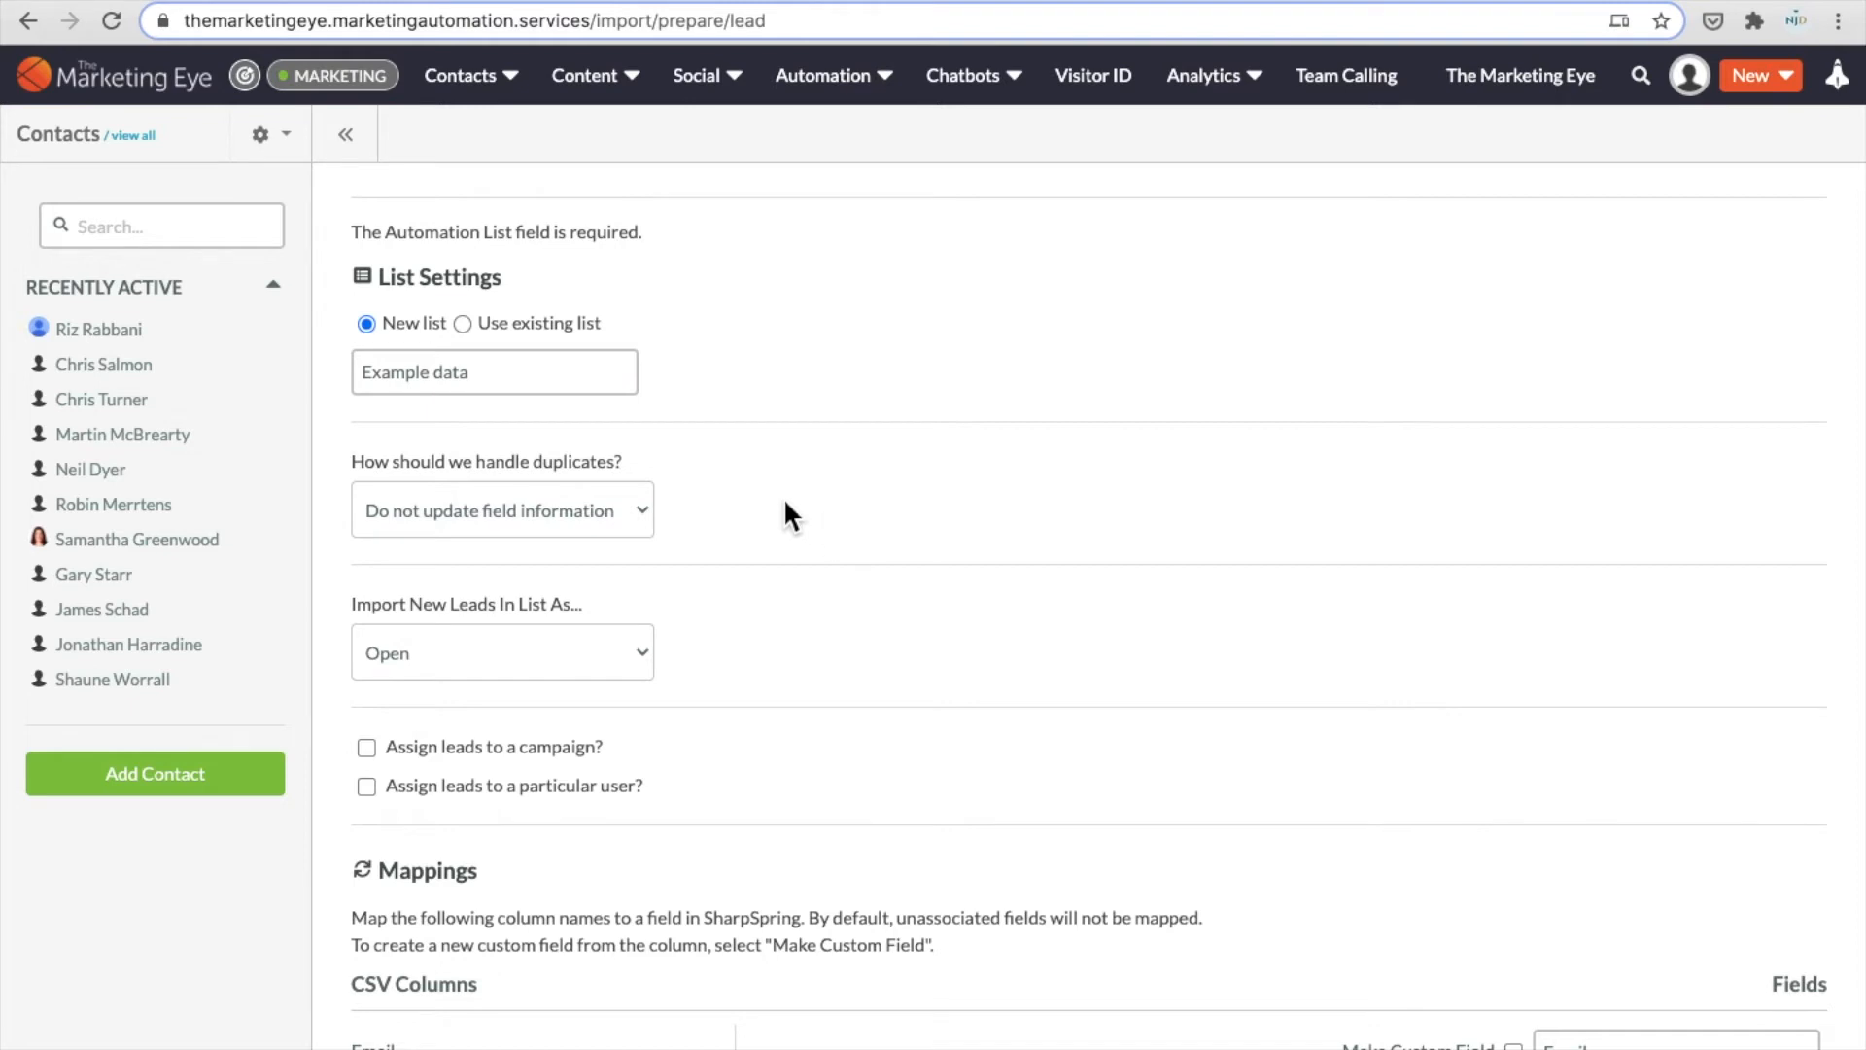
Keep lead status Open and leave campaign and user assignment unticked after browsing their options
scroll(down, 3)
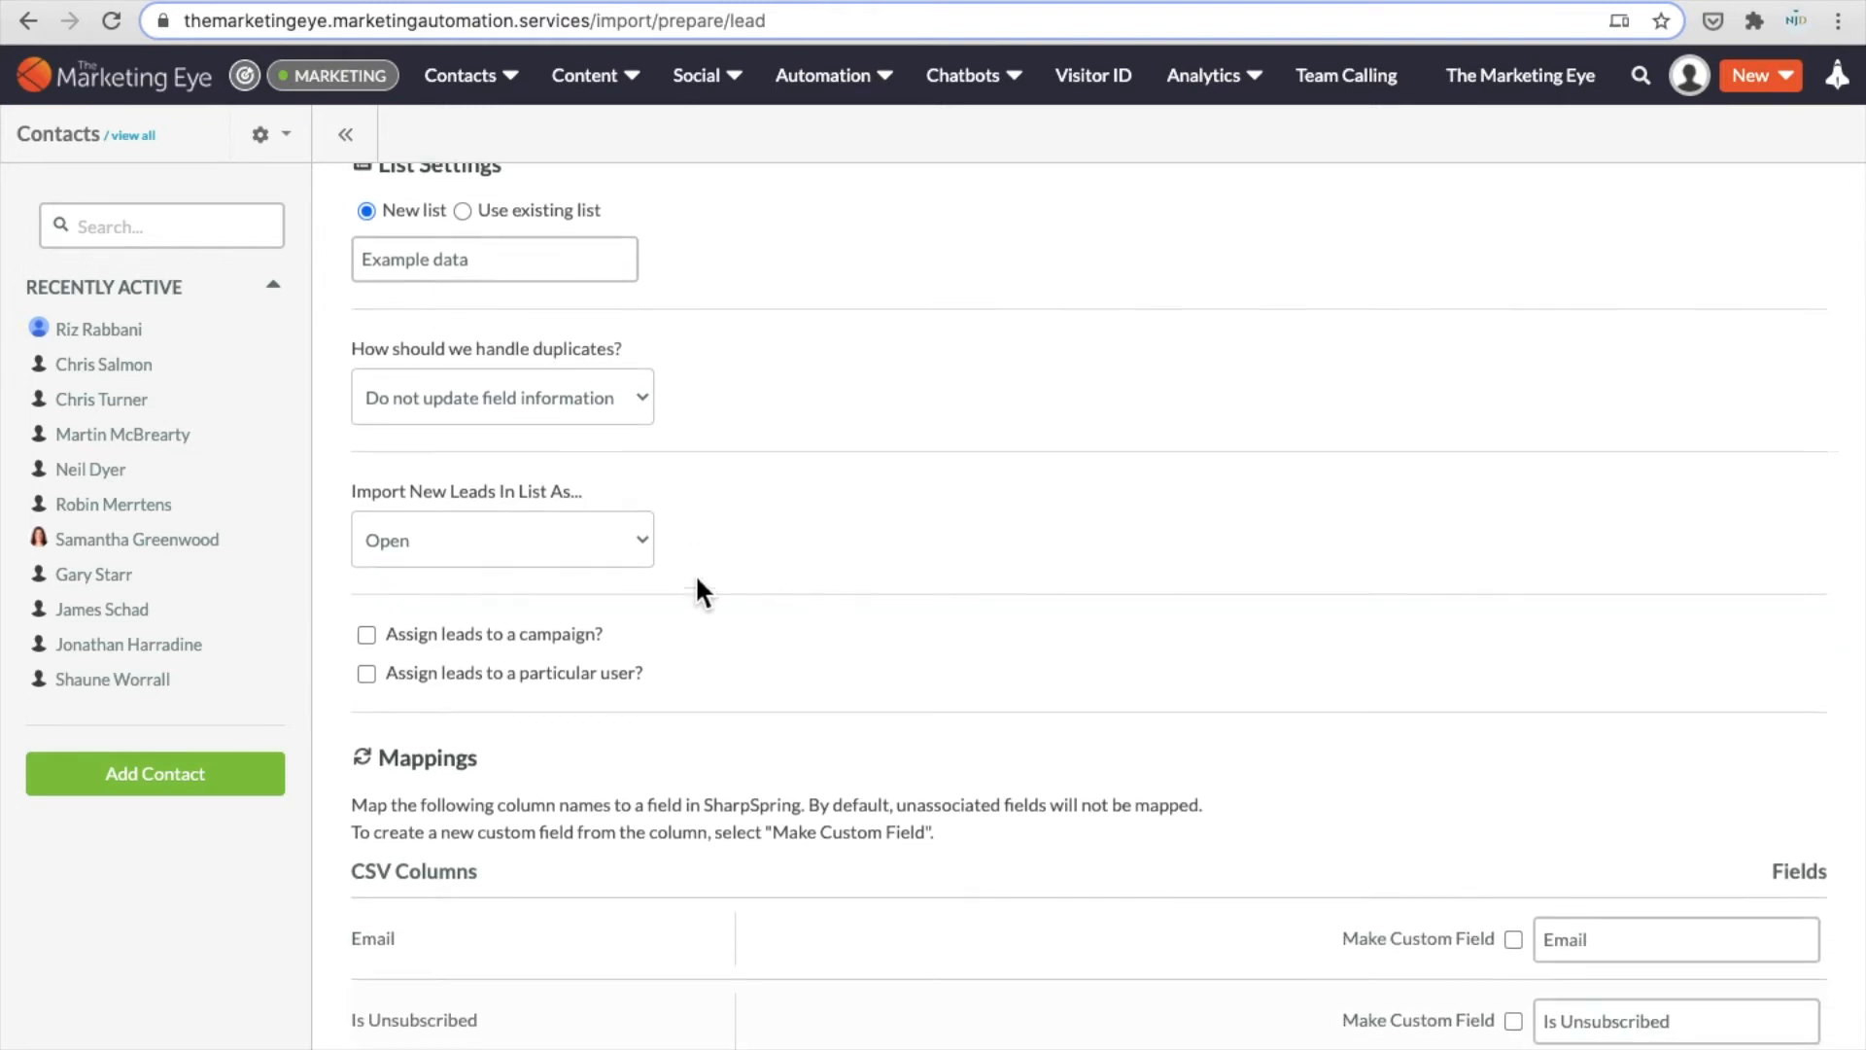
scroll(down, 3)
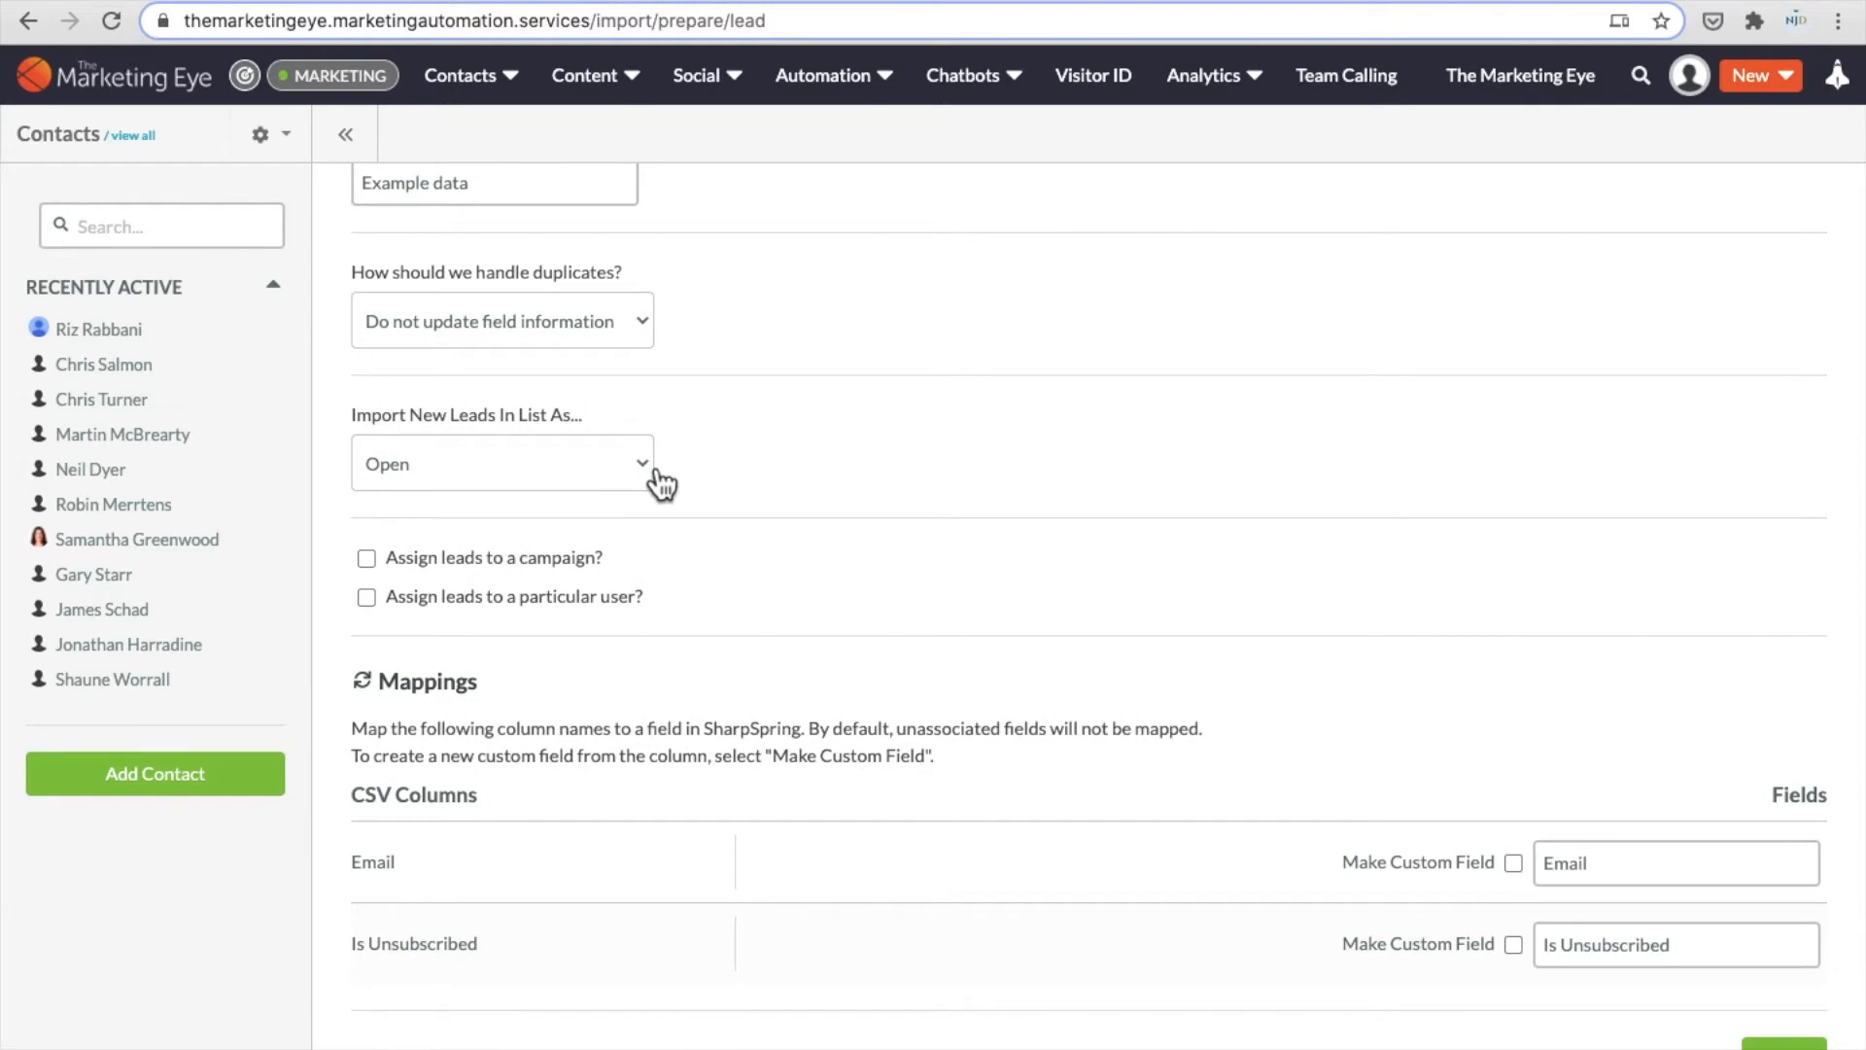
click(502, 463)
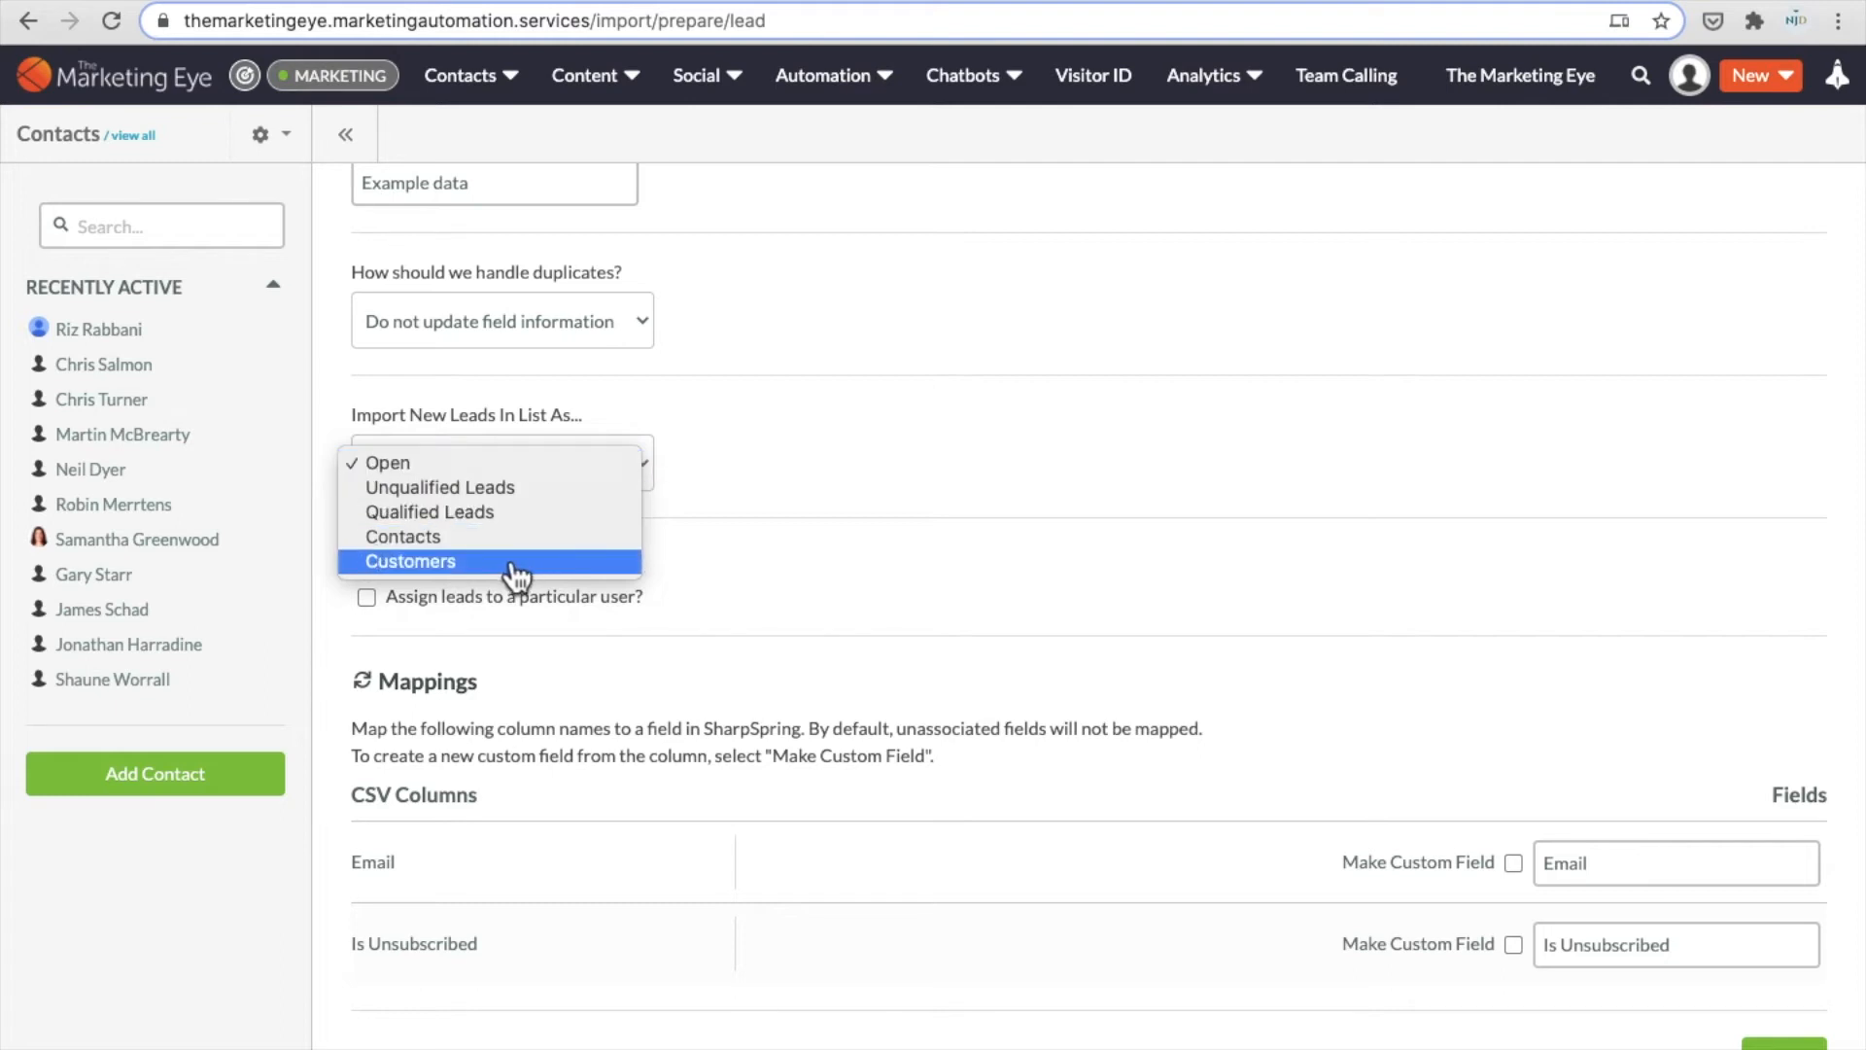
mouse_move(541, 462)
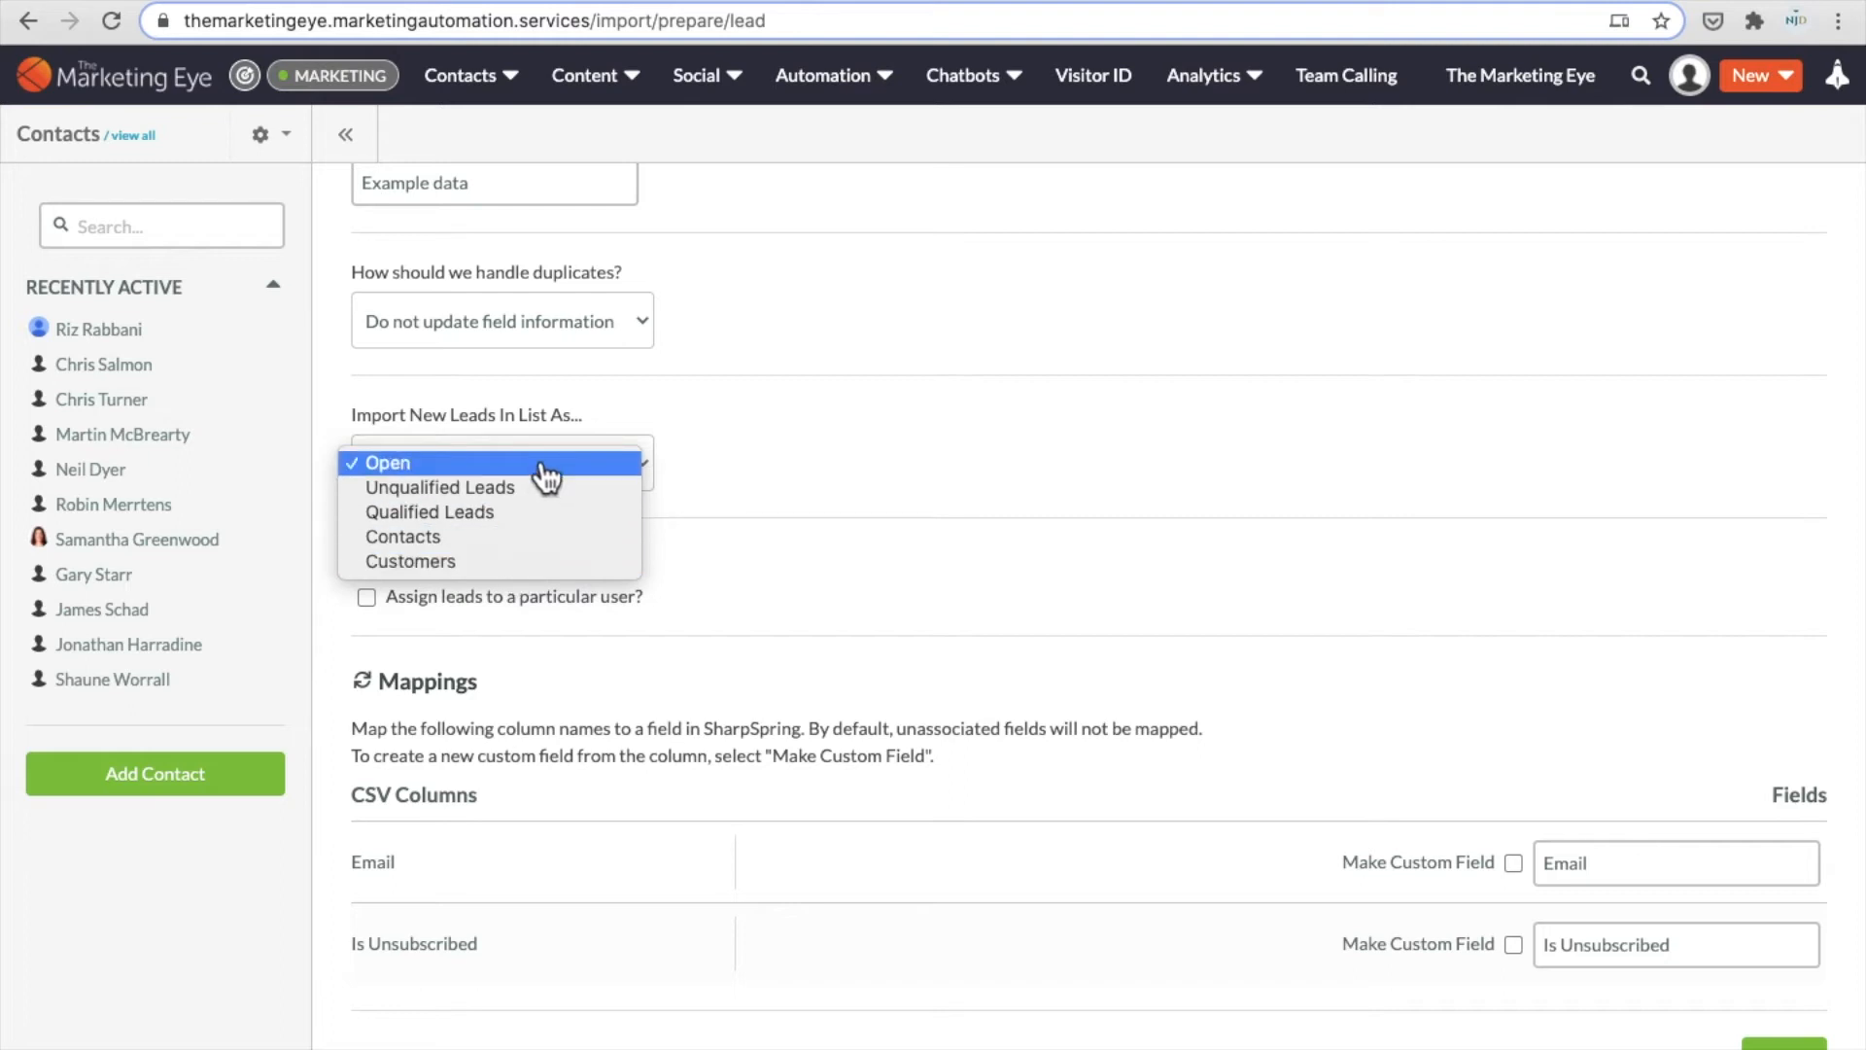
mouse_move(768, 473)
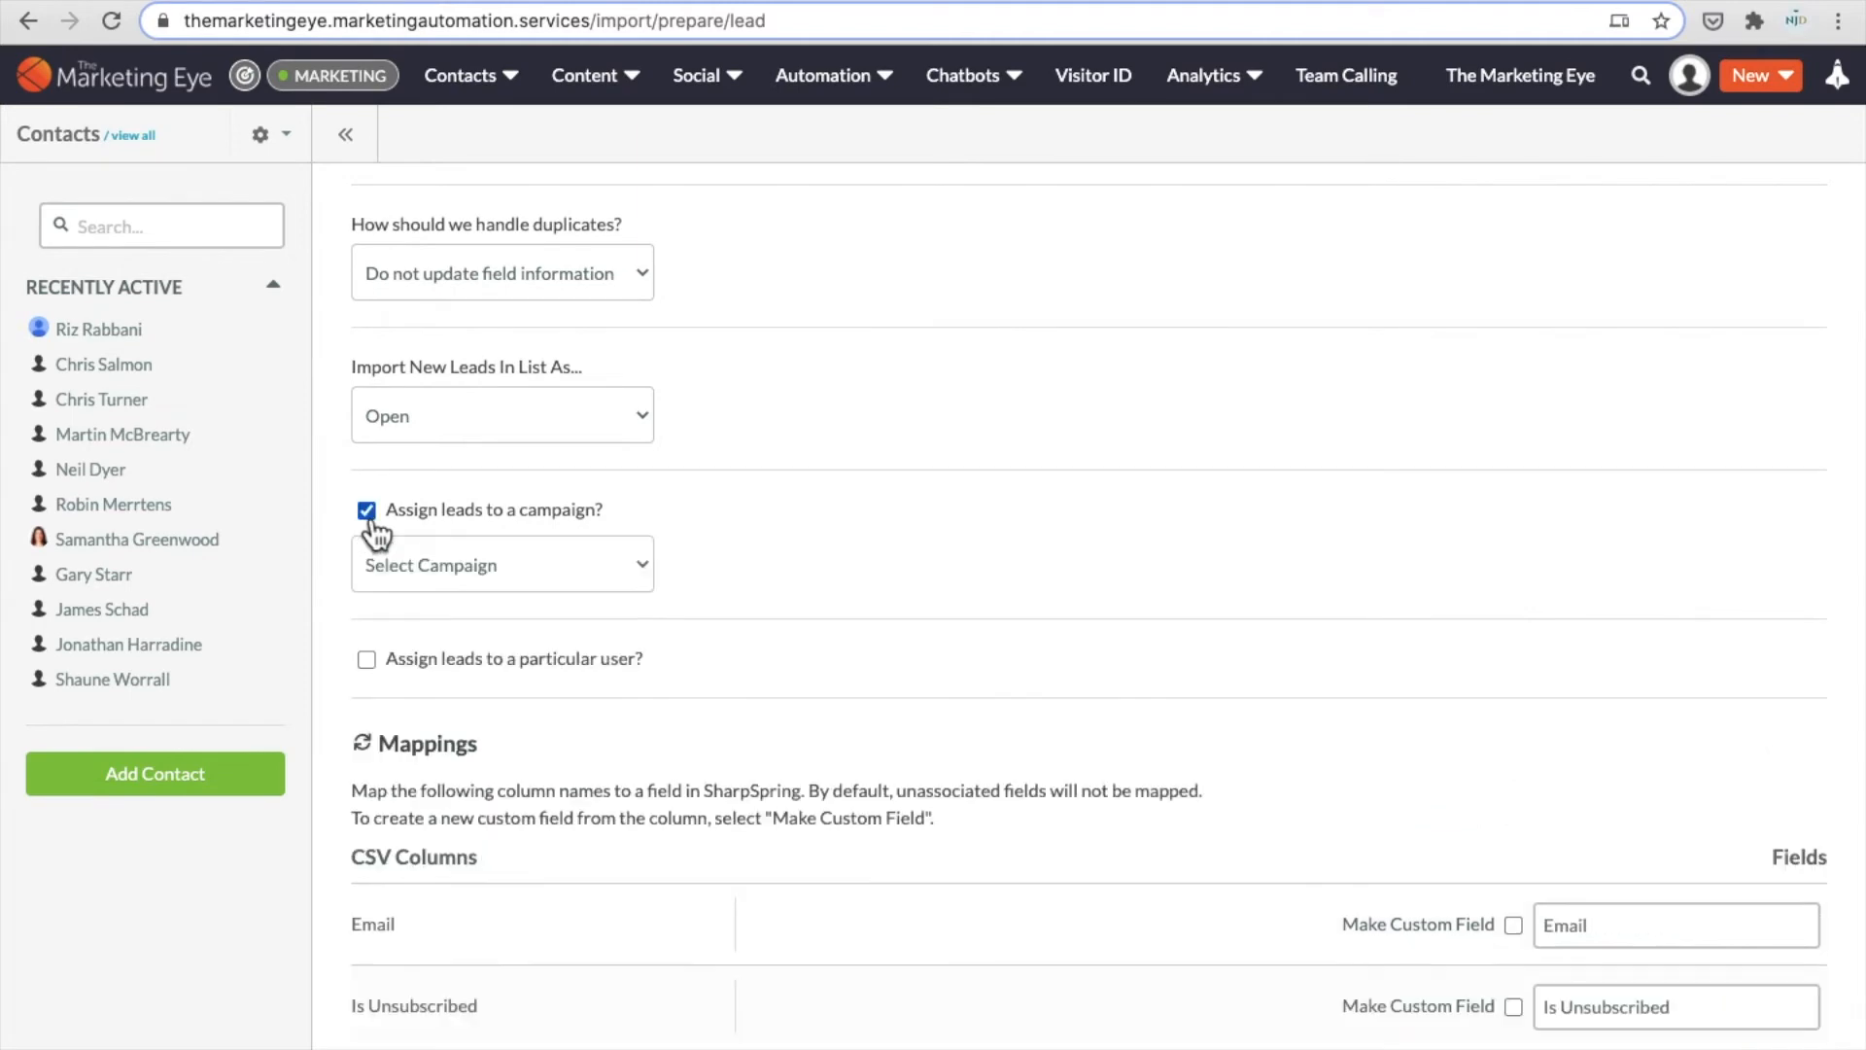
click(502, 564)
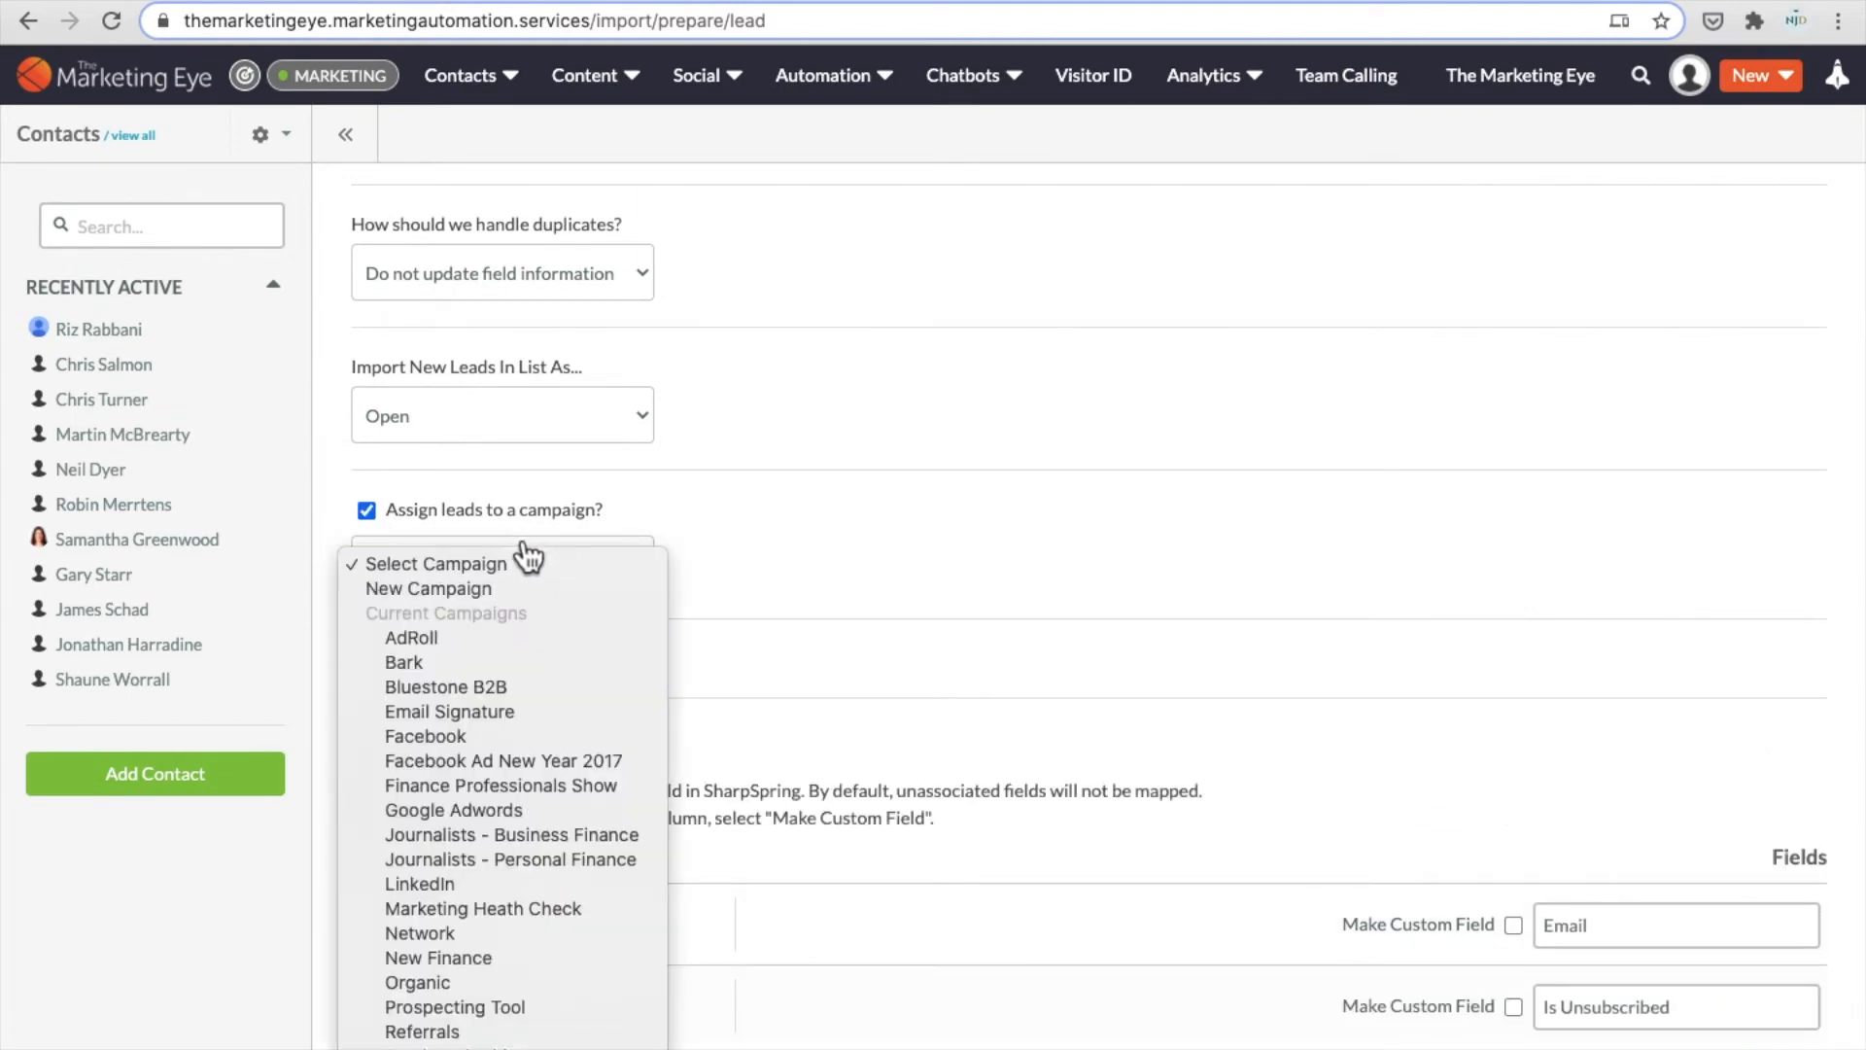
mouse_move(525, 642)
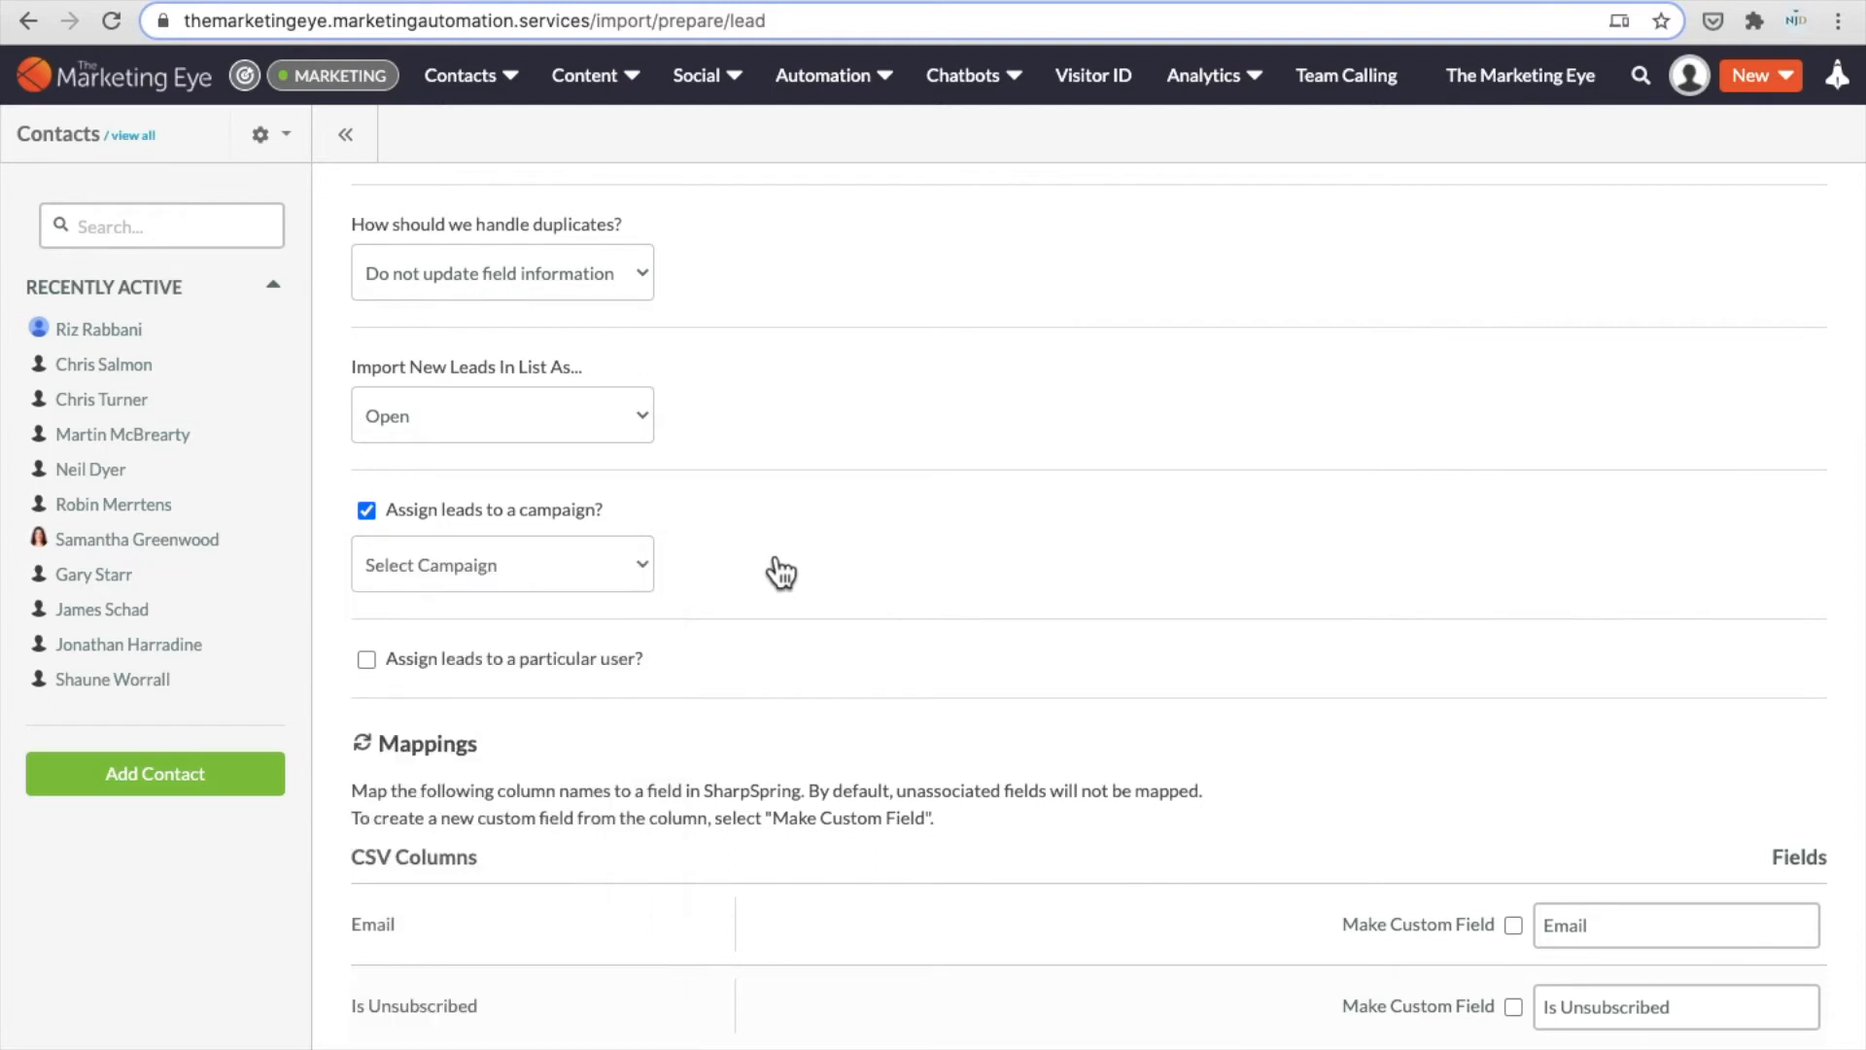
click(367, 509)
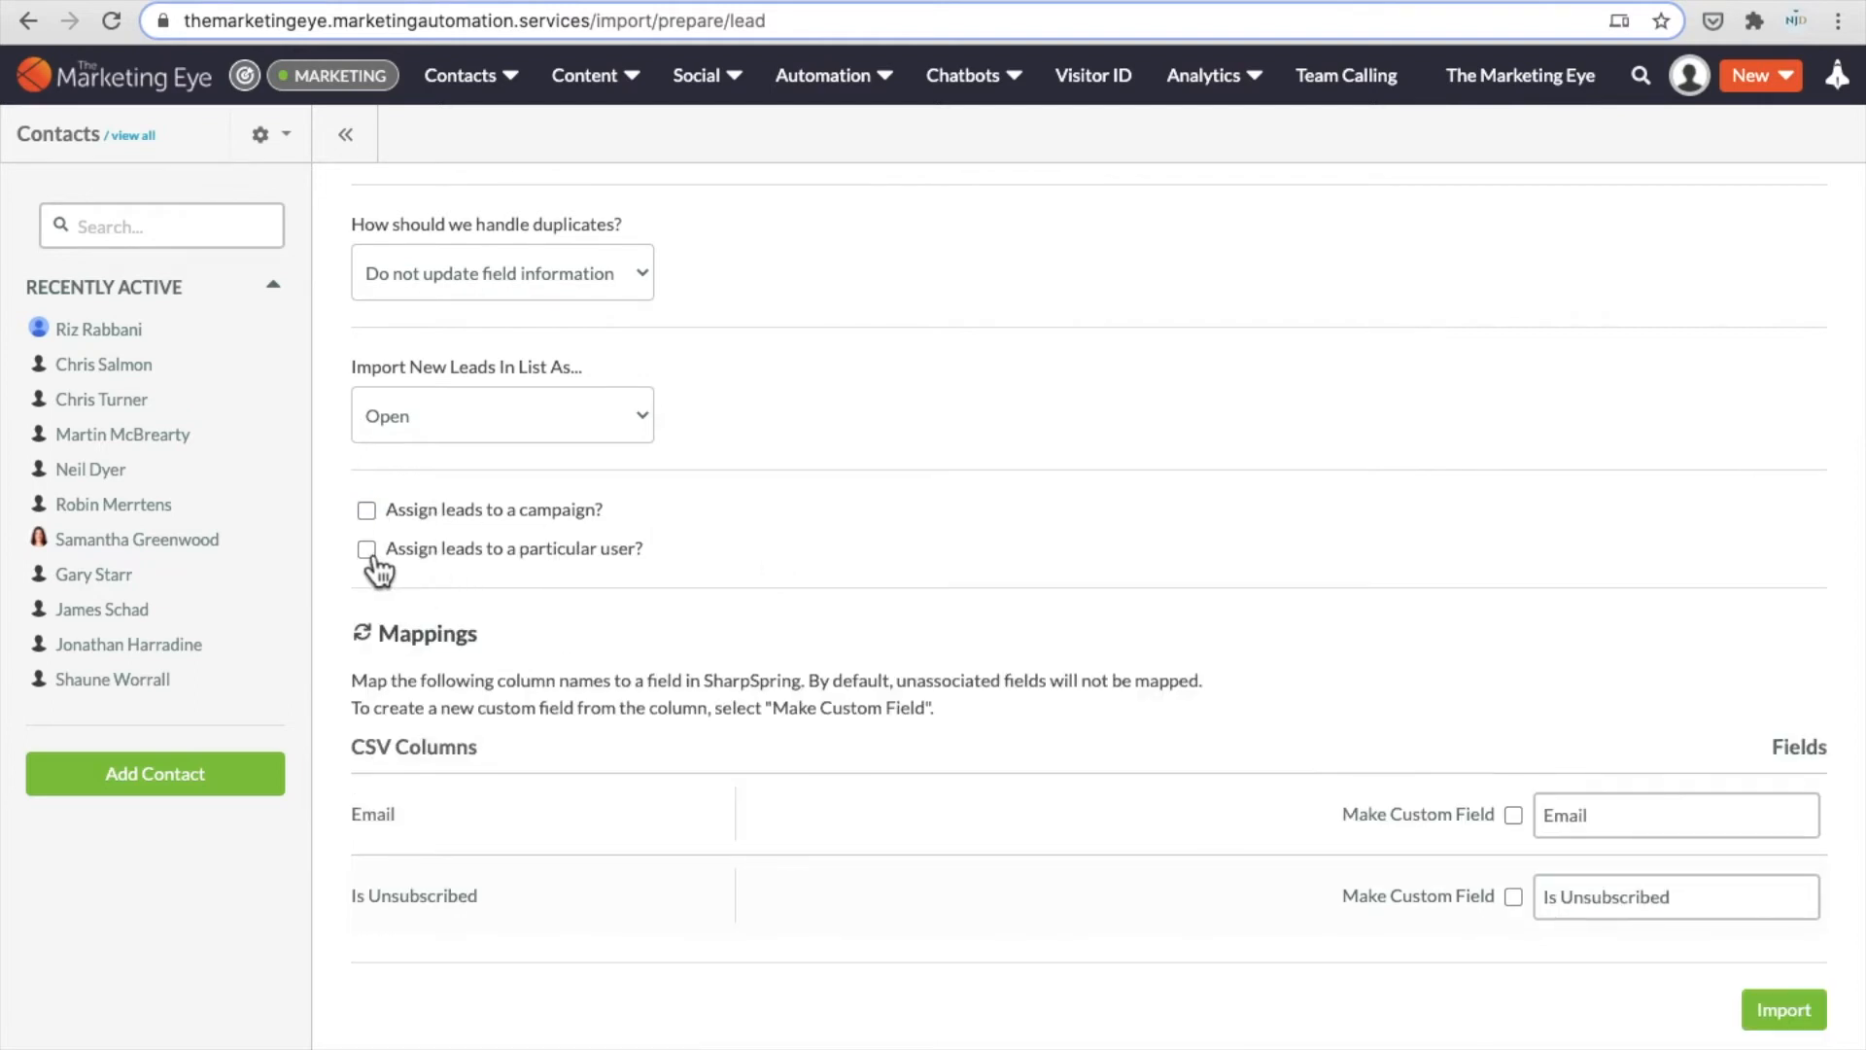
click(366, 549)
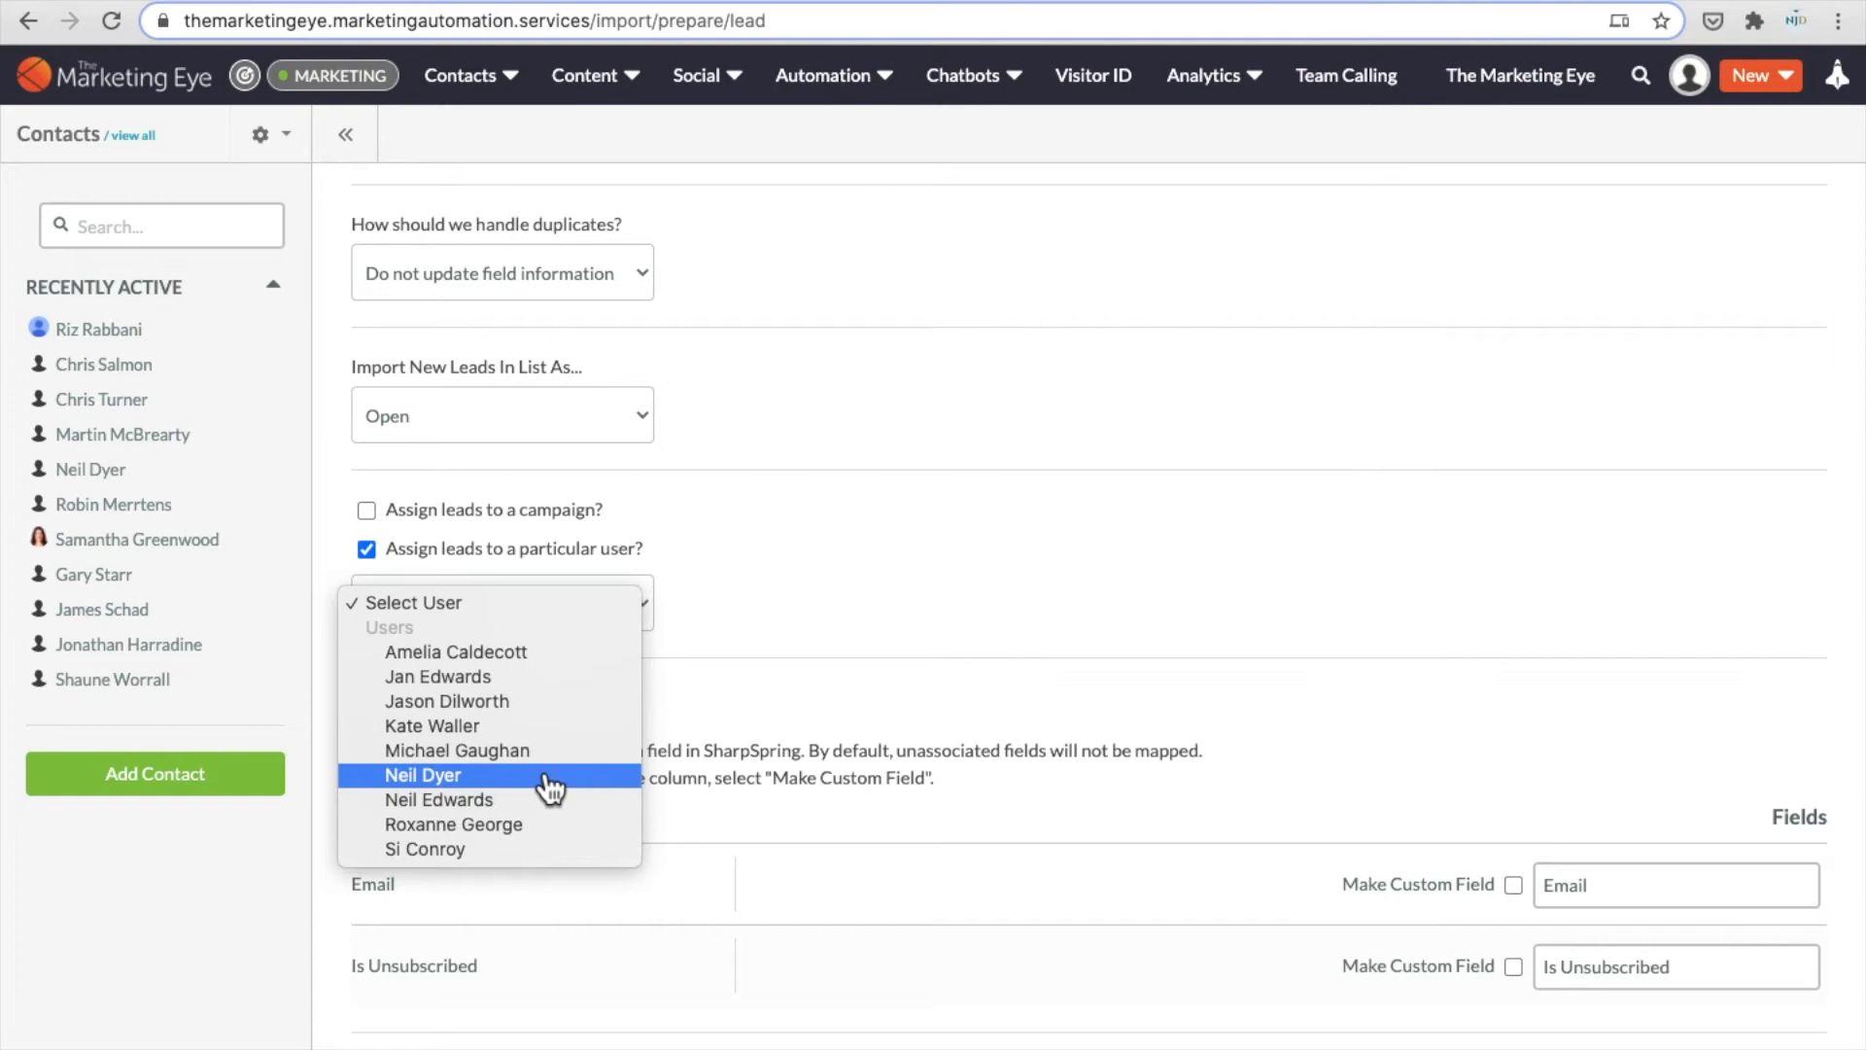
mouse_move(387, 589)
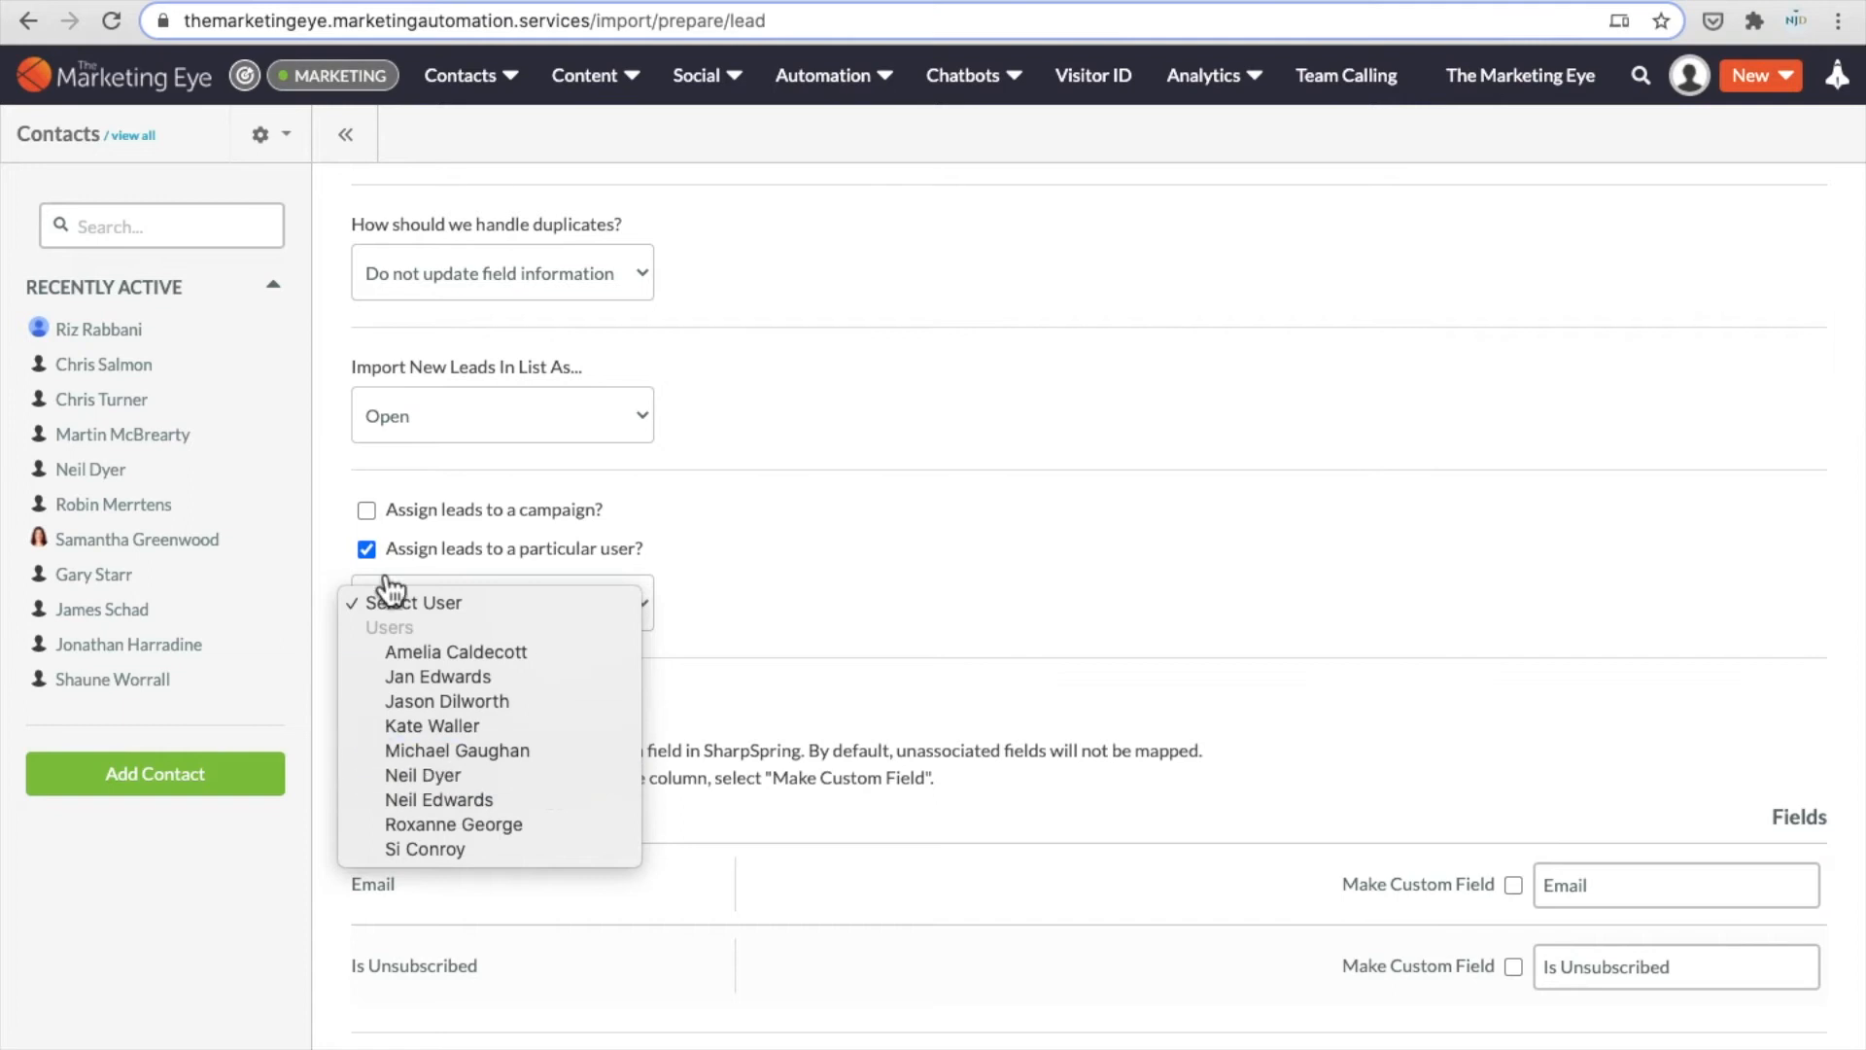
click(366, 549)
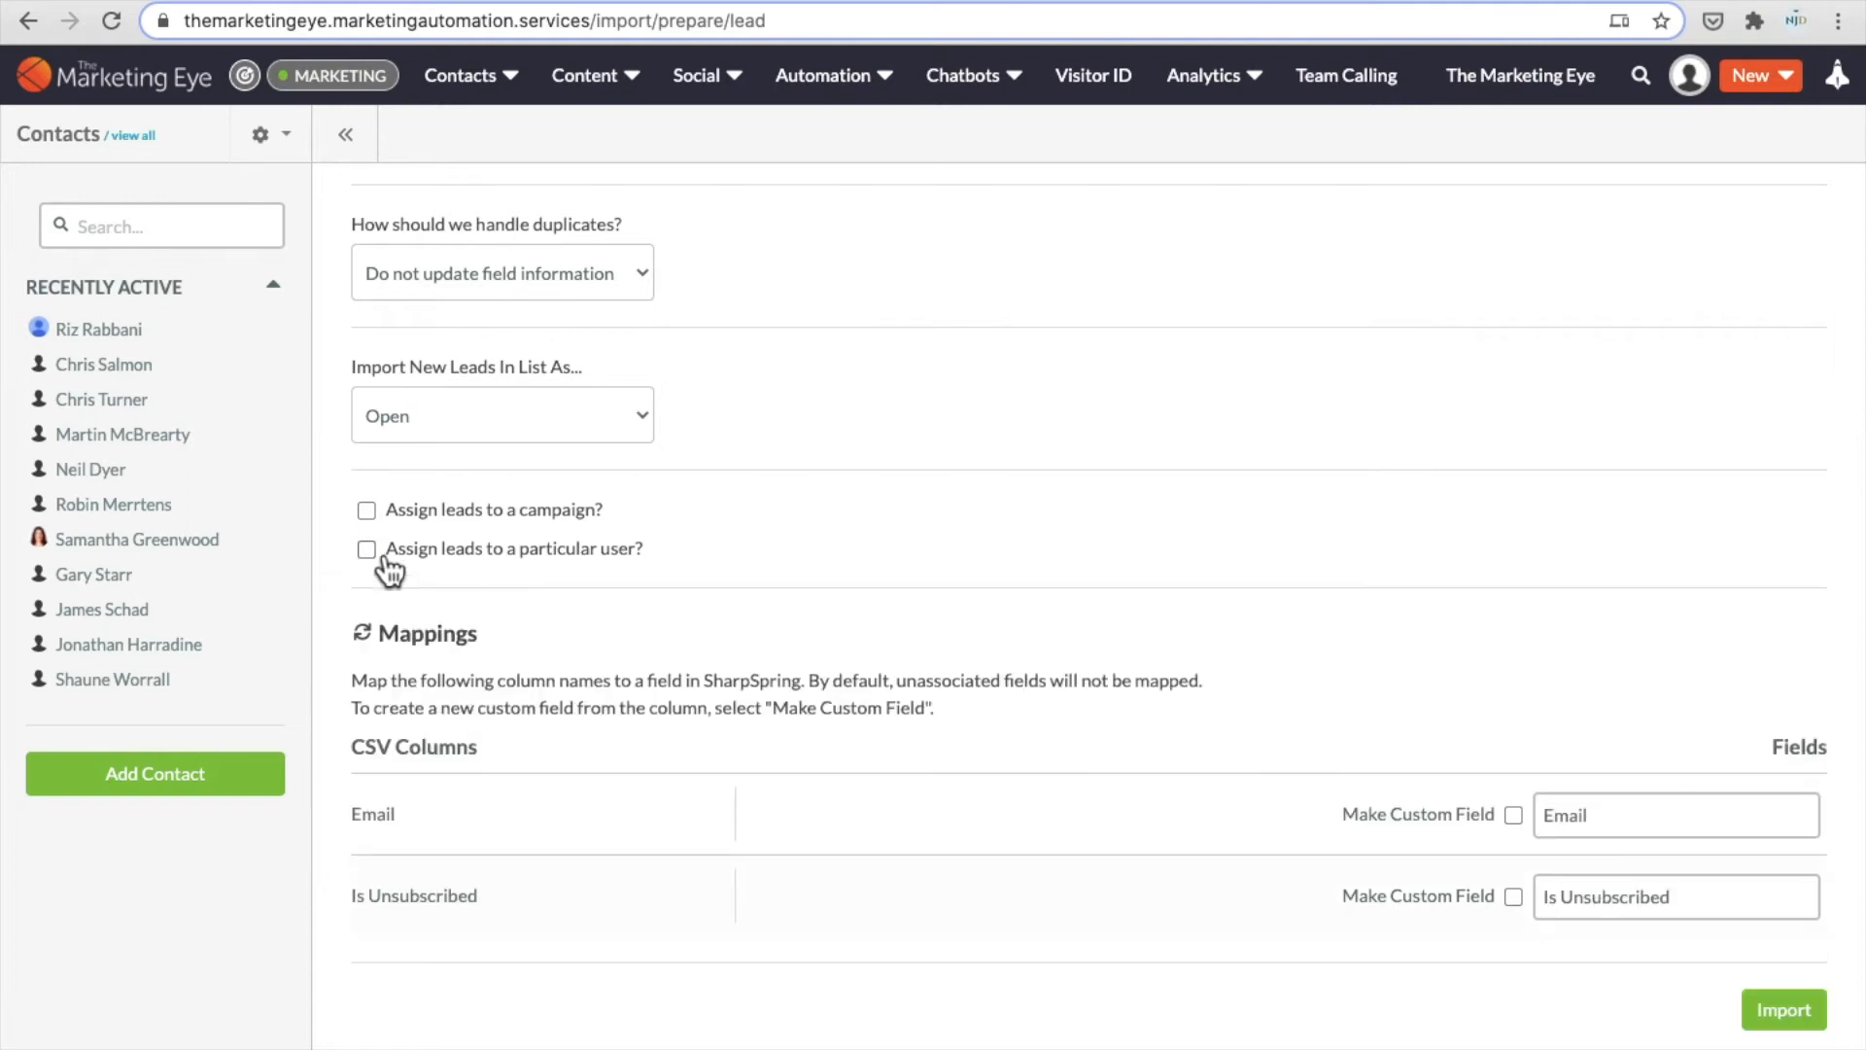
mouse_move(694, 550)
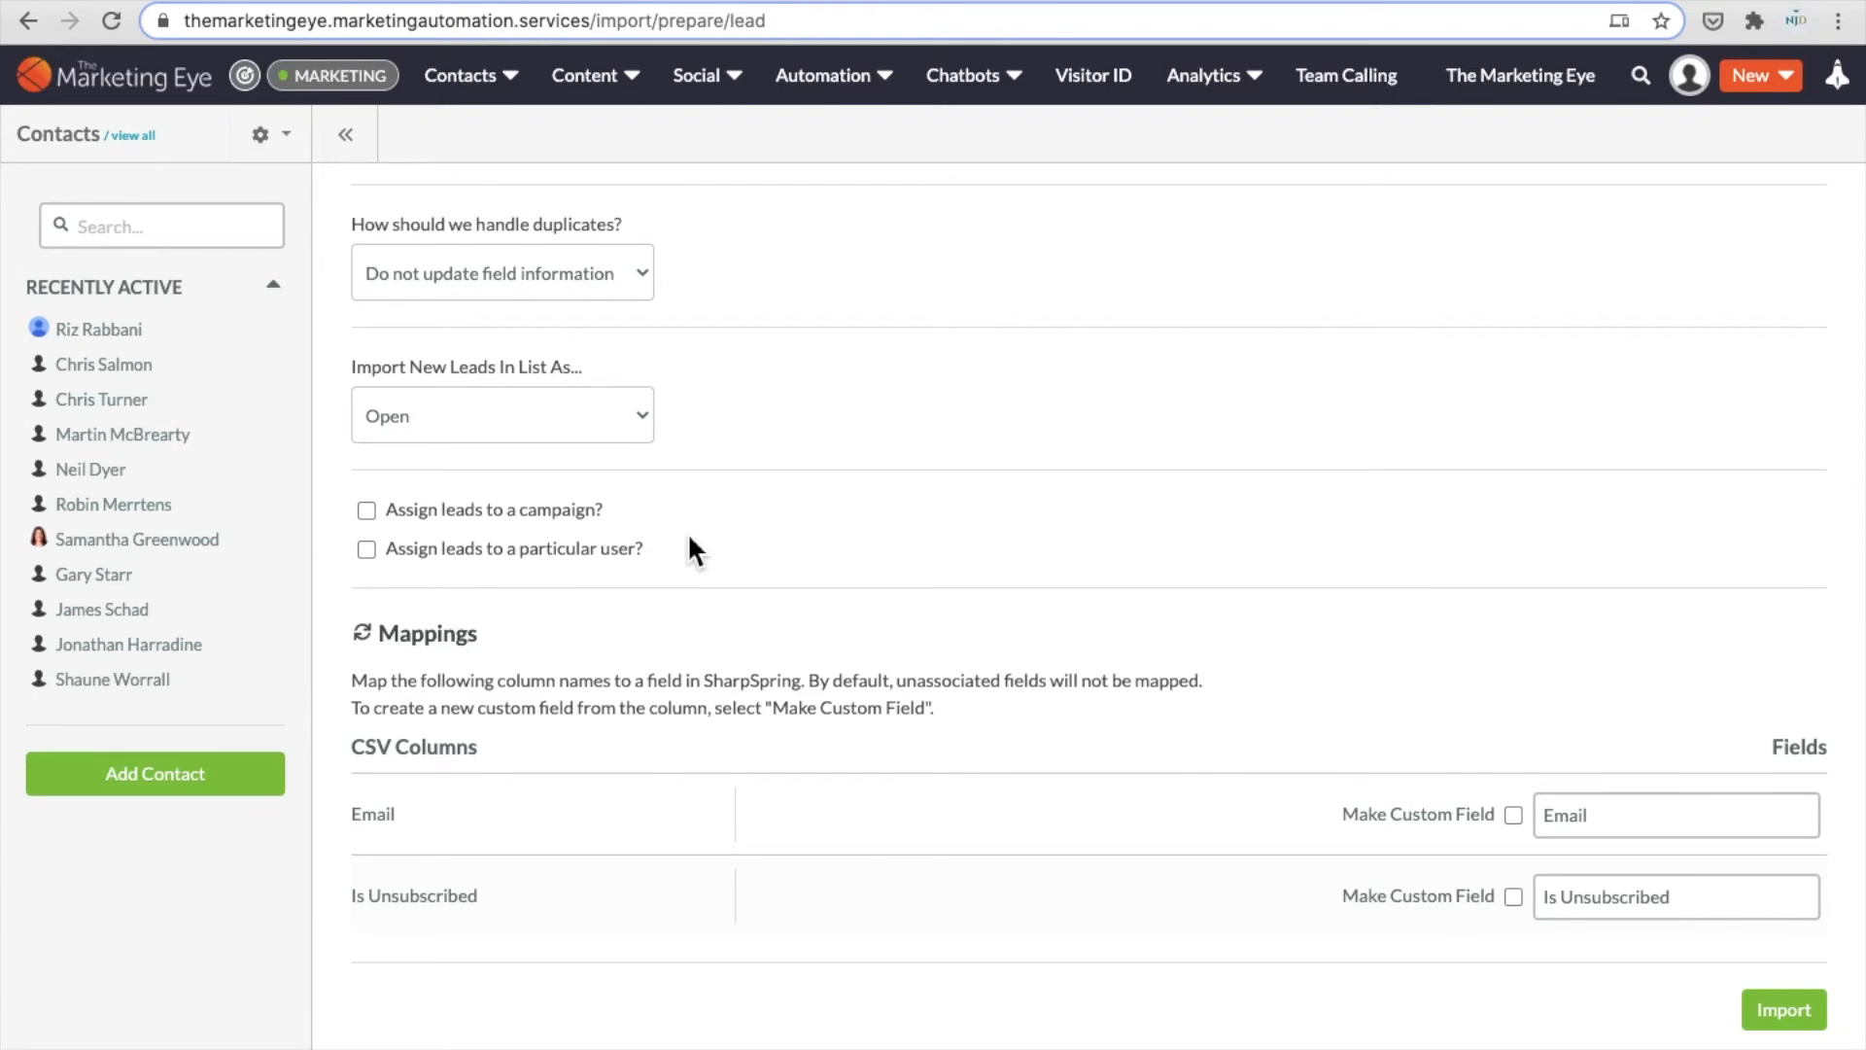
mouse_move(710, 810)
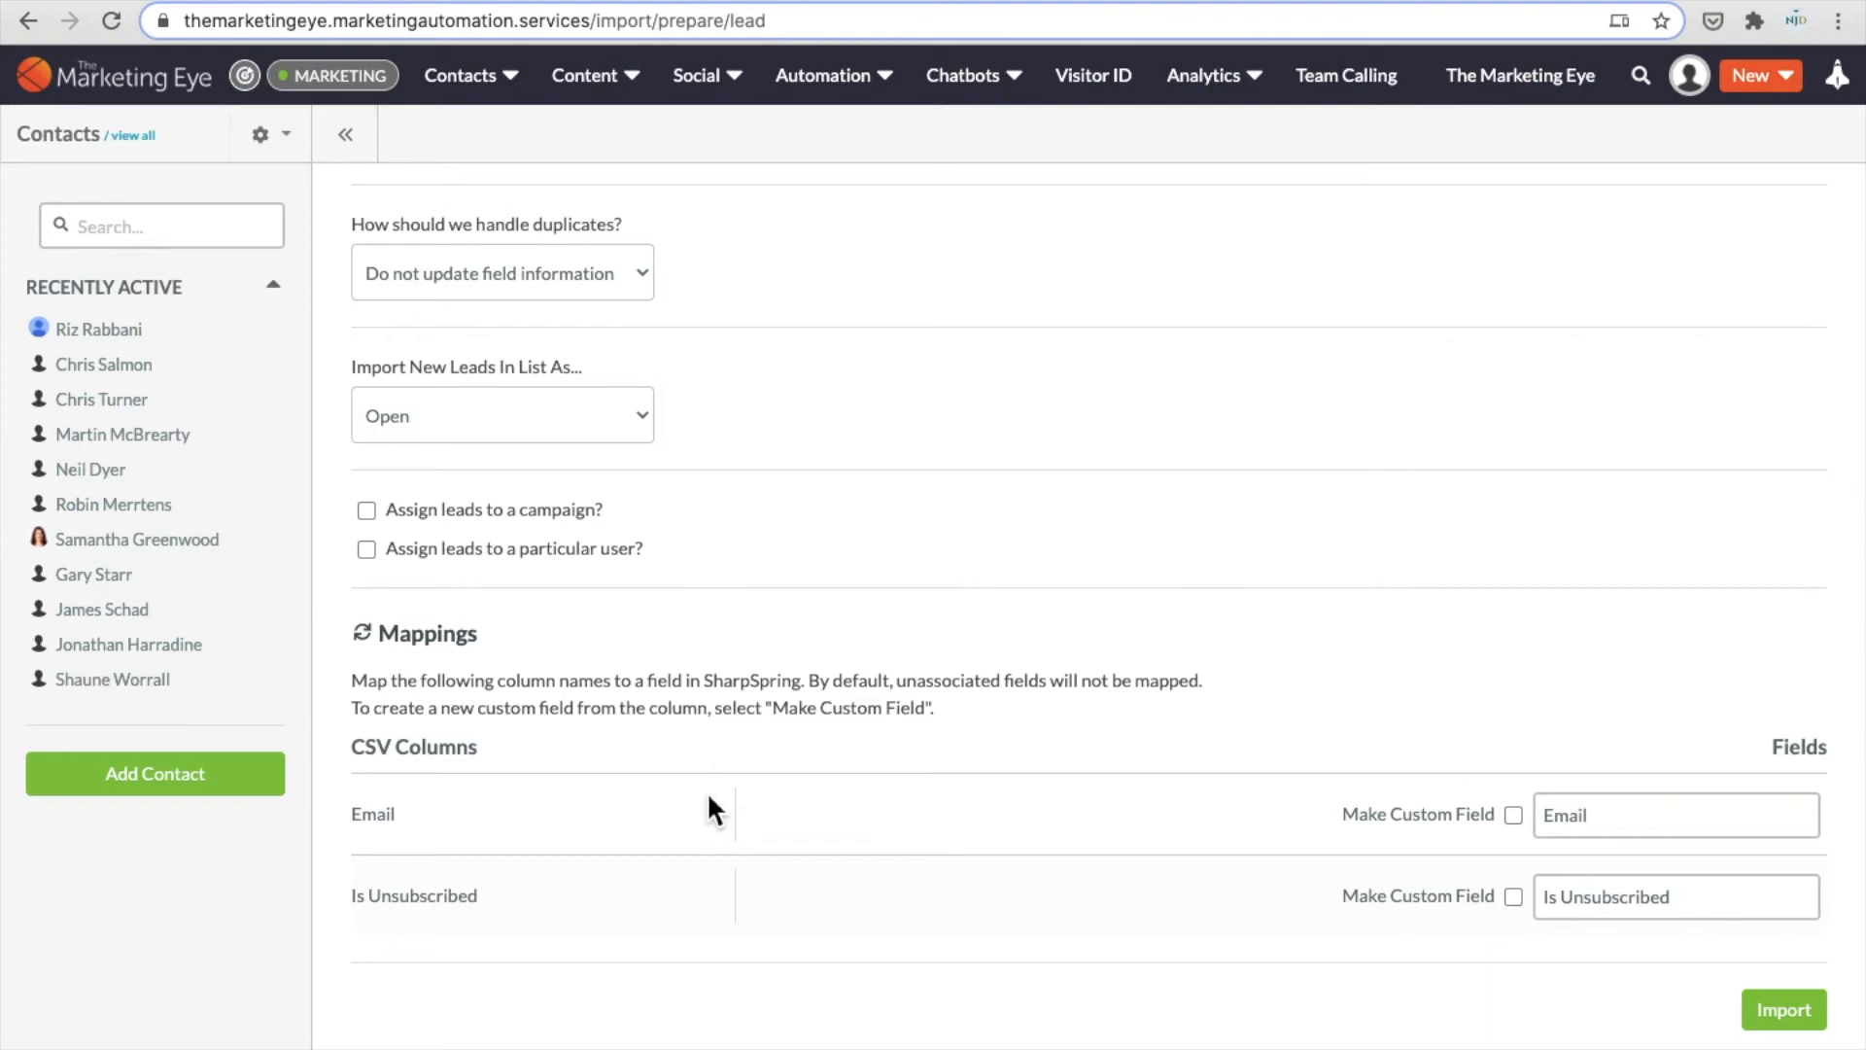
mouse_move(494, 910)
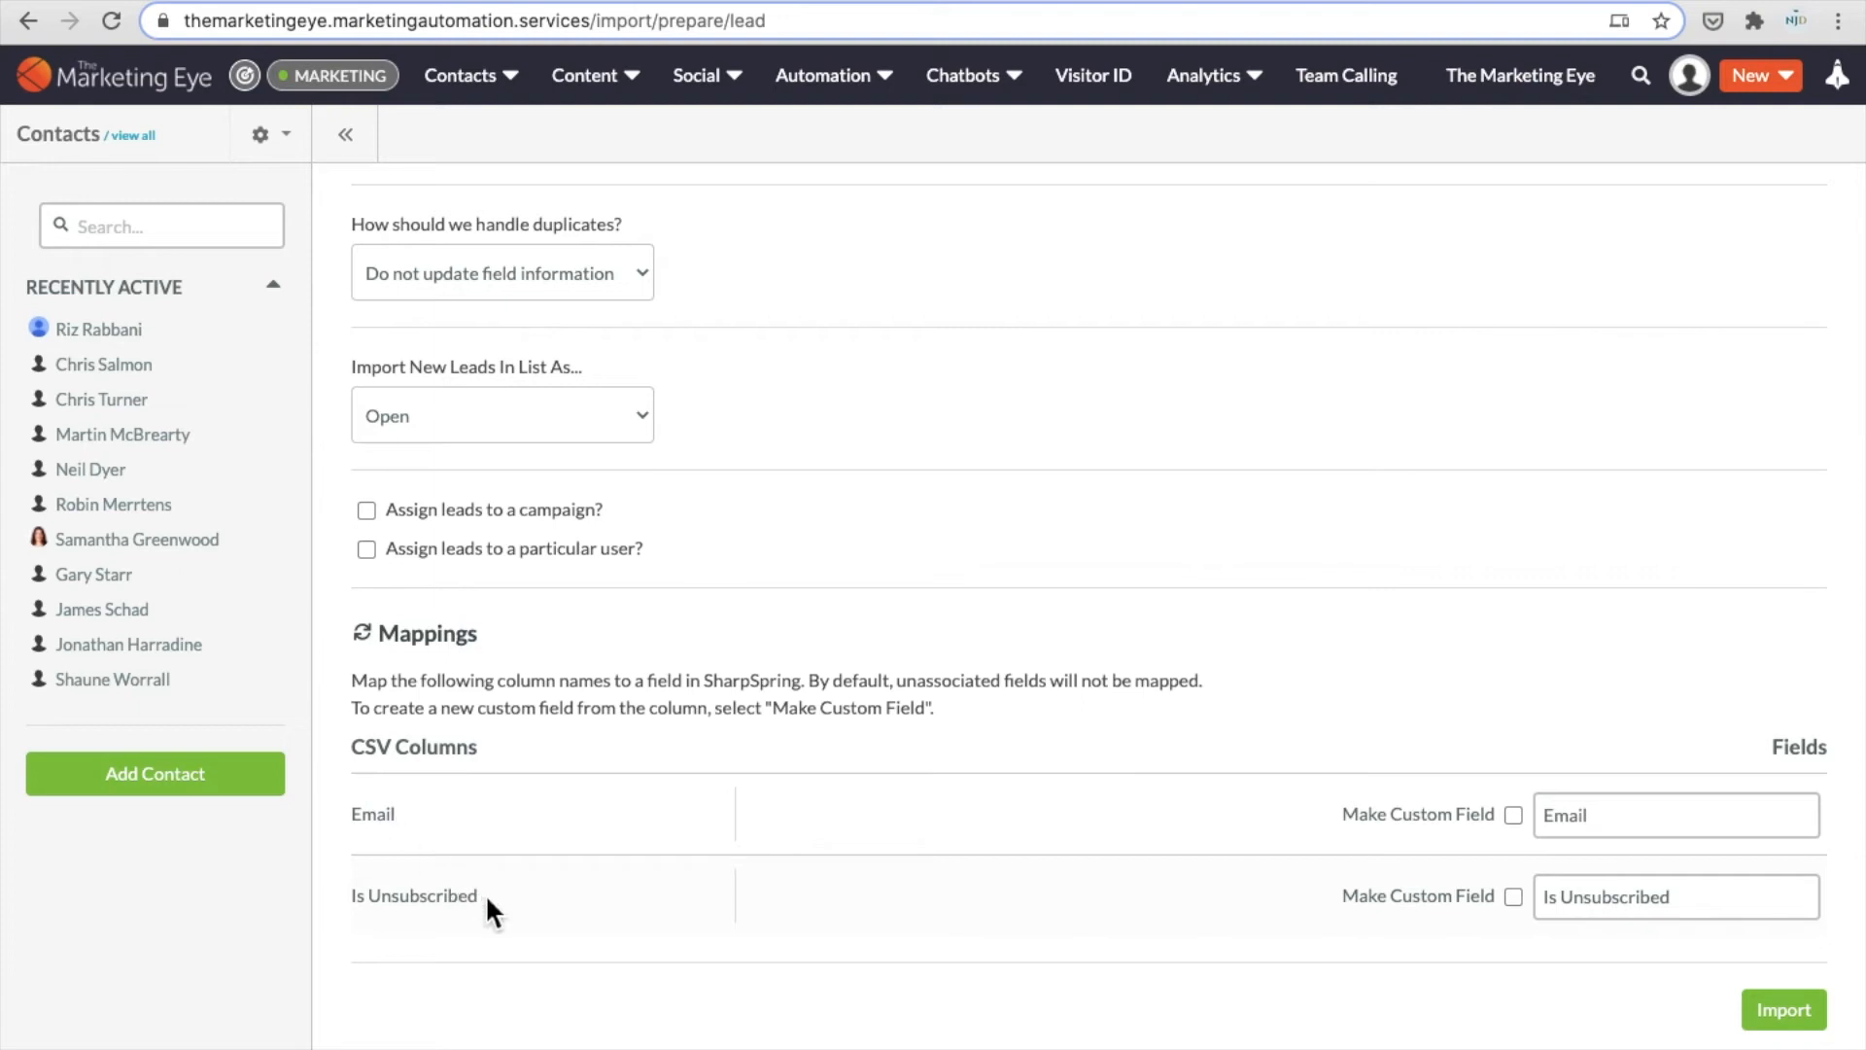
mouse_move(1442, 931)
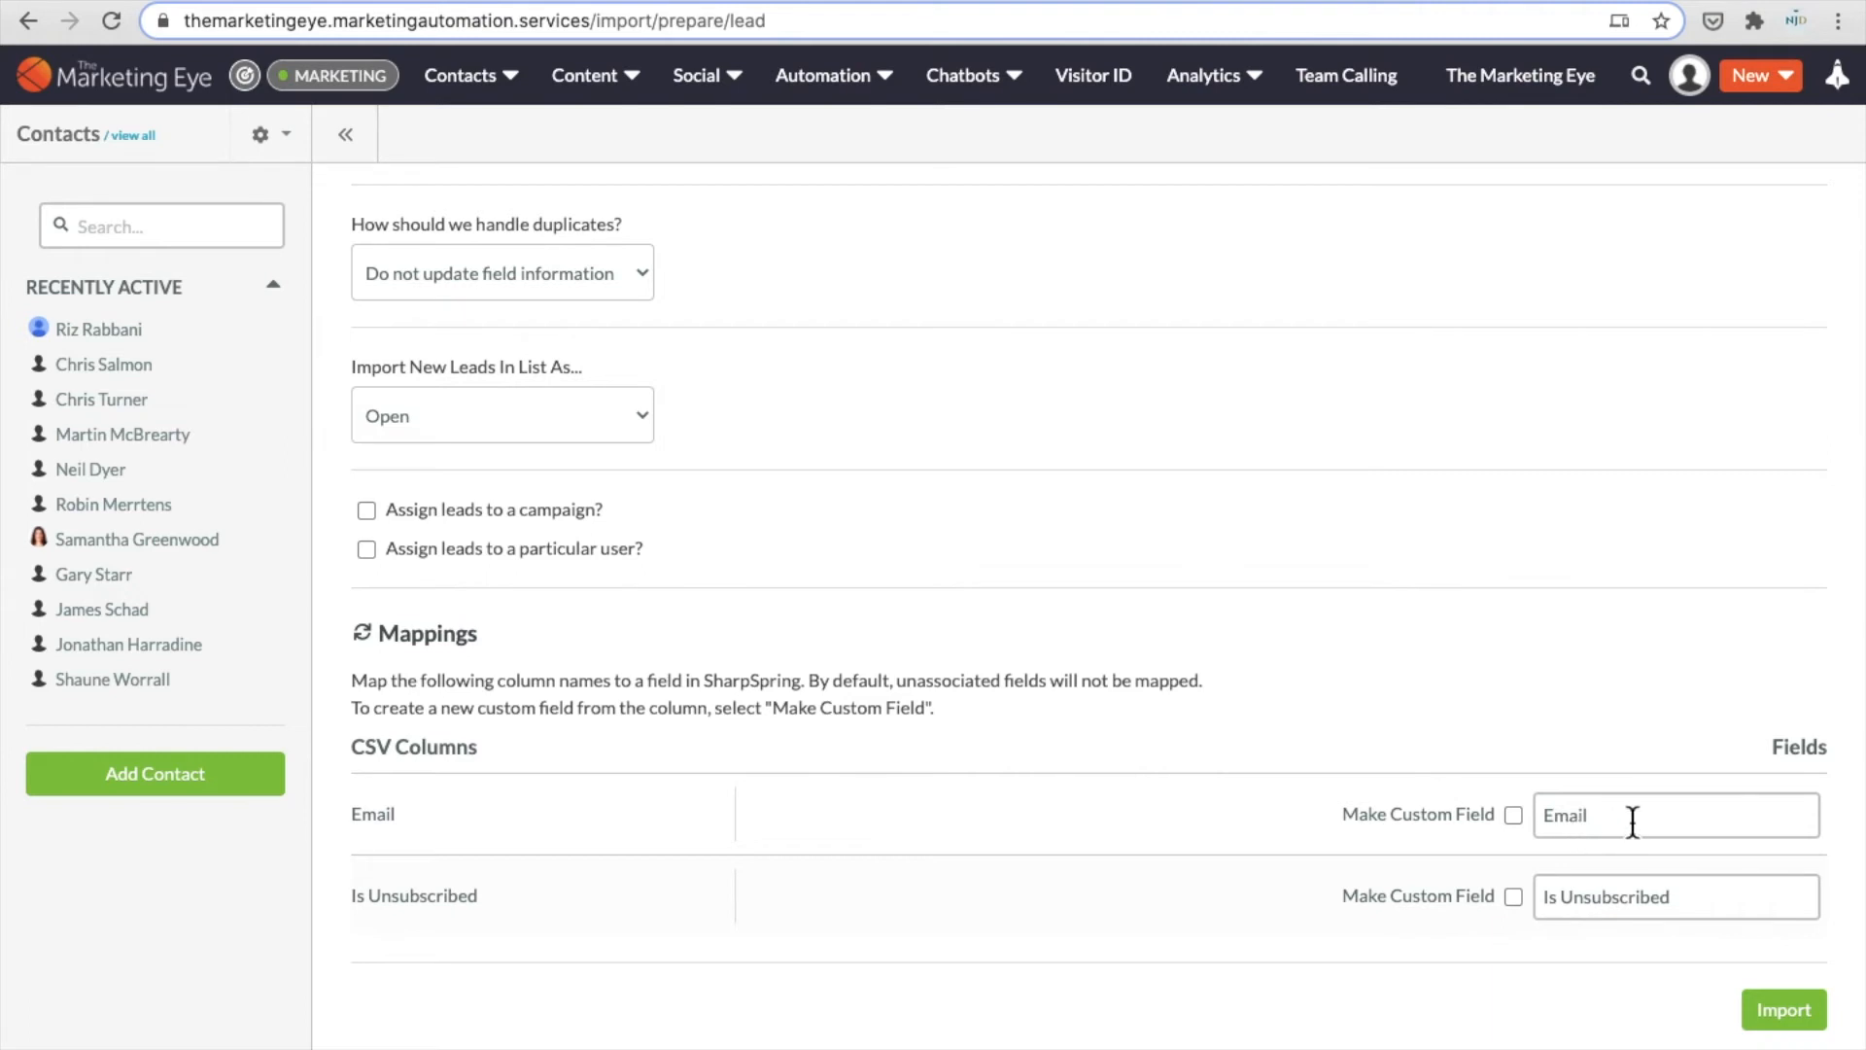
mouse_move(1551, 896)
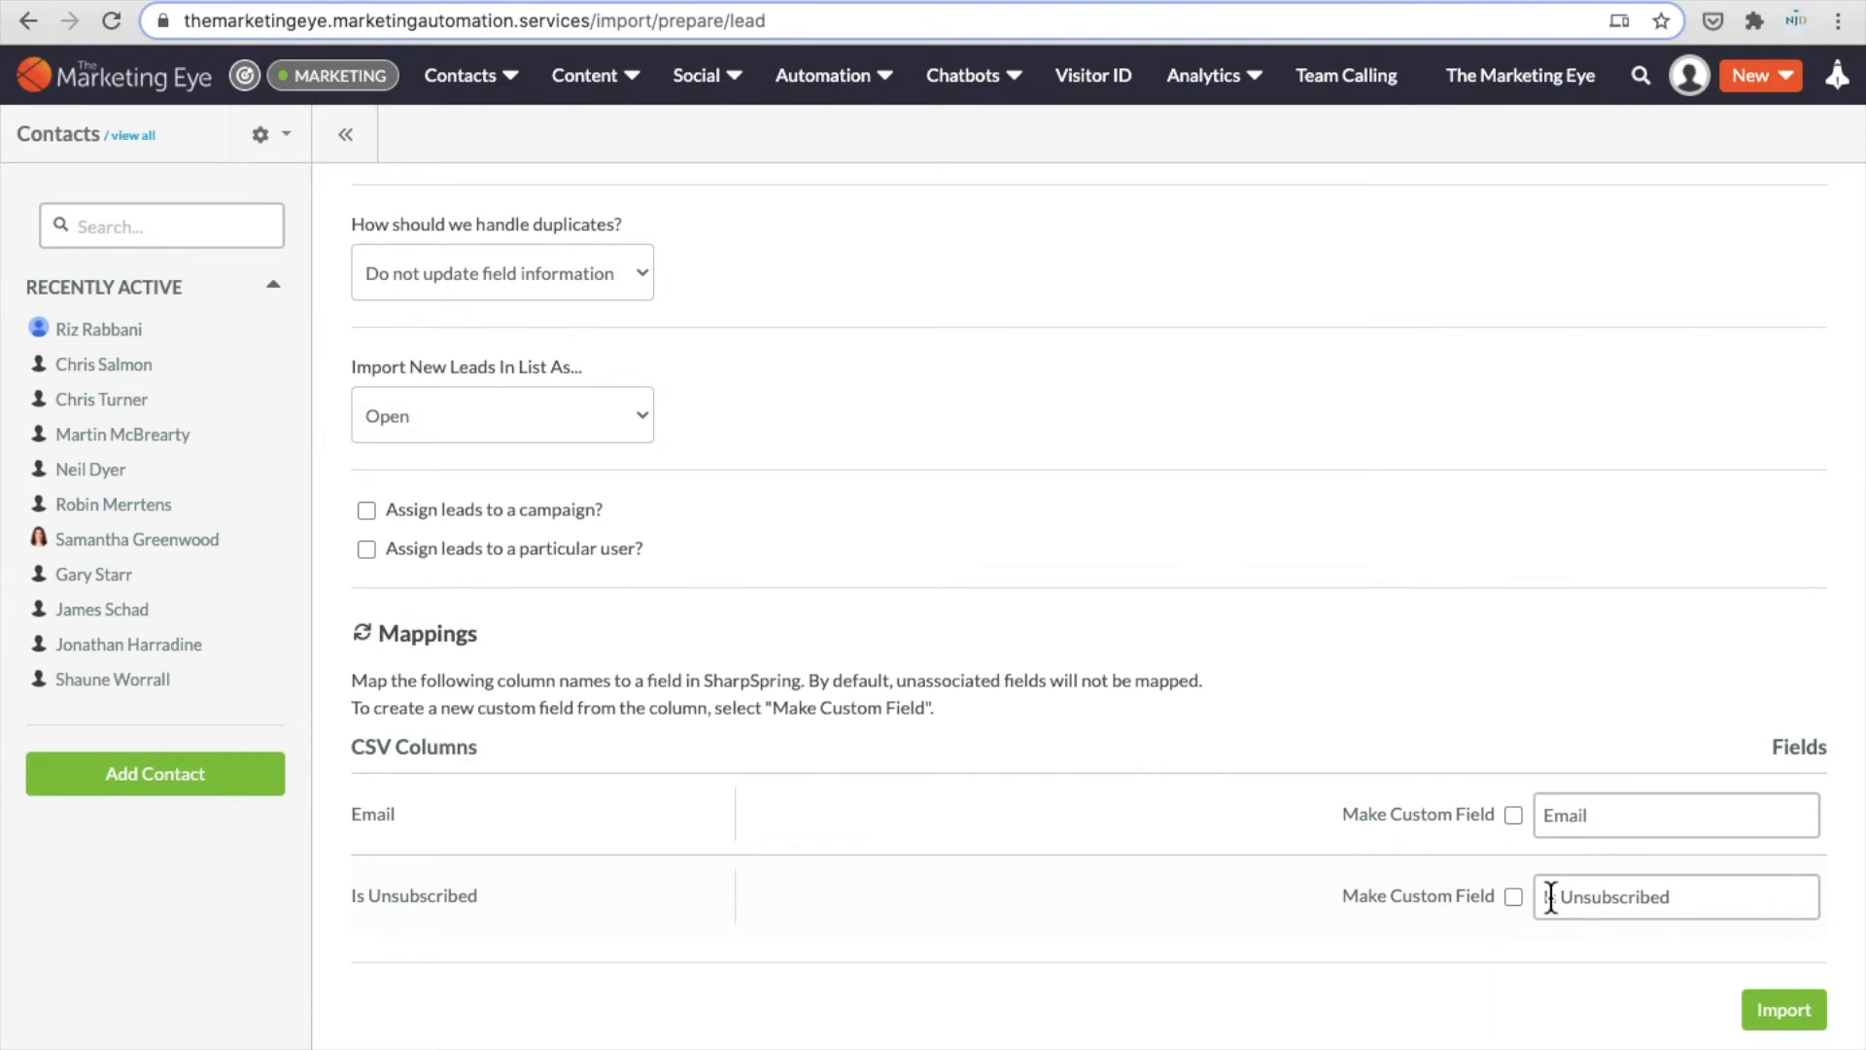
click(1671, 815)
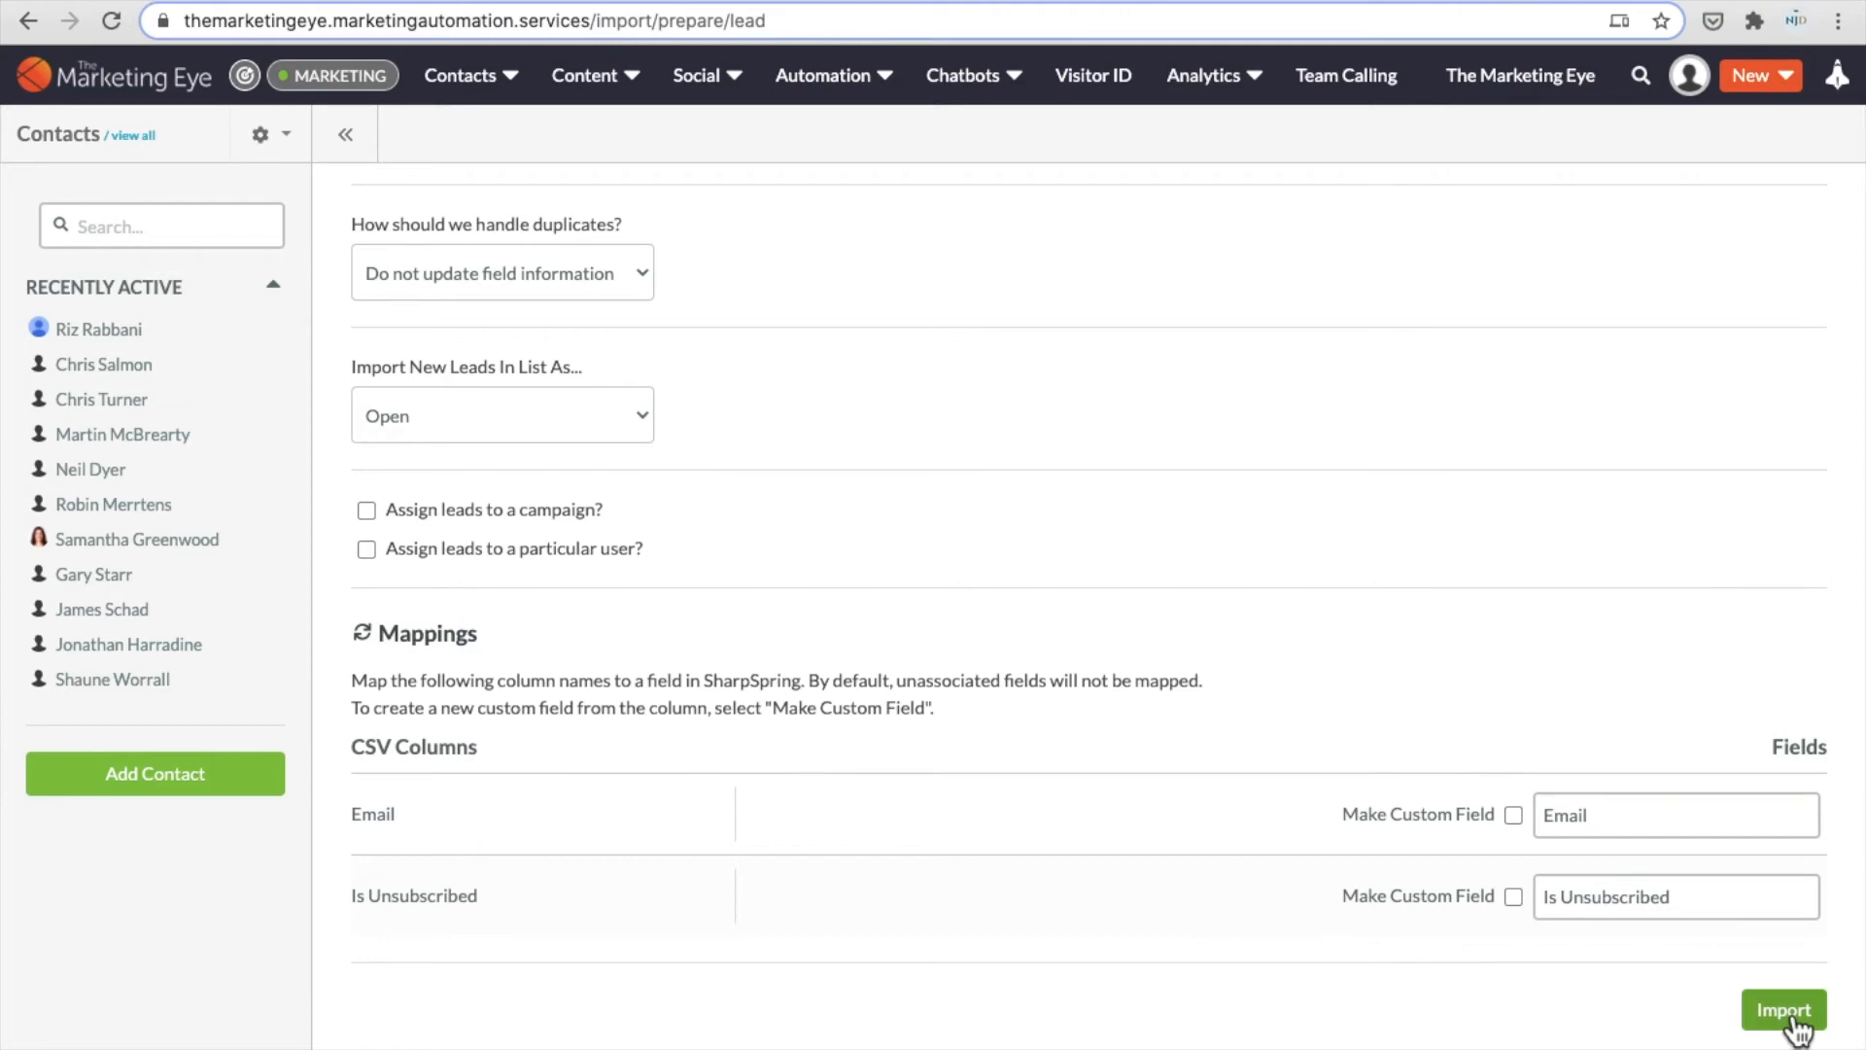
Enter CONFIRM, tick the unsubscribed-contacts acknowledgement, and submit the import
click(1782, 1009)
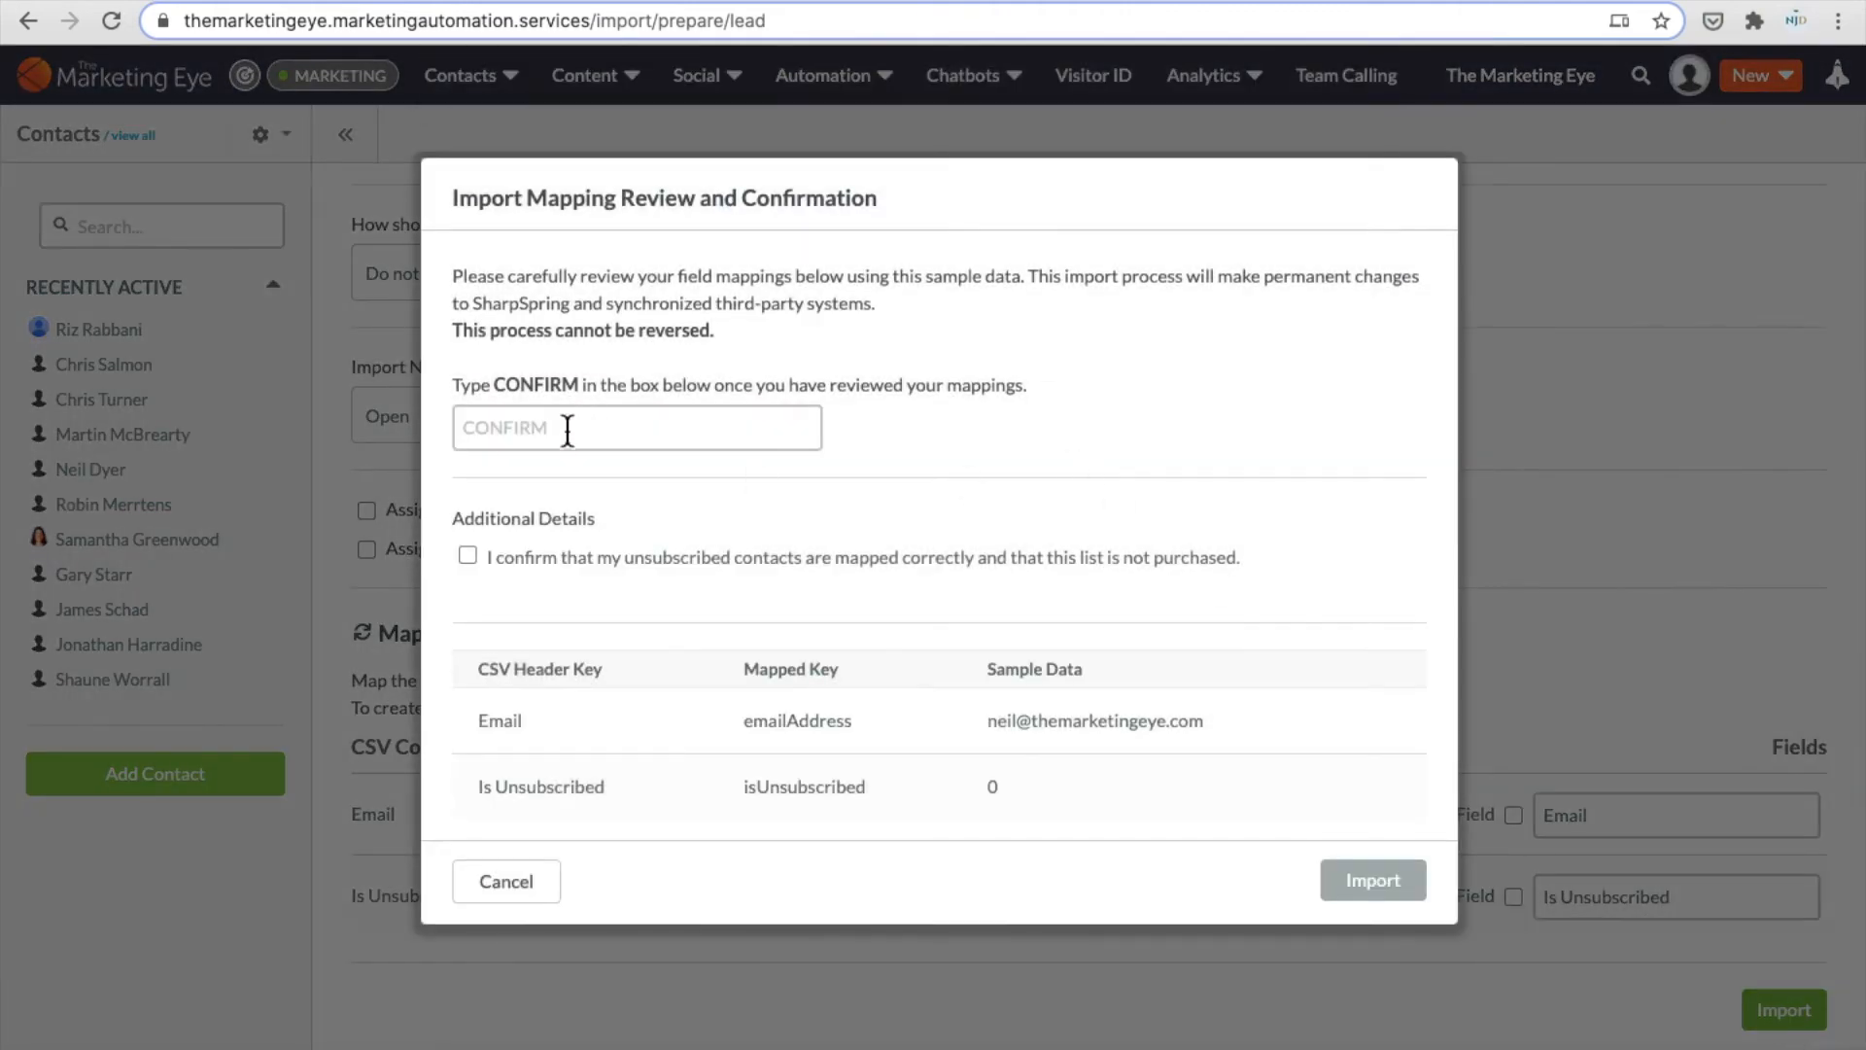
click(635, 428)
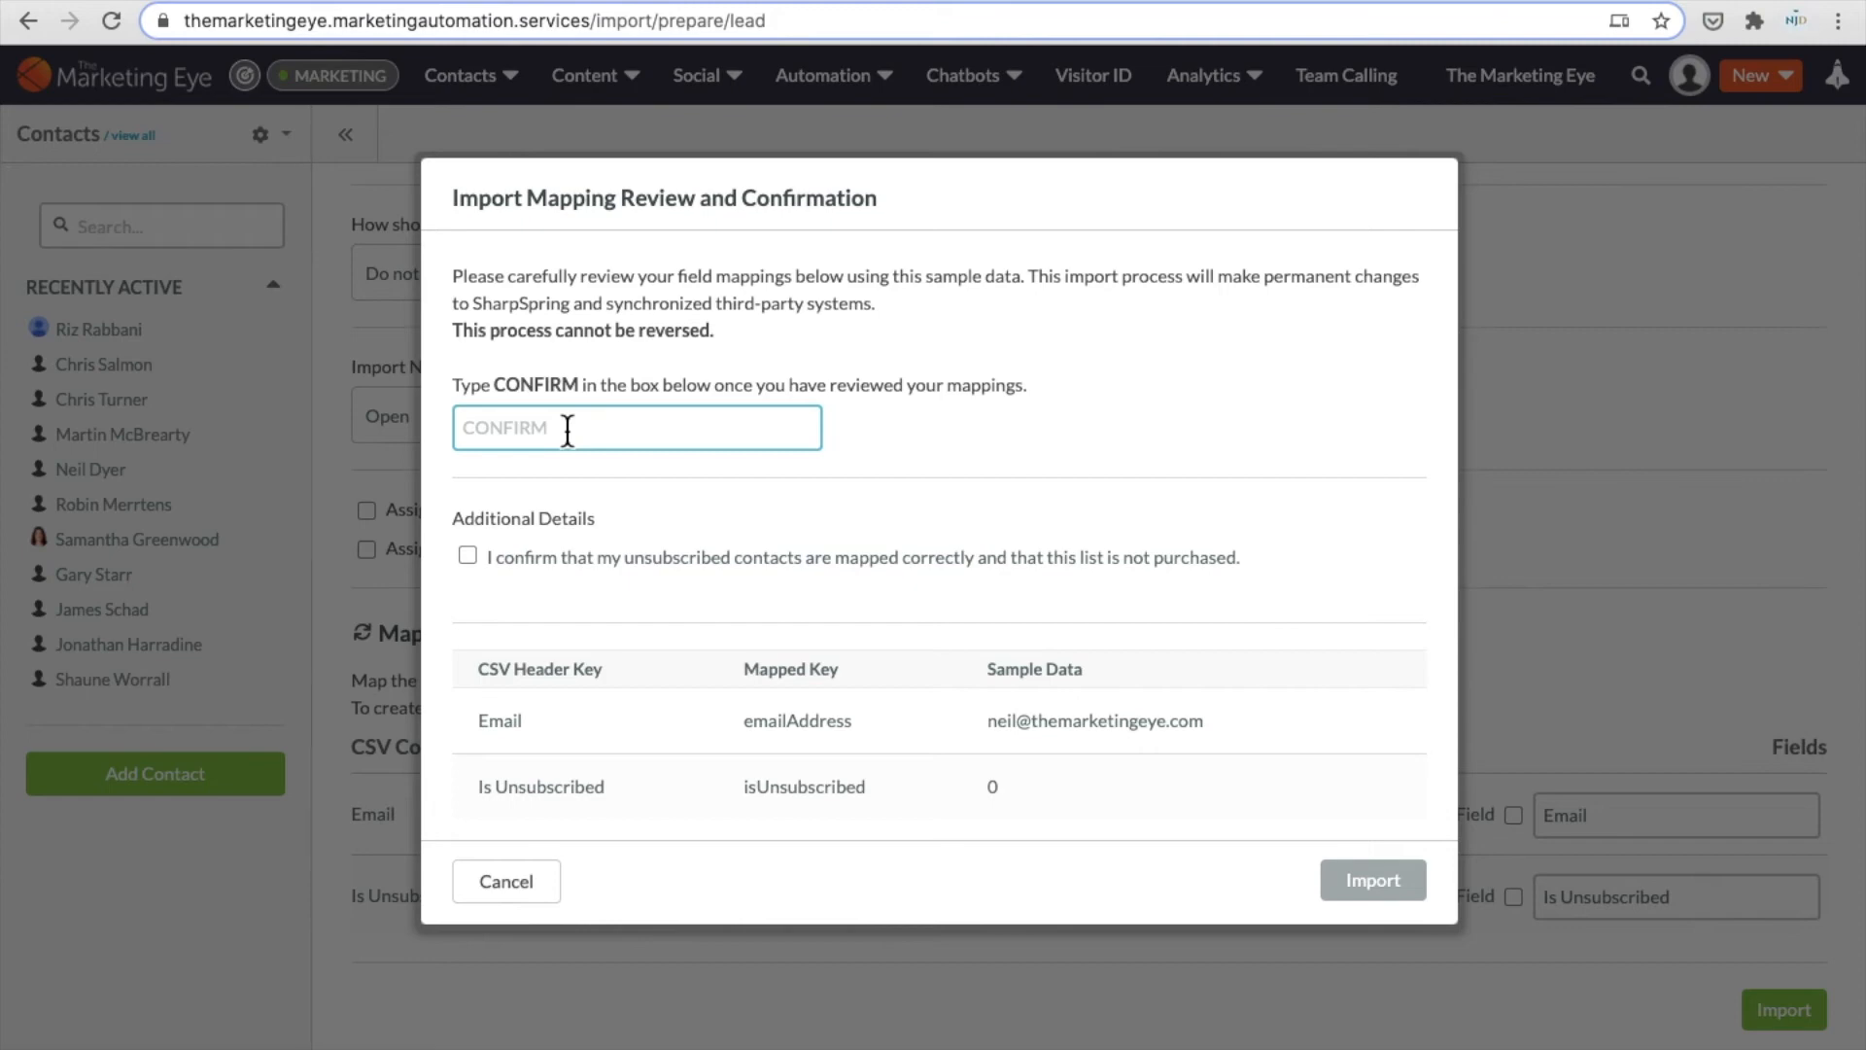
mouse_move(662, 735)
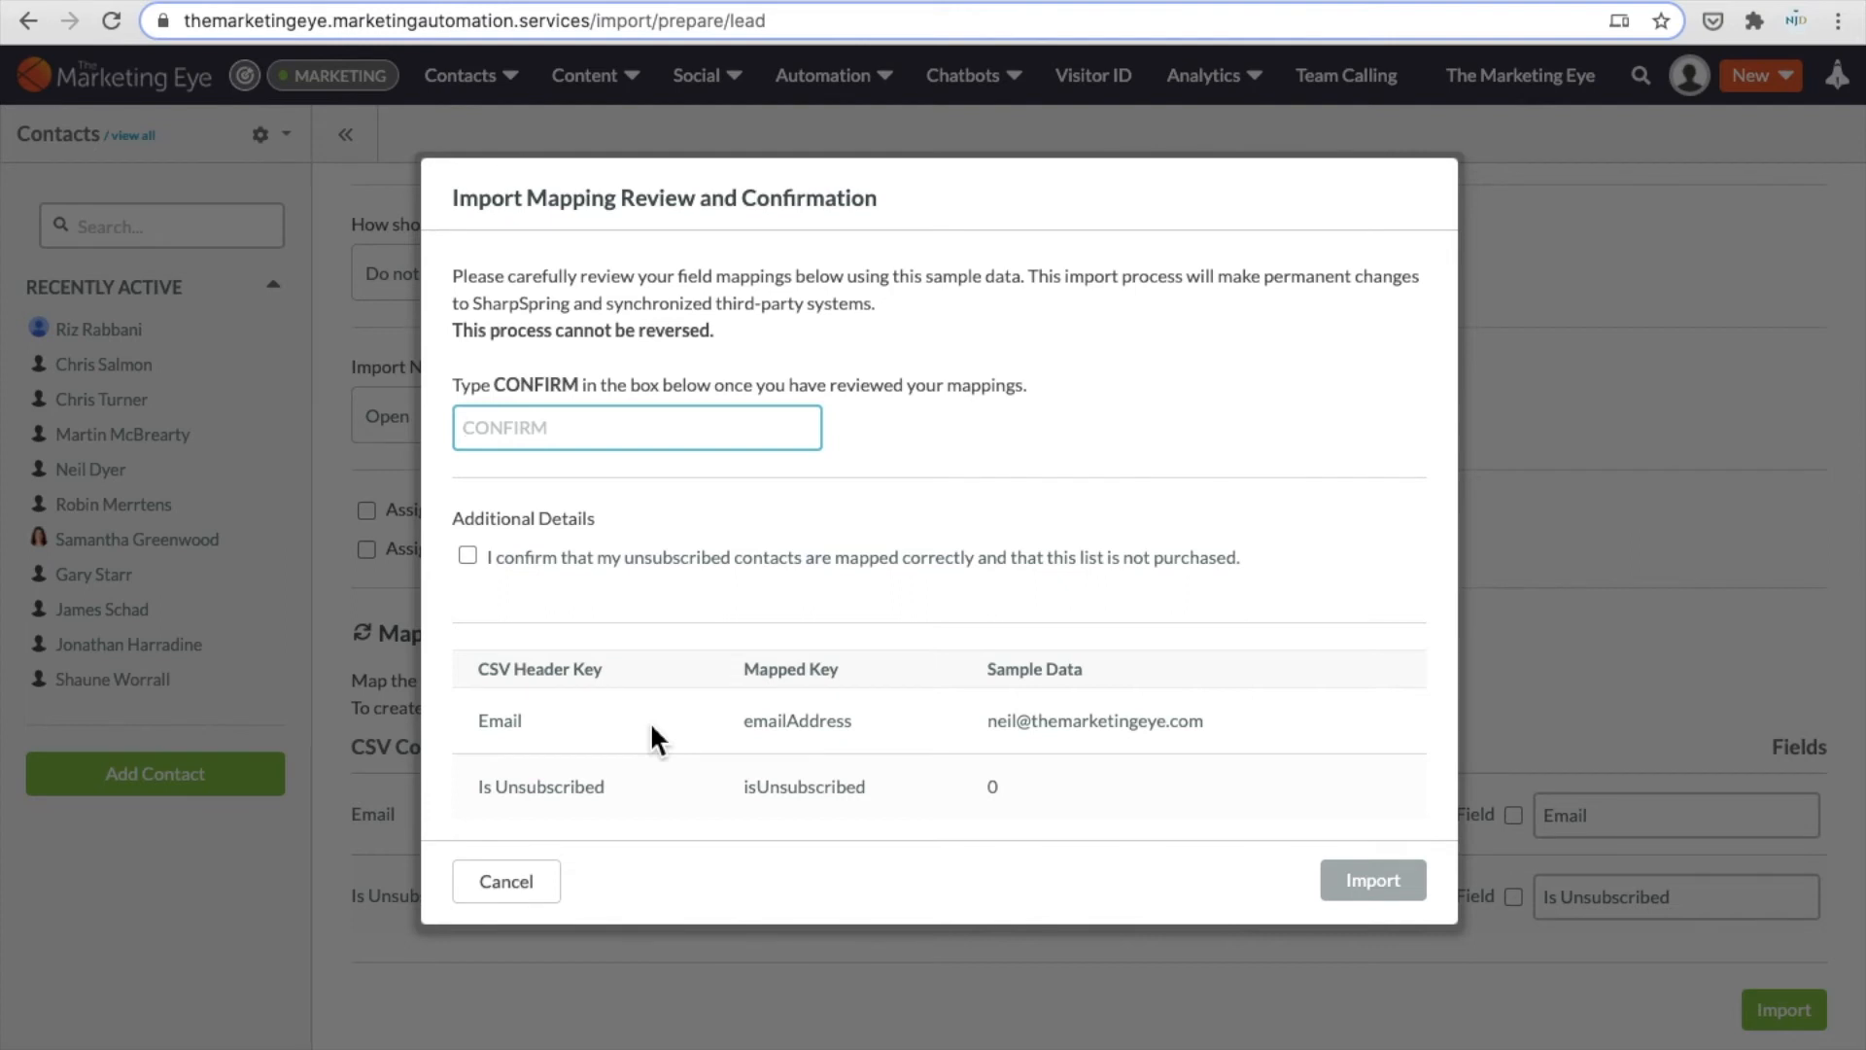
mouse_move(1012, 730)
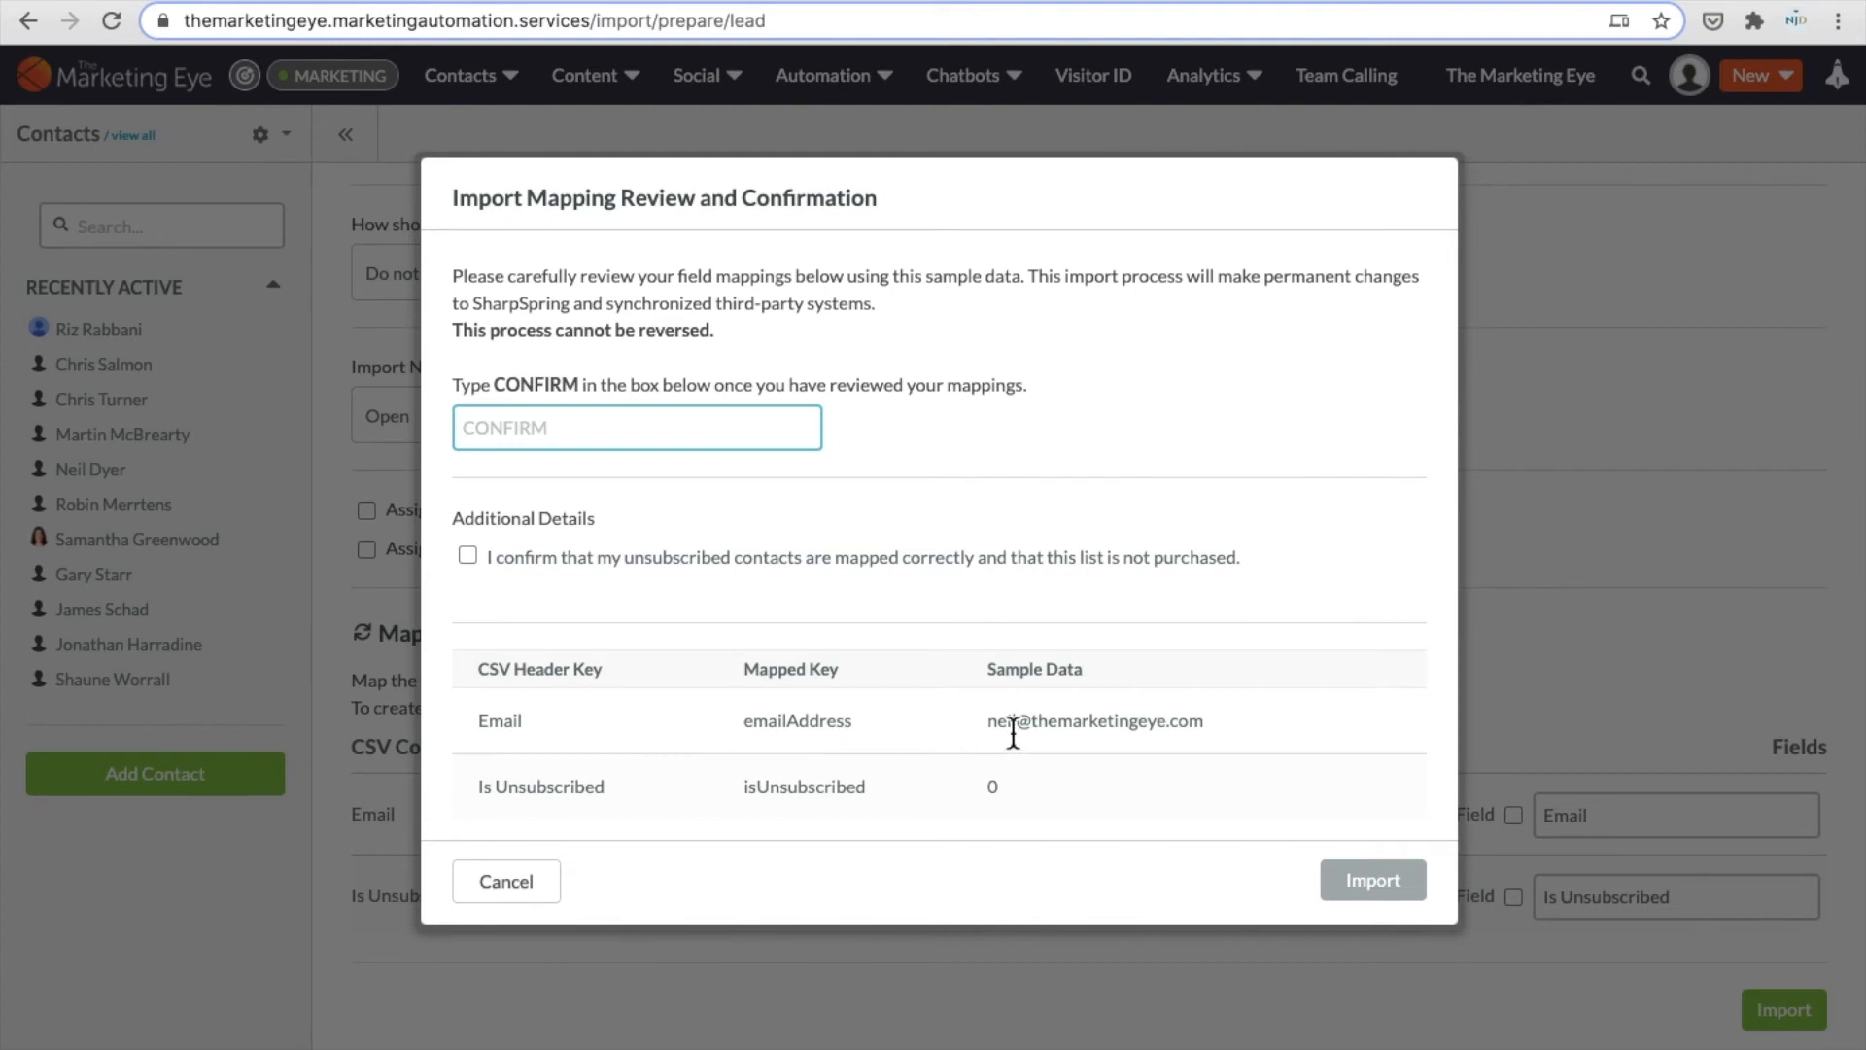
mouse_move(649, 619)
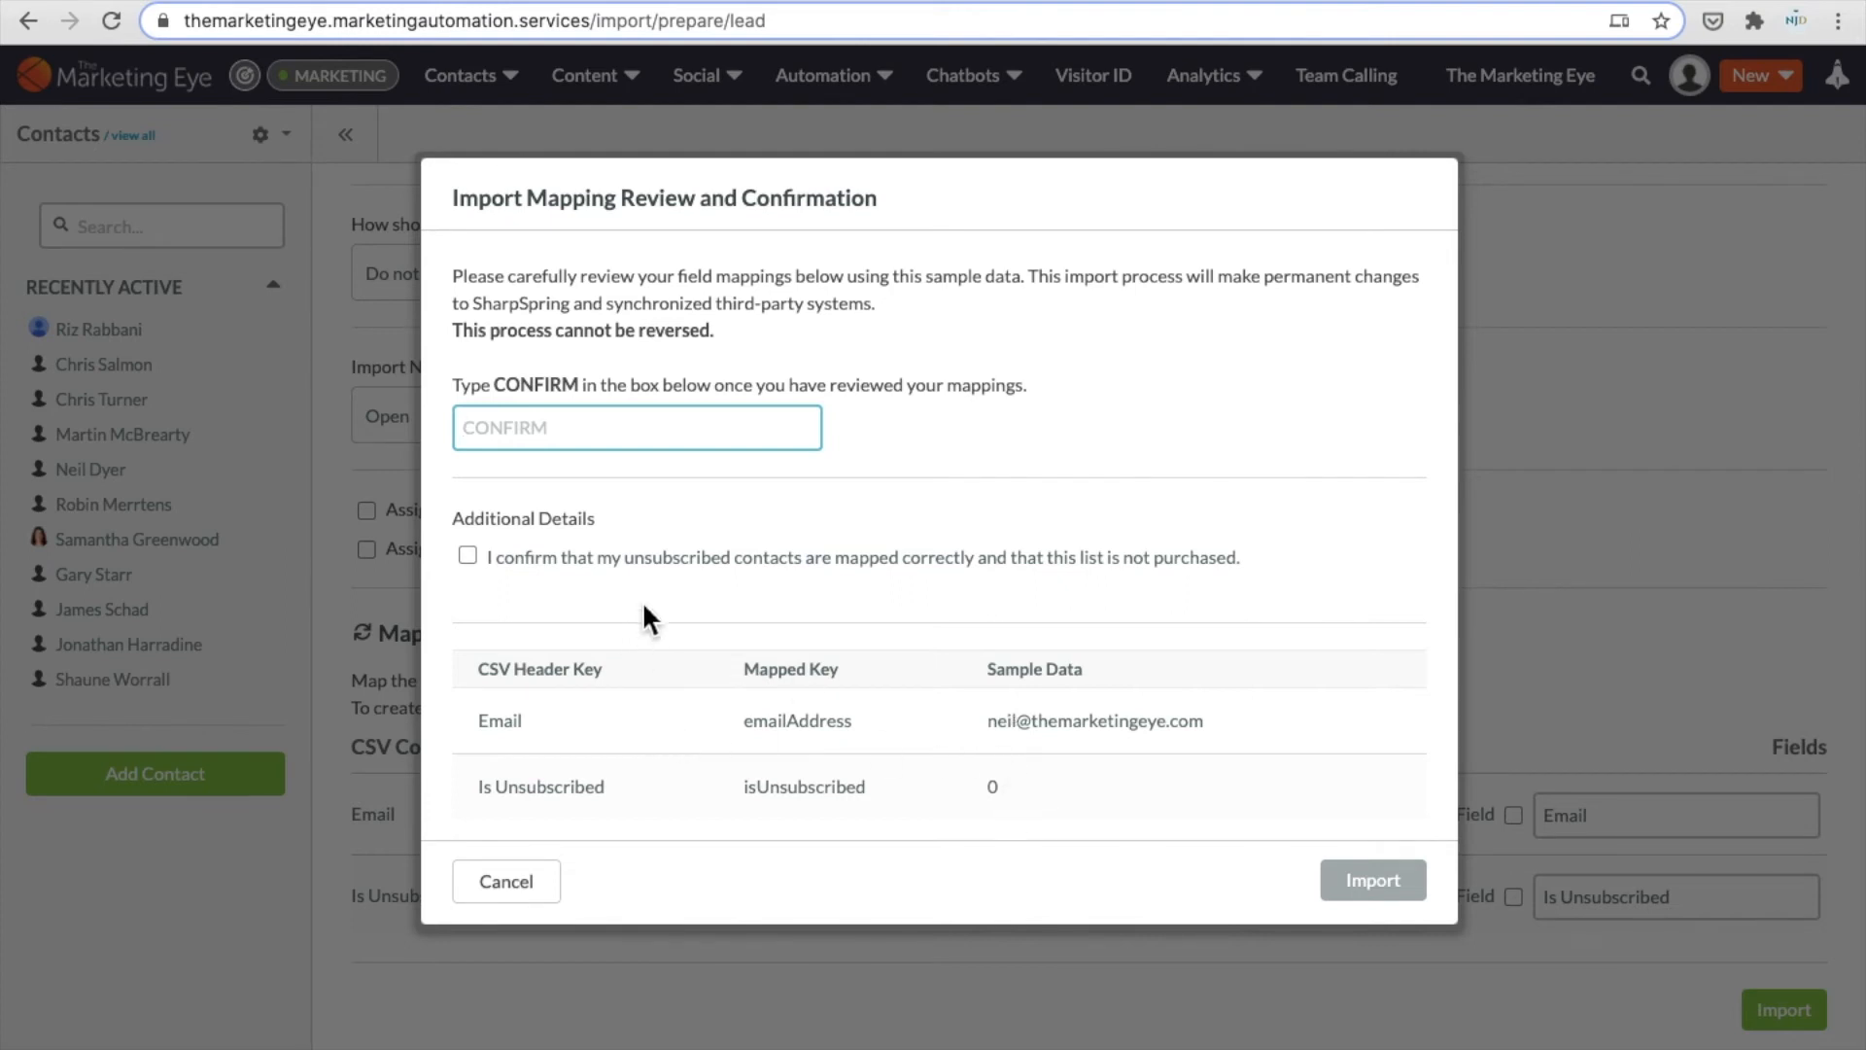
mouse_move(494, 577)
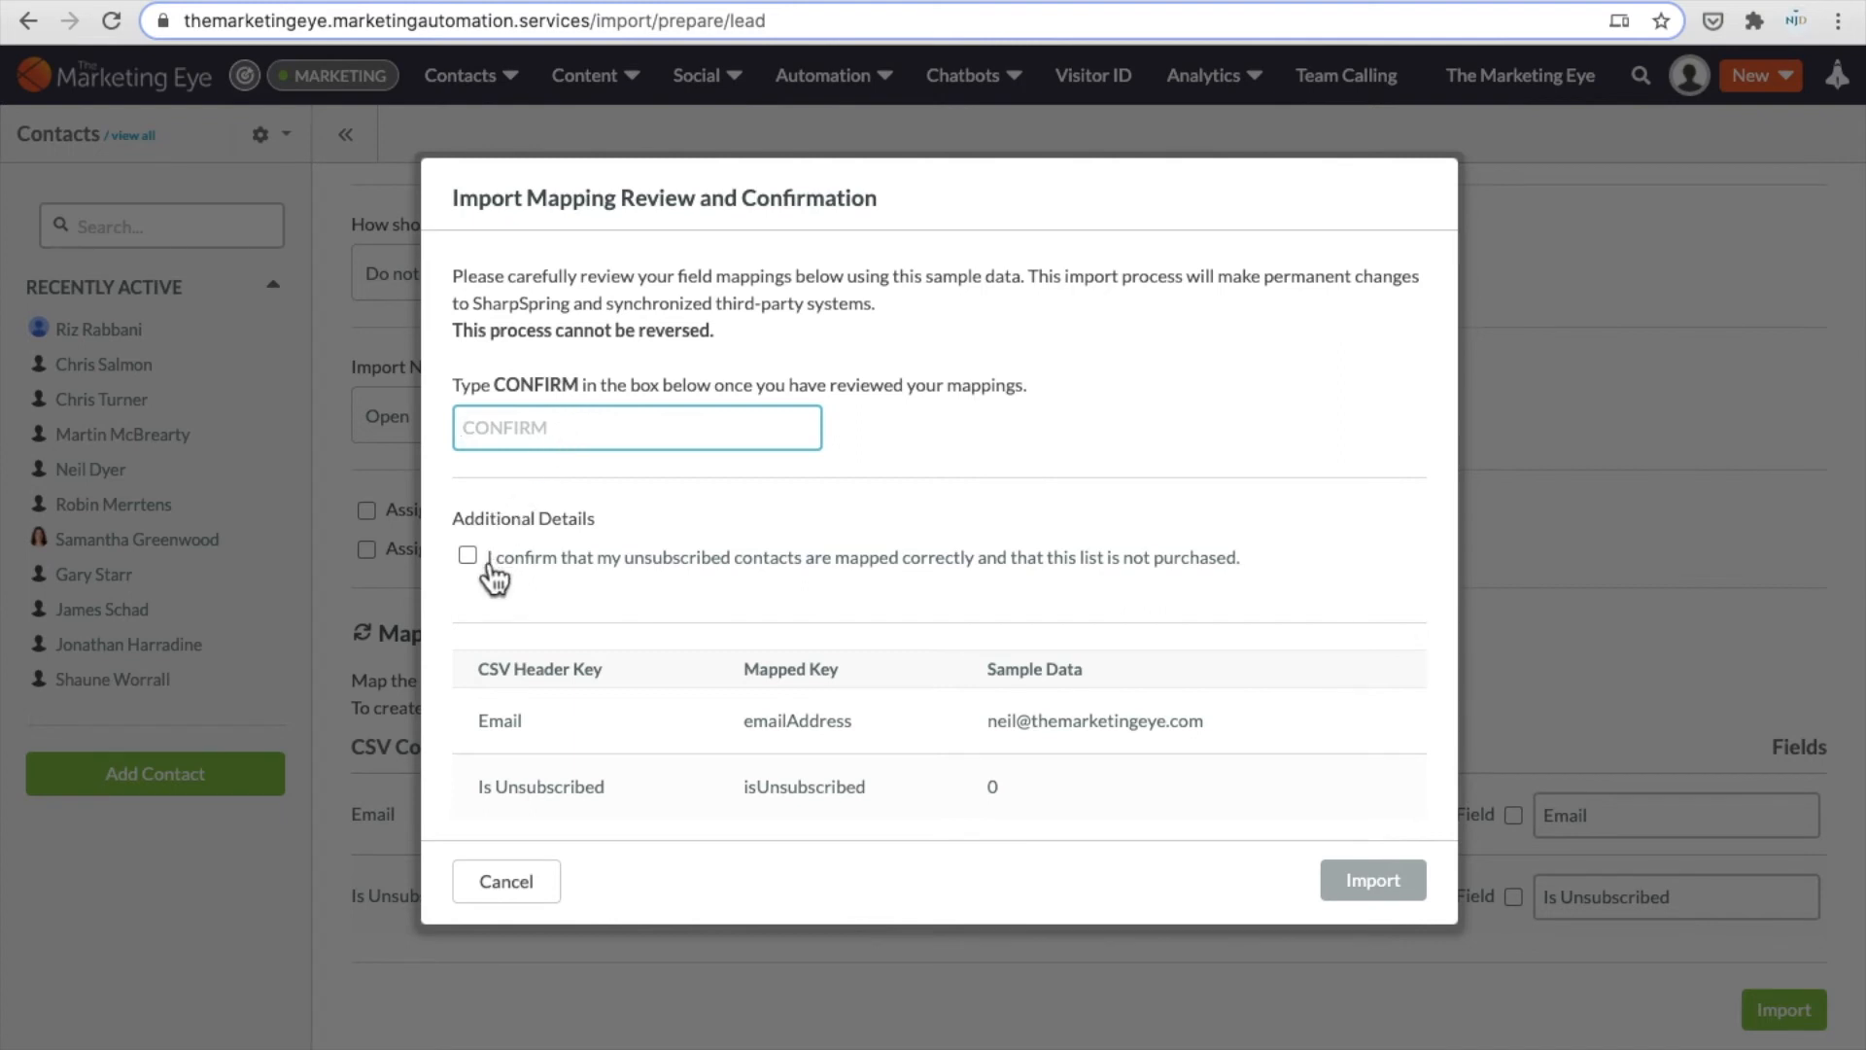
click(467, 556)
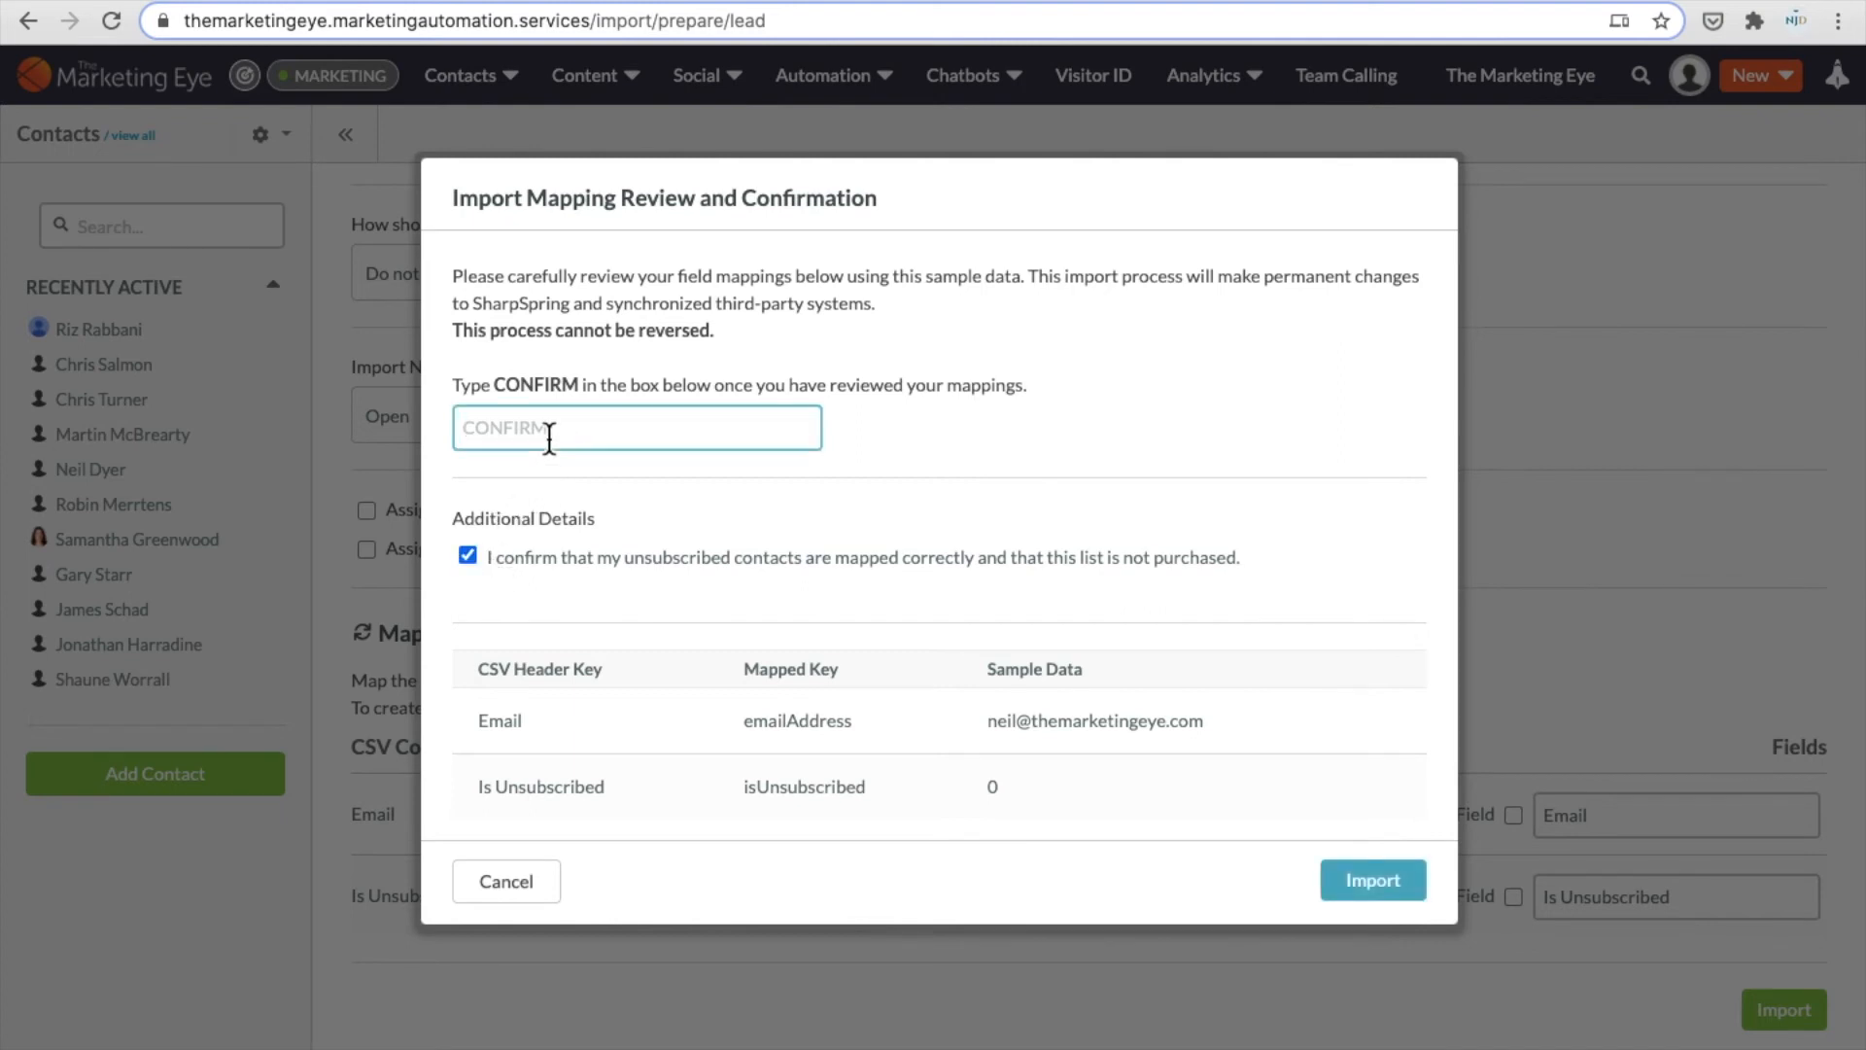
text(CONFIRM)
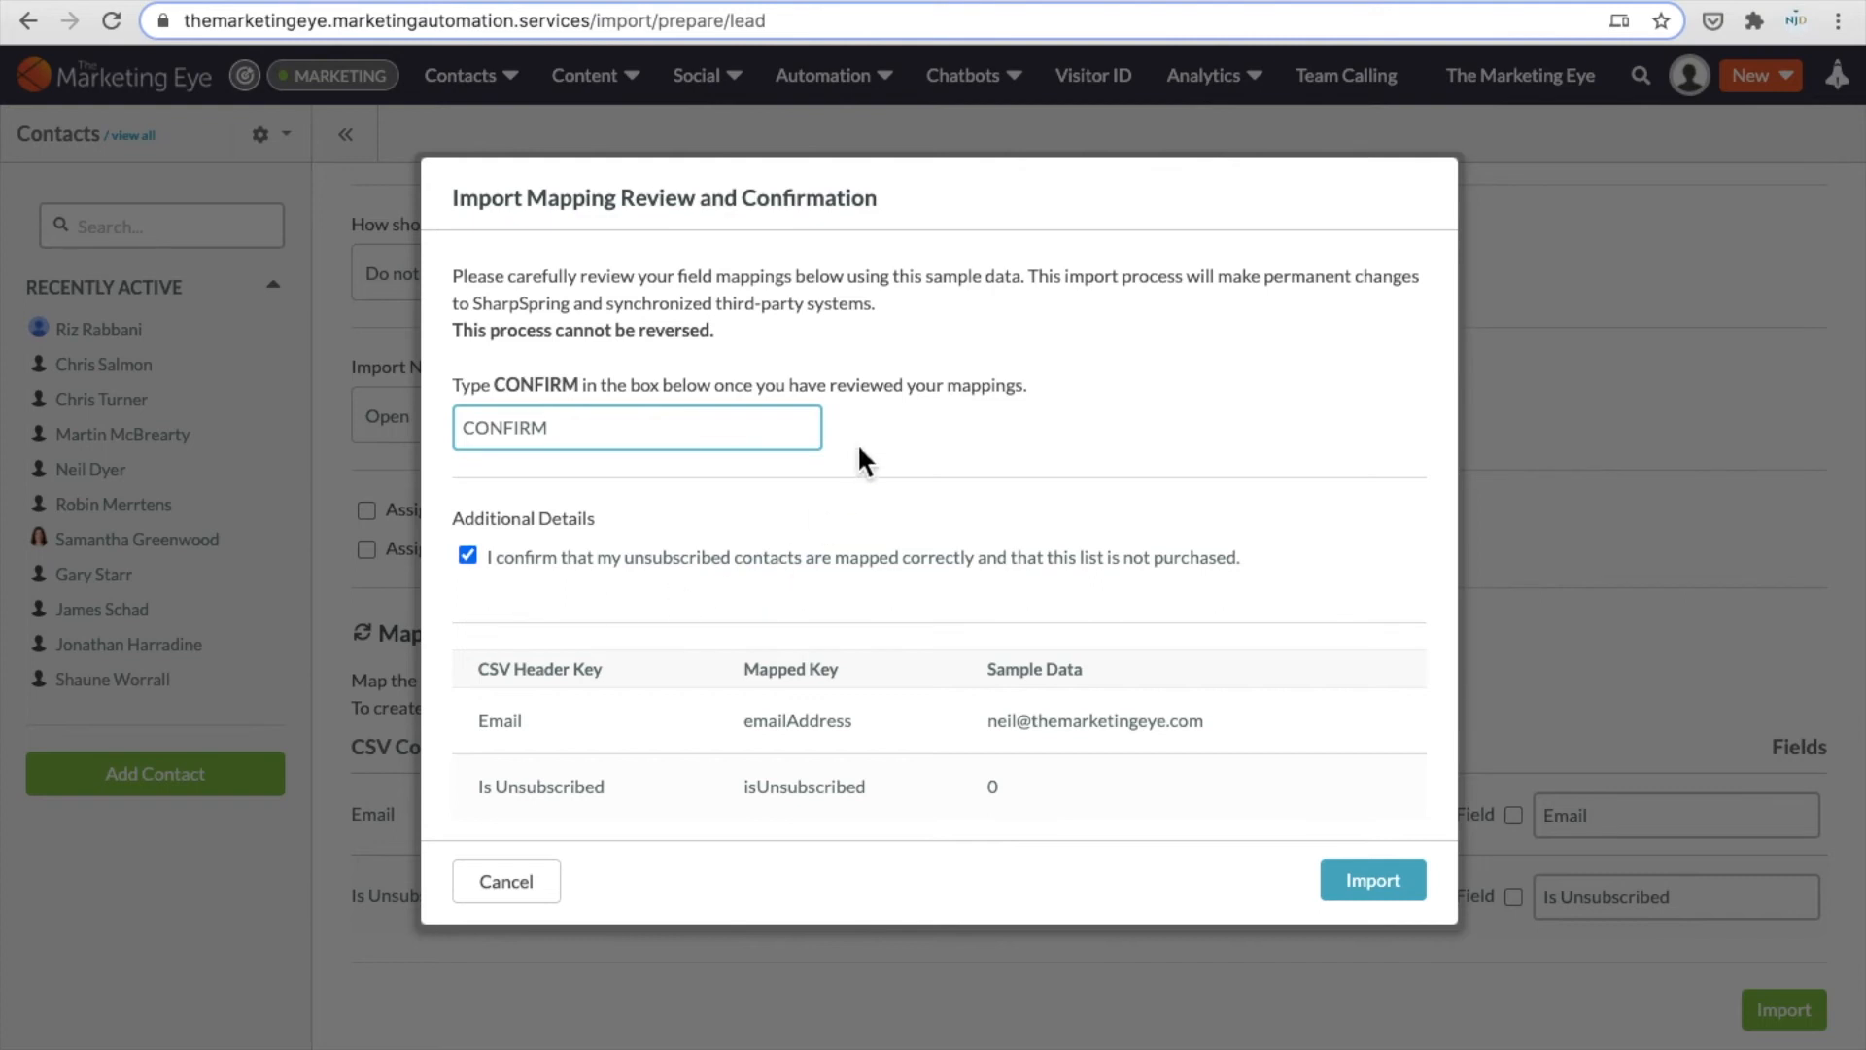
mouse_move(684, 592)
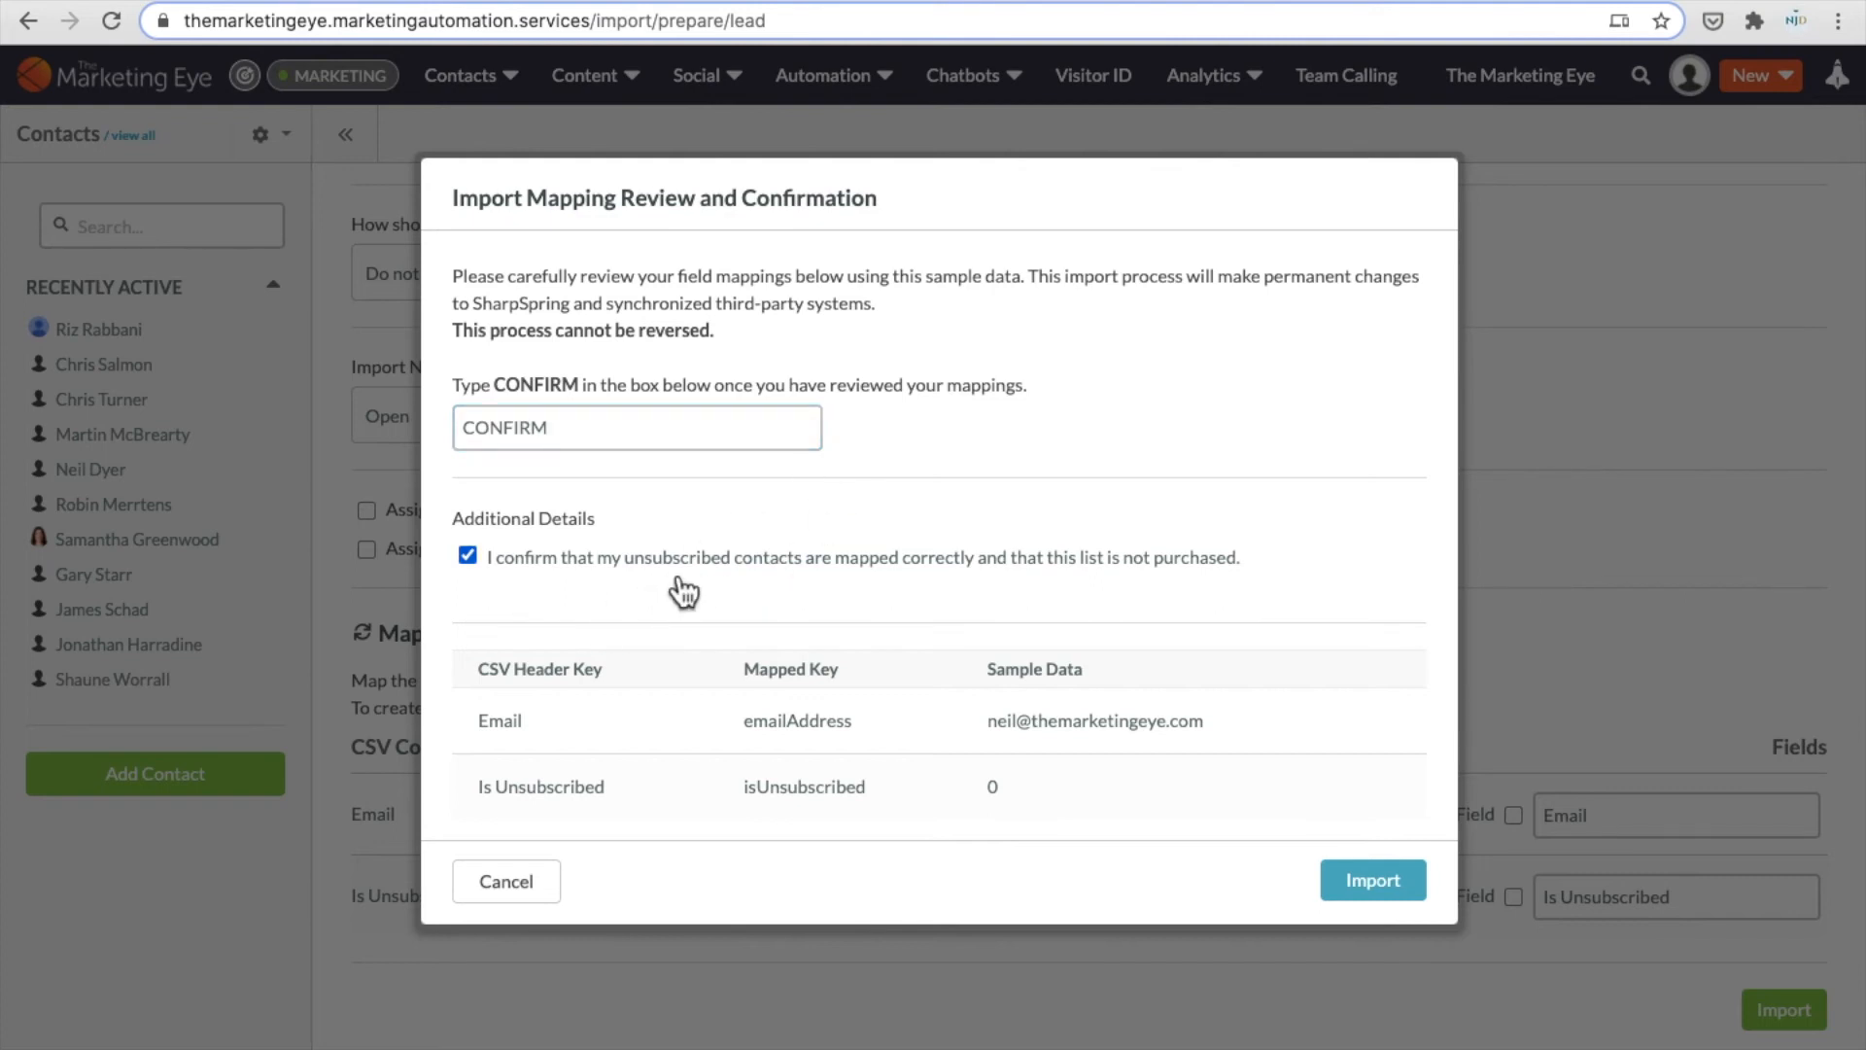
mouse_move(881, 587)
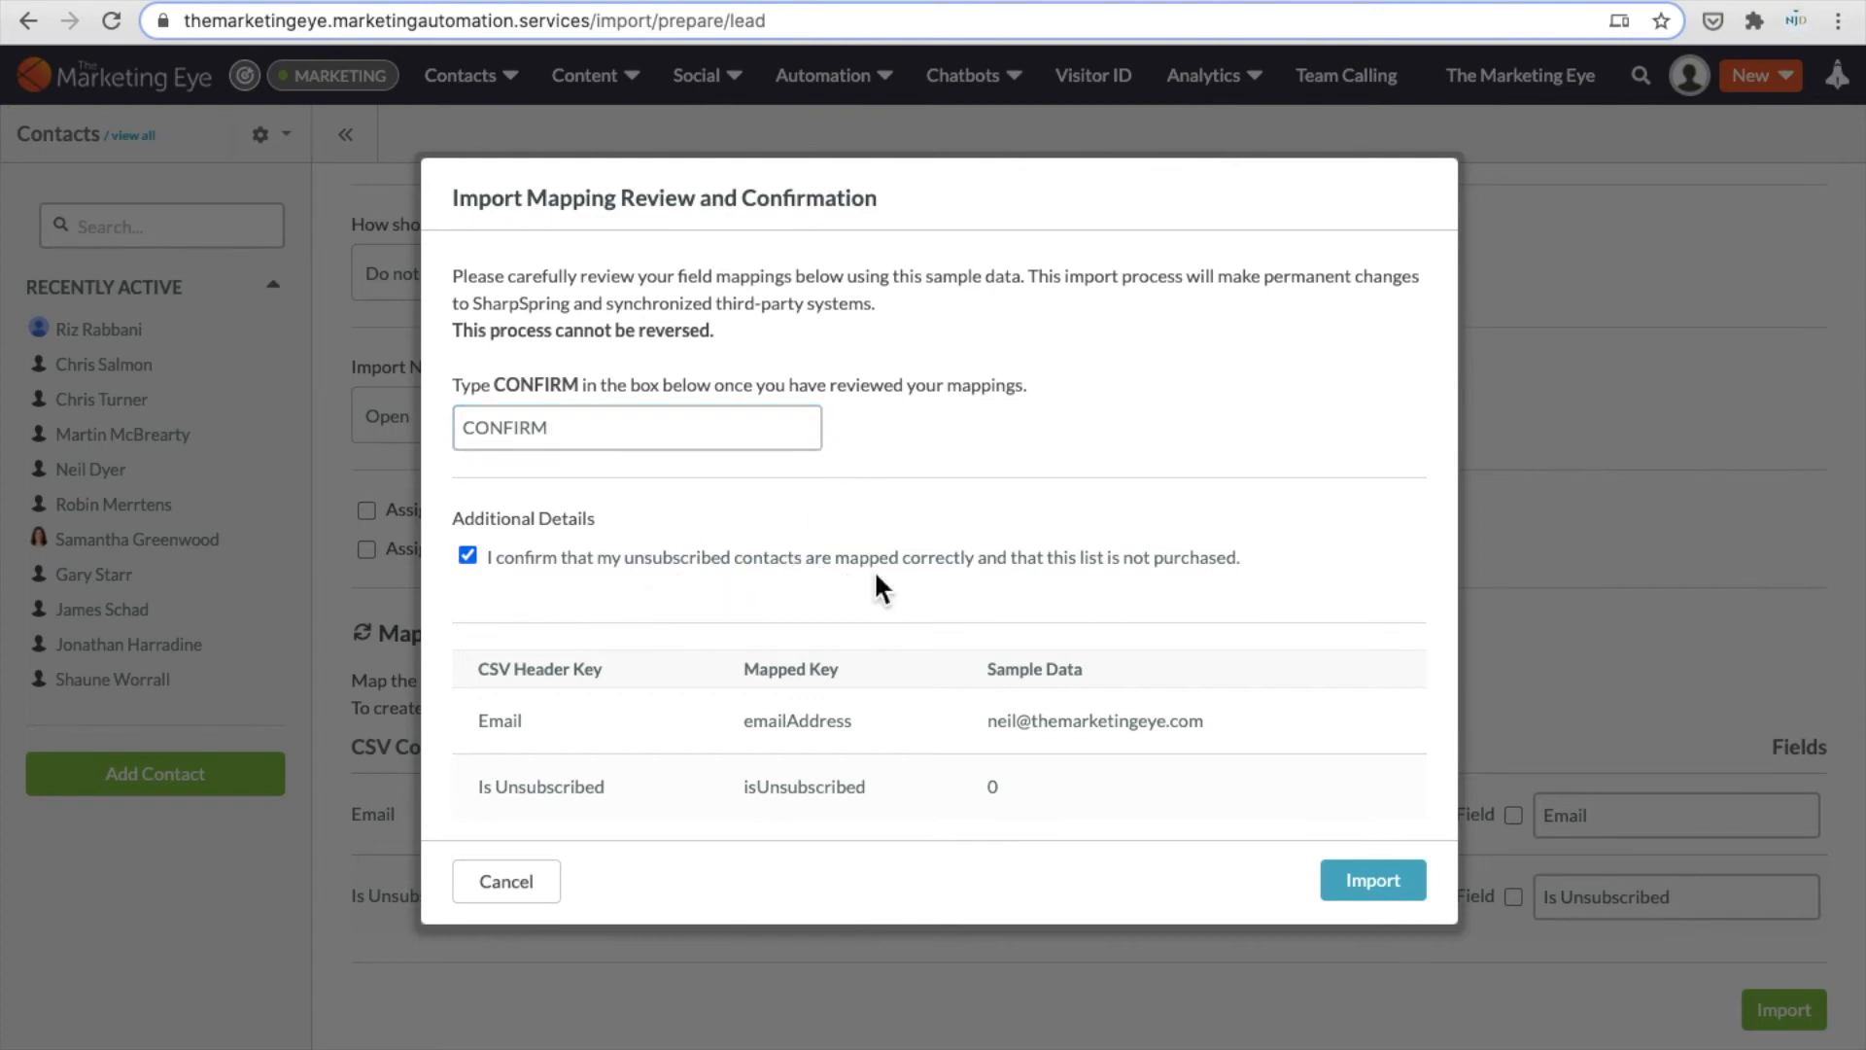
mouse_move(976, 589)
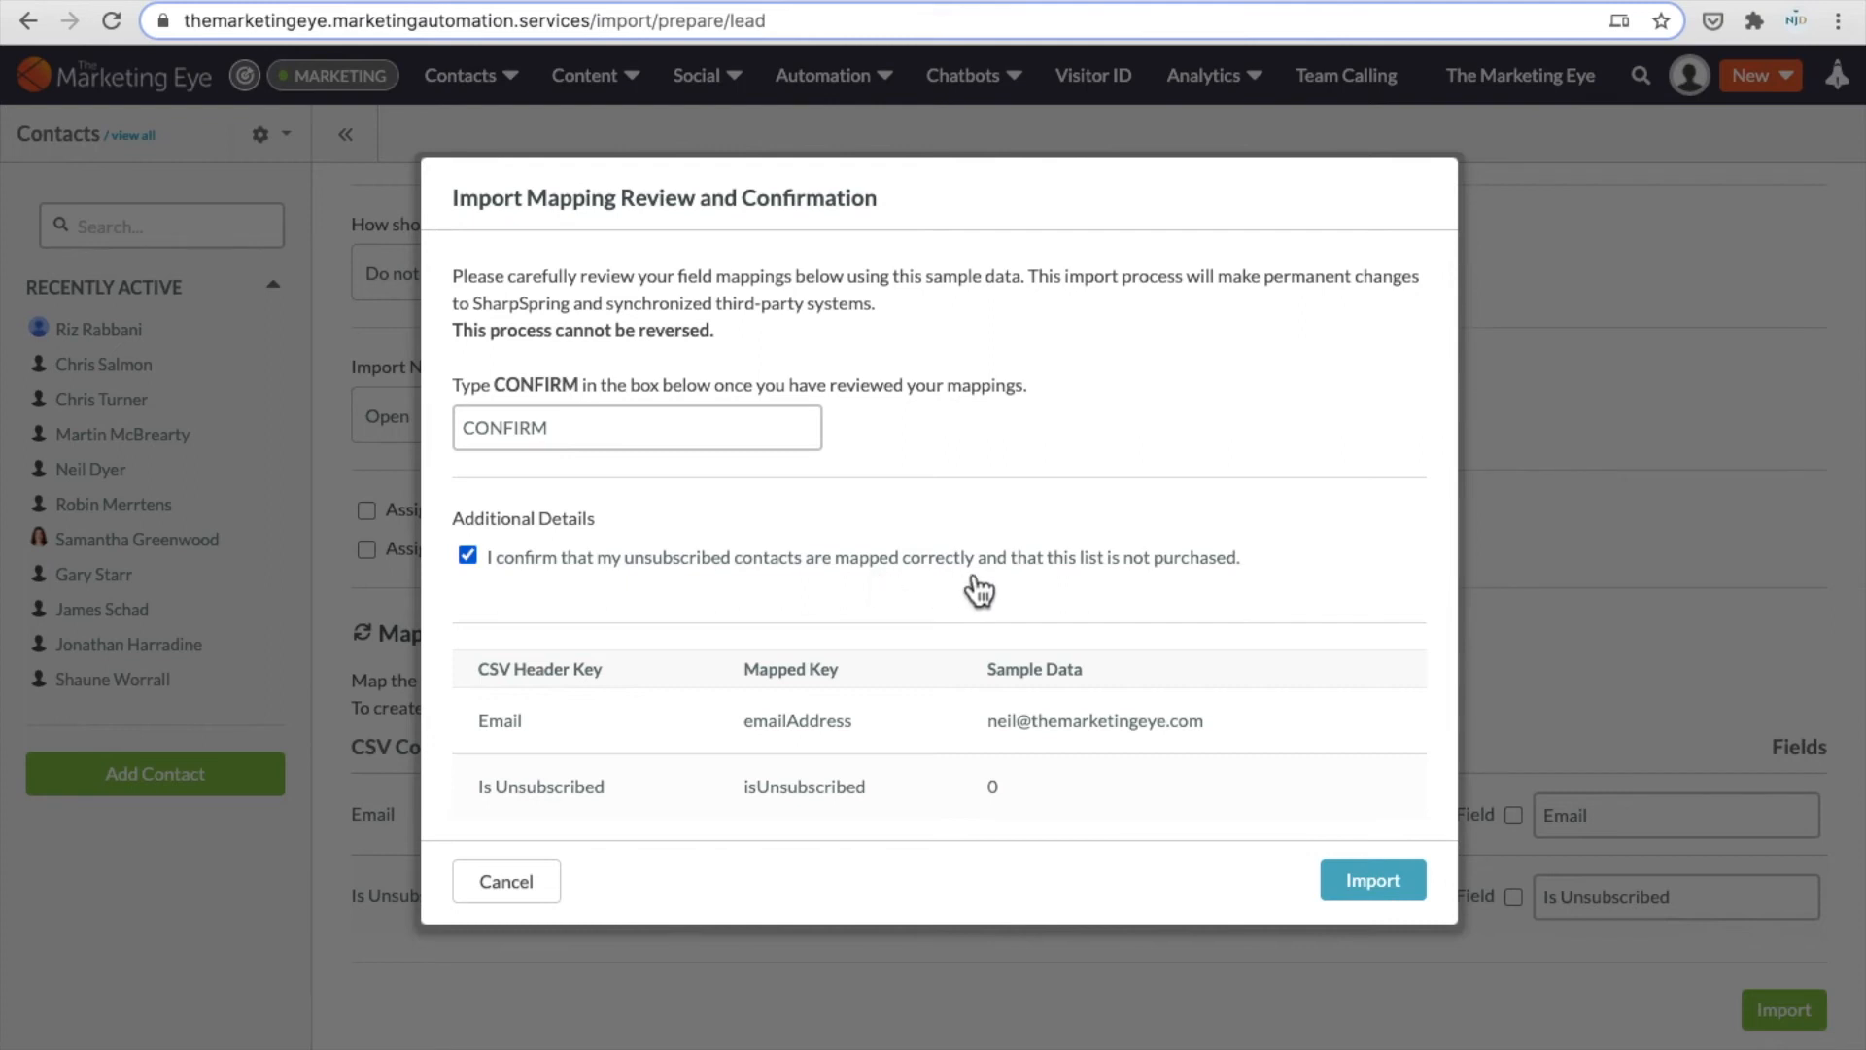
mouse_move(1185, 514)
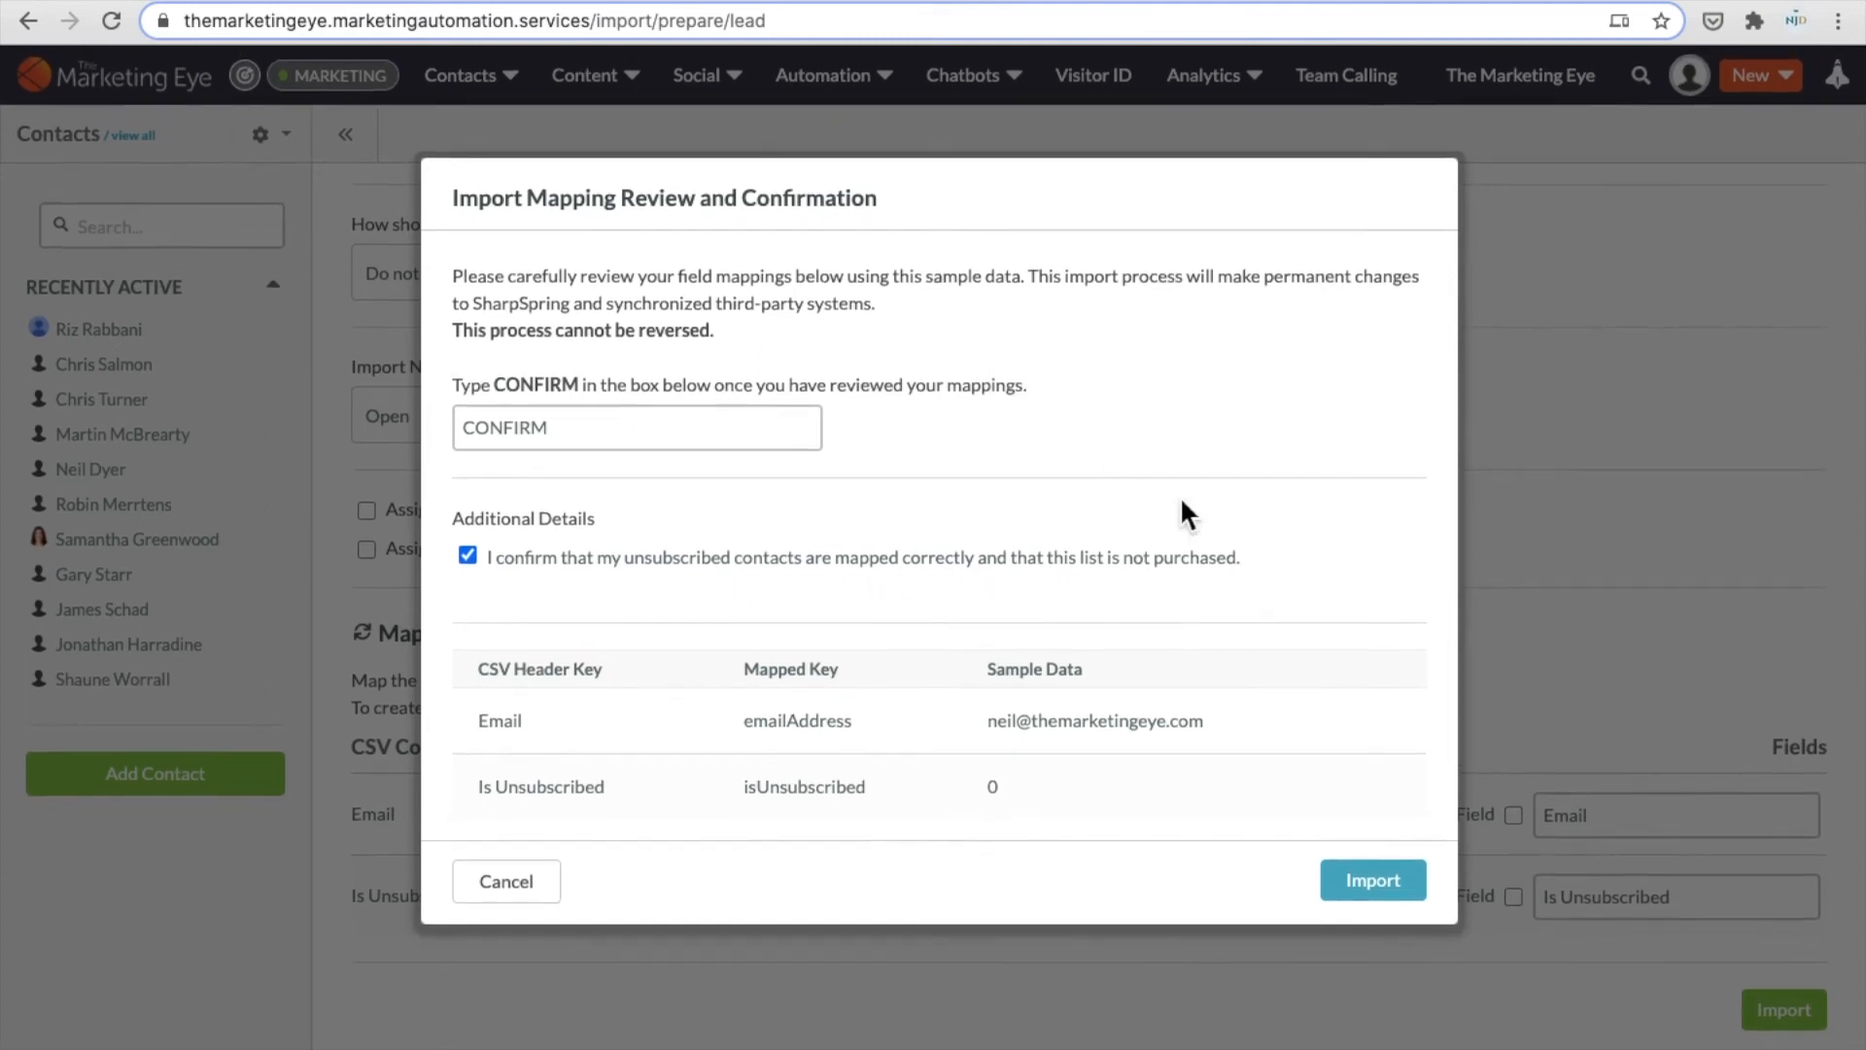
mouse_move(1168, 641)
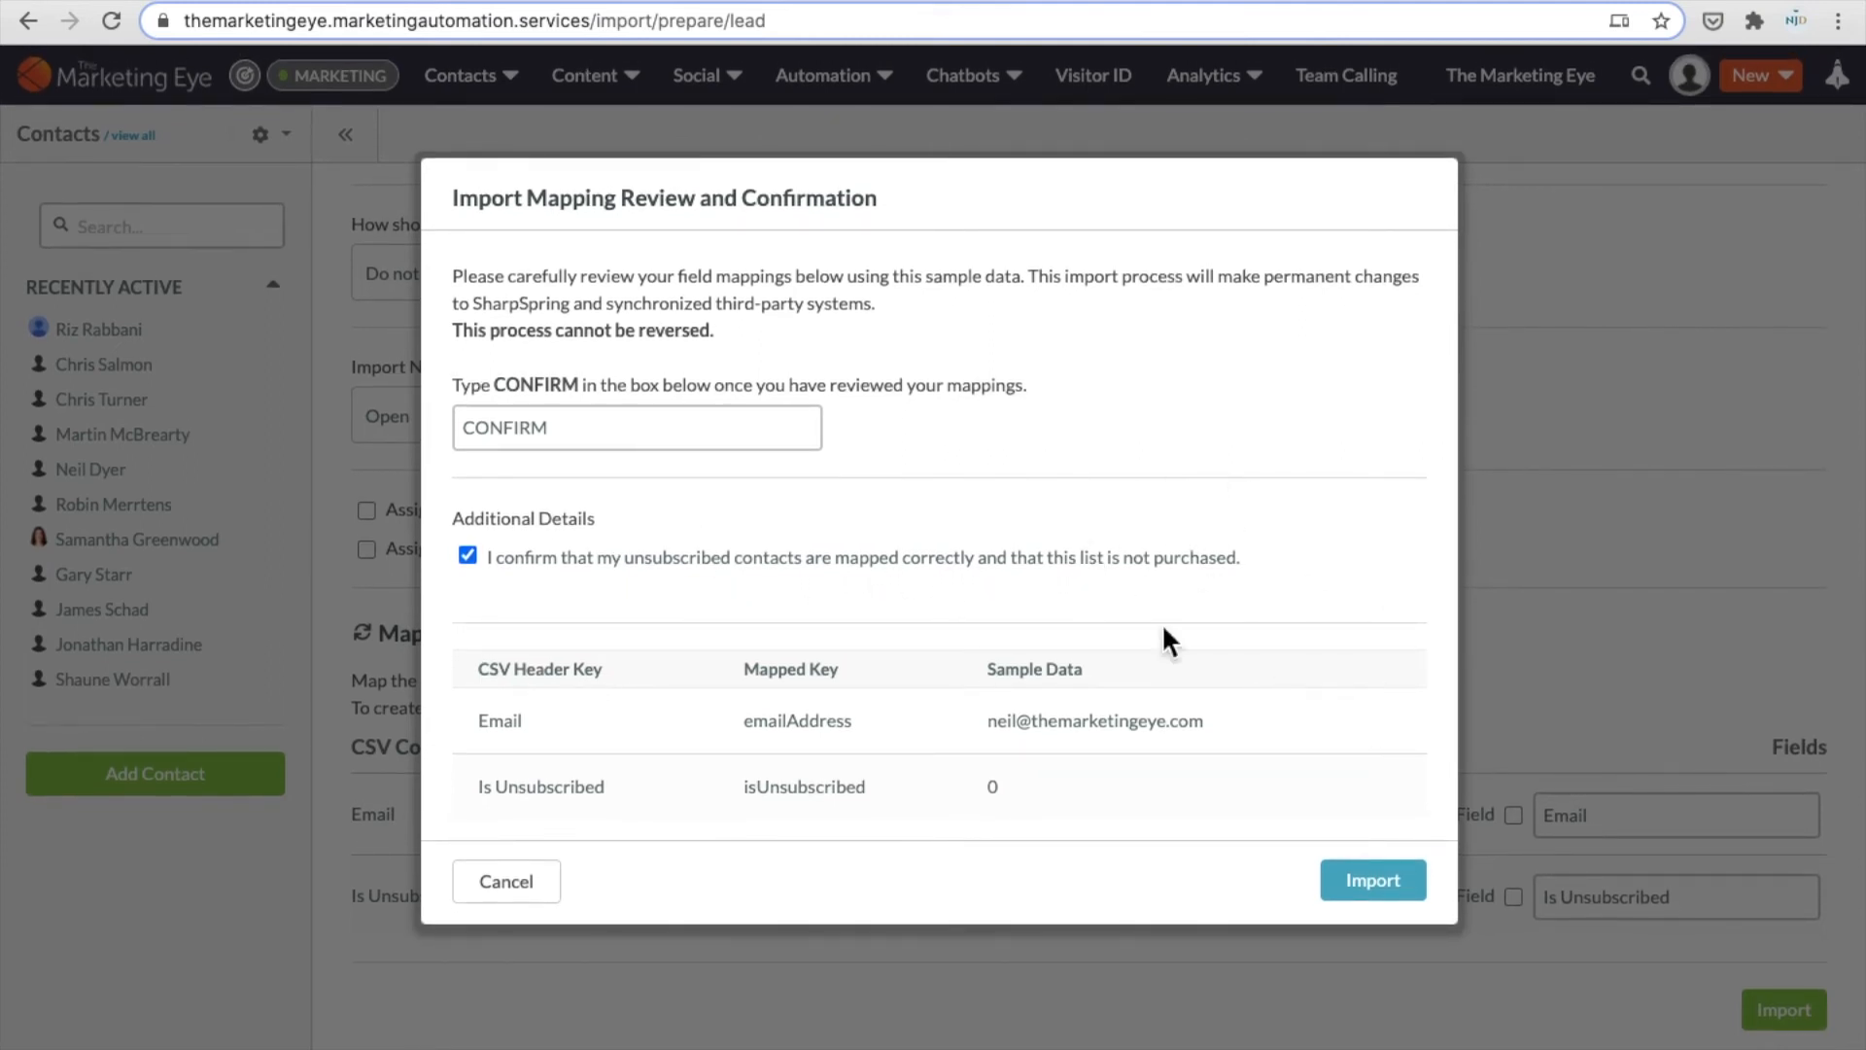
click(1371, 880)
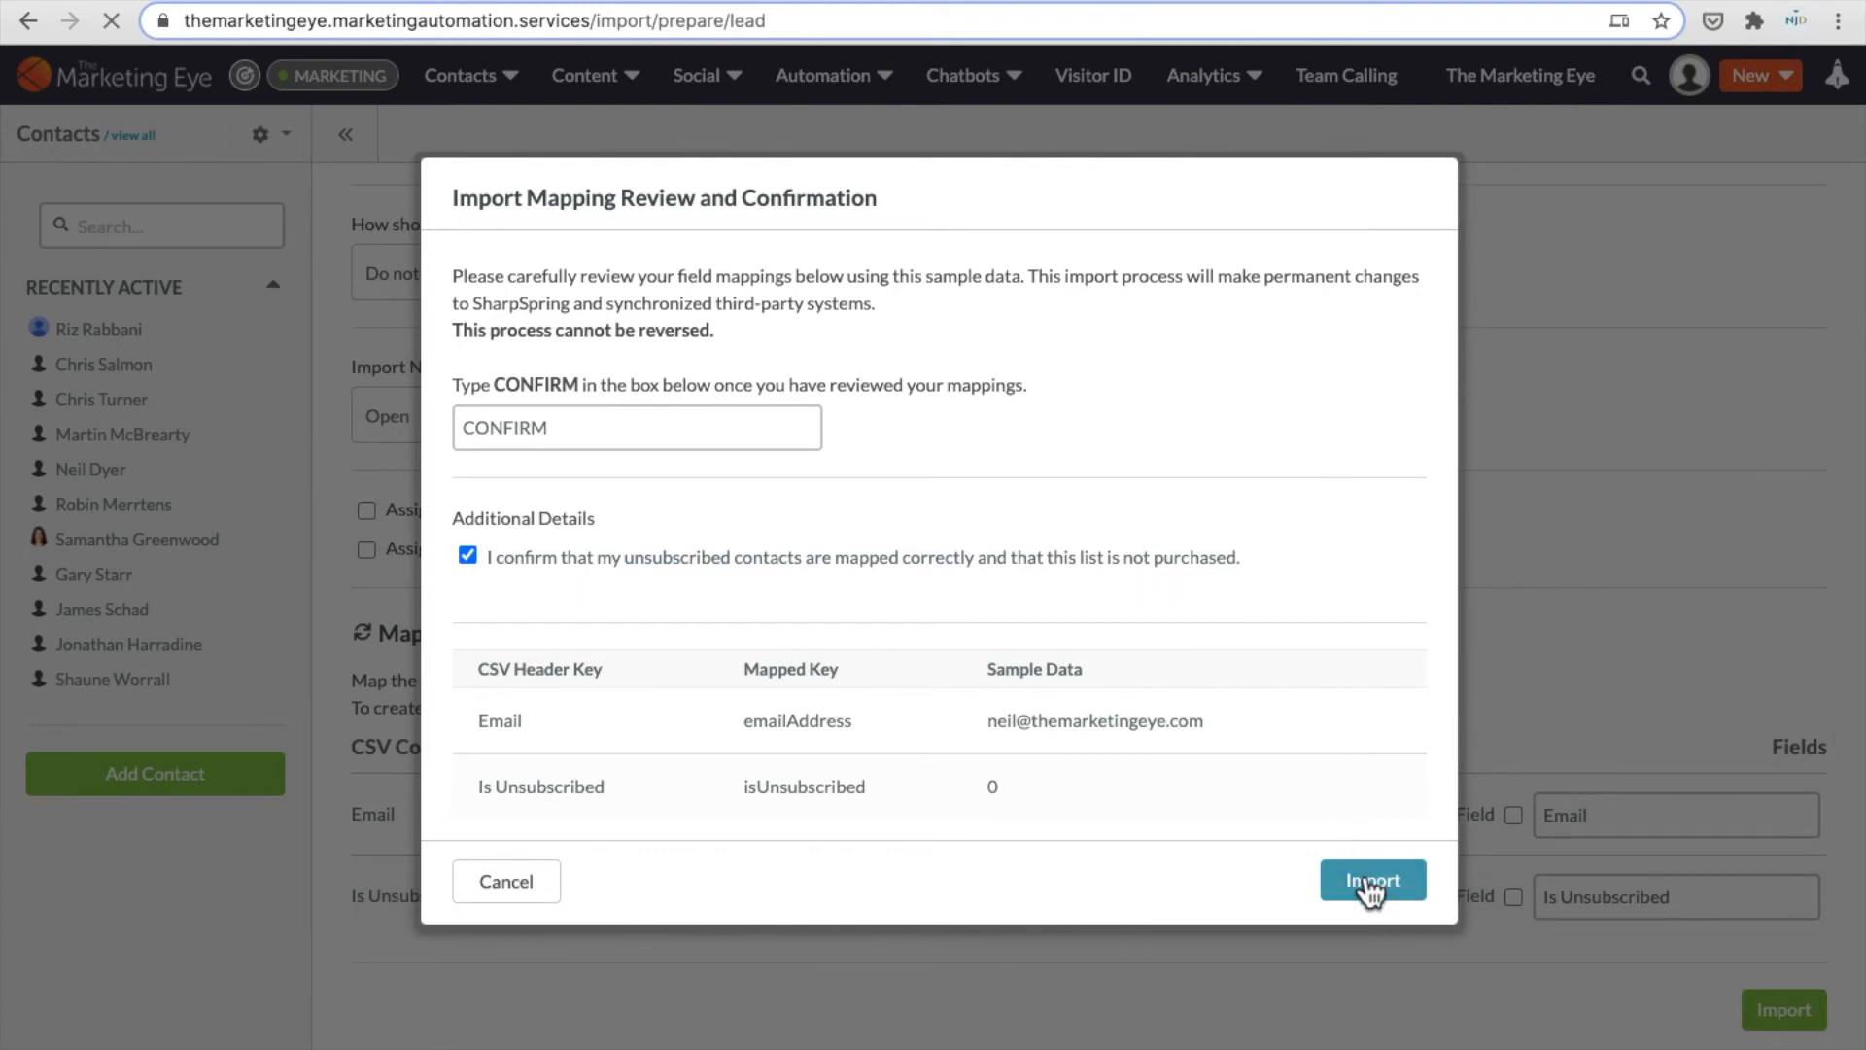
Reload the Example data list, confirm Exclusions is empty, and return to its 2 members
click(1371, 881)
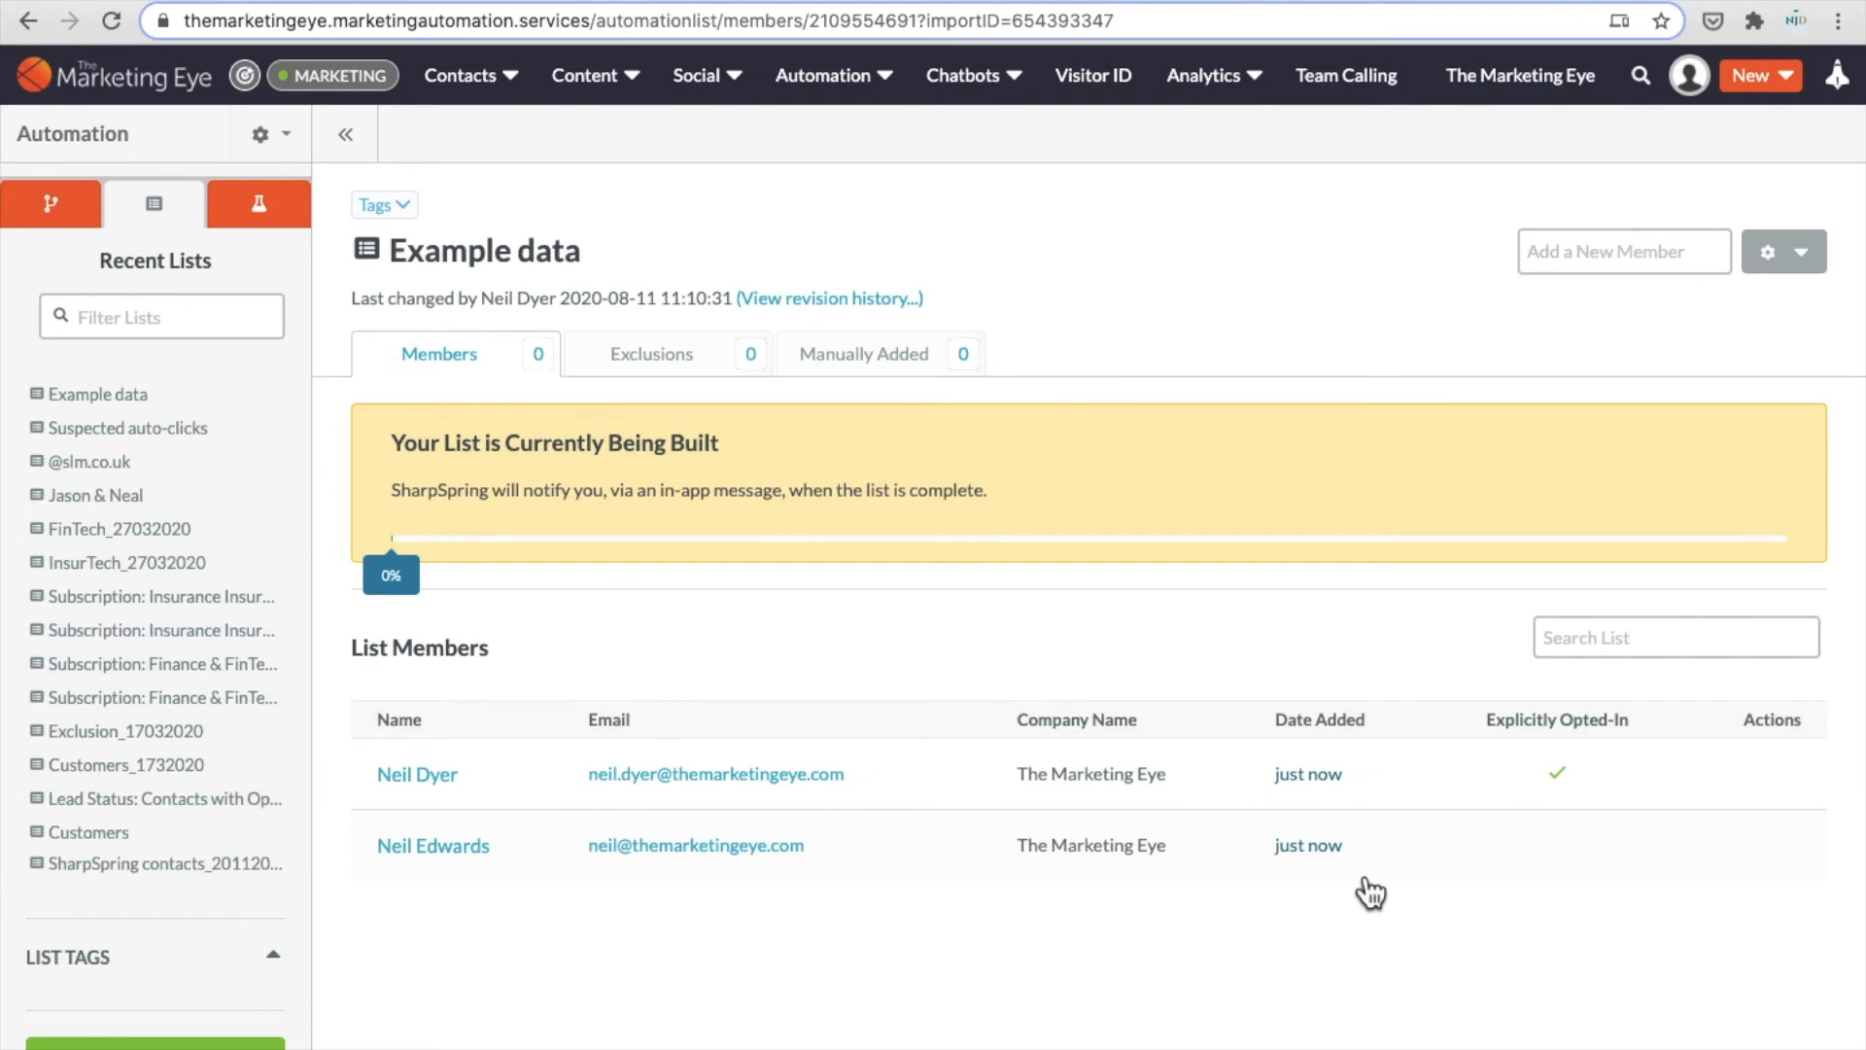
mouse_move(589, 809)
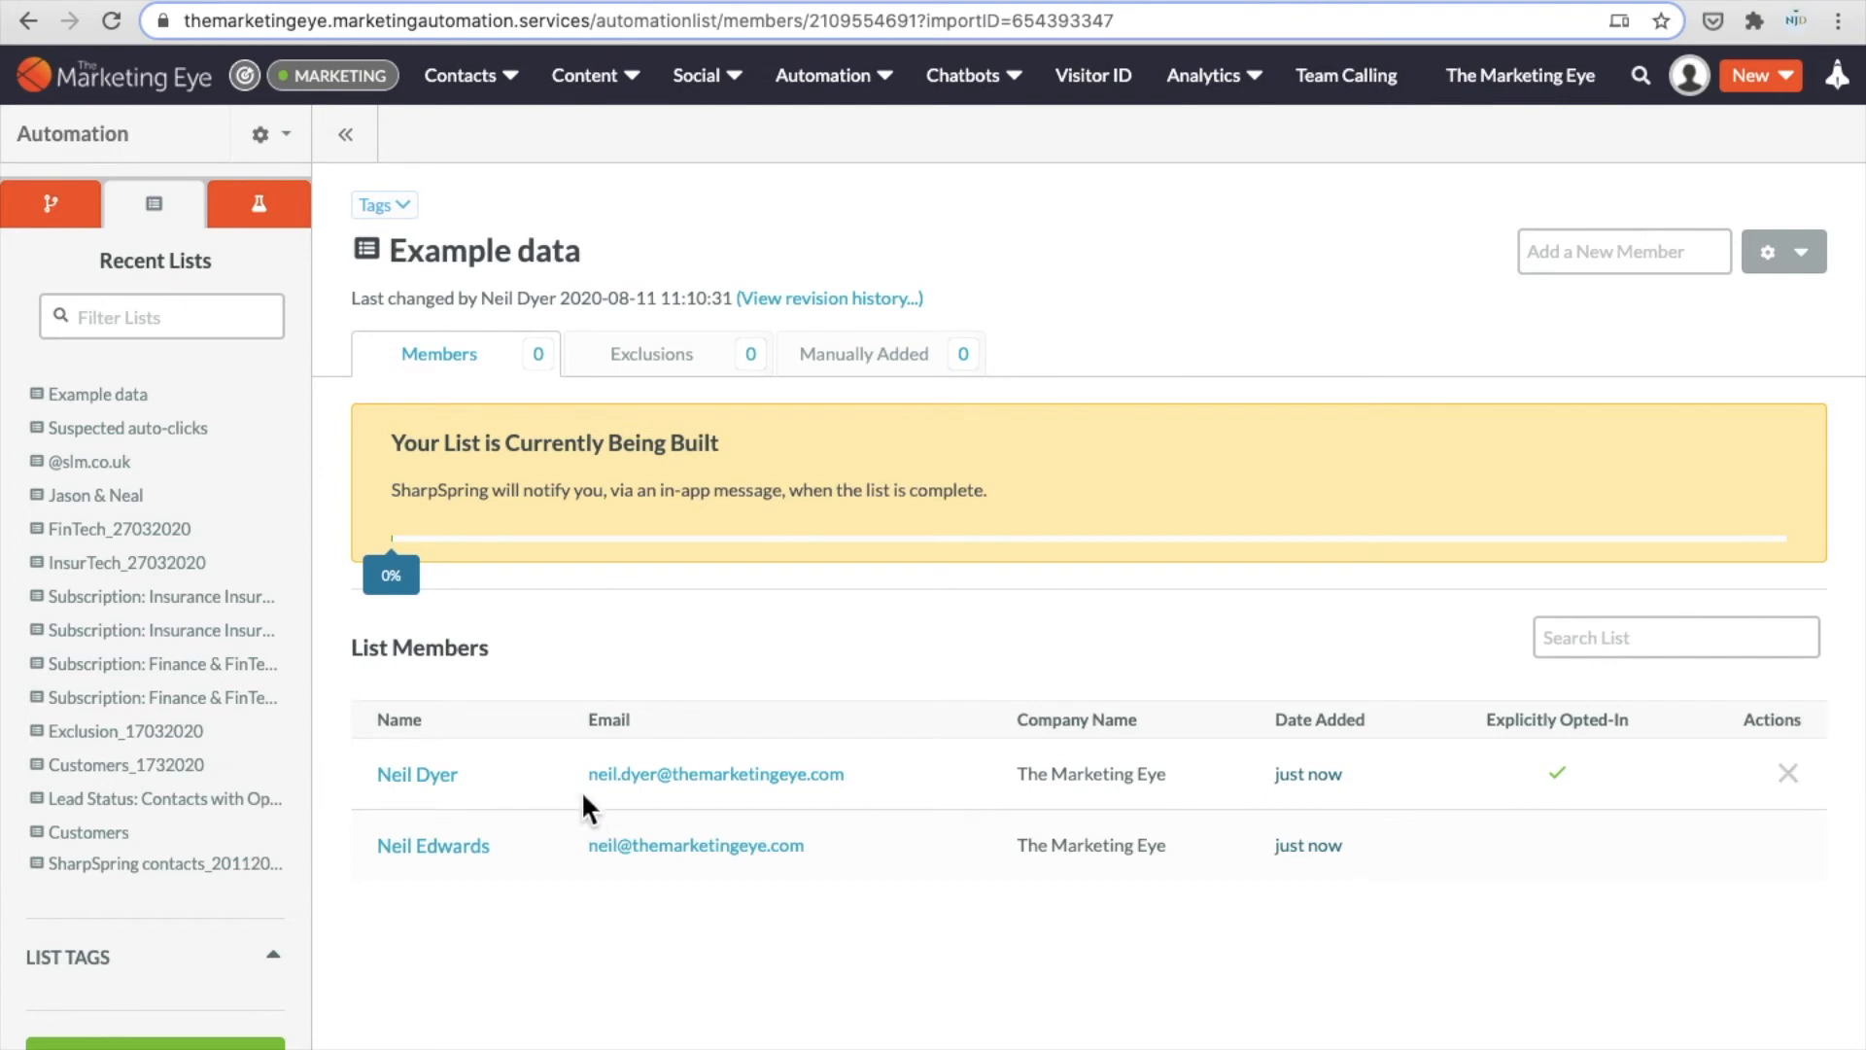
mouse_move(667, 801)
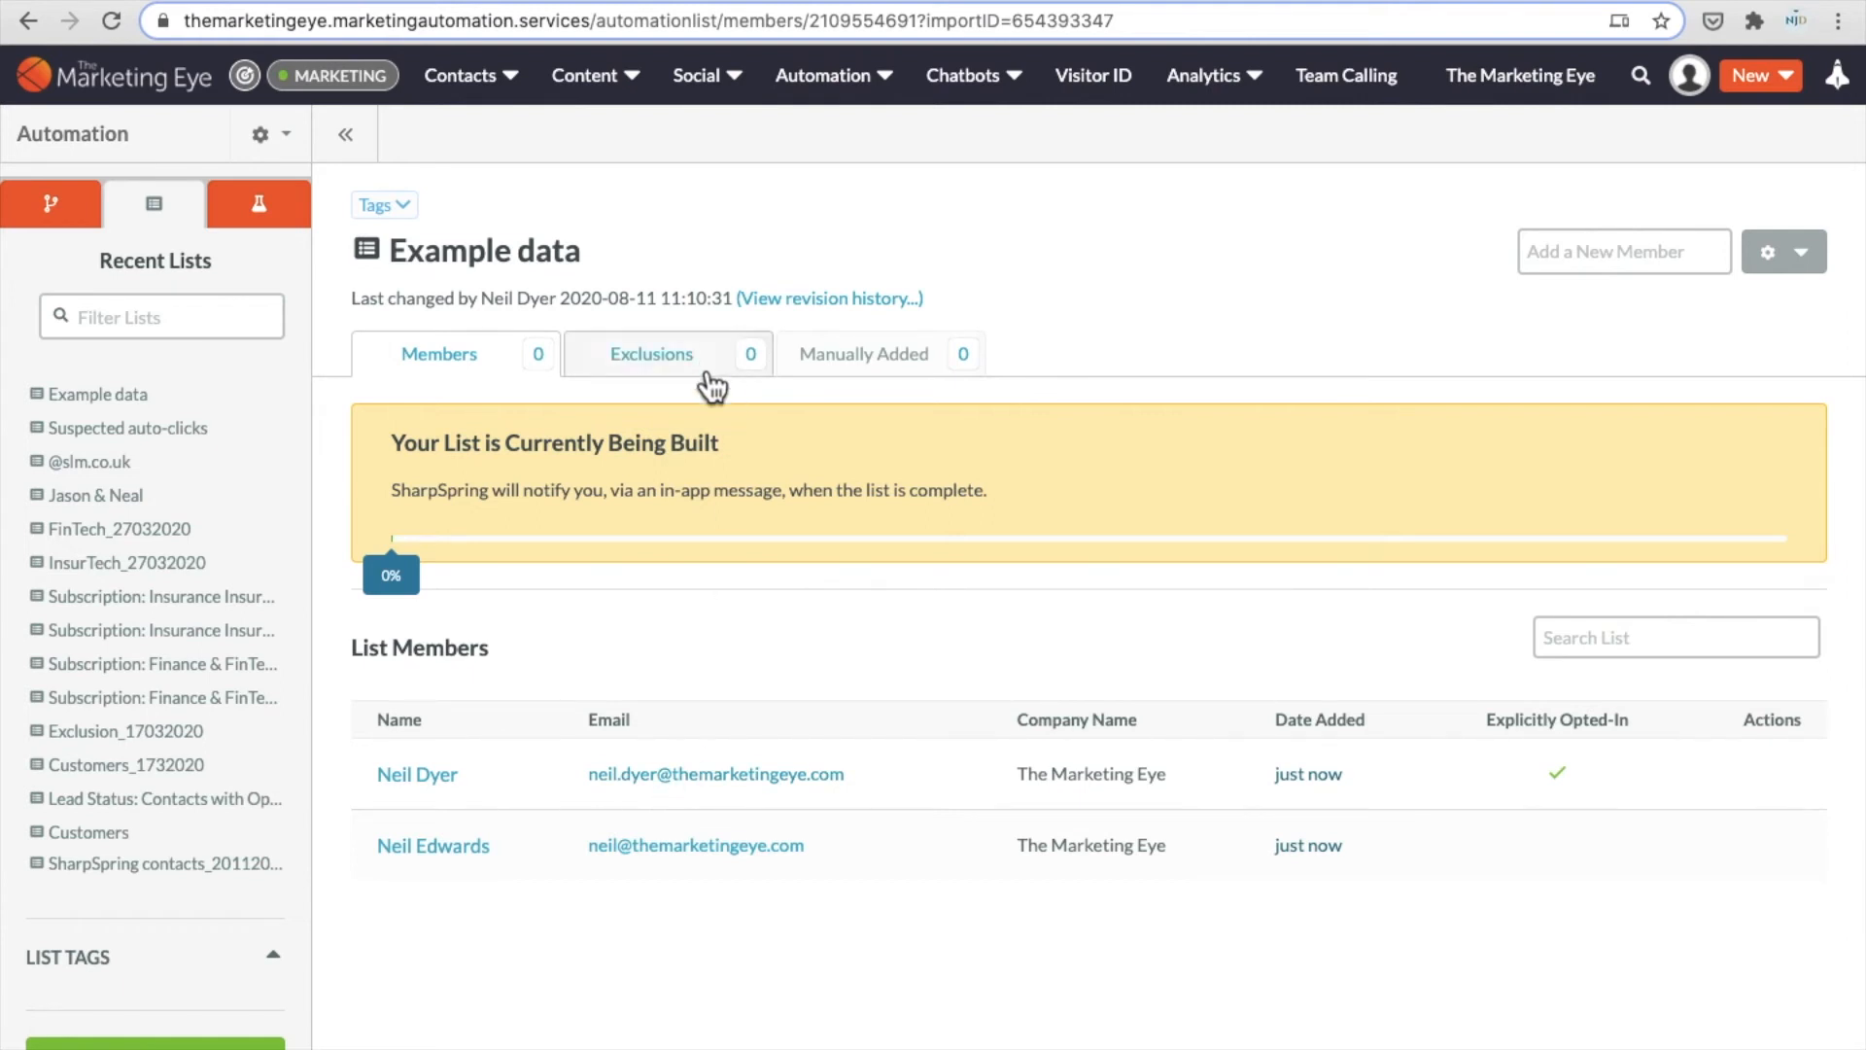
mouse_move(717, 676)
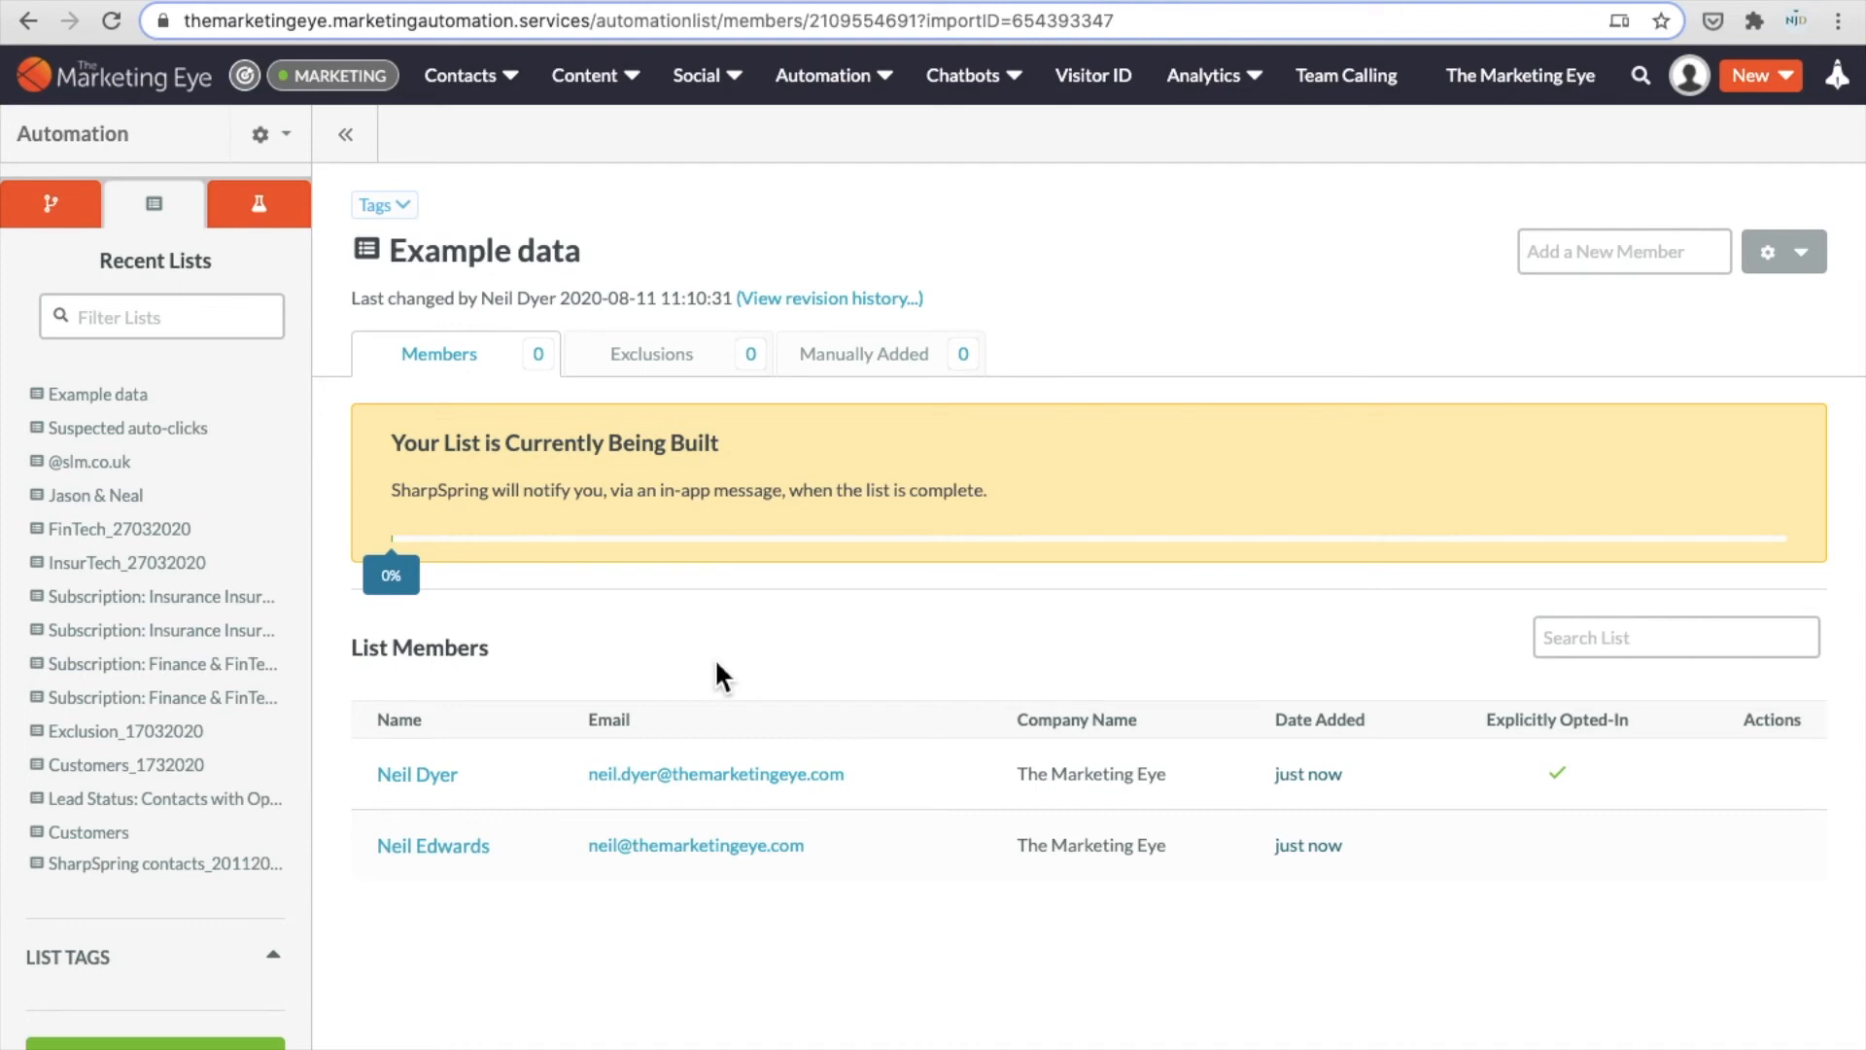
mouse_move(233, 167)
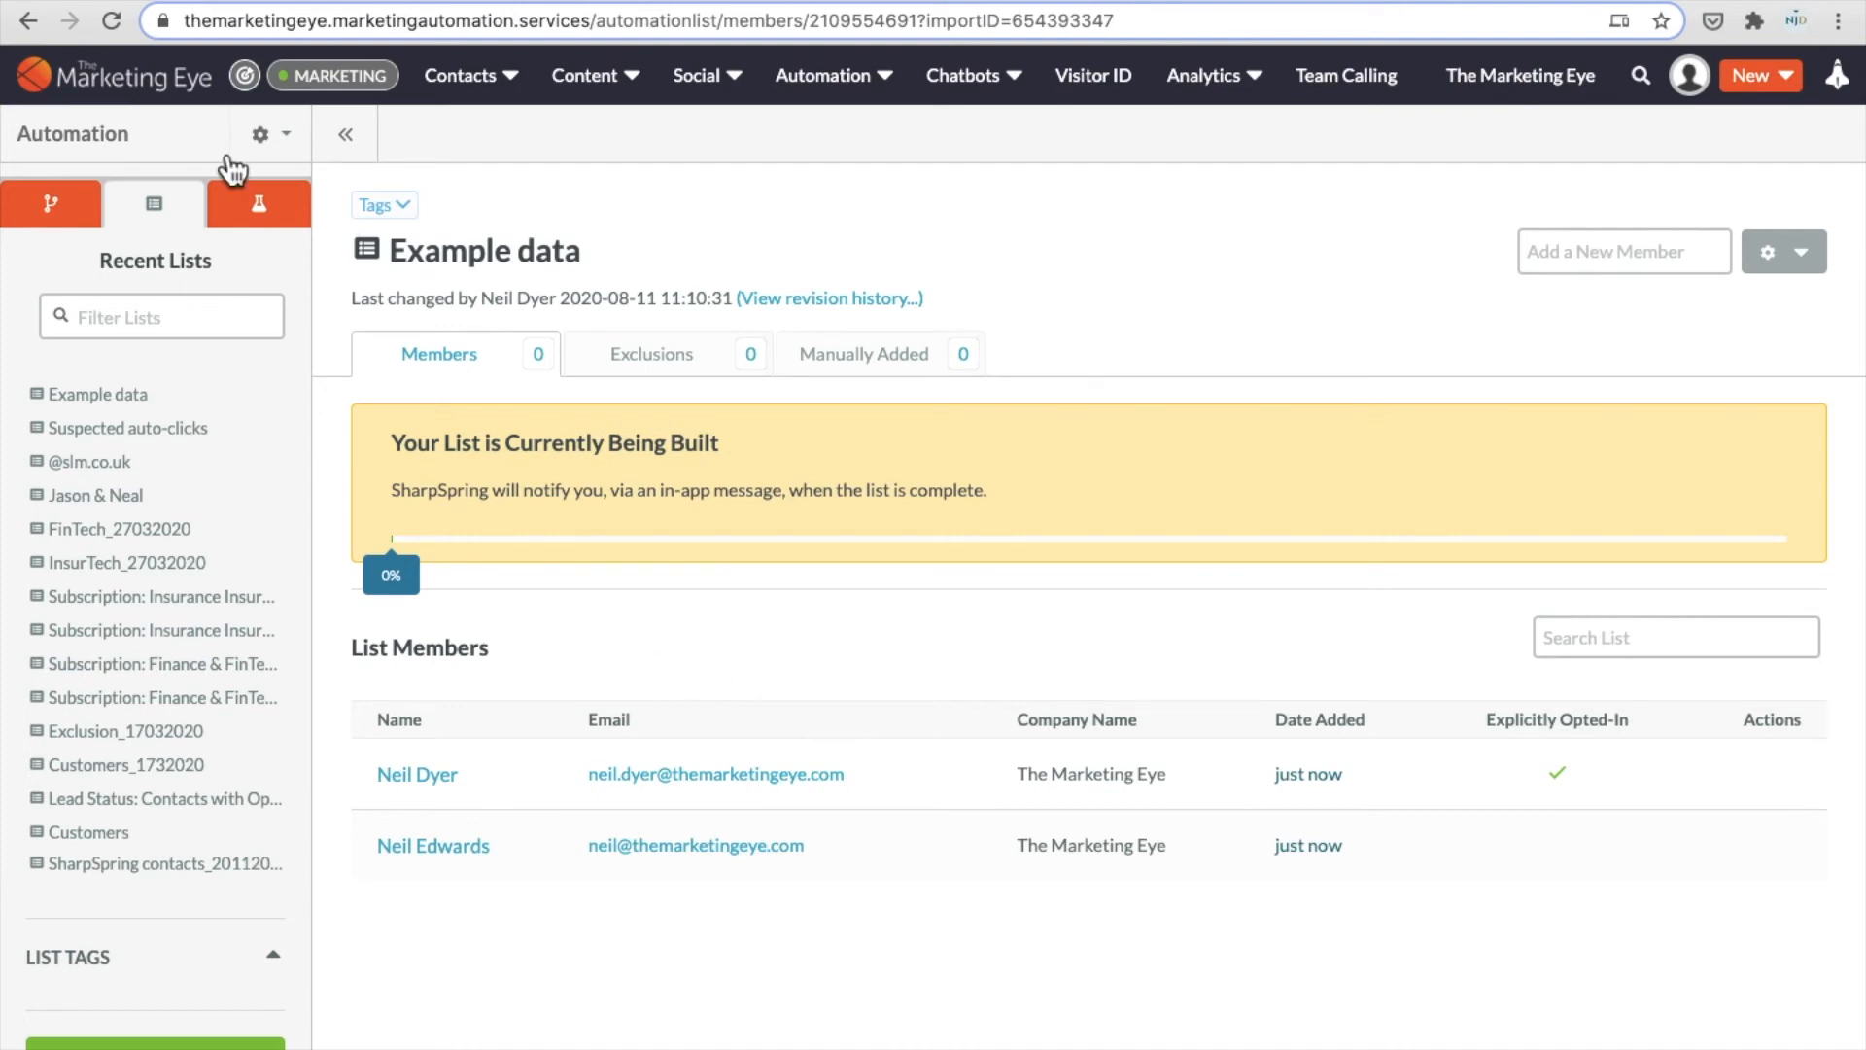
click(112, 21)
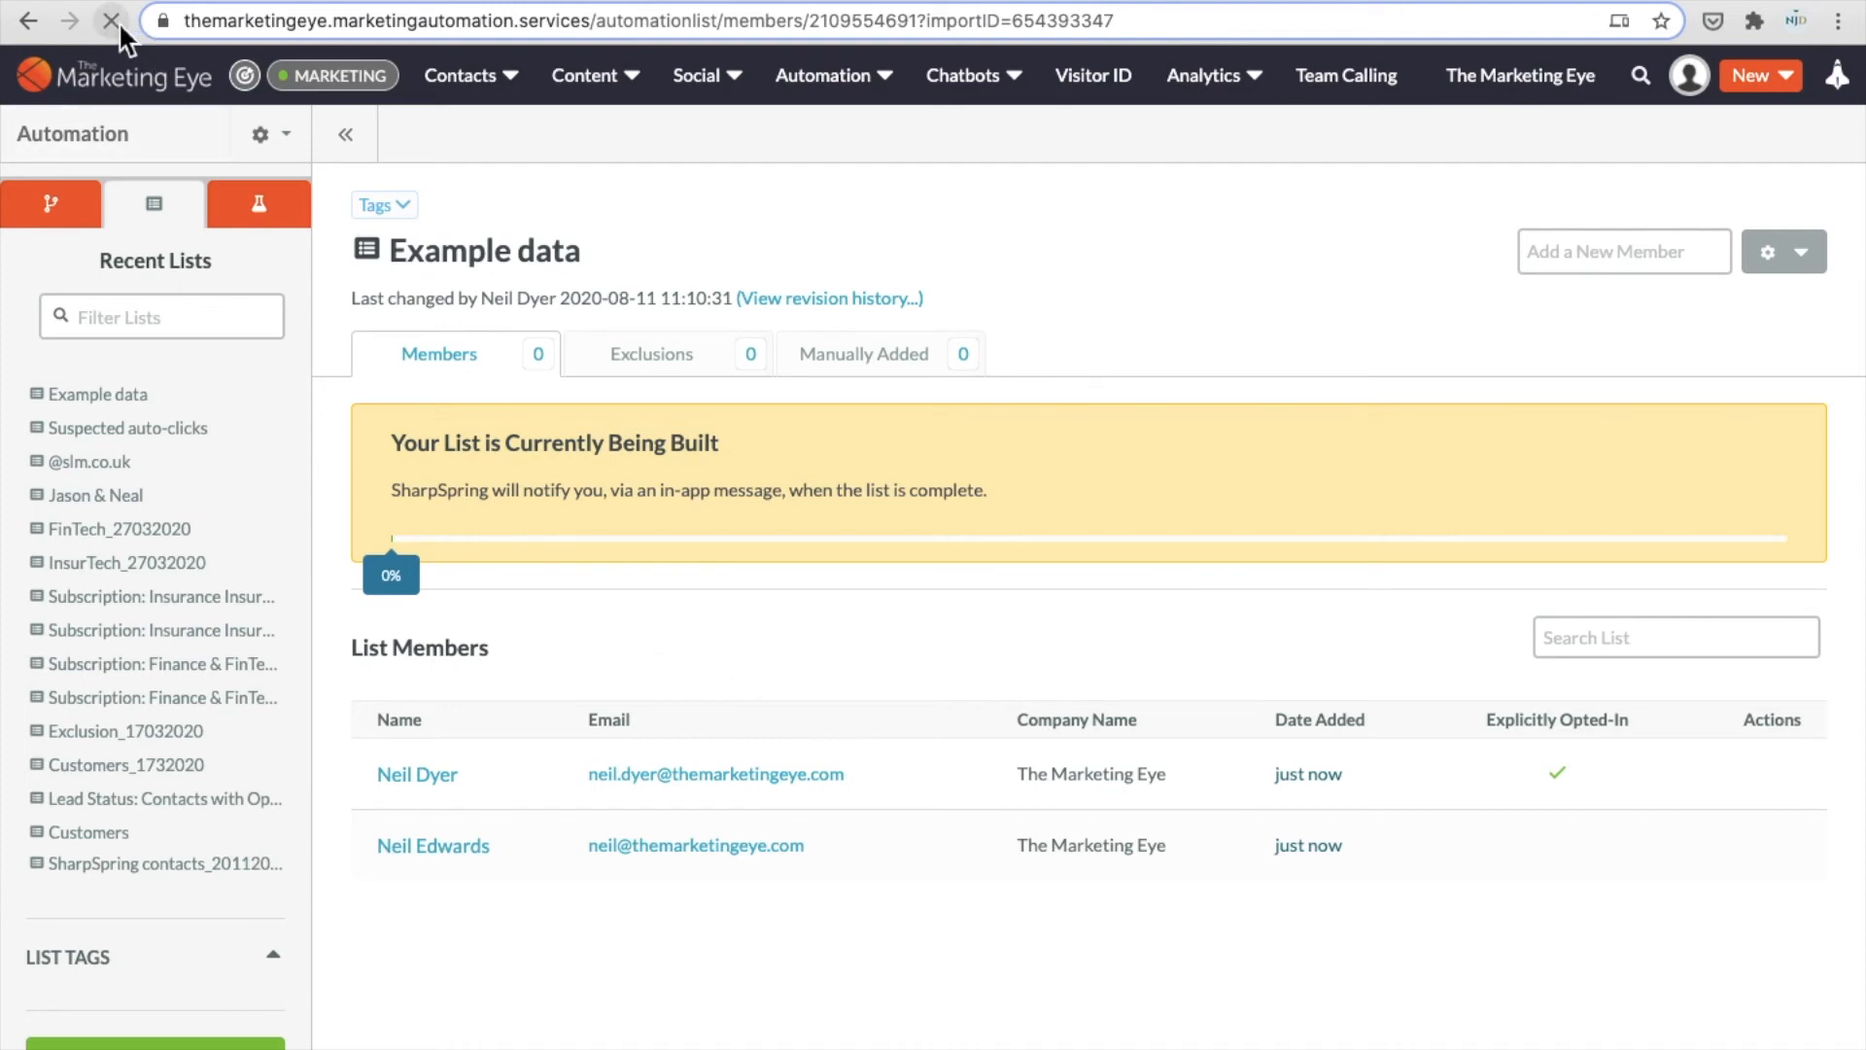
click(111, 21)
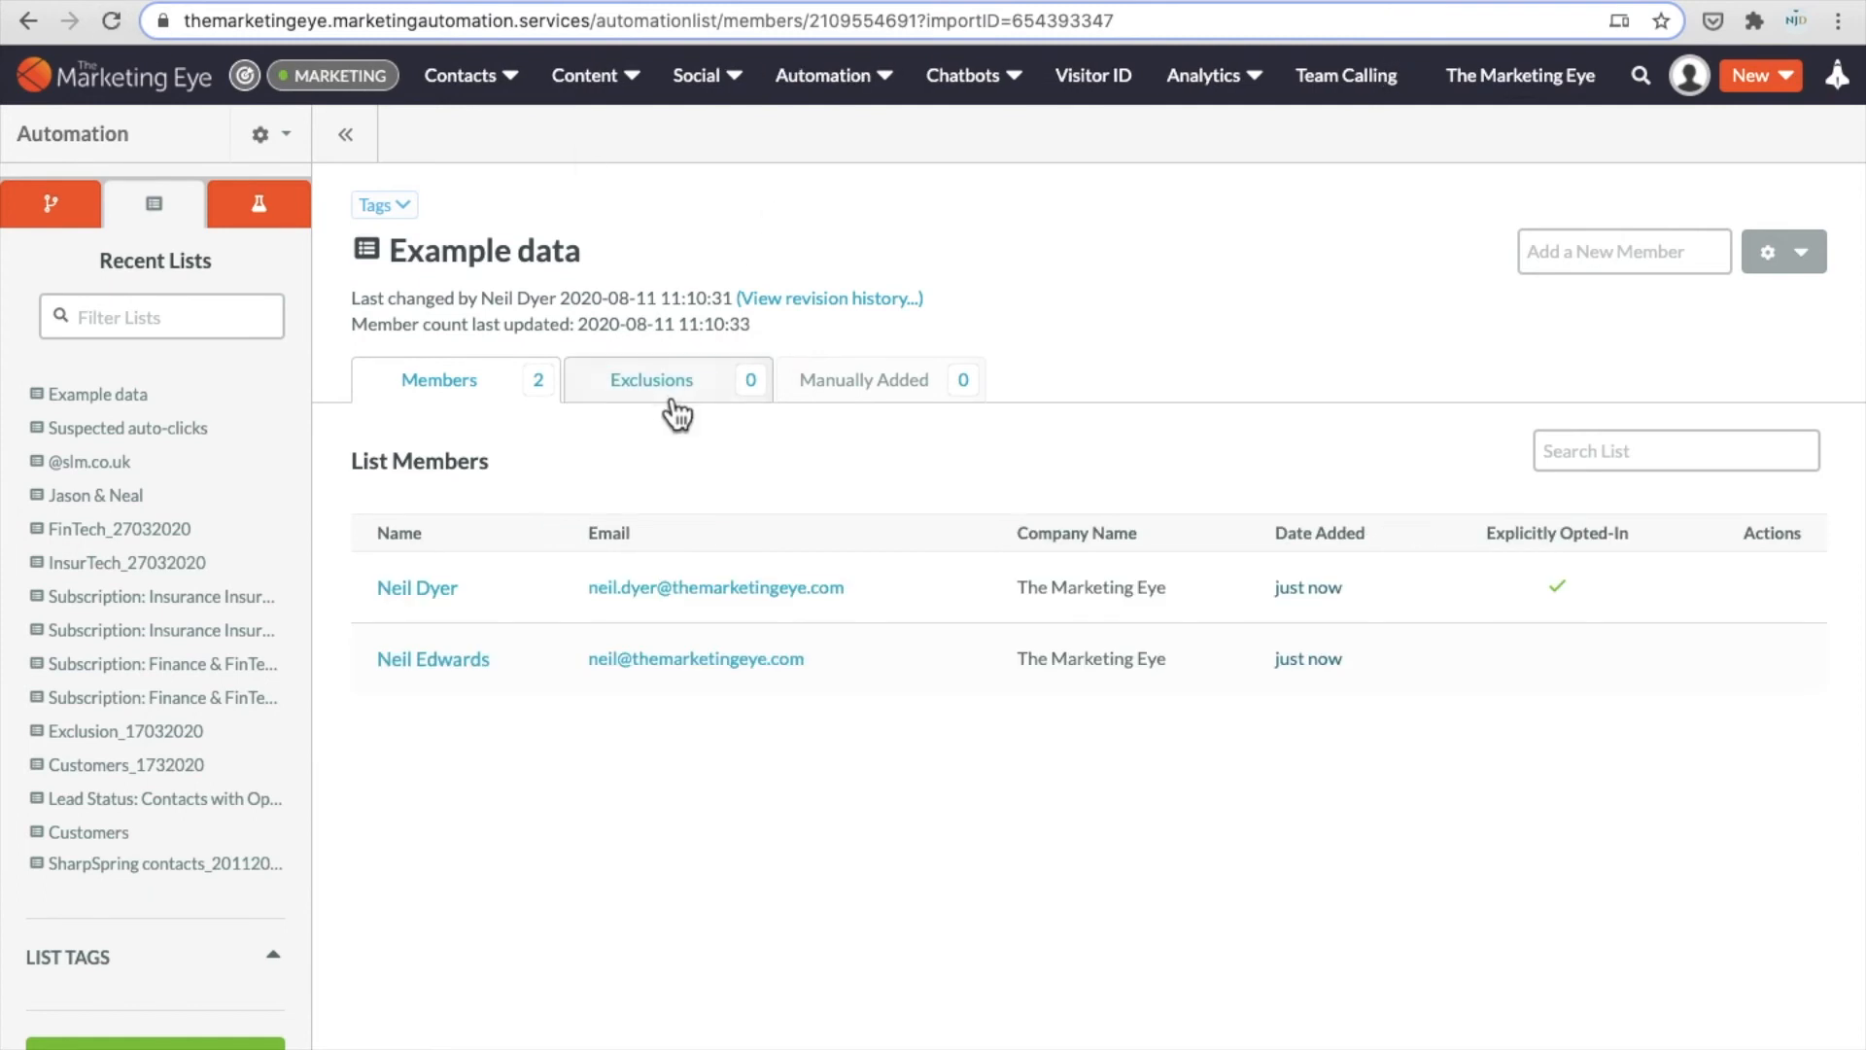
click(651, 378)
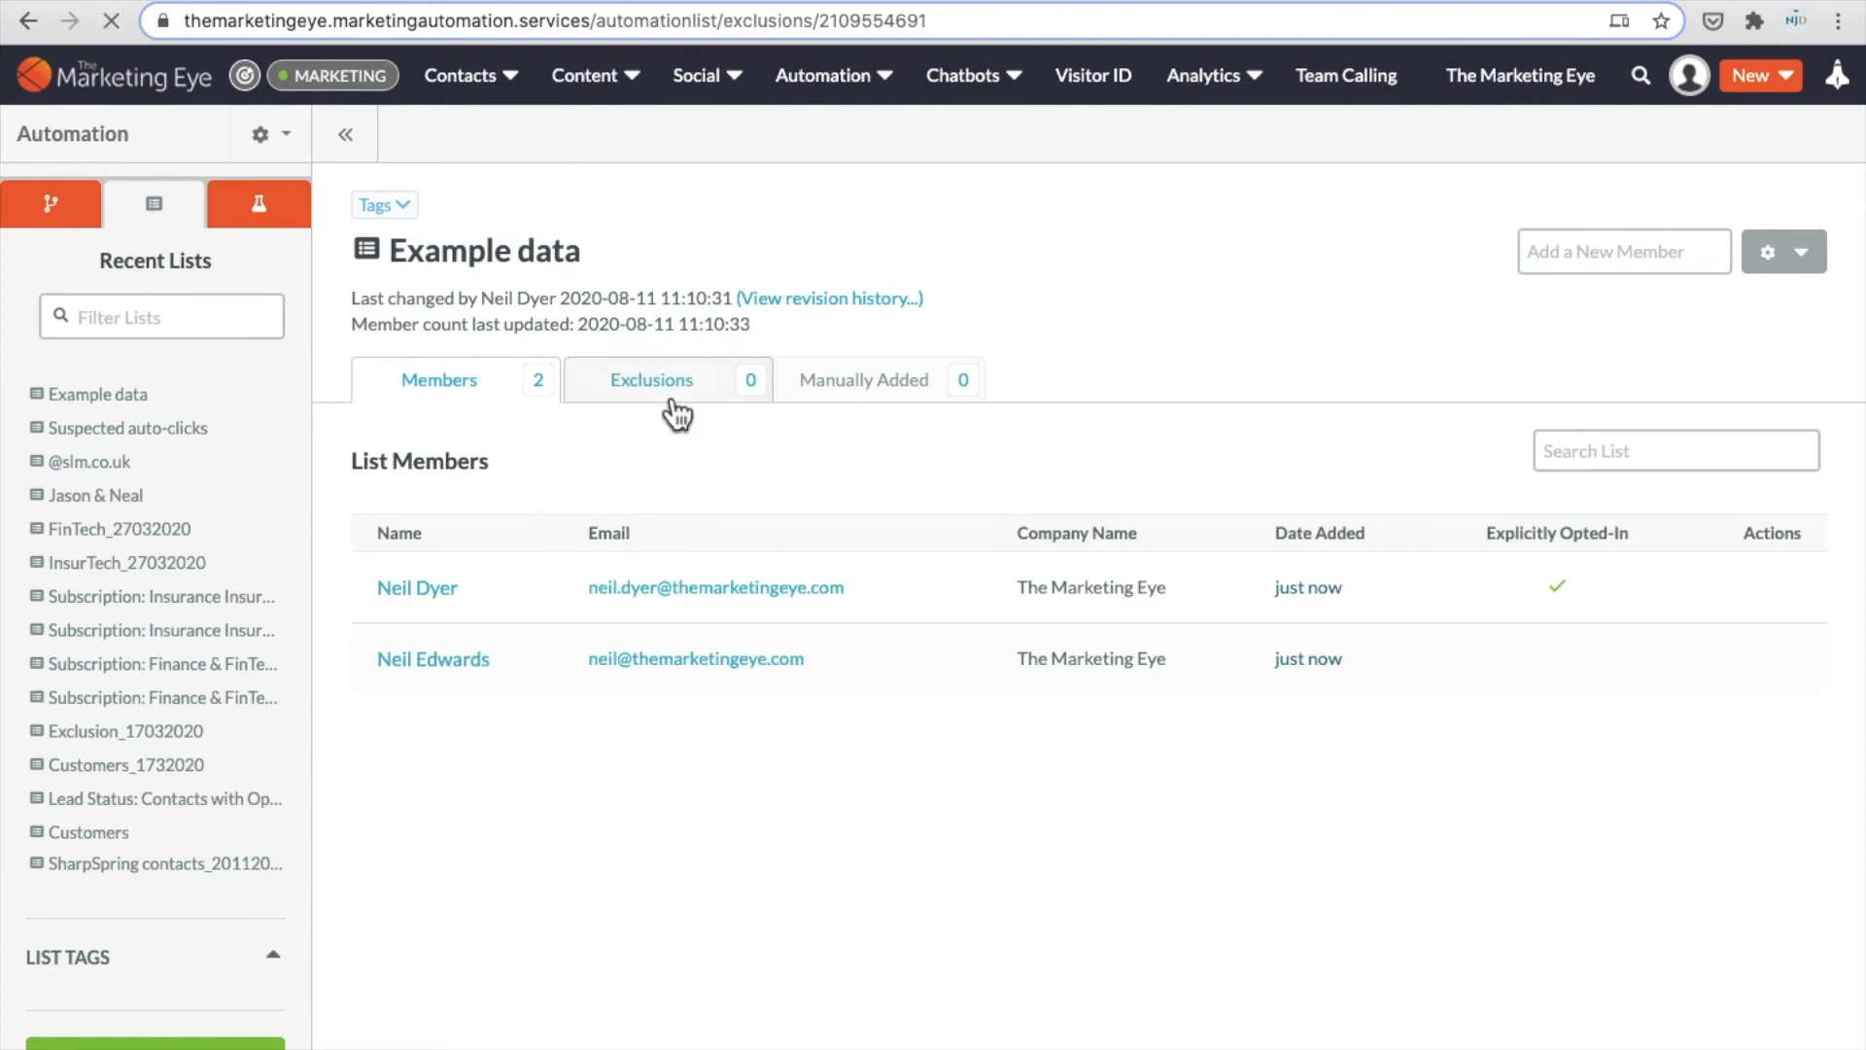
click(651, 380)
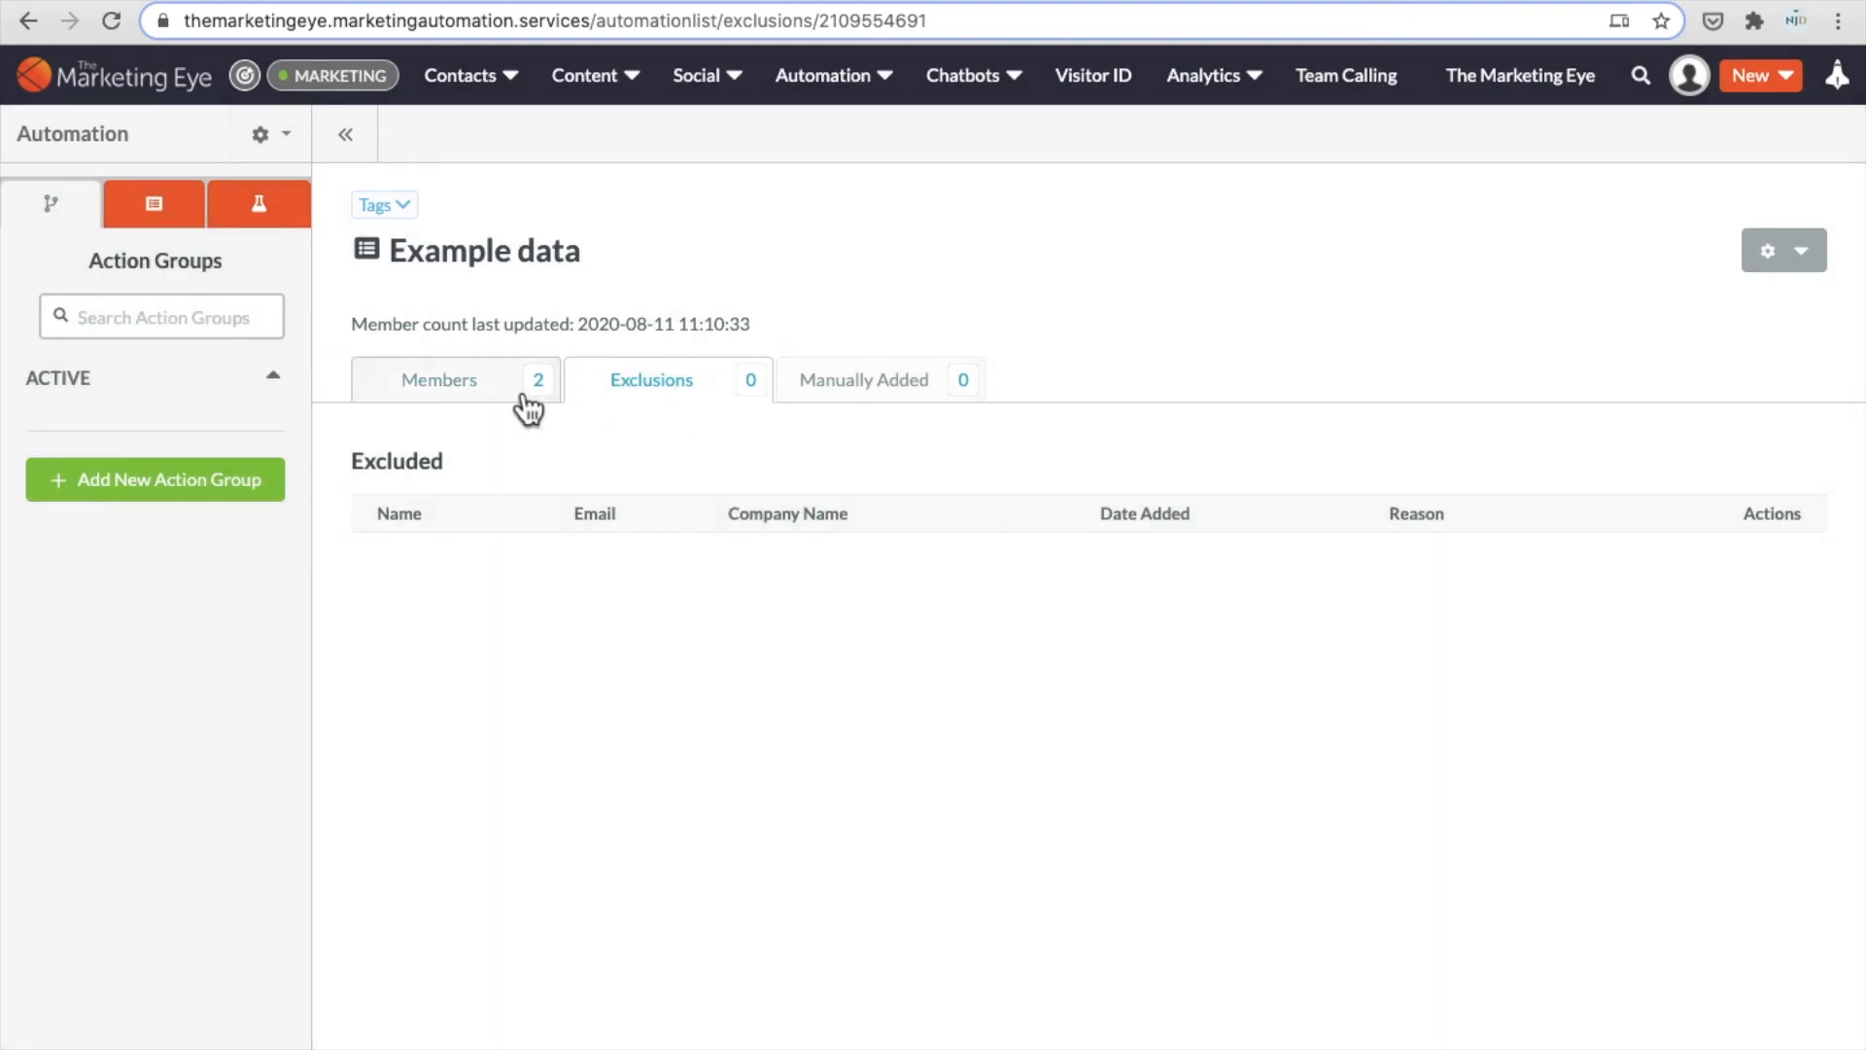
click(439, 378)
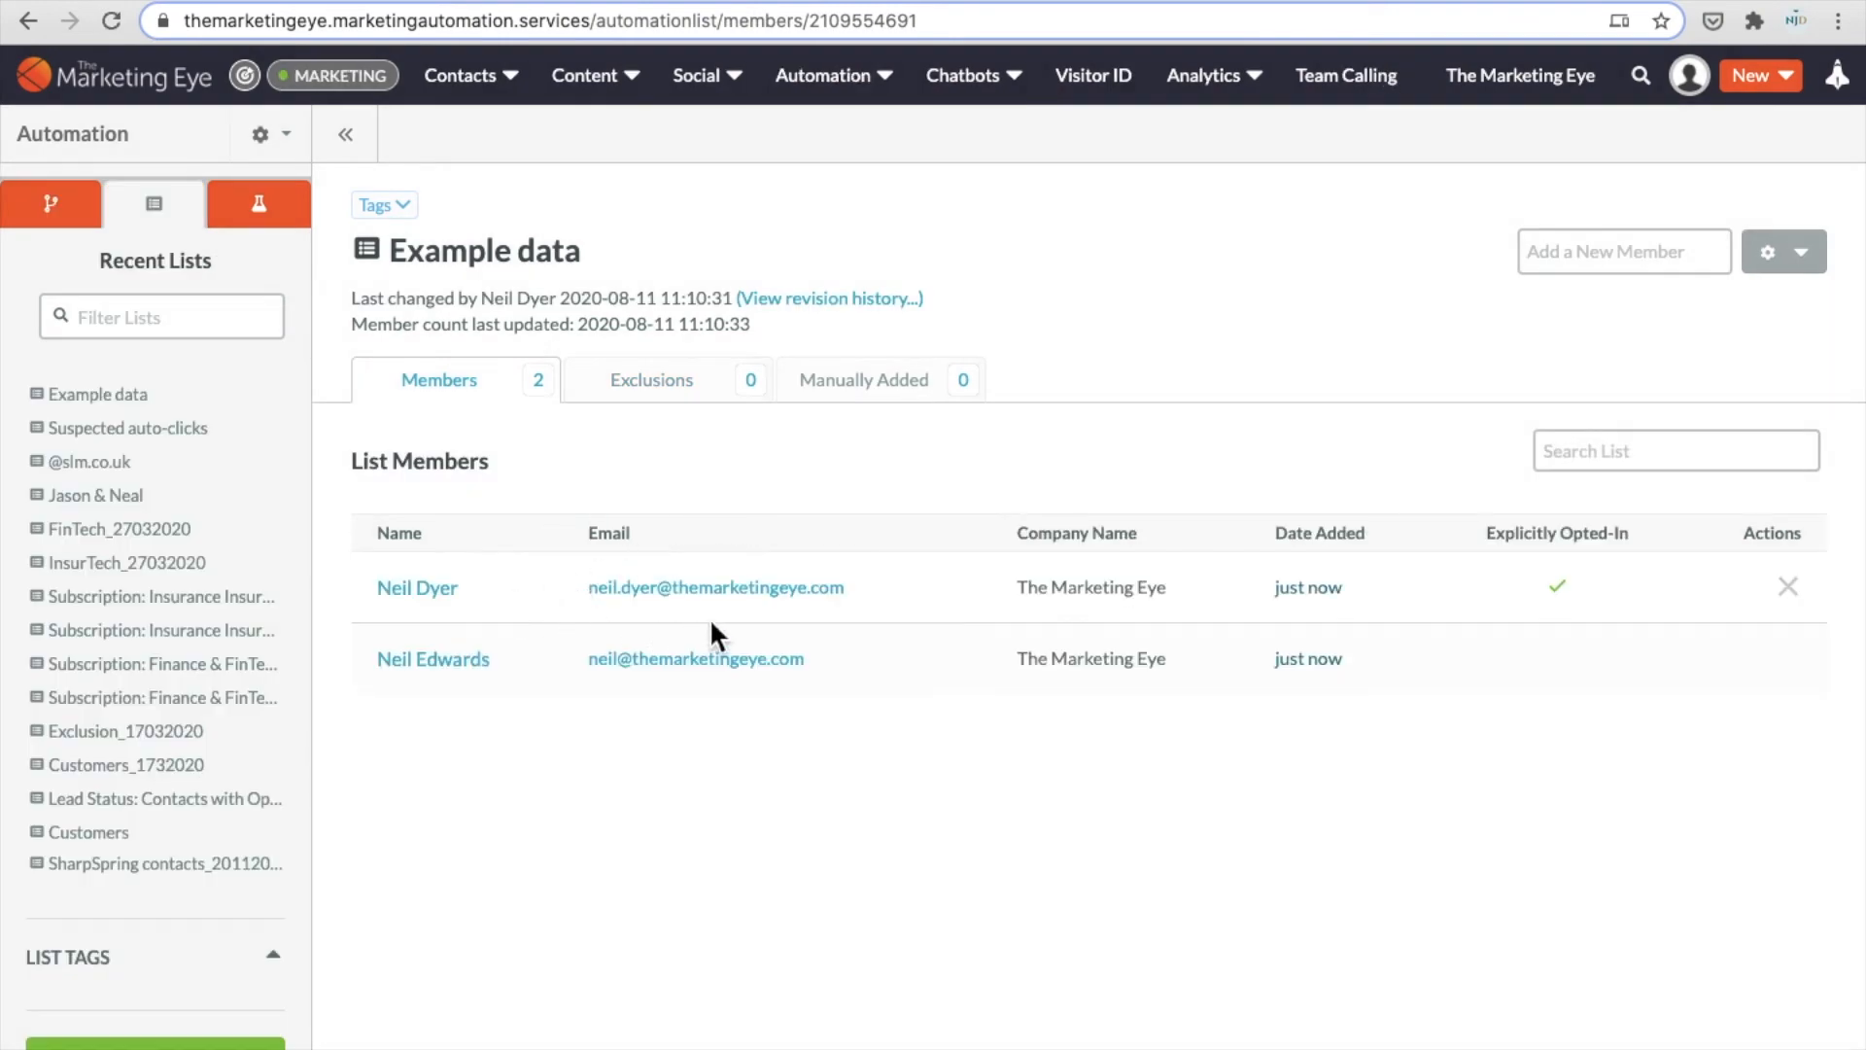
mouse_move(778, 622)
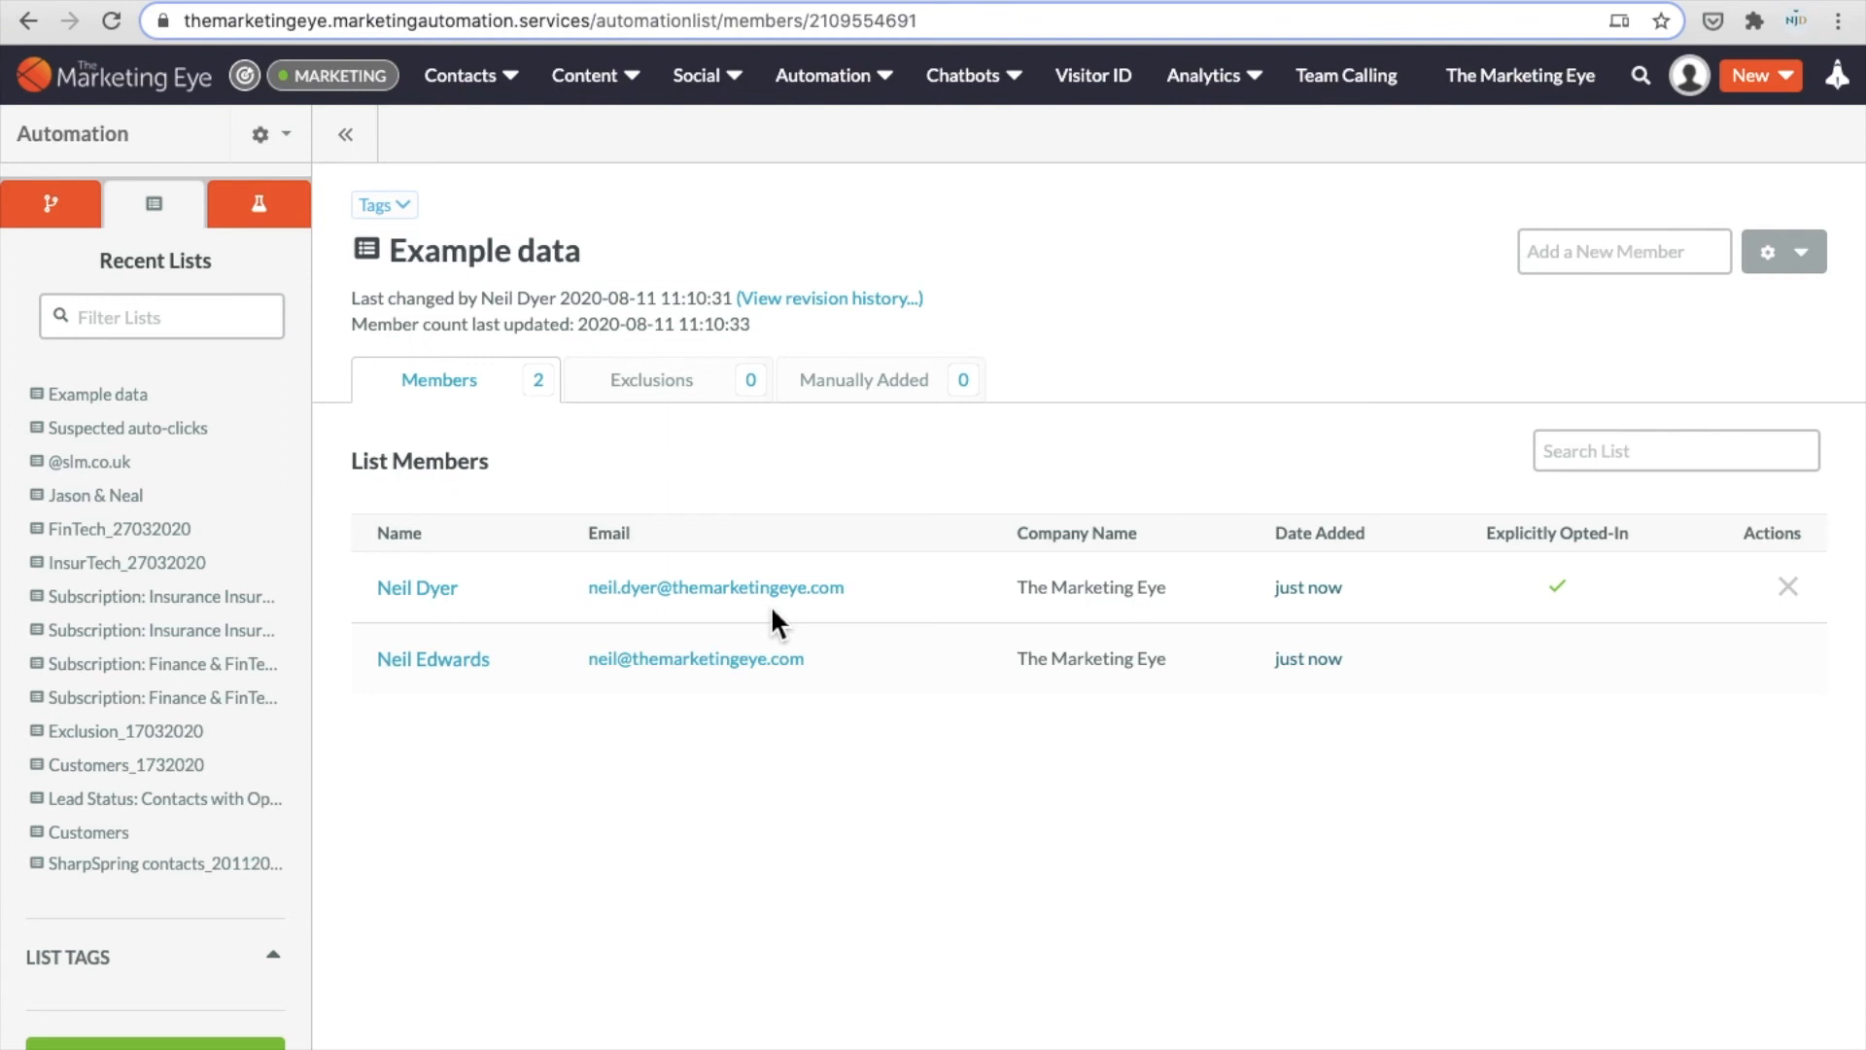
mouse_move(715, 497)
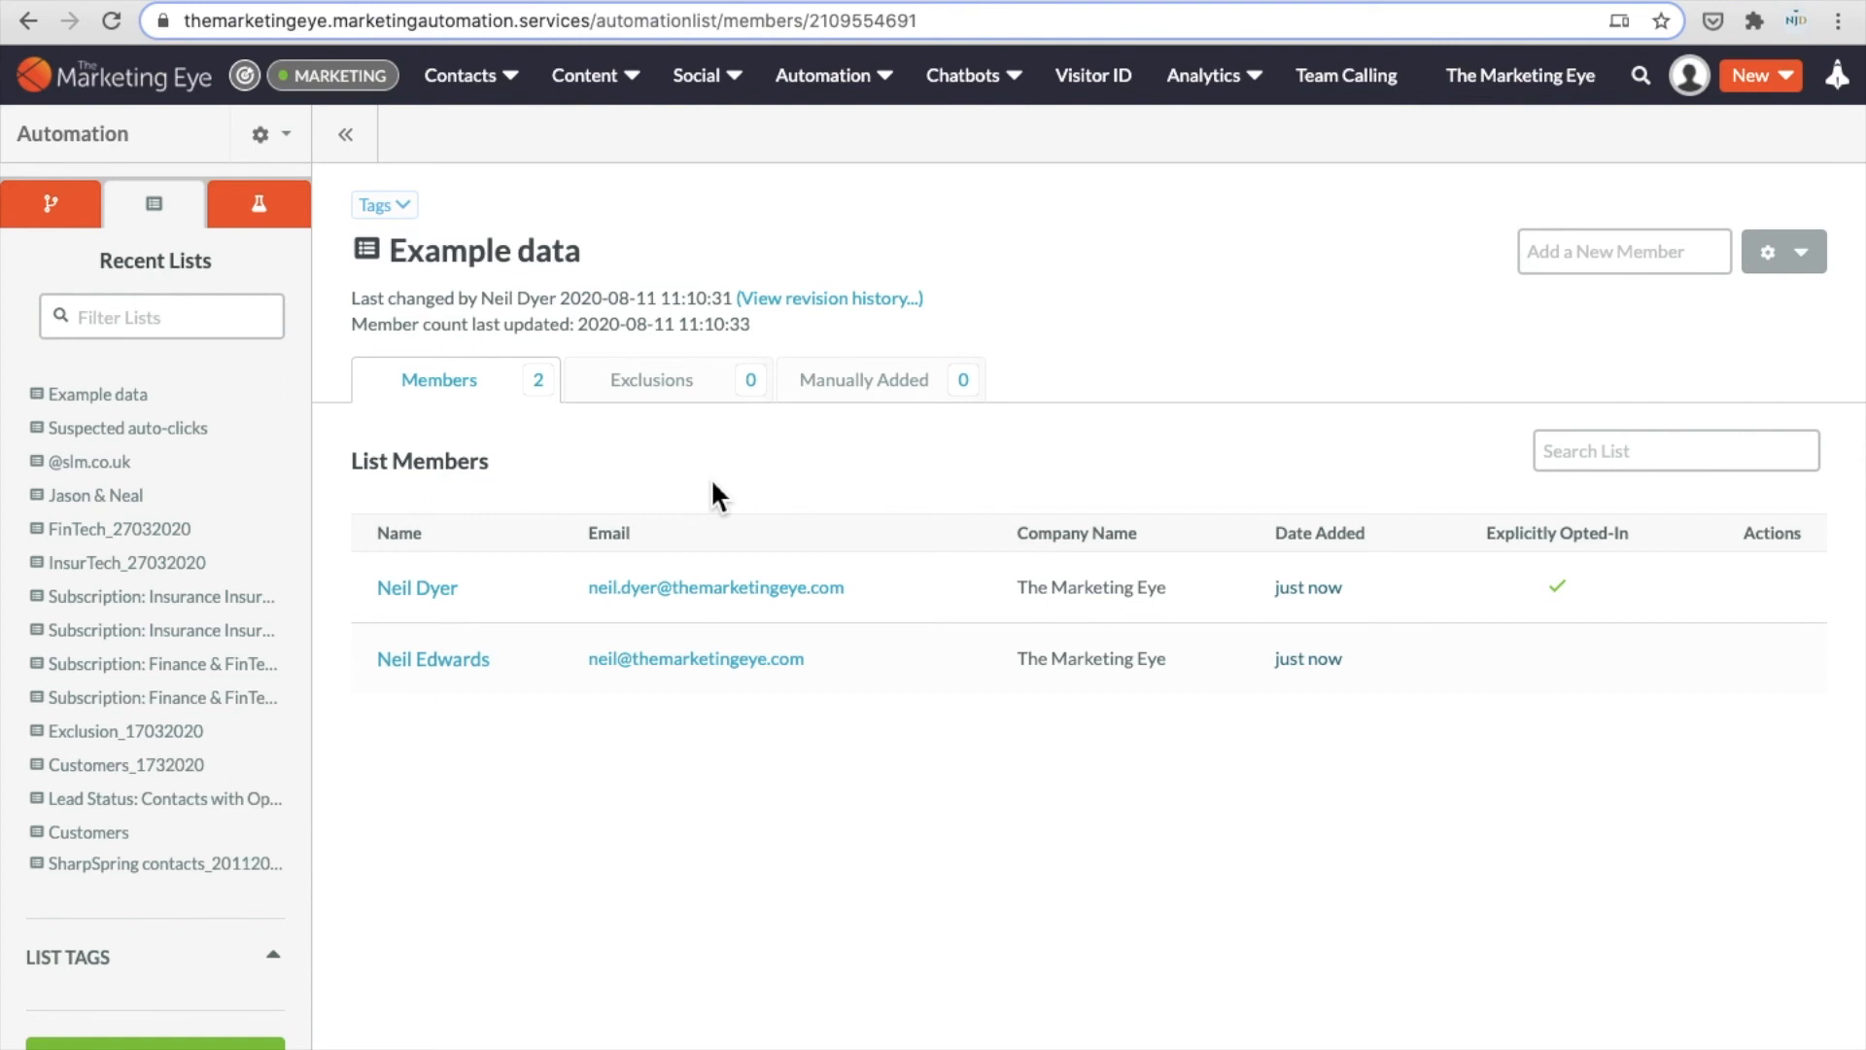
mouse_move(518, 582)
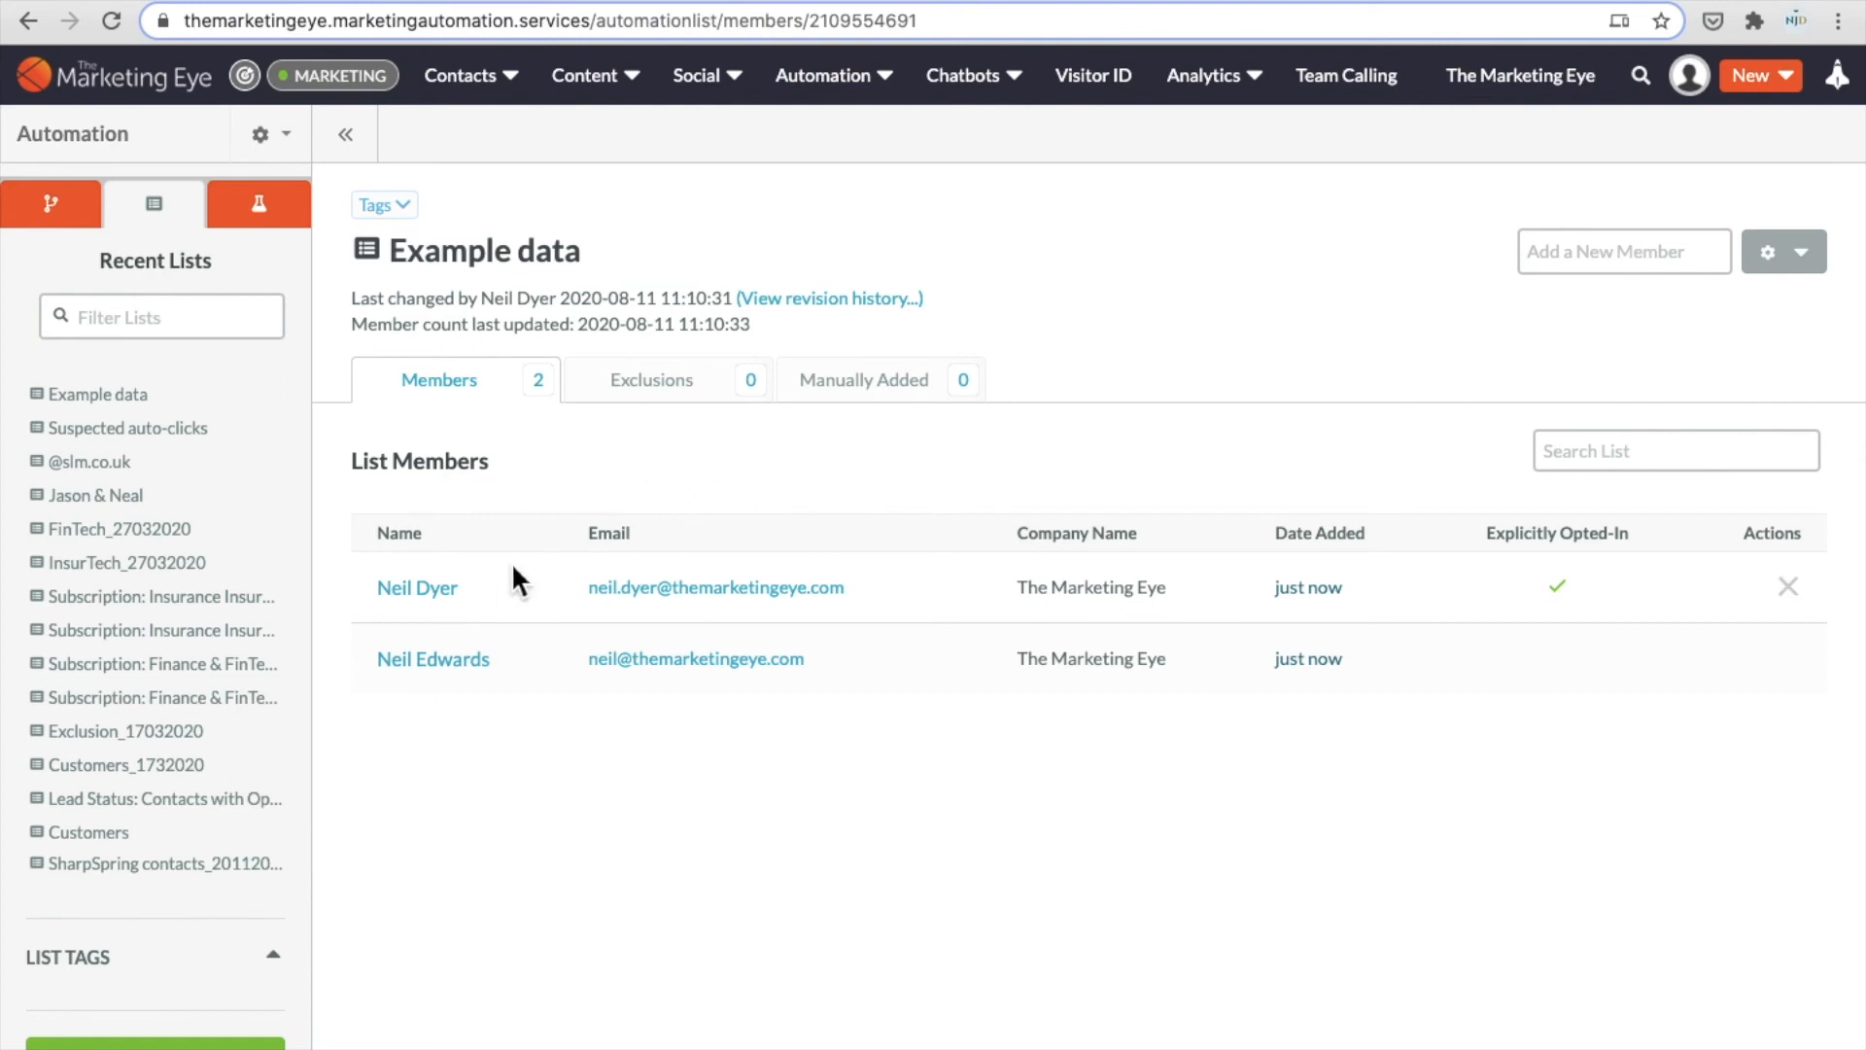
Return to Contacts > Import and upload Book1.csv again
click(466, 75)
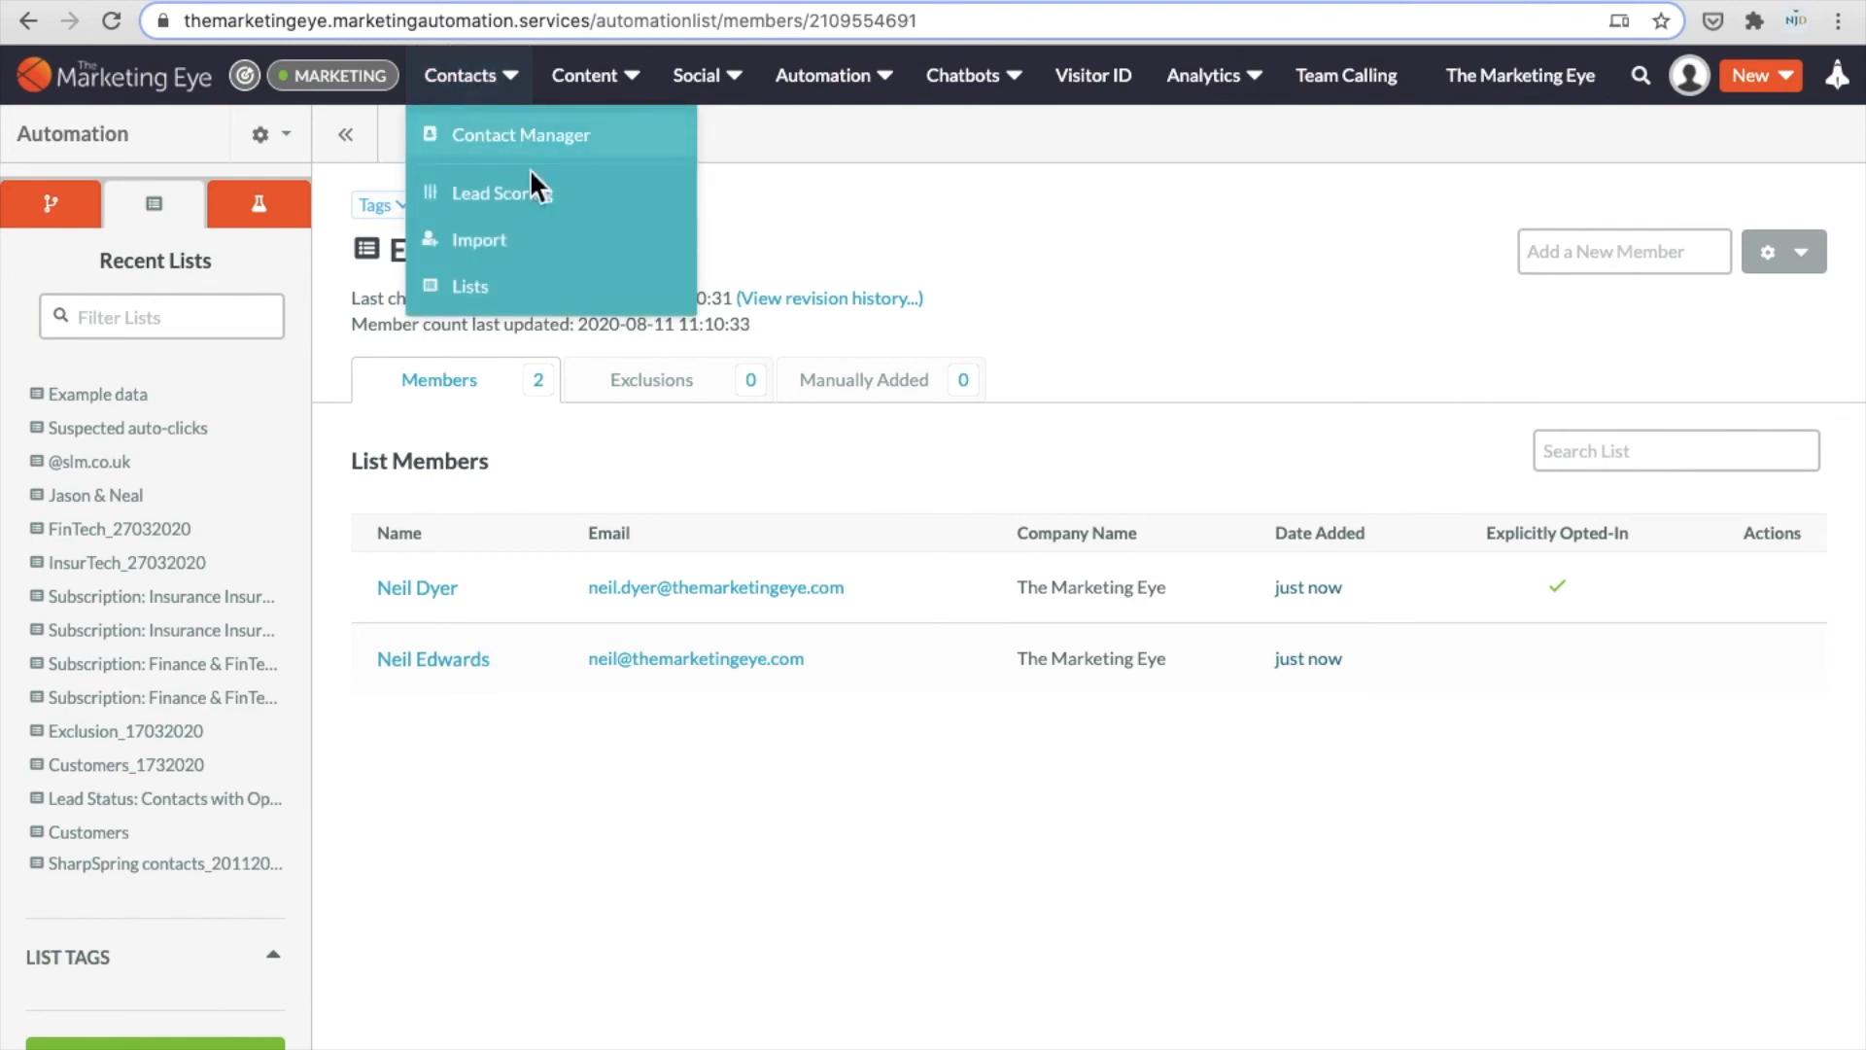
click(478, 239)
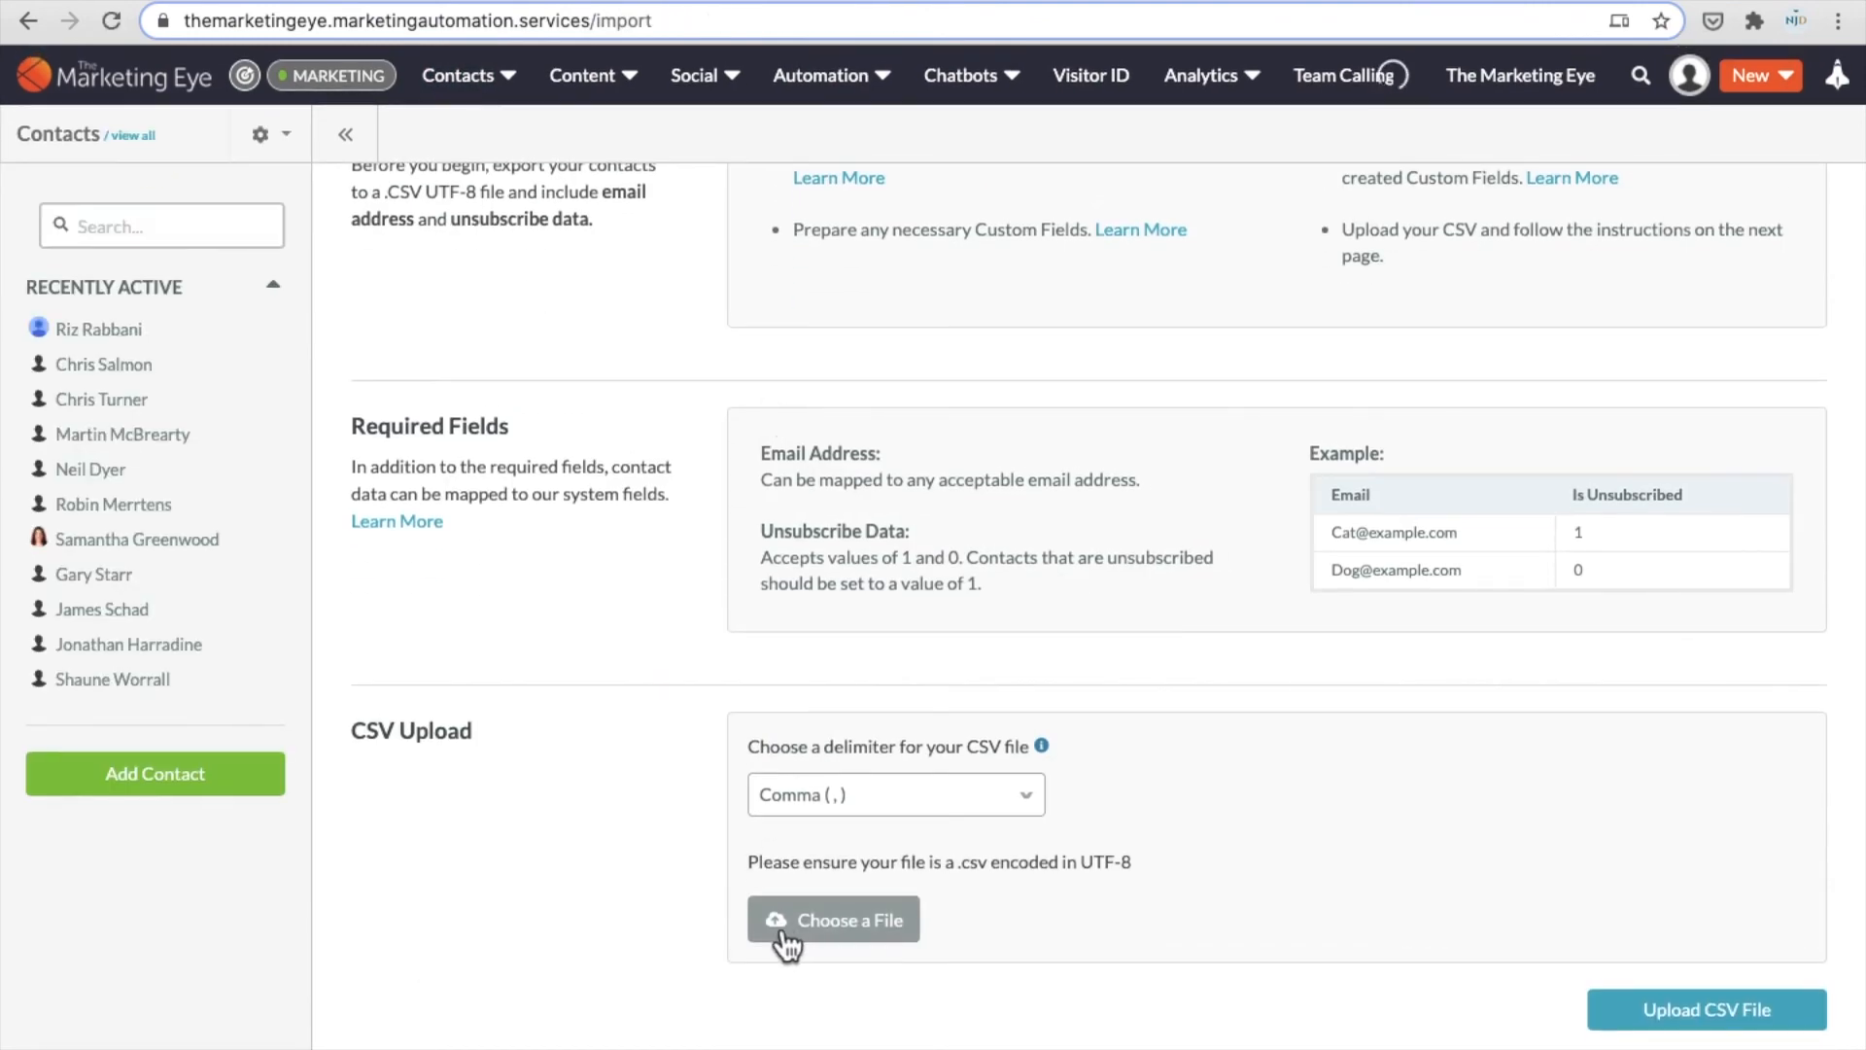
click(833, 918)
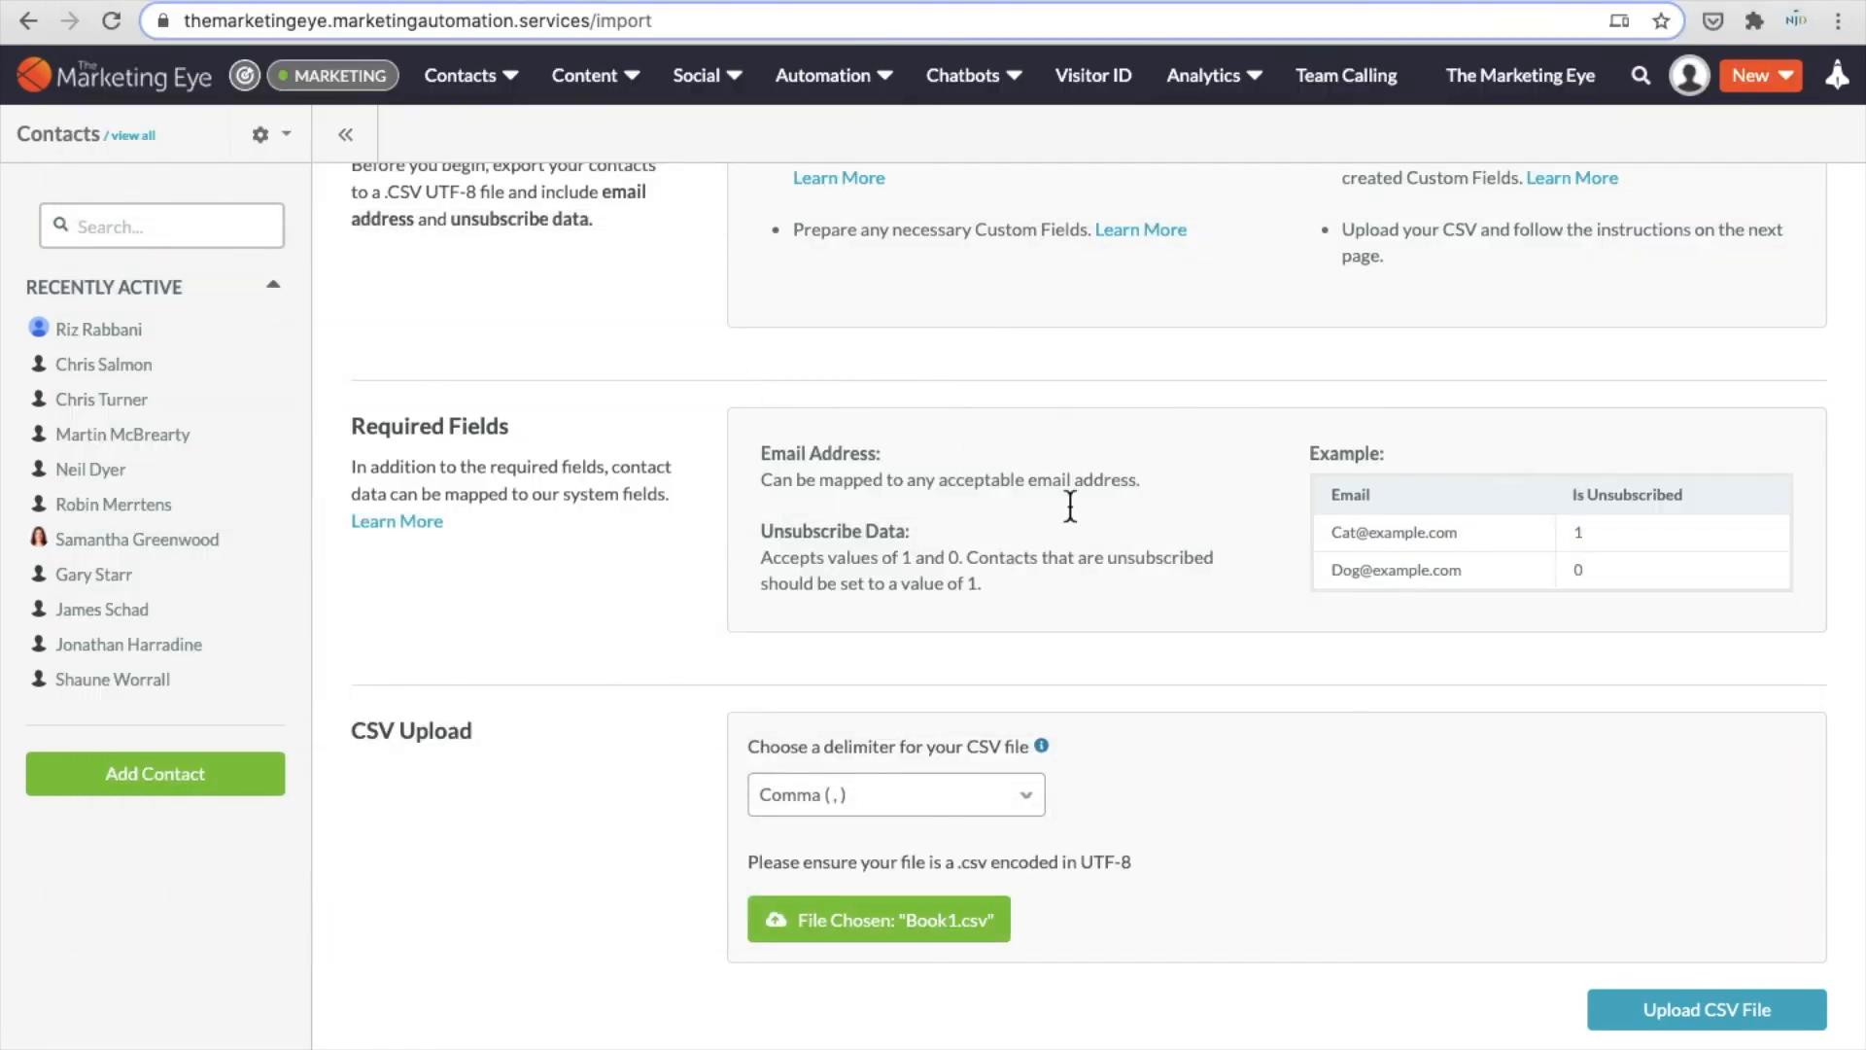
click(1706, 1009)
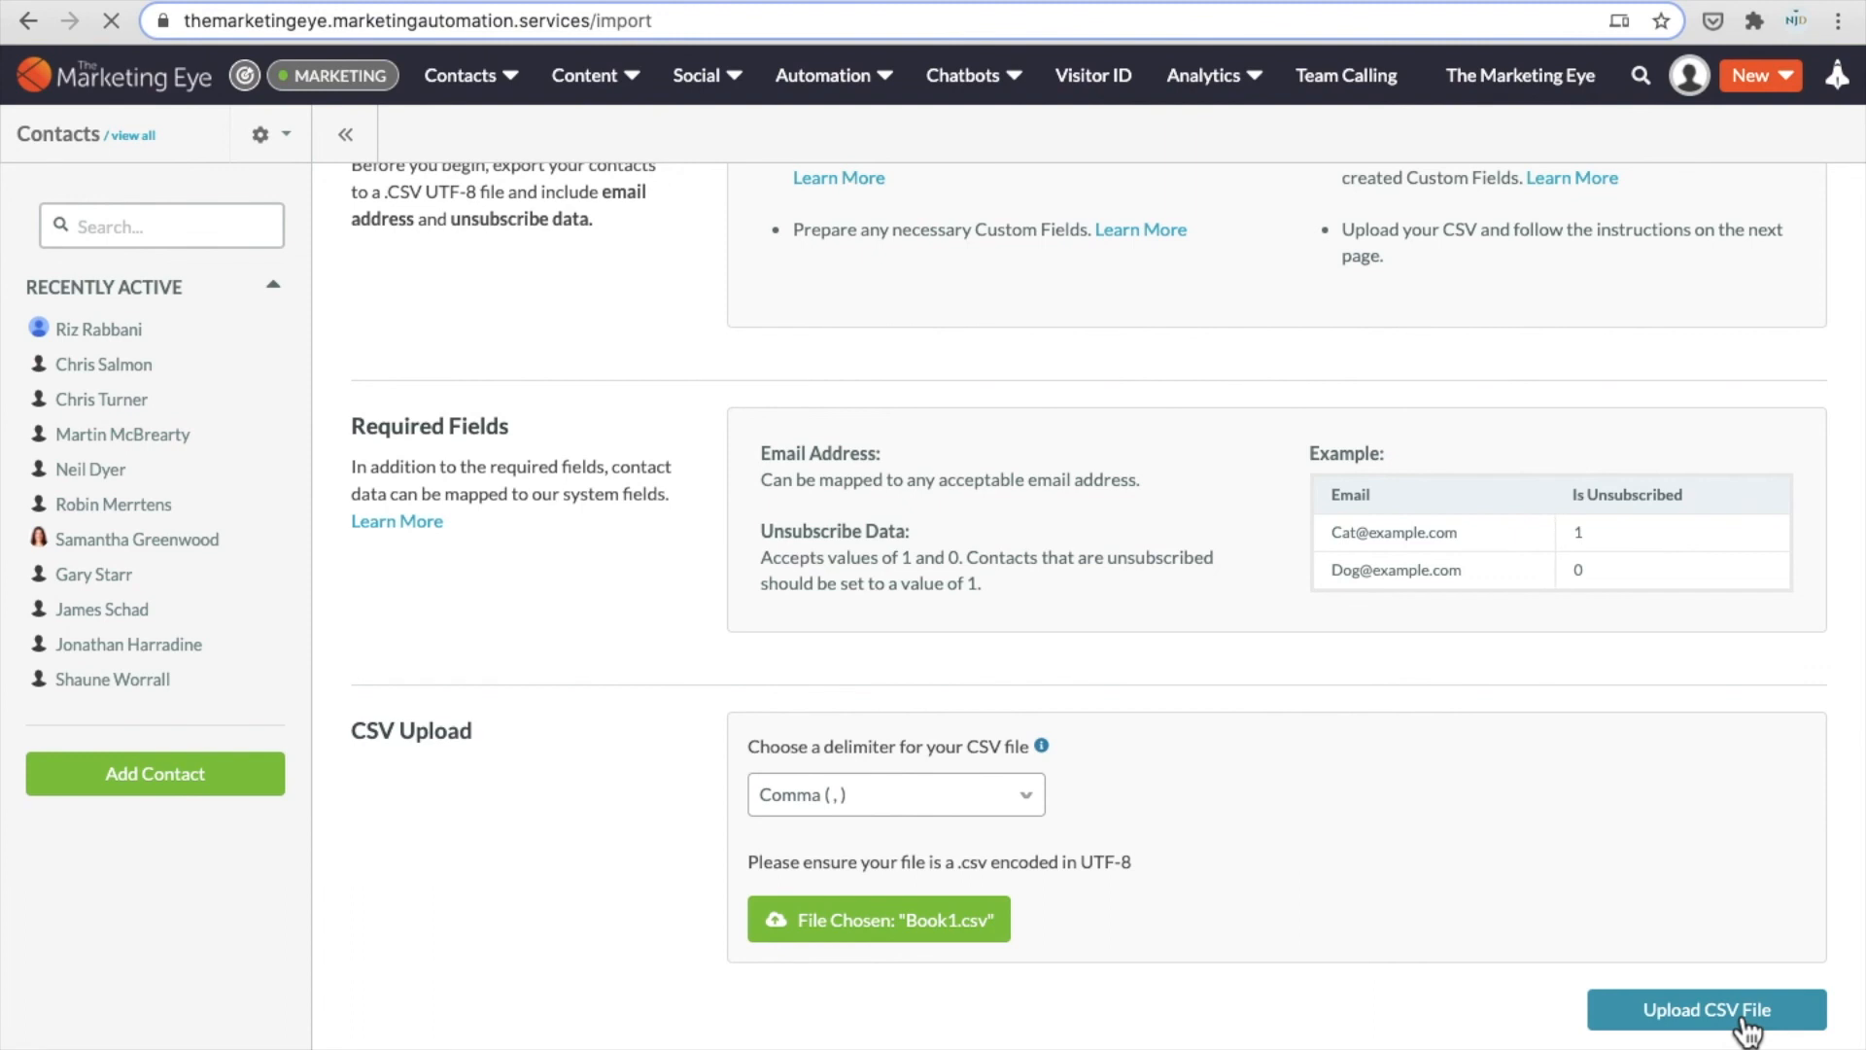
click(1706, 1009)
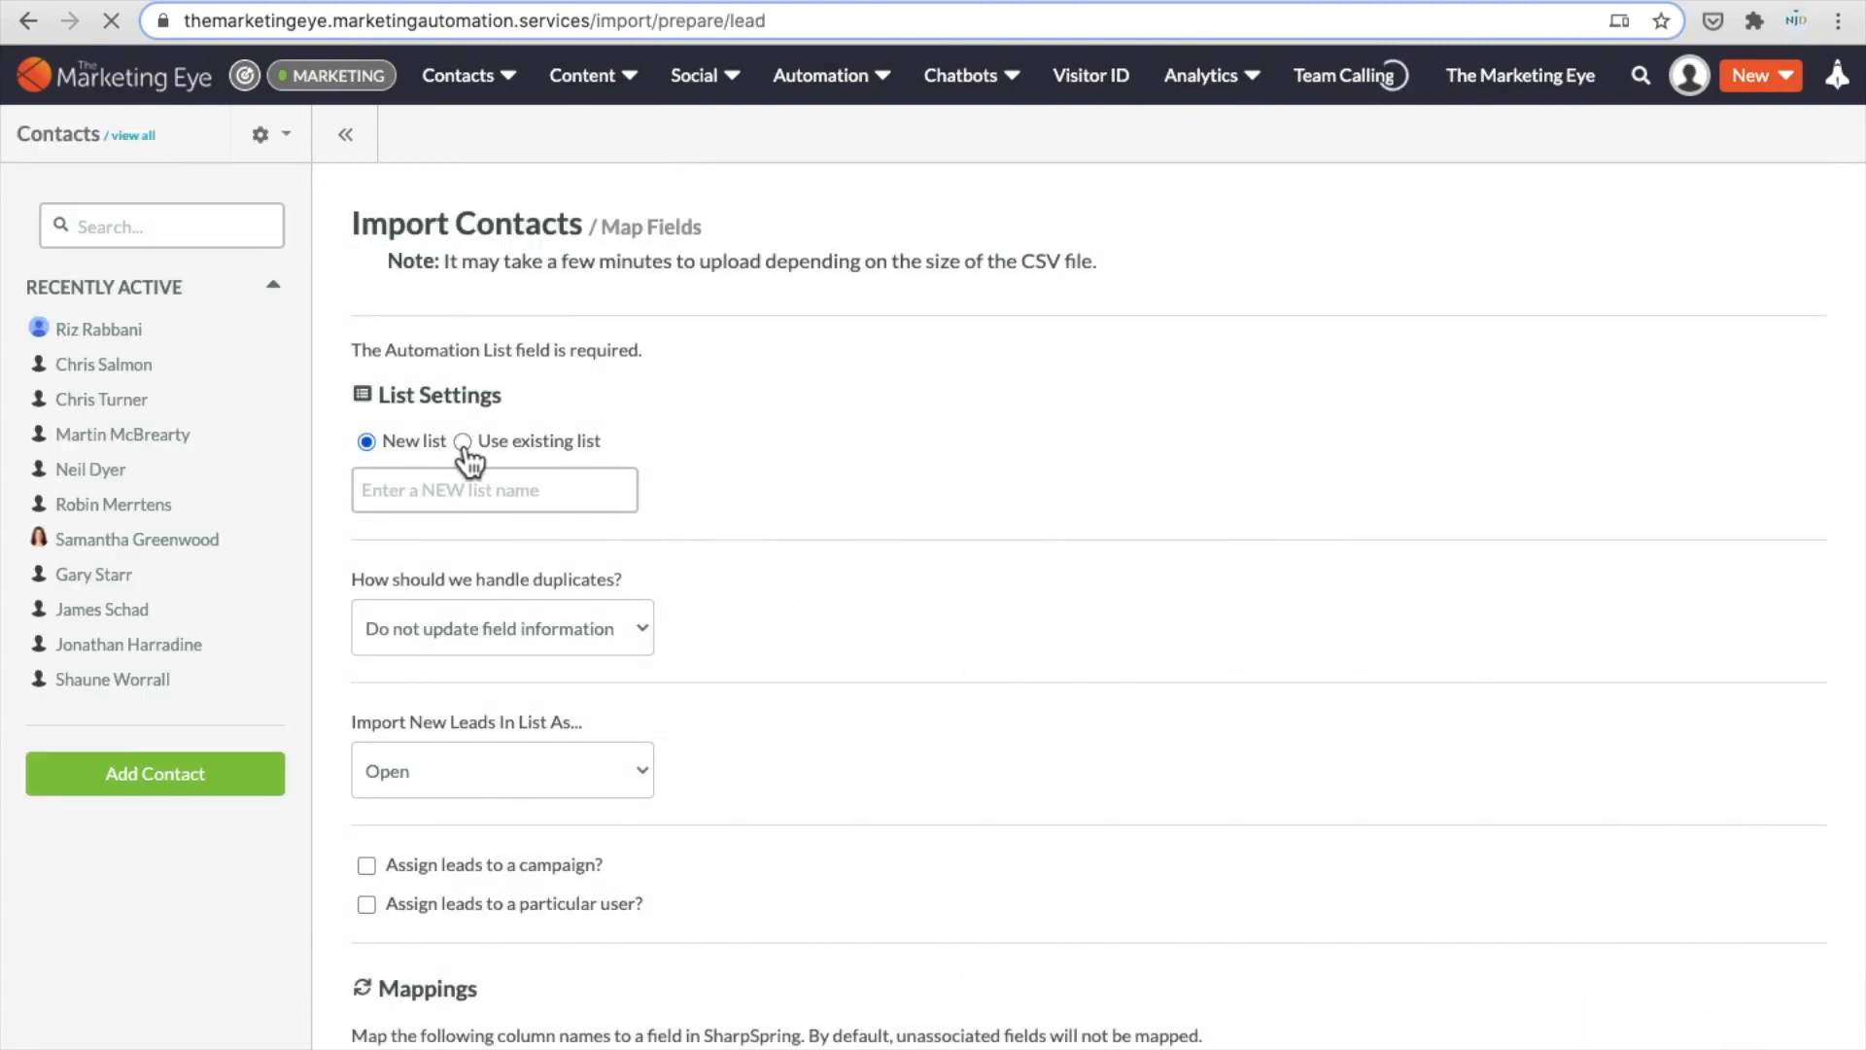
Target the existing Example data list and update new and existing fields for duplicates
click(462, 441)
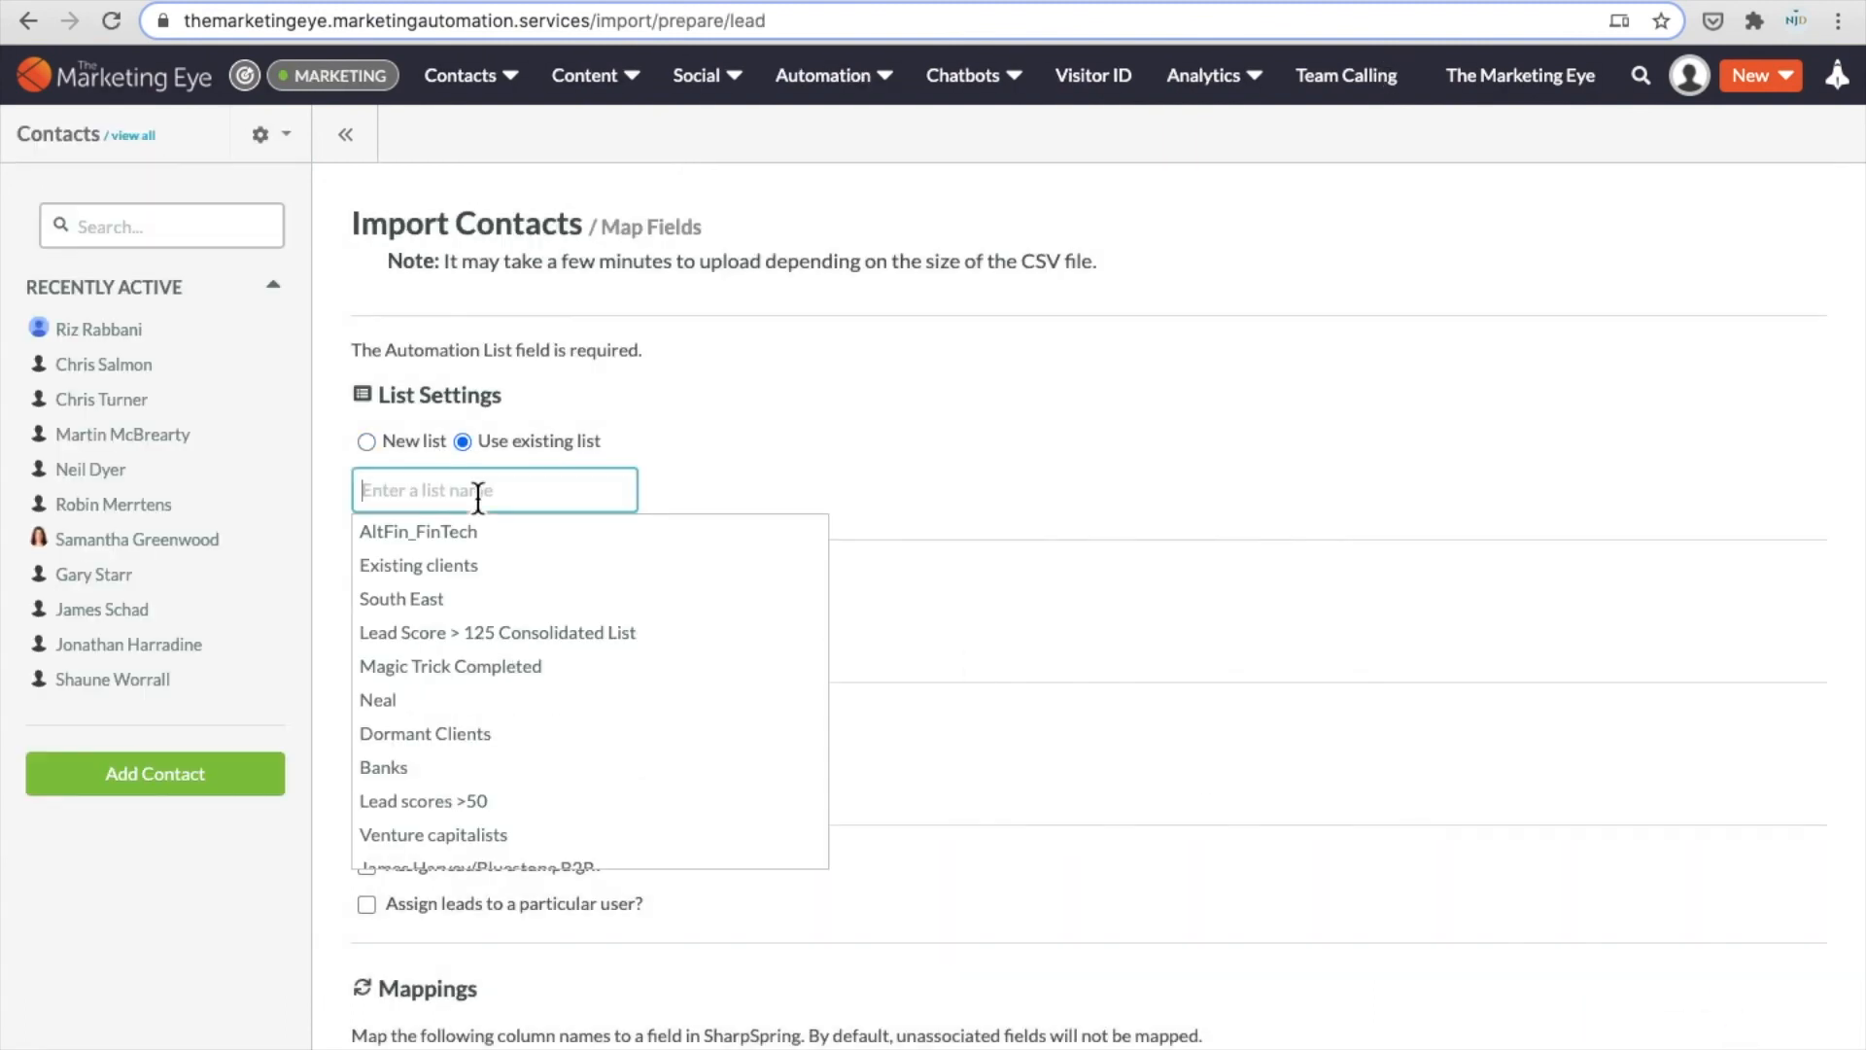
text(Example)
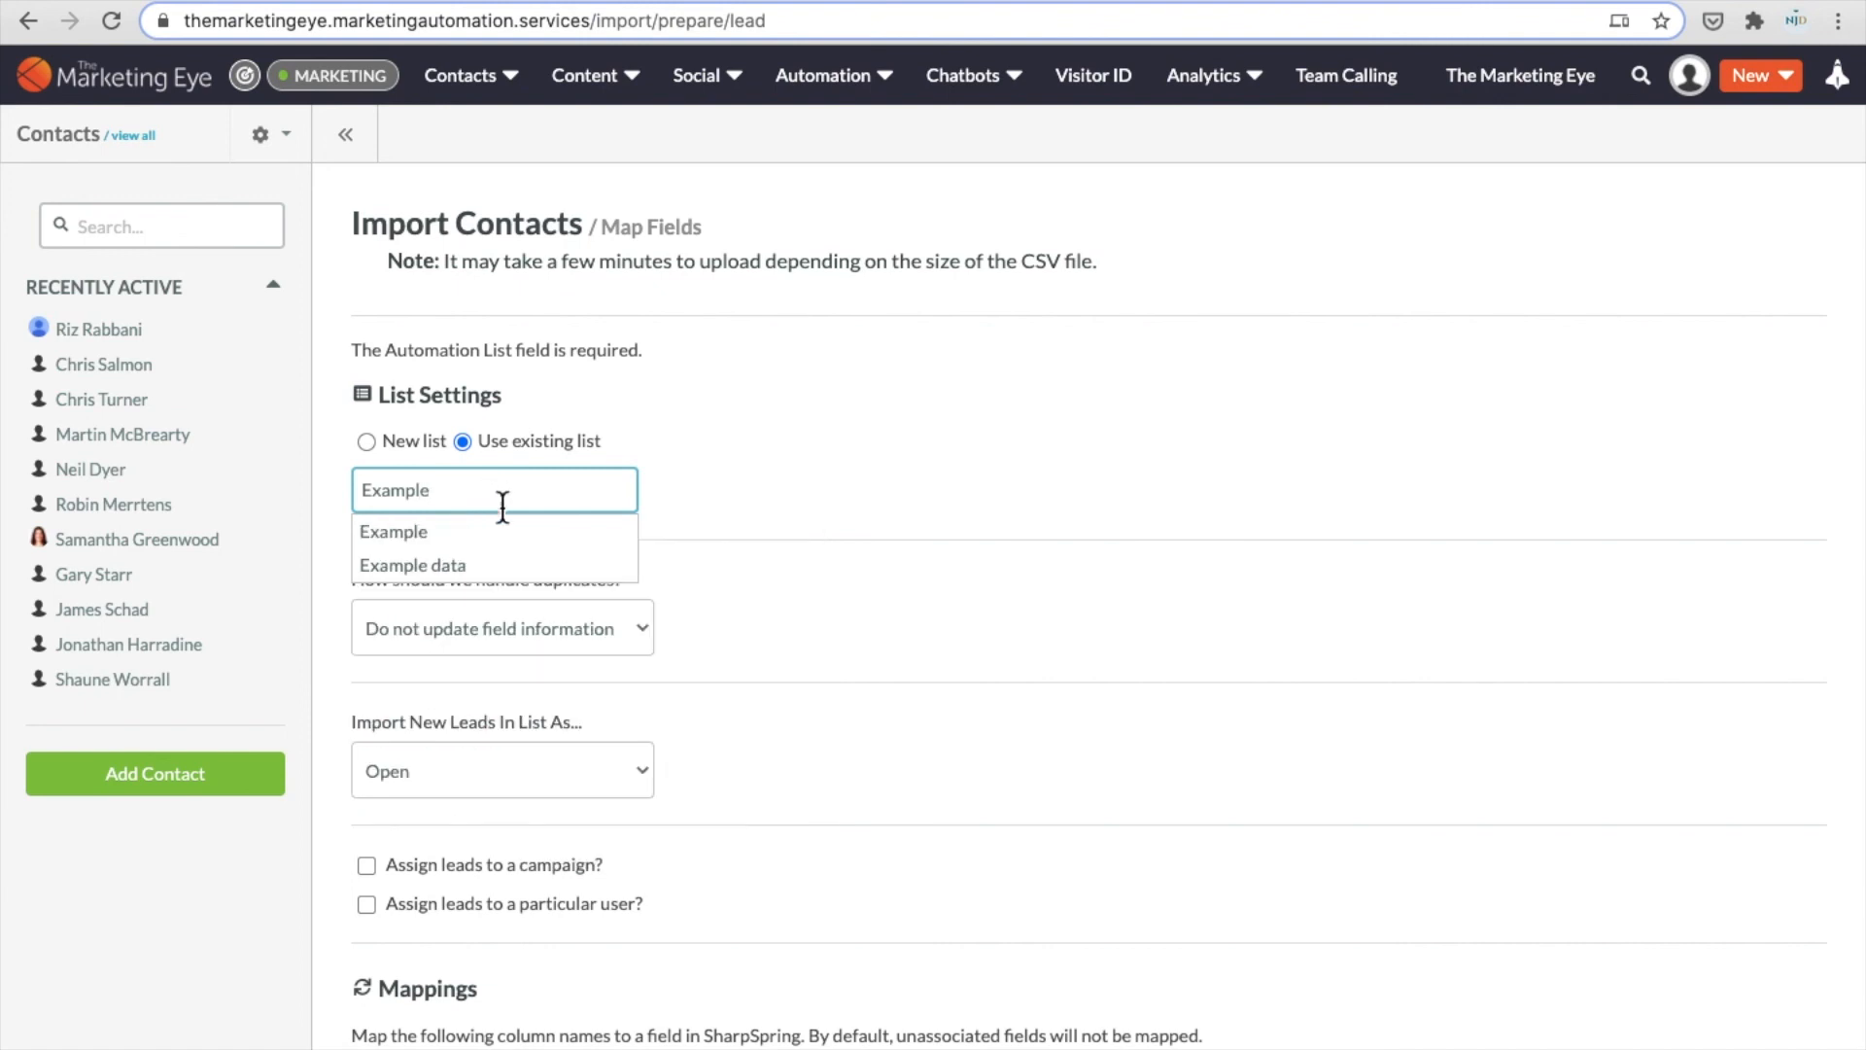
click(413, 564)
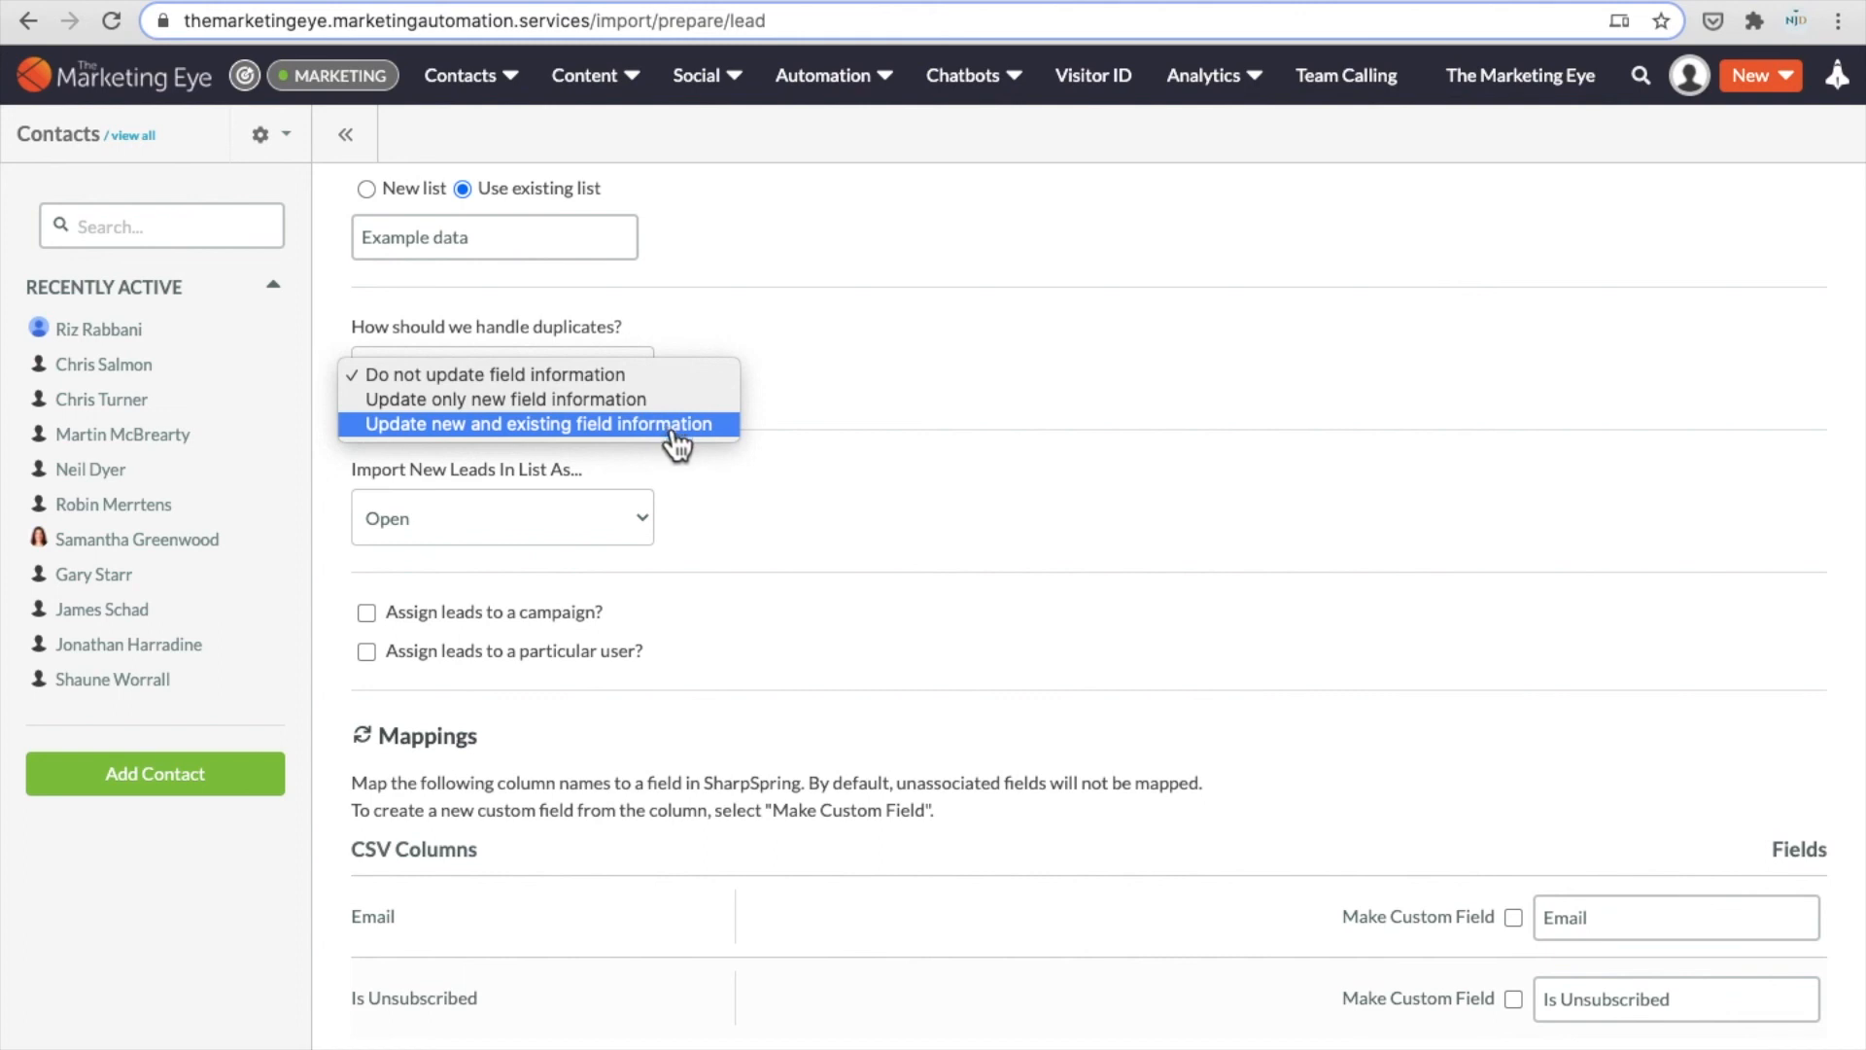
click(493, 374)
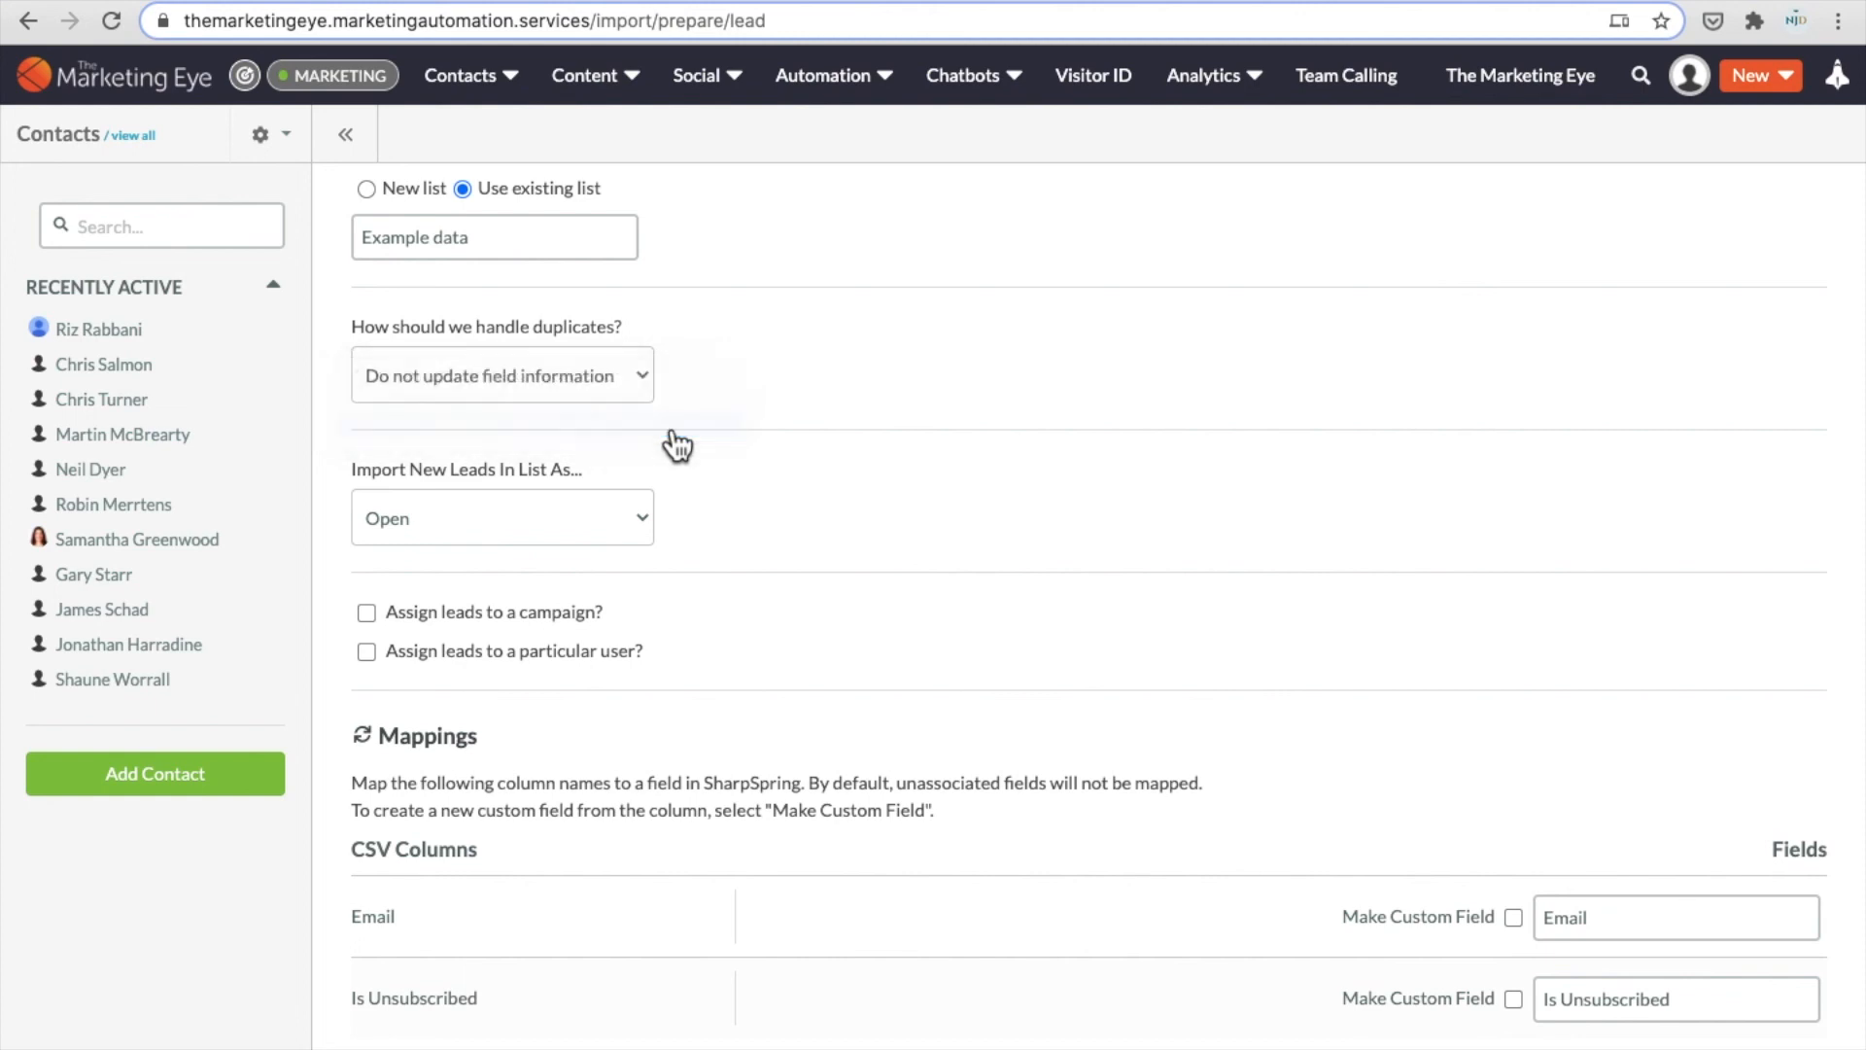
click(501, 373)
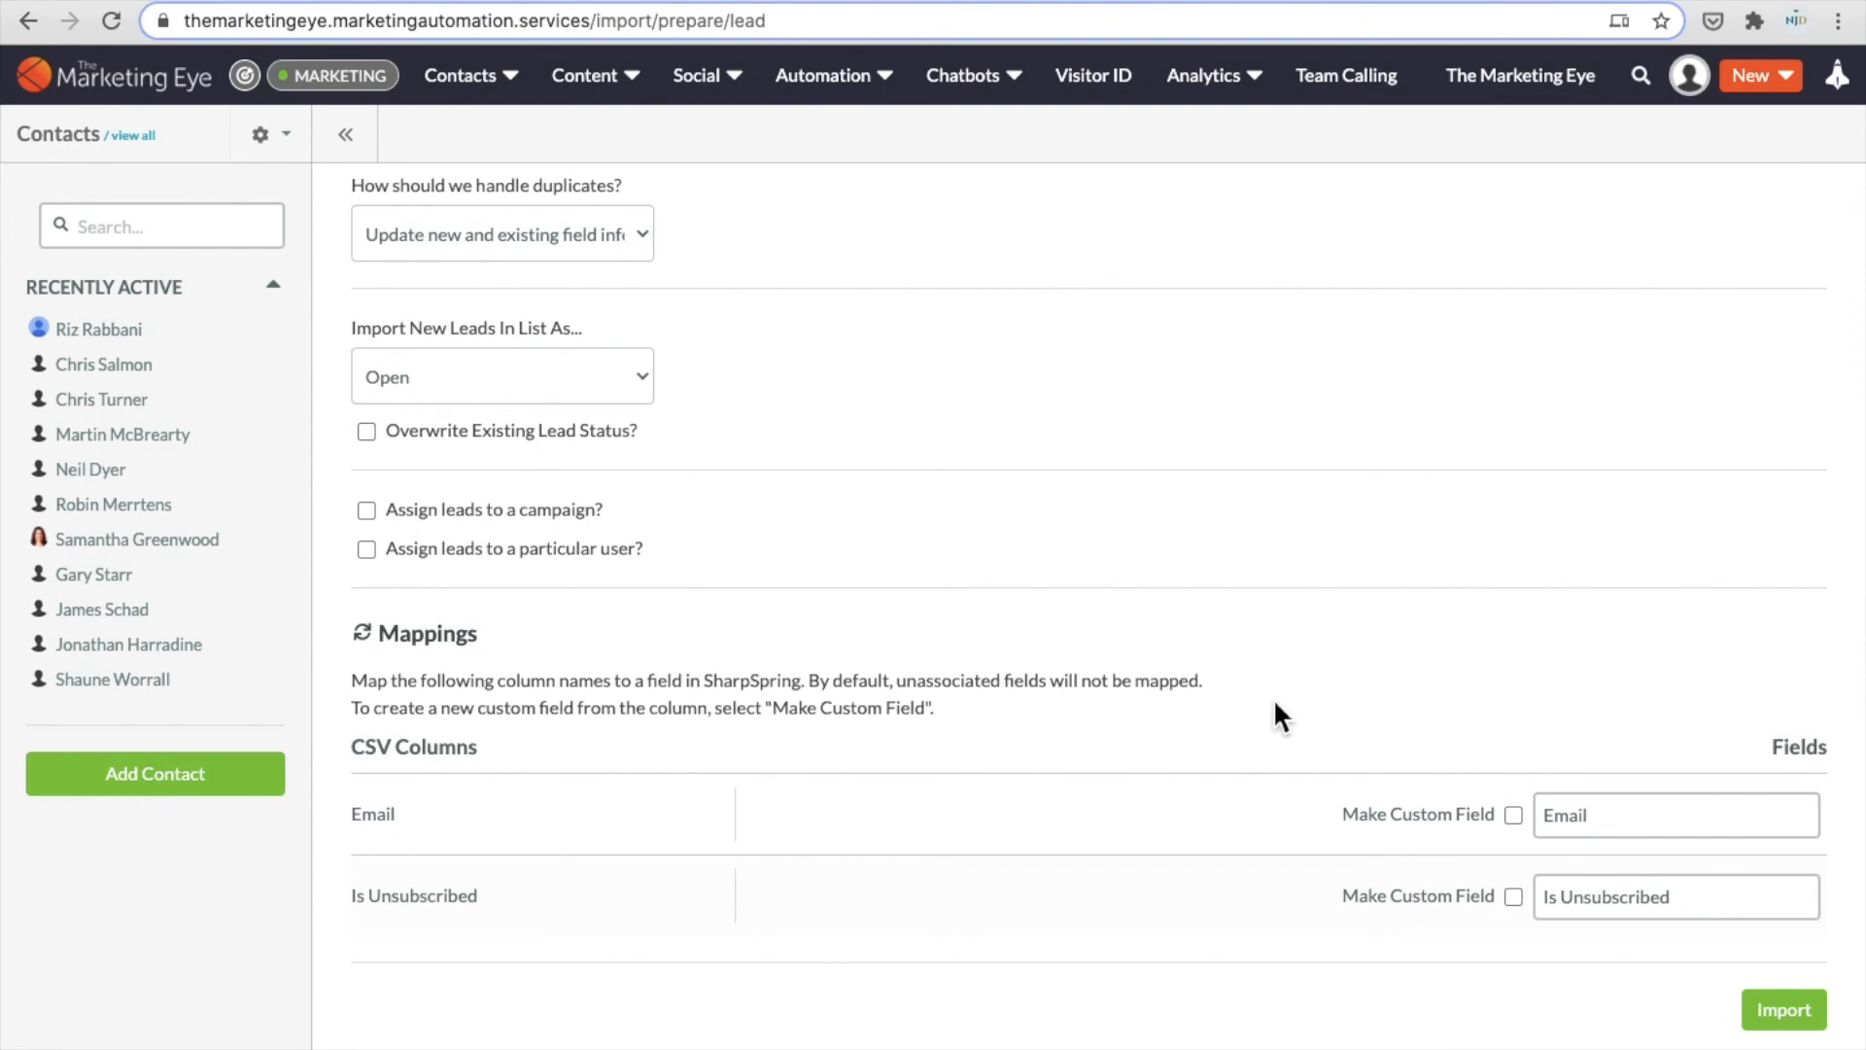
Type CONFIRM, tick the unsubscribed acknowledgement, and run the re-import into Example data
click(1782, 1008)
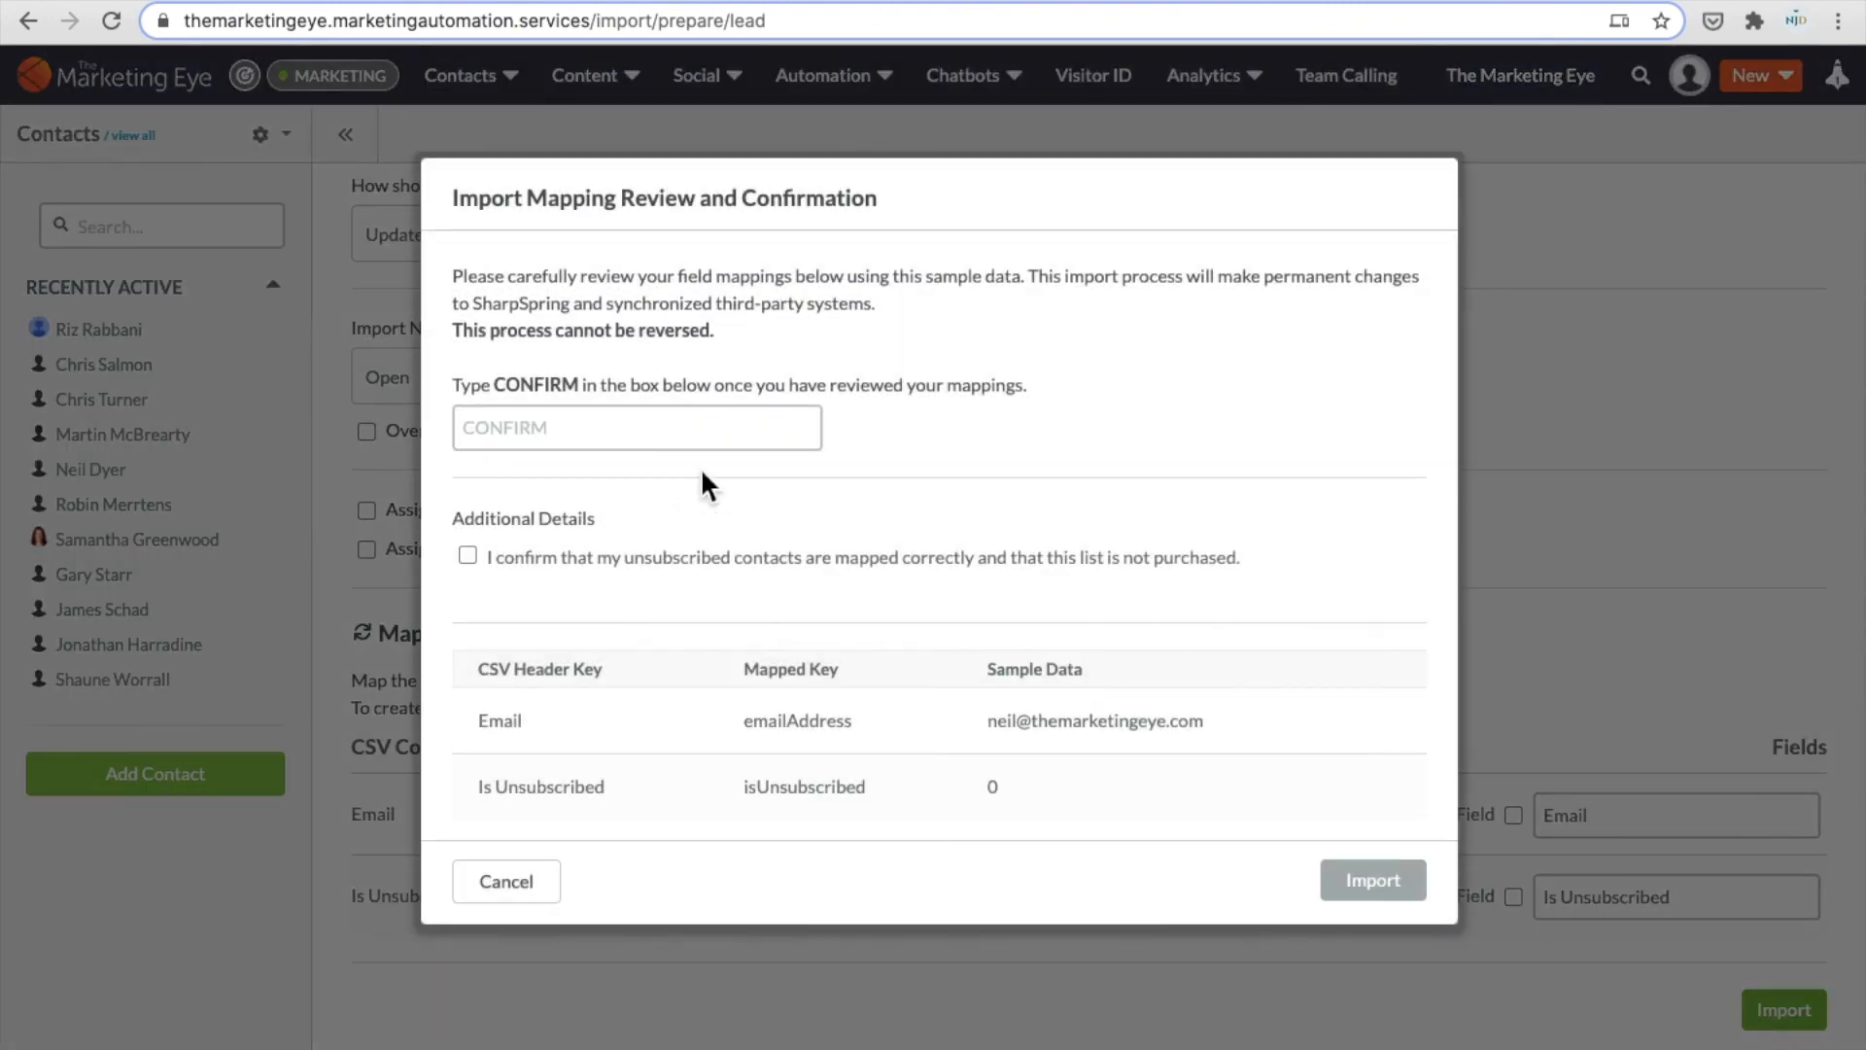
text(CONFIRM)
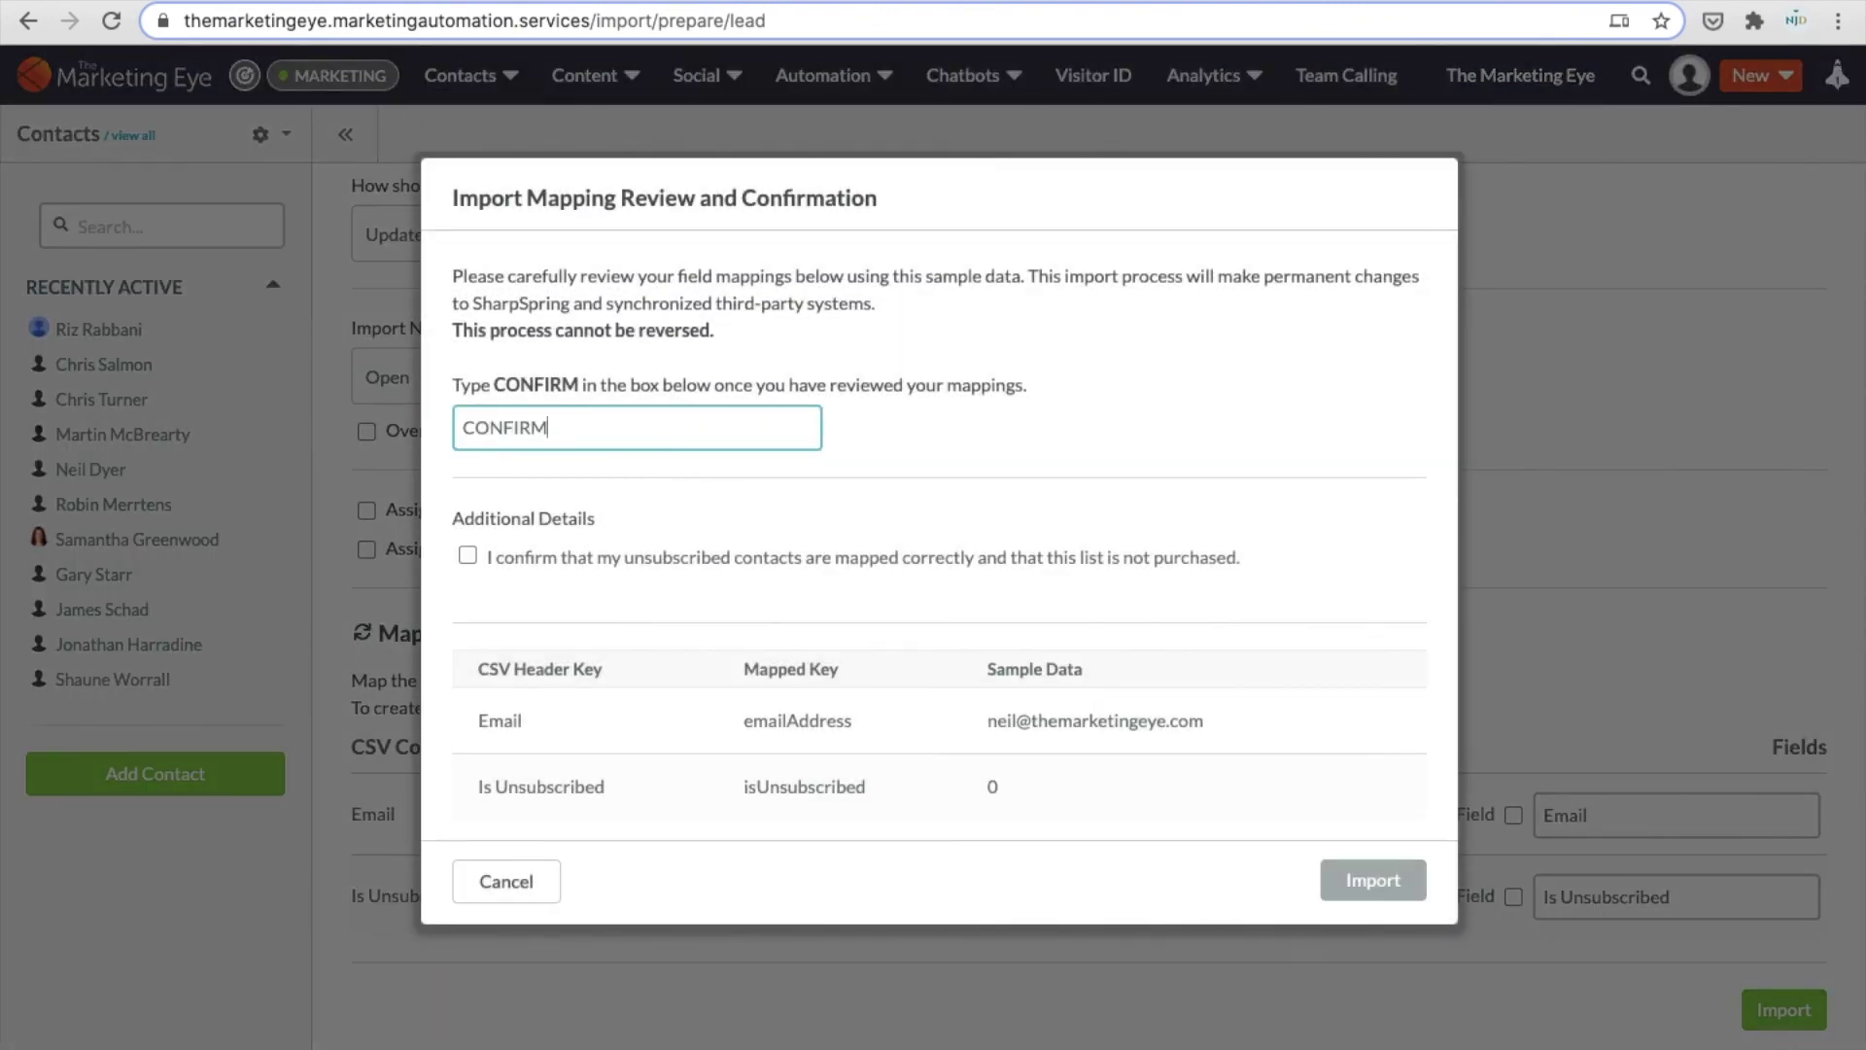
click(468, 556)
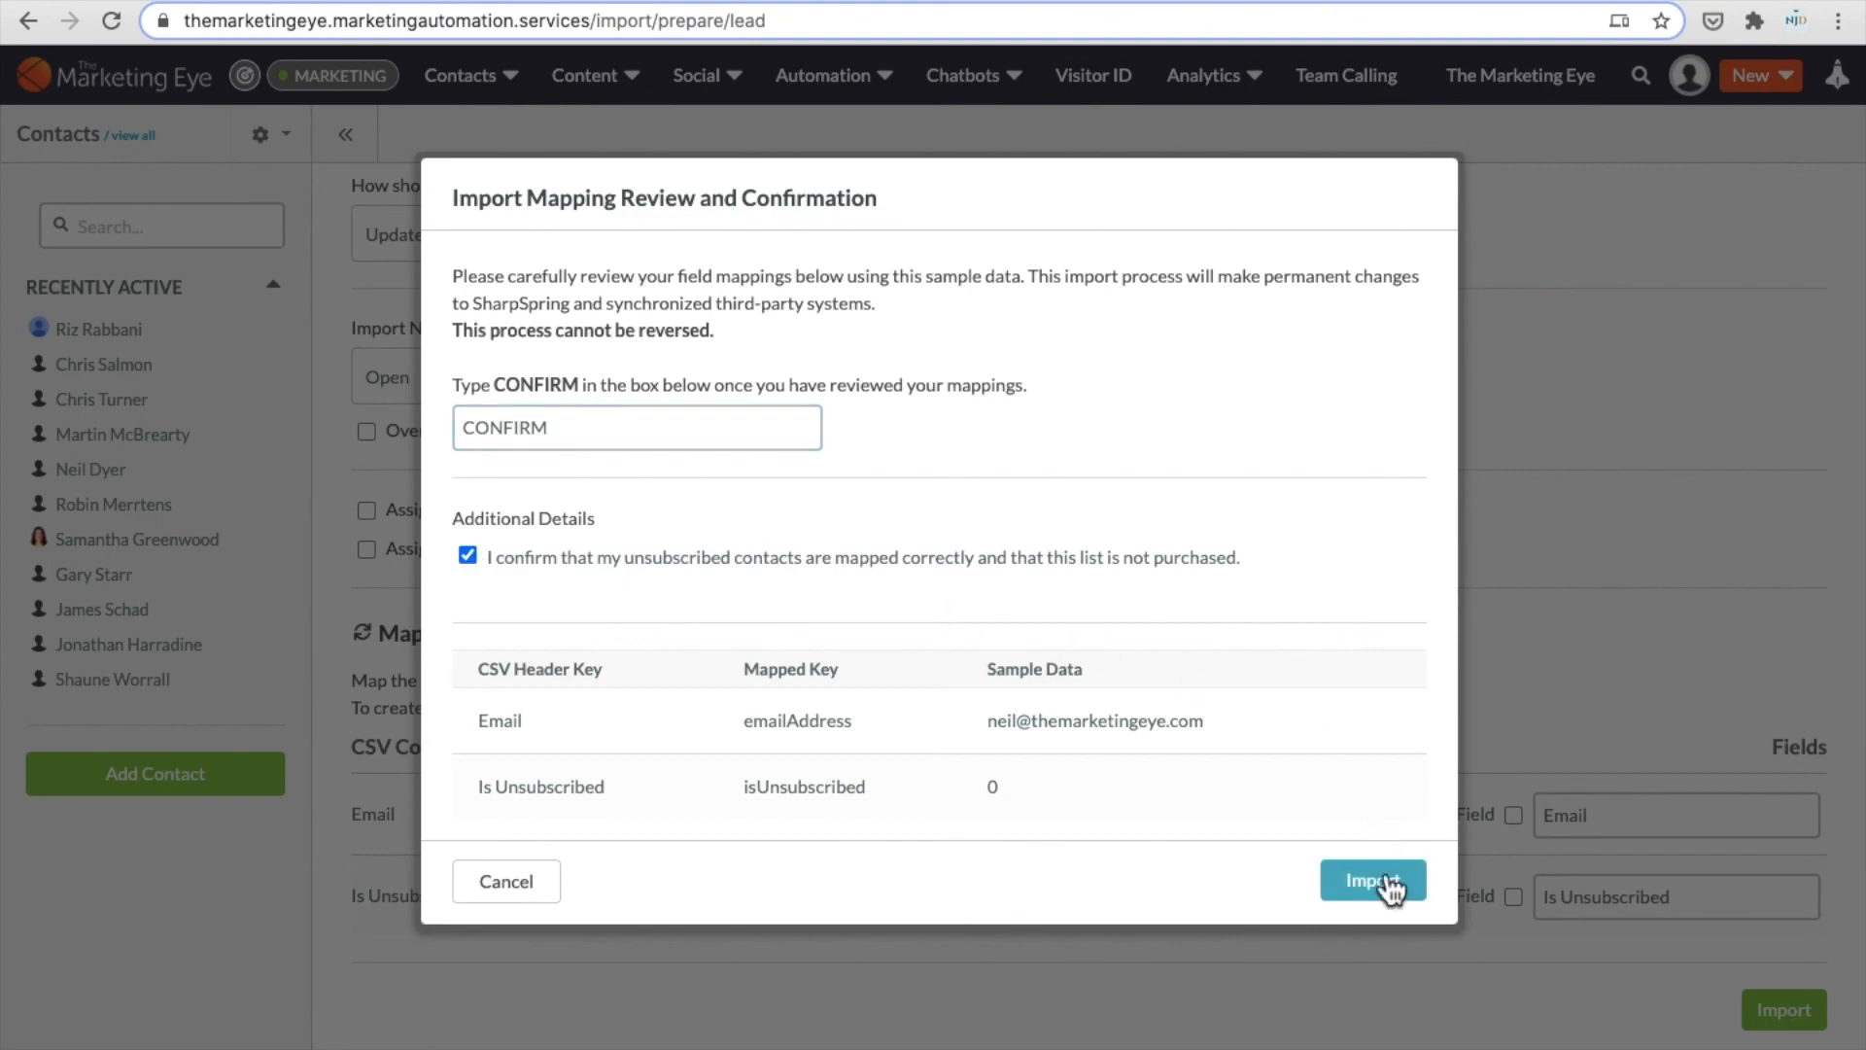
click(1372, 881)
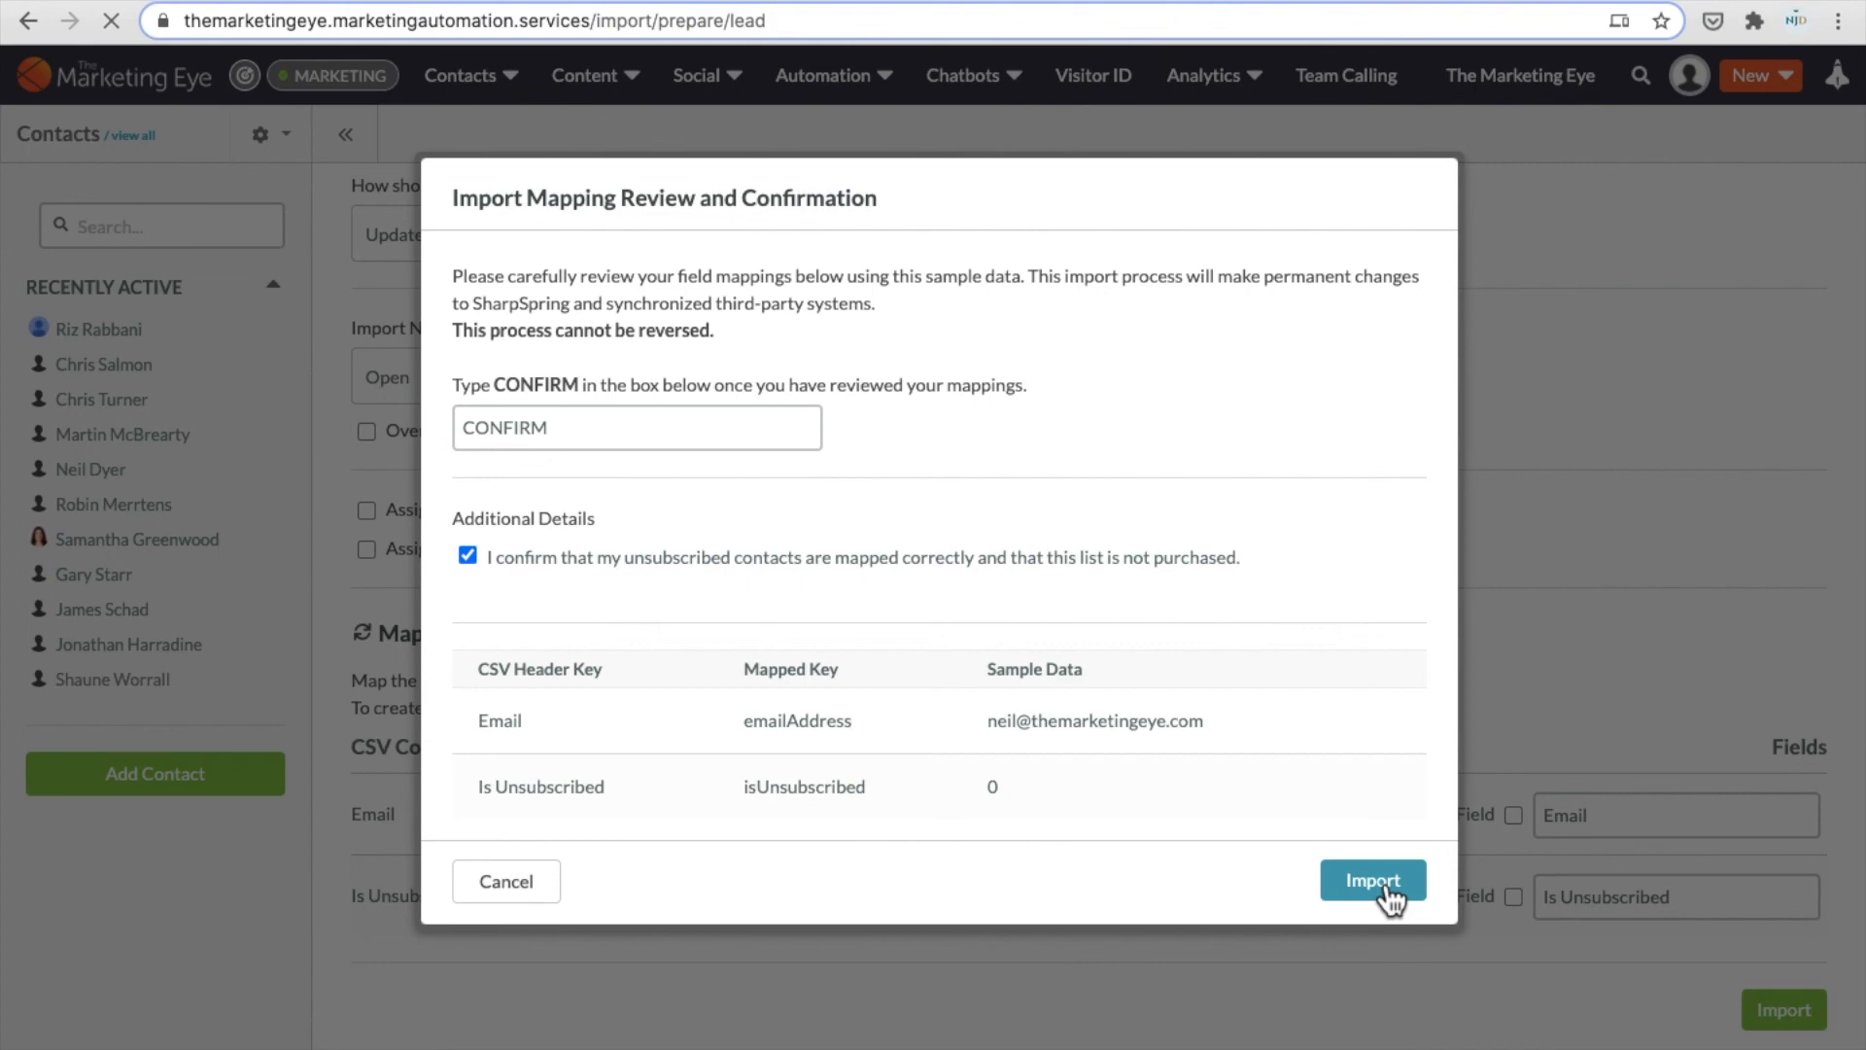
click(1371, 881)
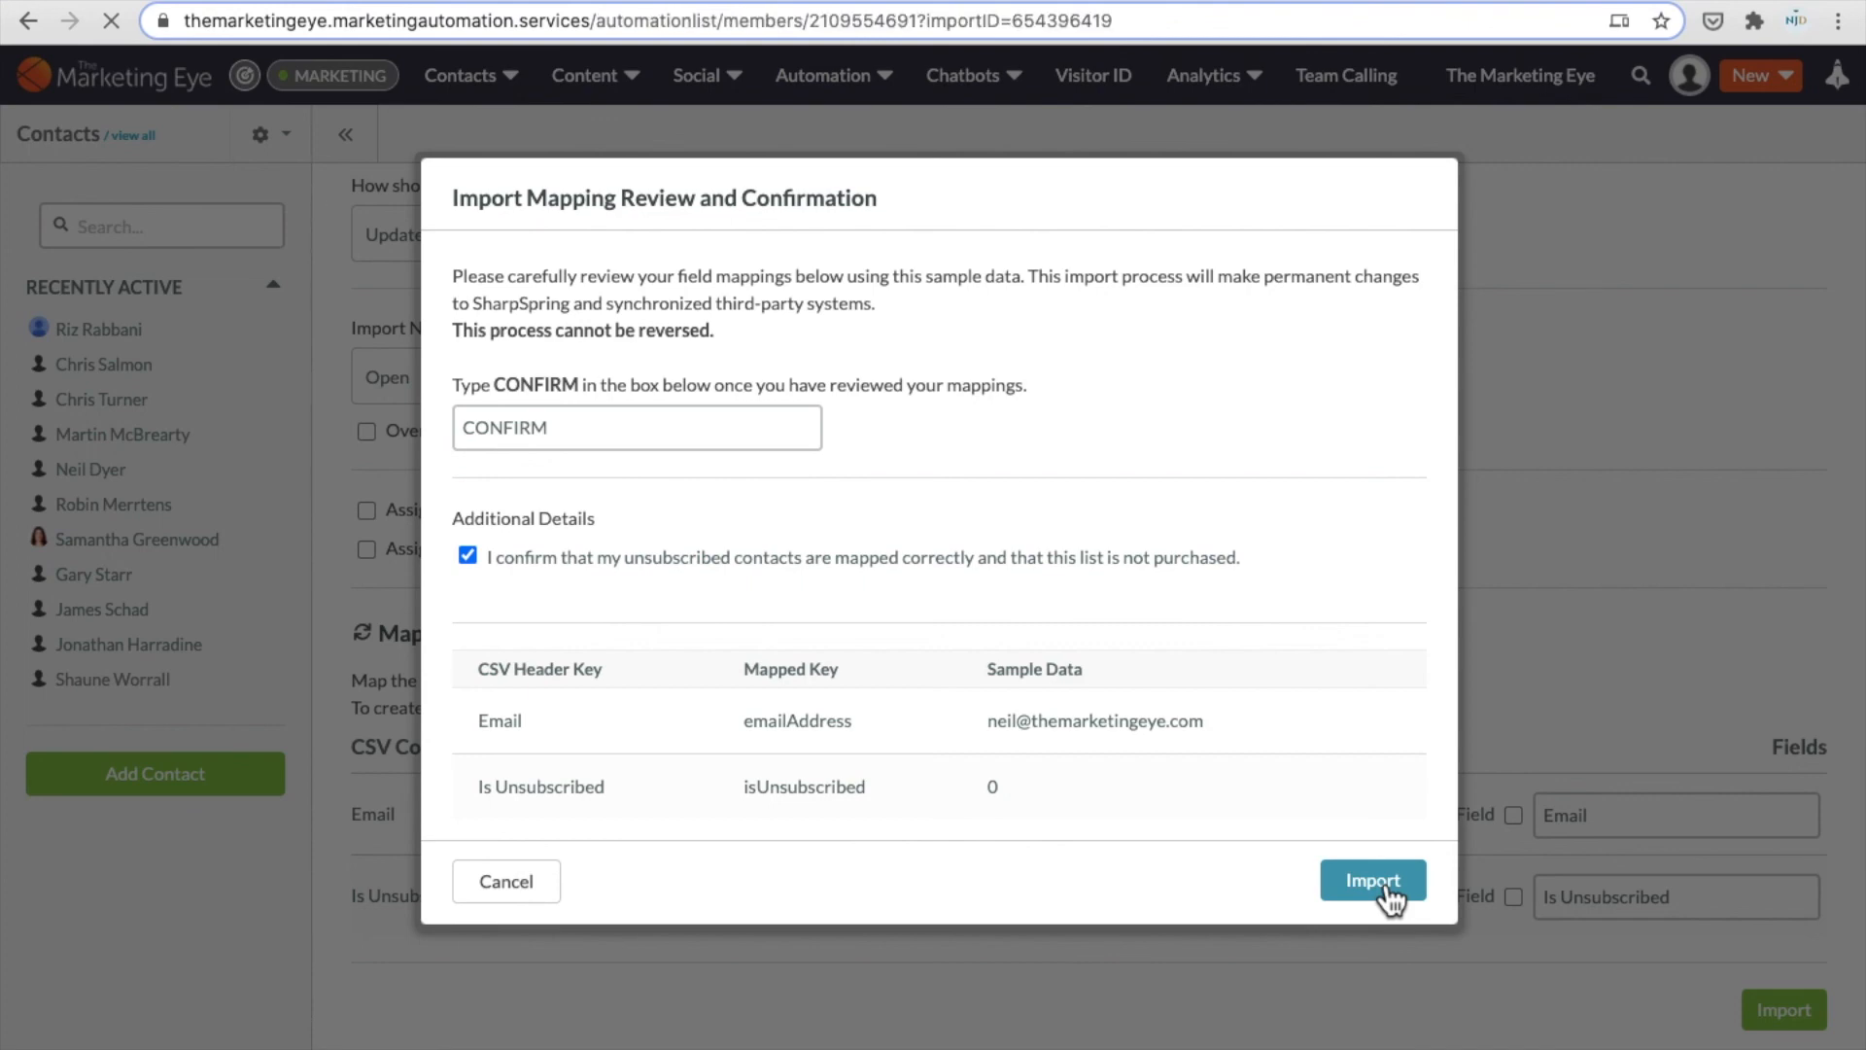
Check the Example data list's single member, then view the unsubscribed contact under Exclusions
click(1371, 881)
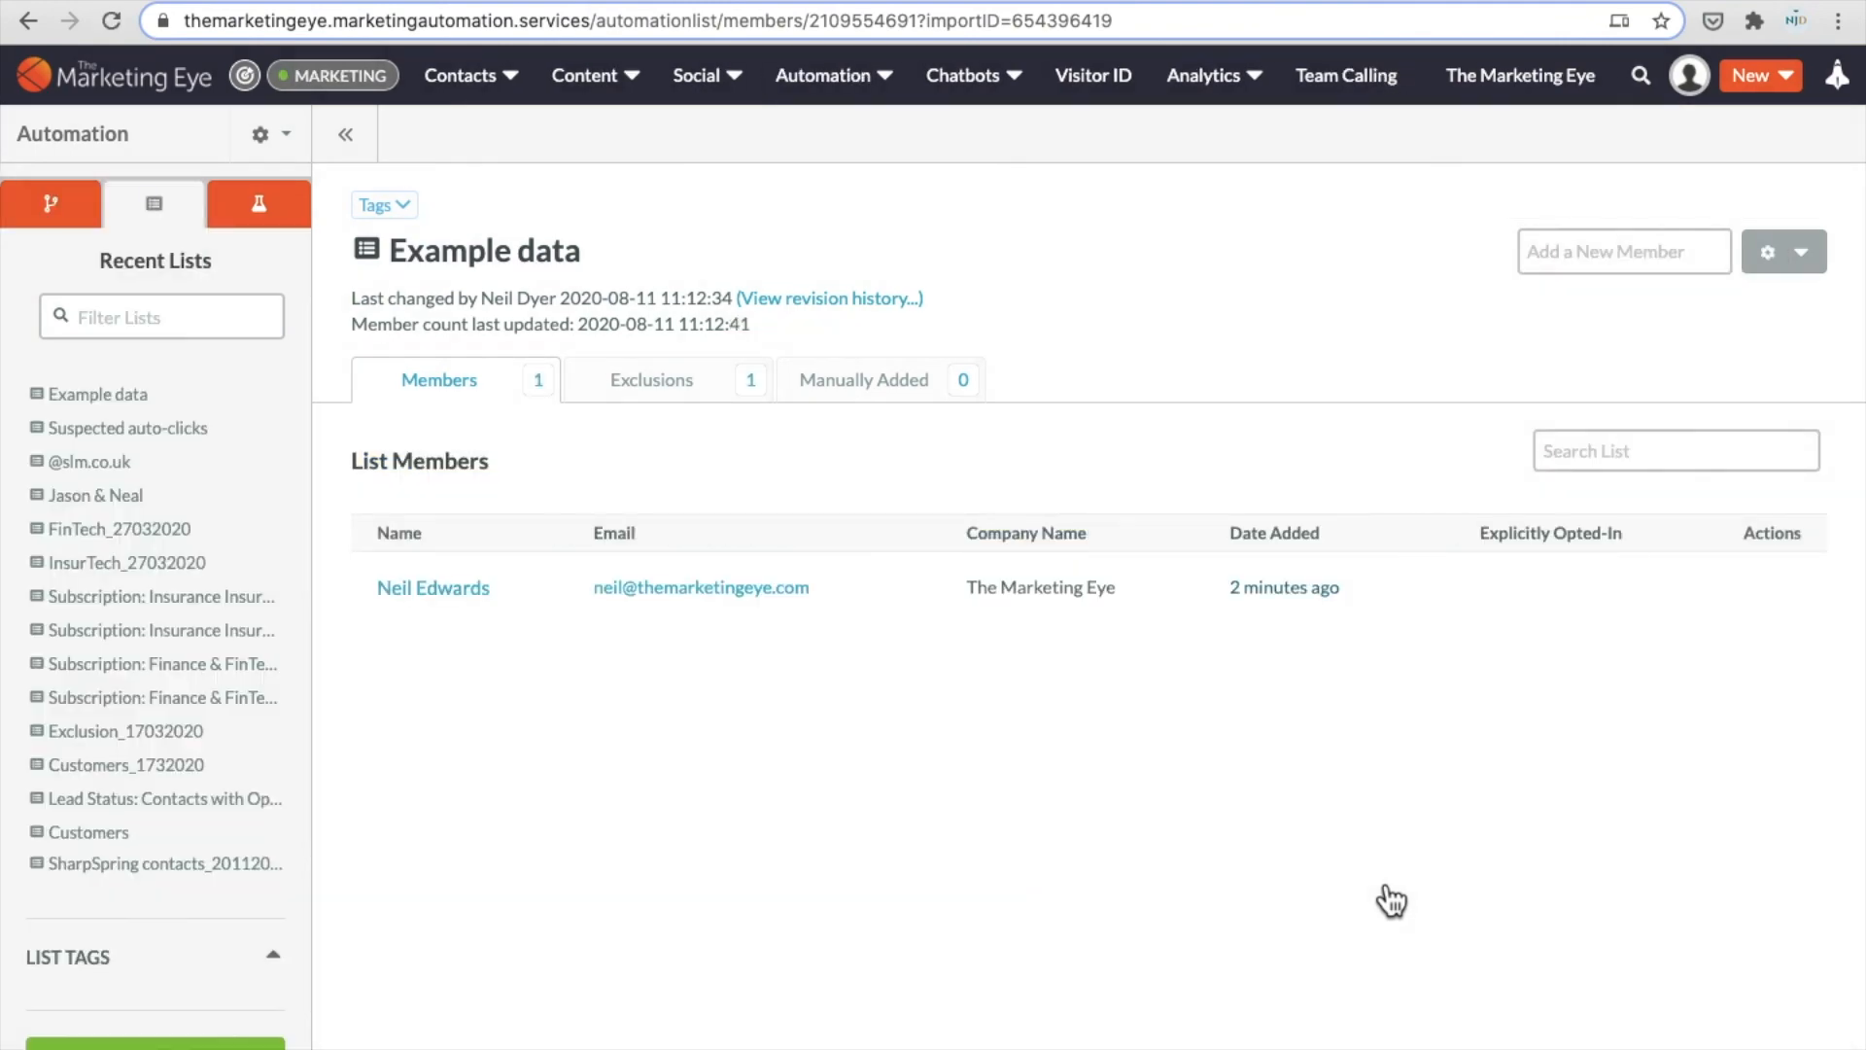
mouse_move(663, 341)
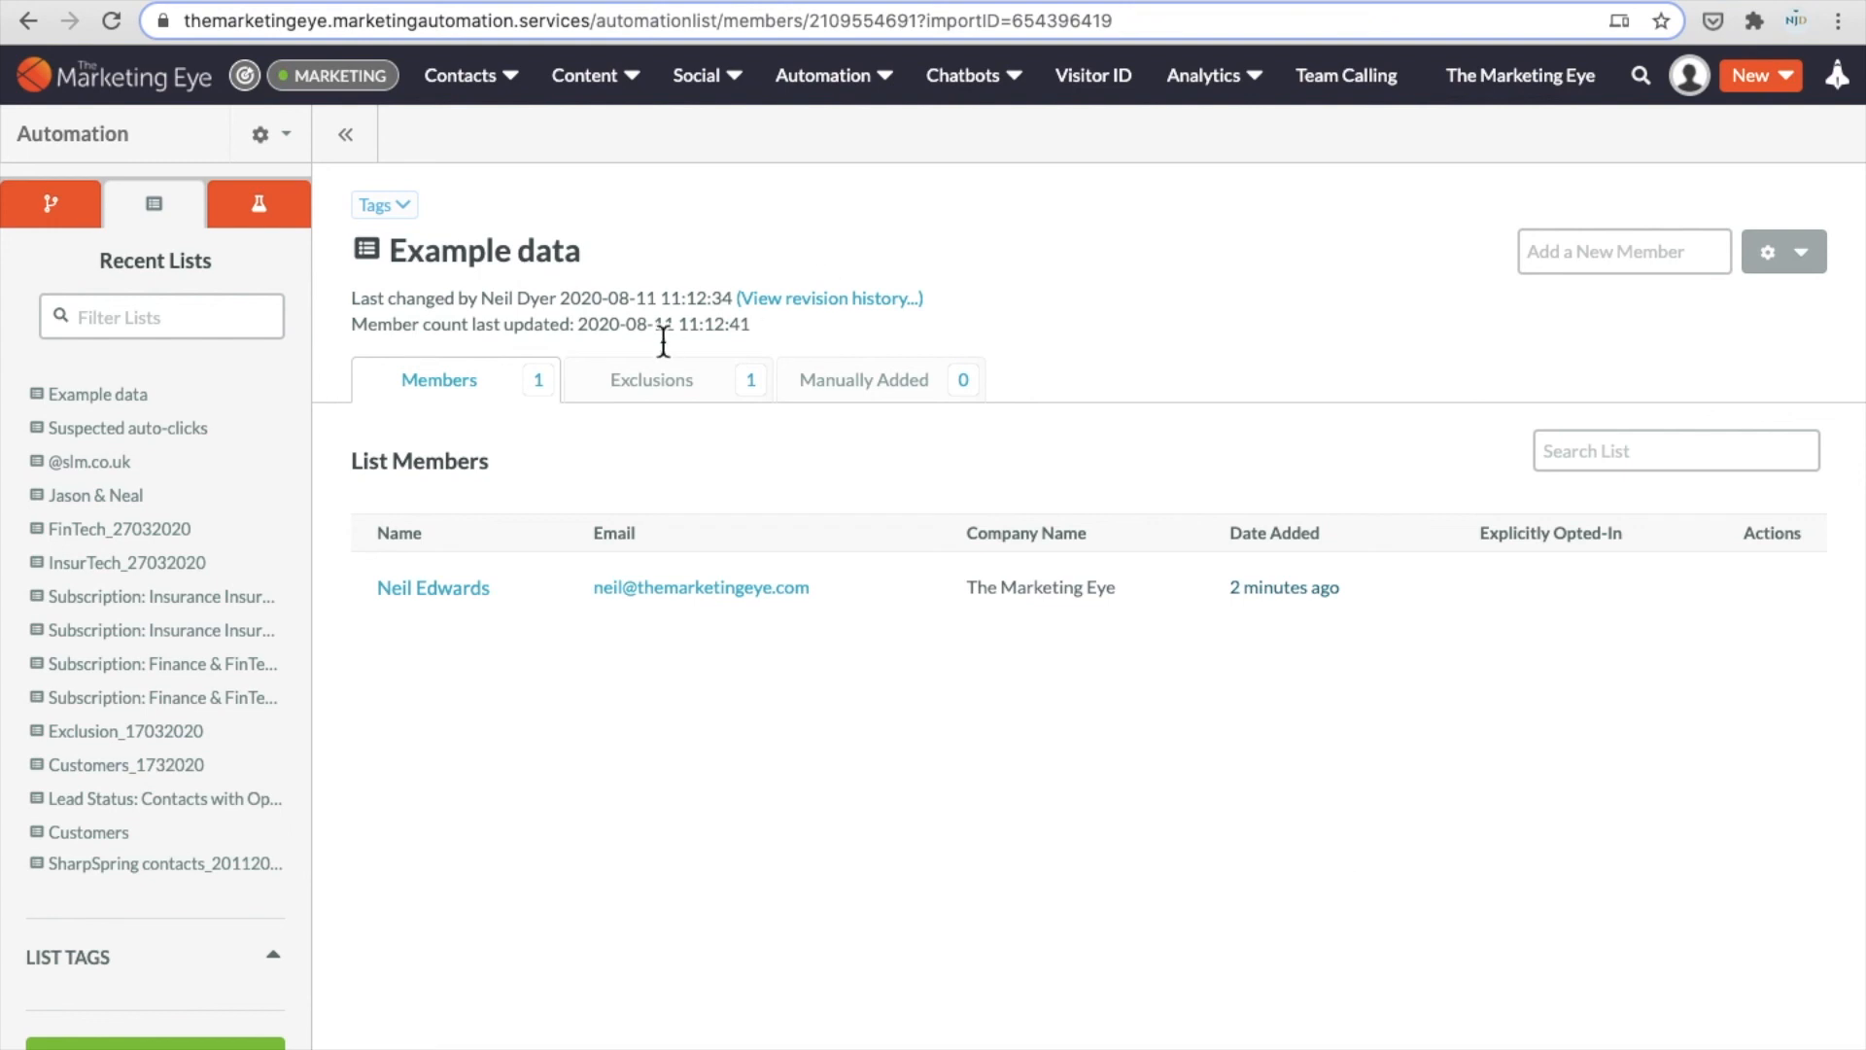
click(651, 378)
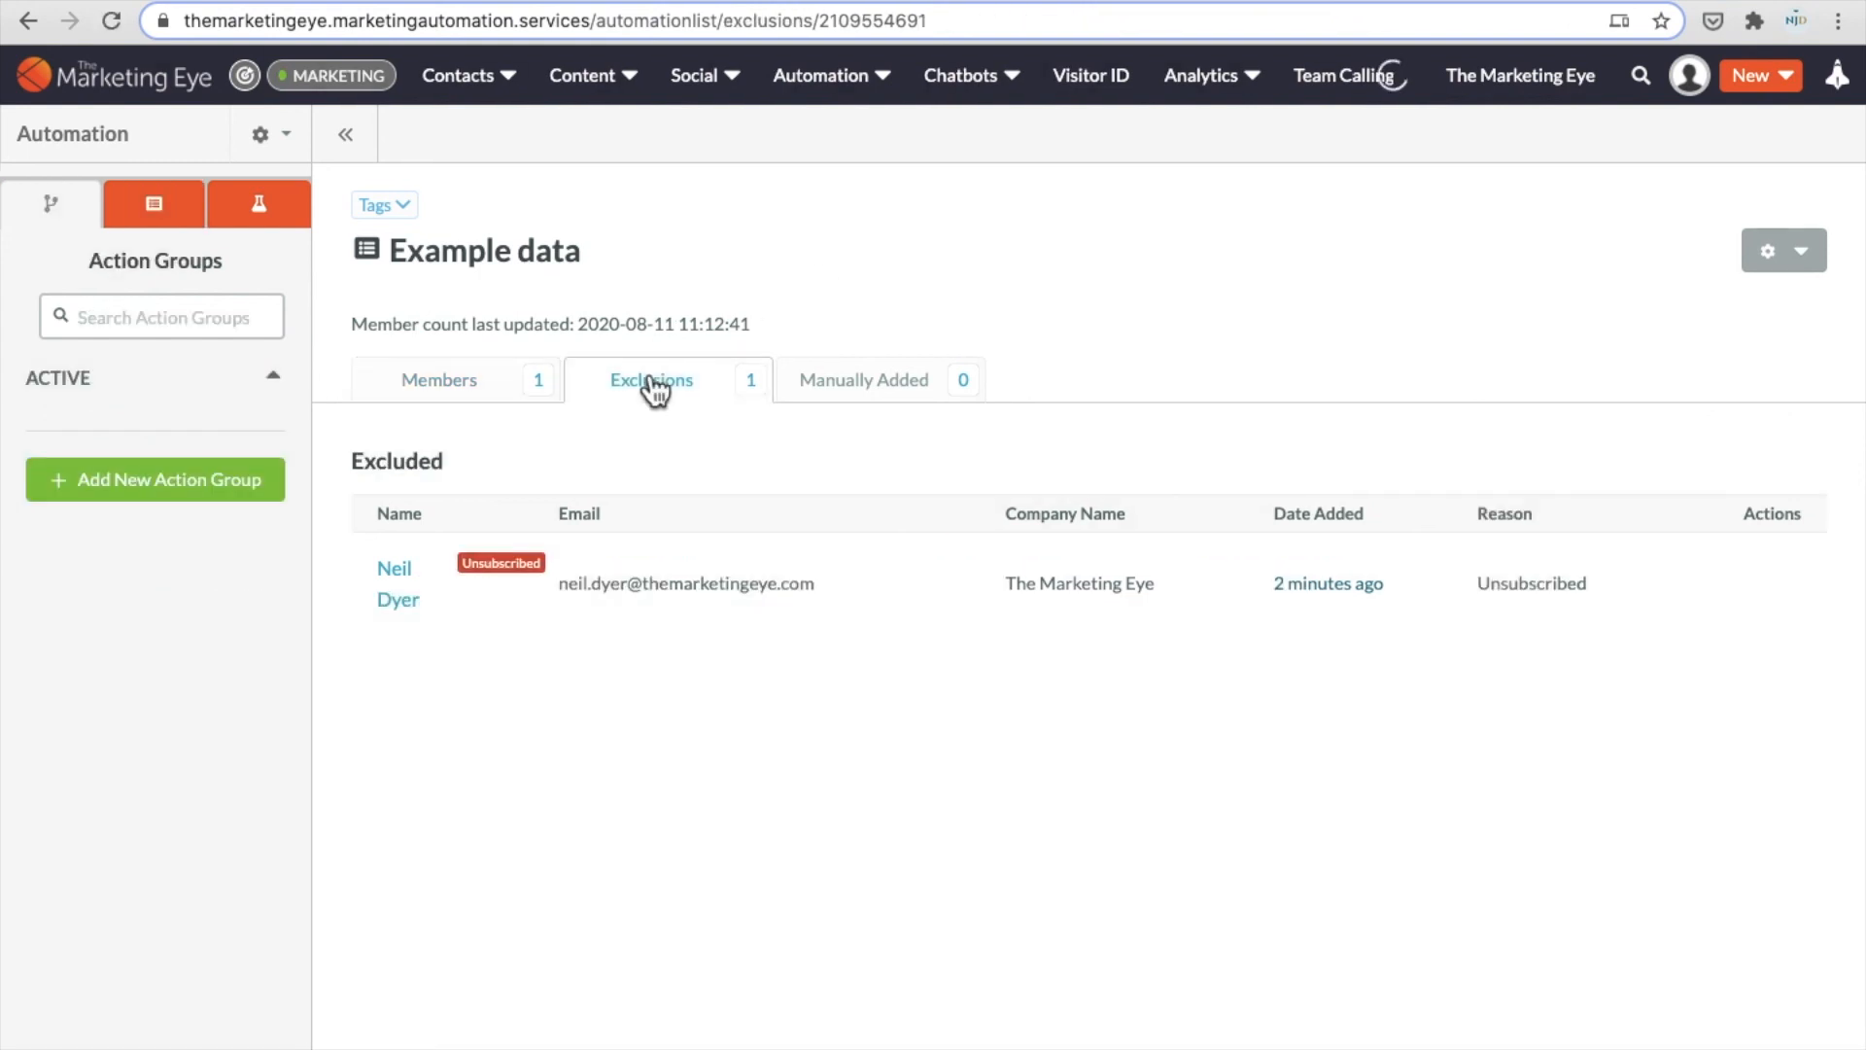